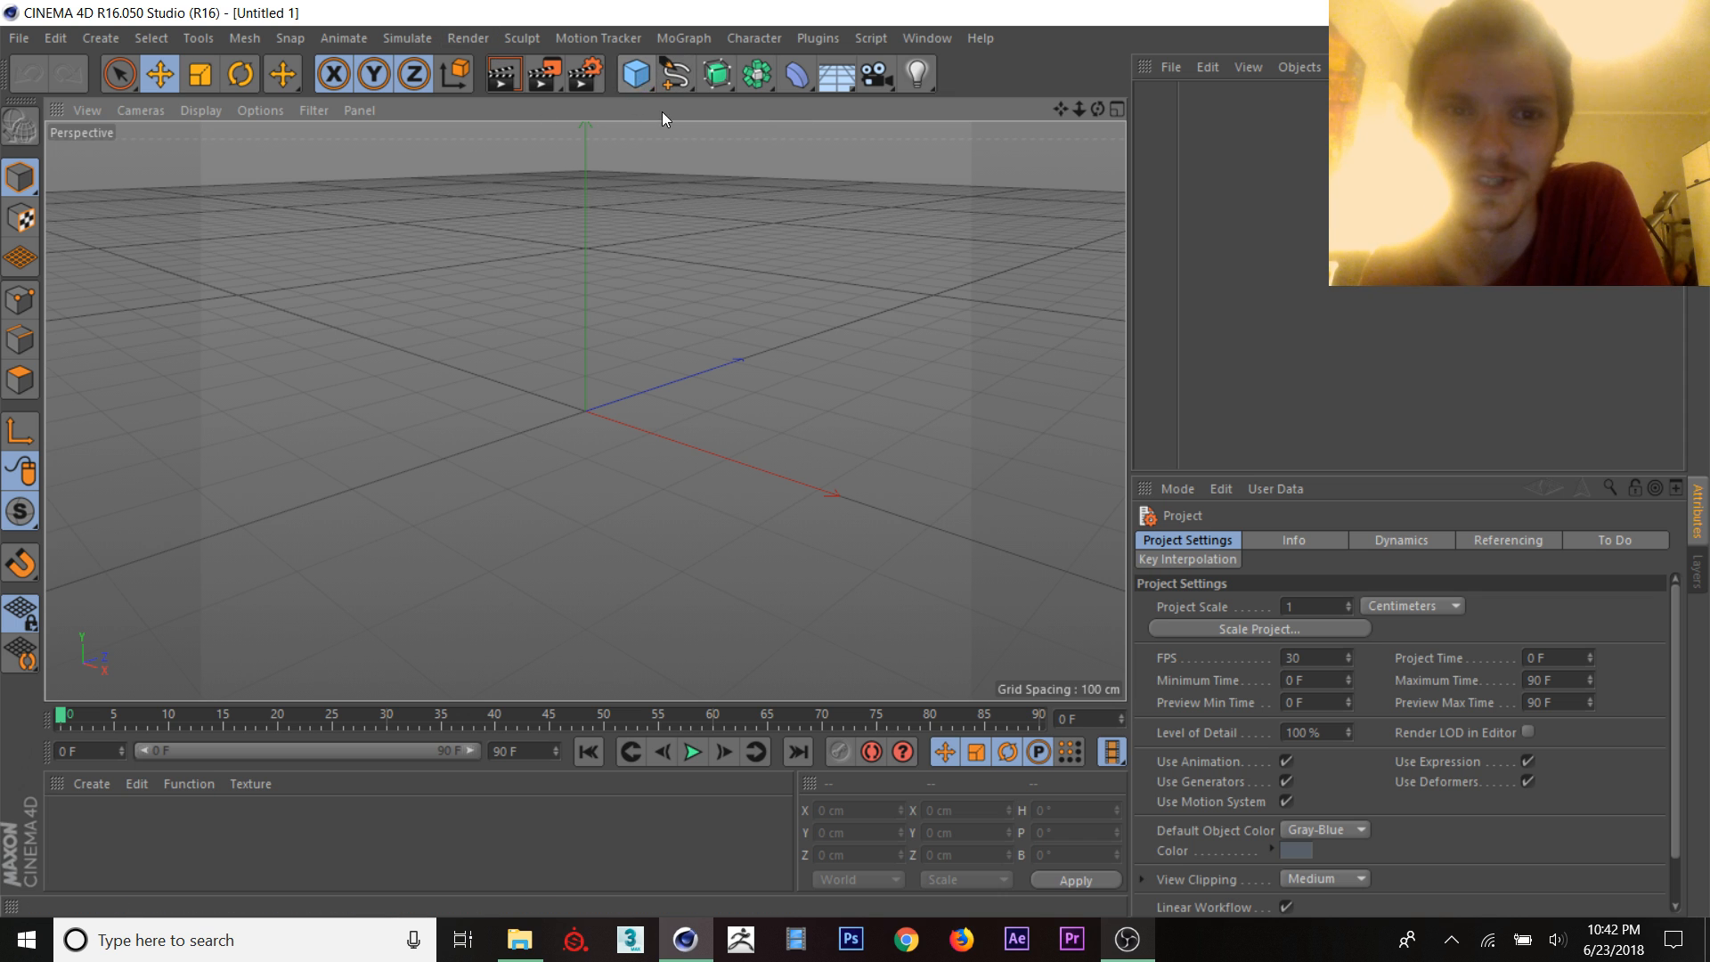
Step: Add an Icosa-type Platonic object and make it an editable polygon object
left_click(636, 73)
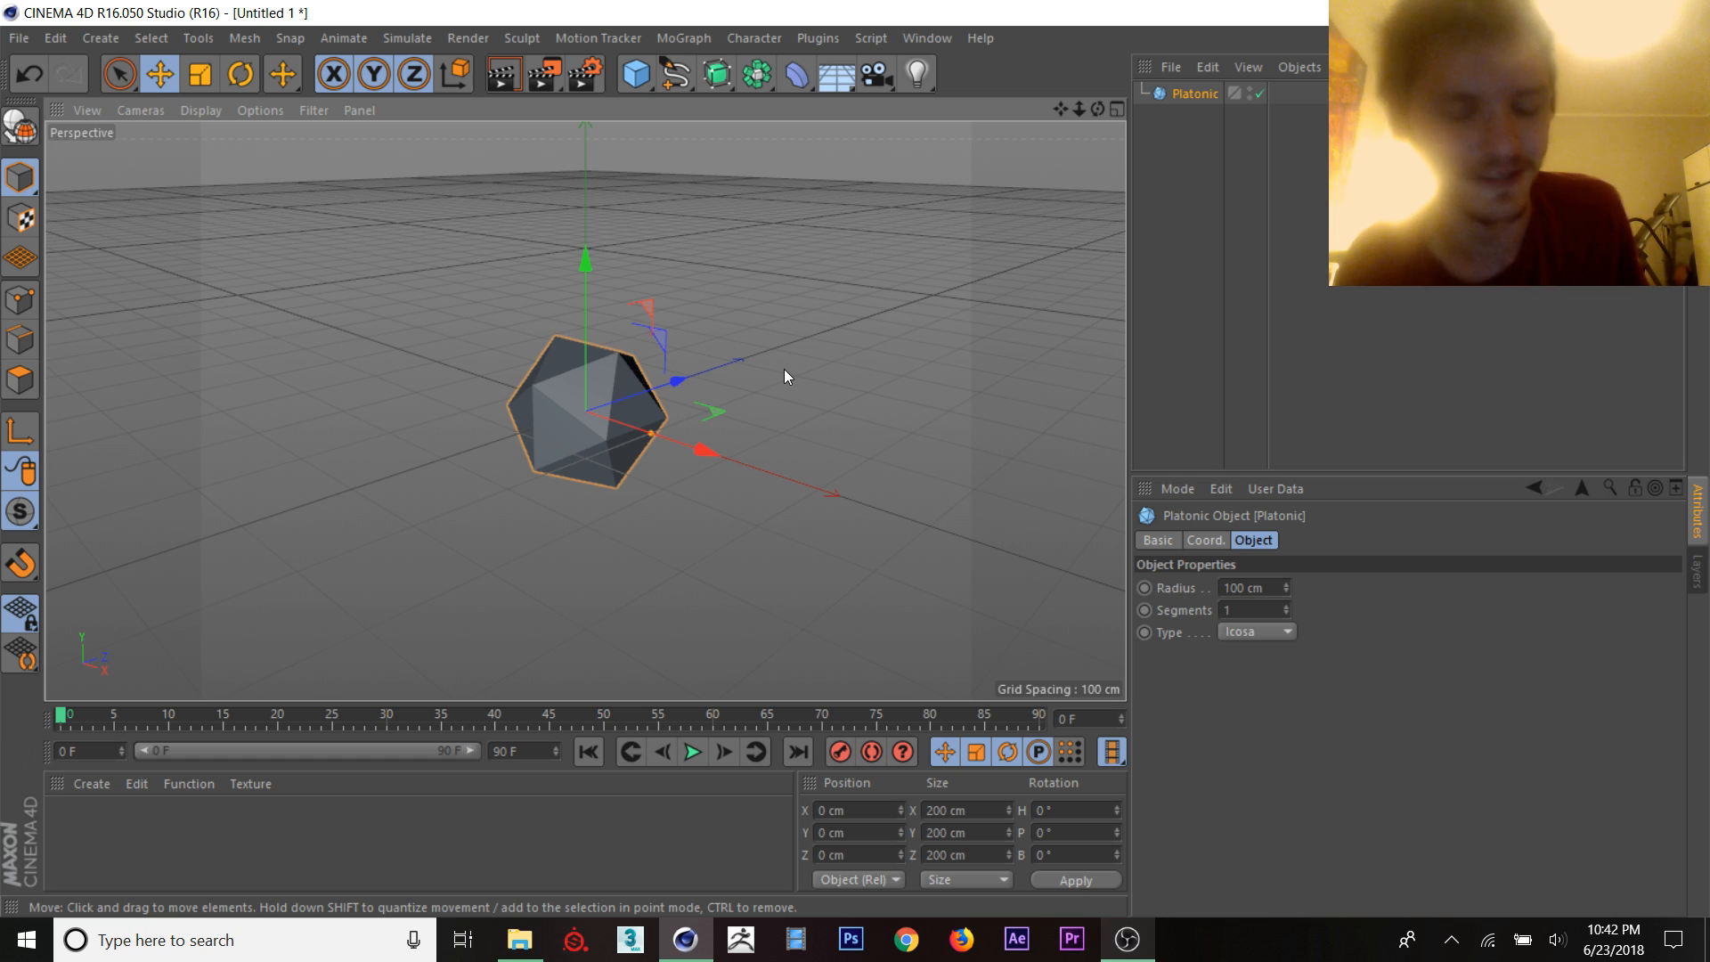
mouse_move(621, 391)
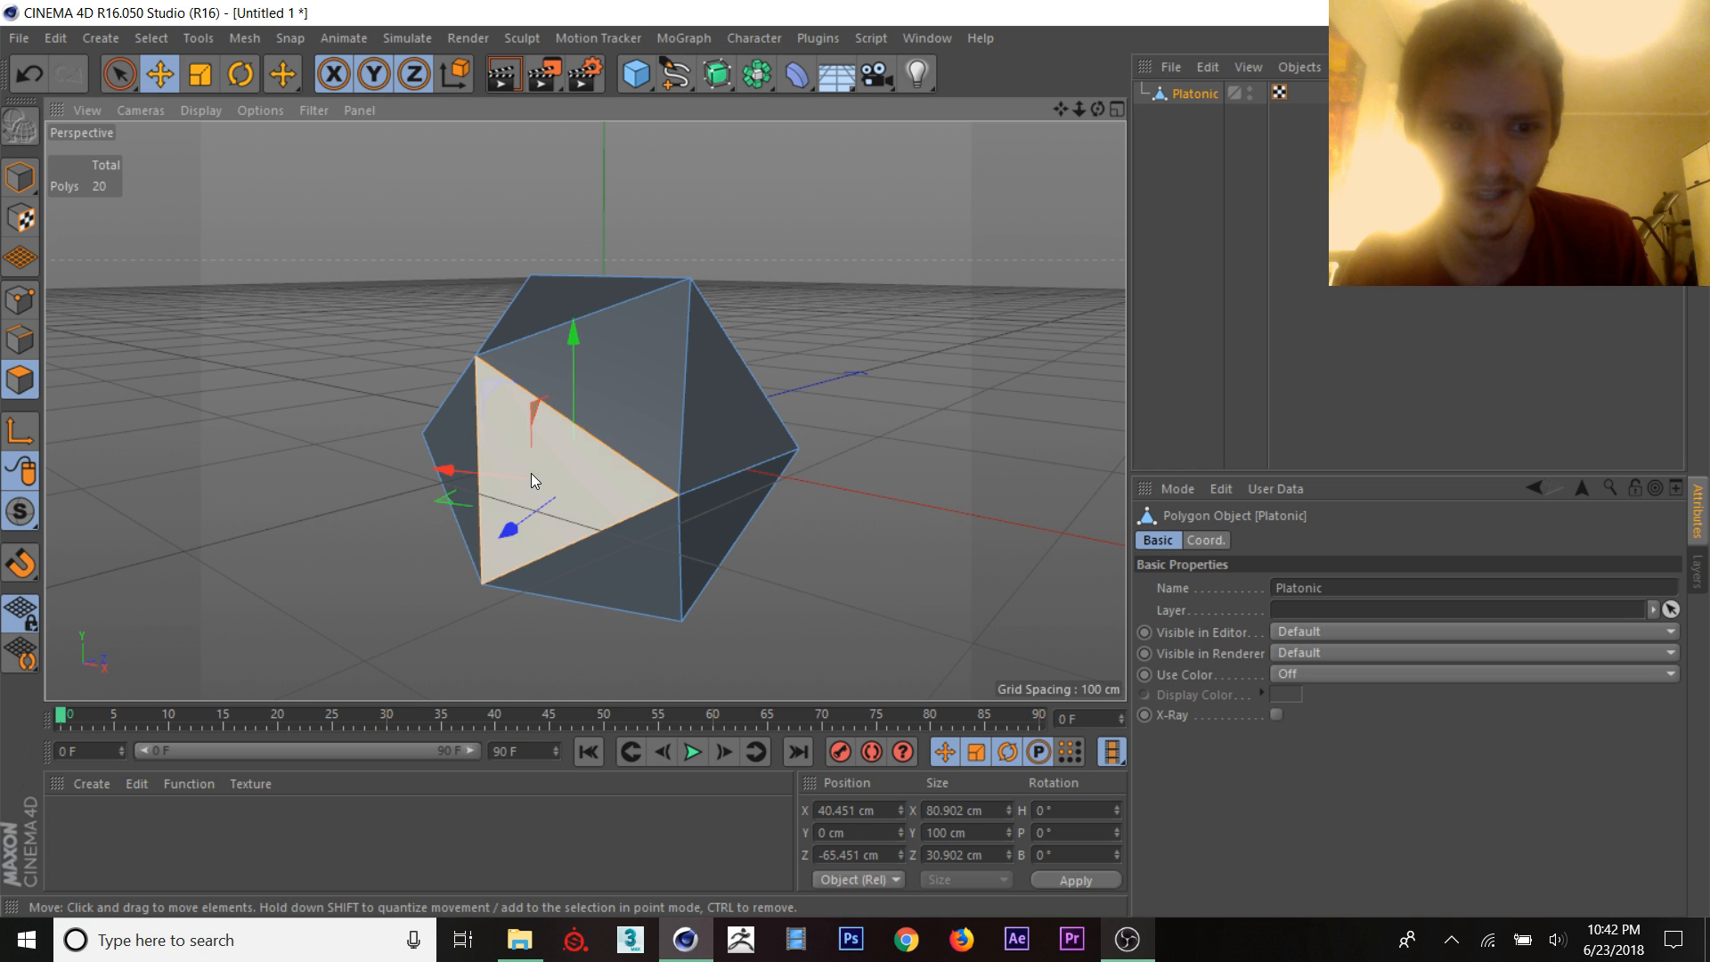
left_click_drag(534, 479, 445, 566)
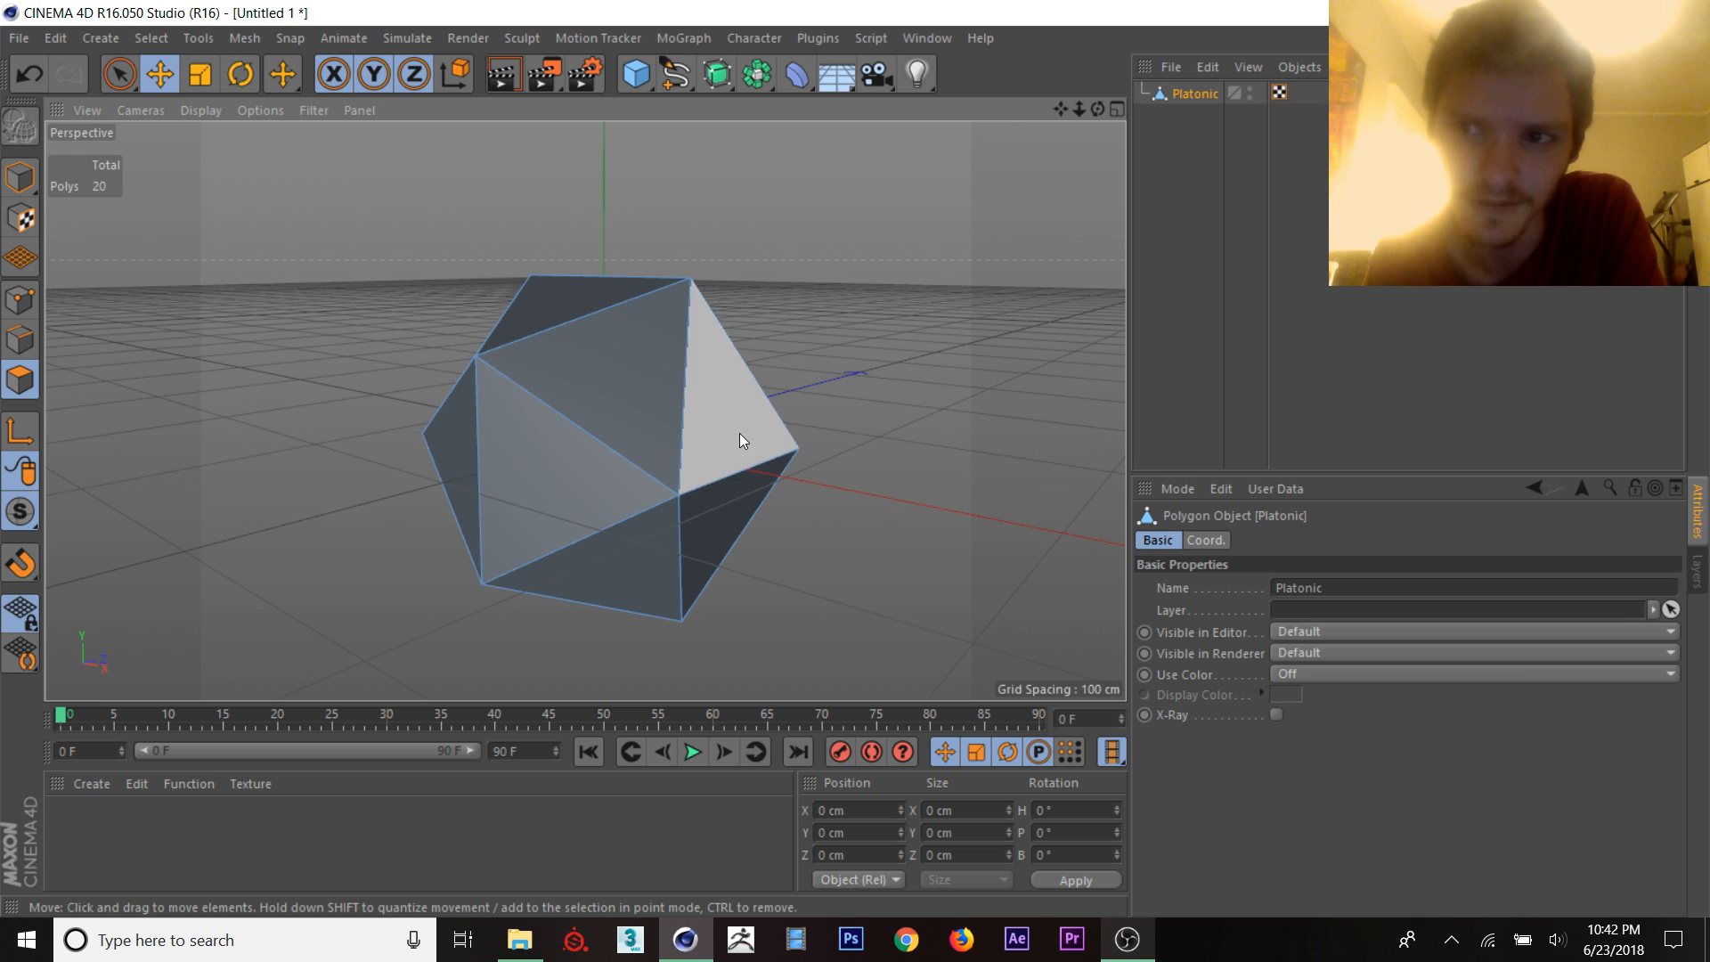
mouse_move(718, 420)
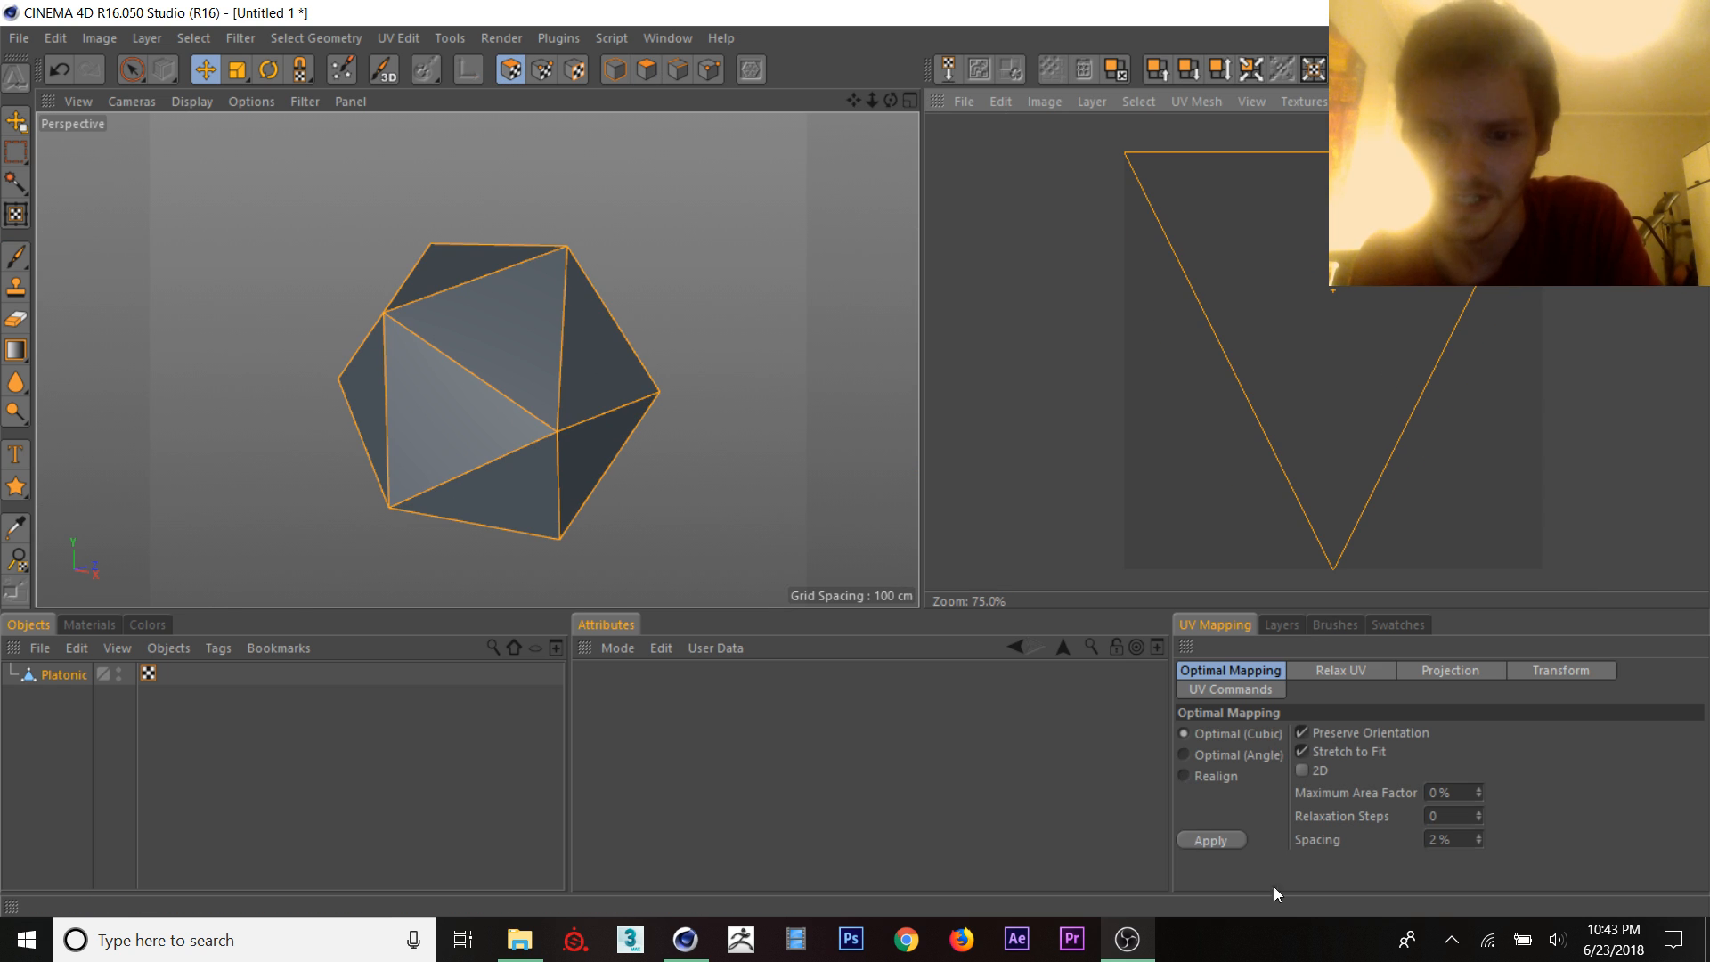
Step: Apply Optimal Mapping in BP UV Edit so the triangular faces become flat UV islands
left_click(1211, 839)
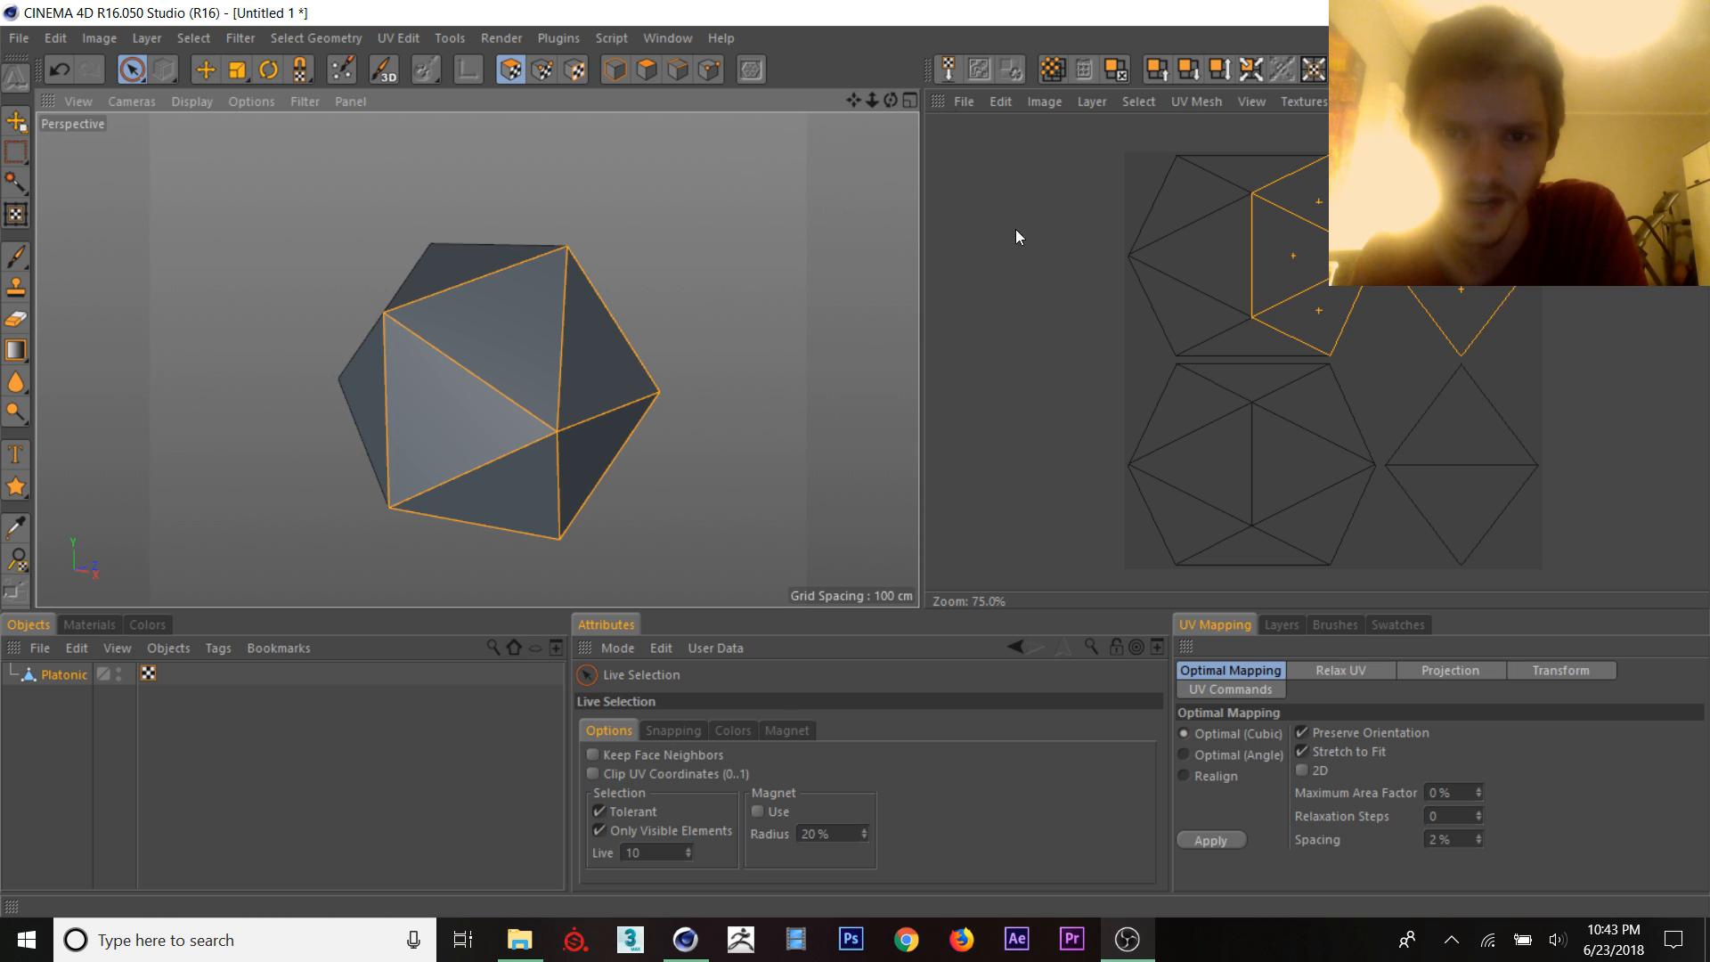
left_click(946, 70)
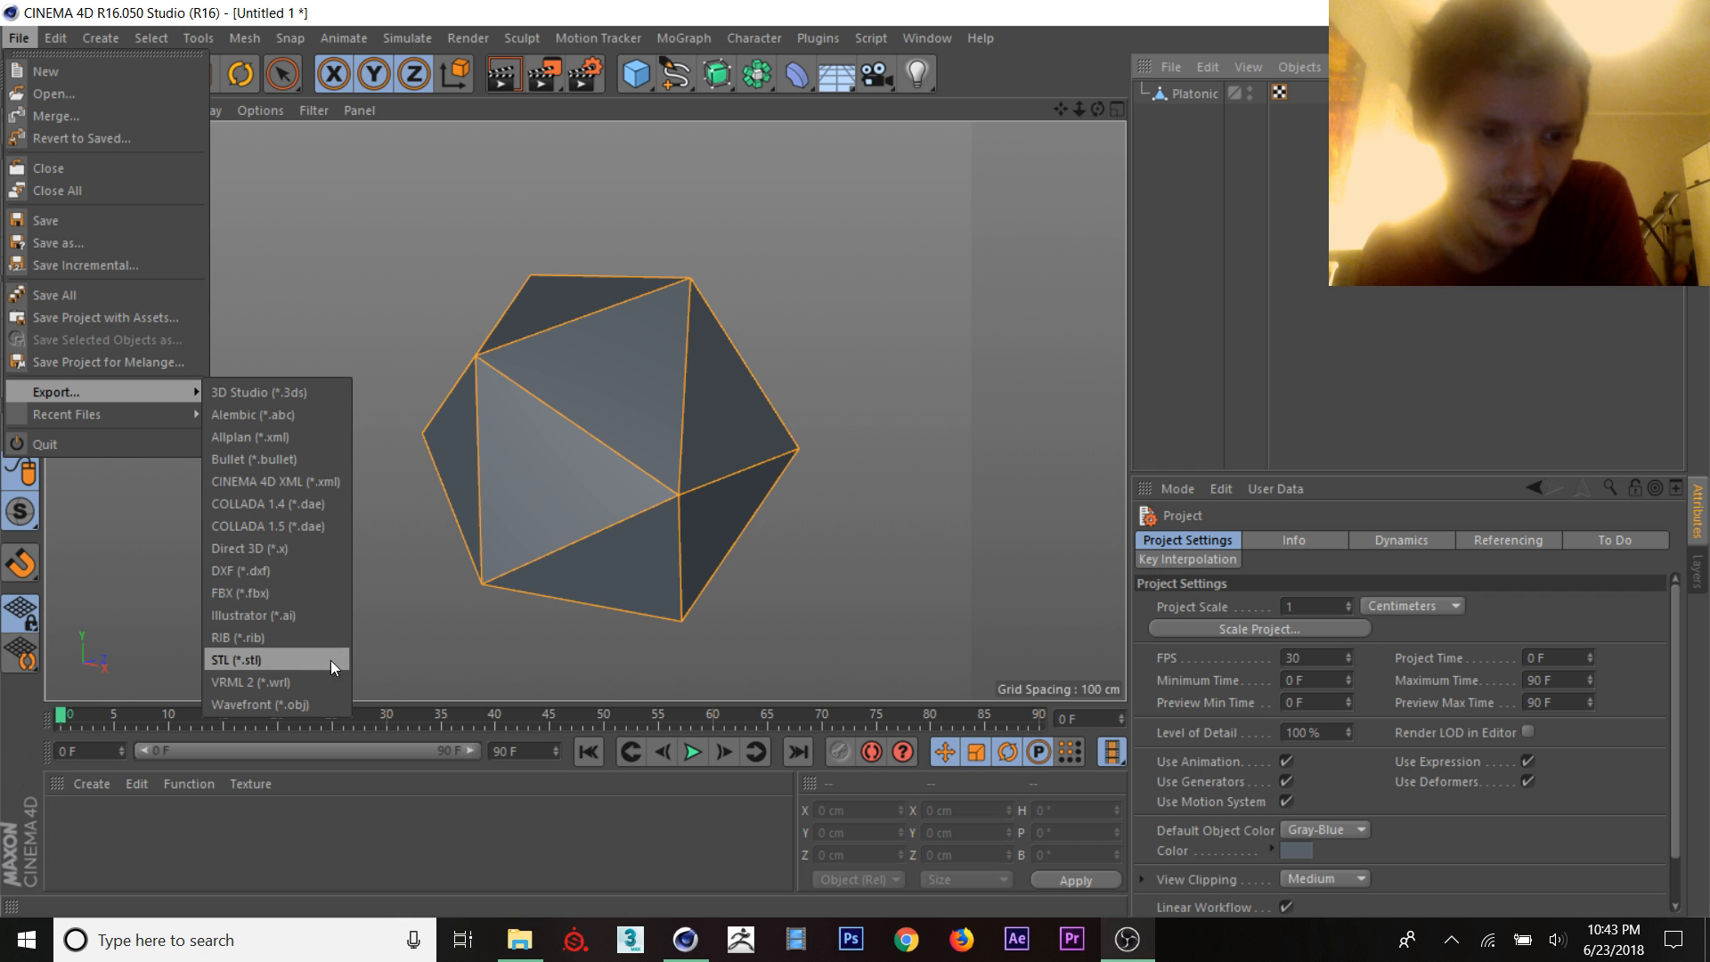
Step: Export the icosahedron as a Wavefront OBJ with the default export settings
left_click(246, 659)
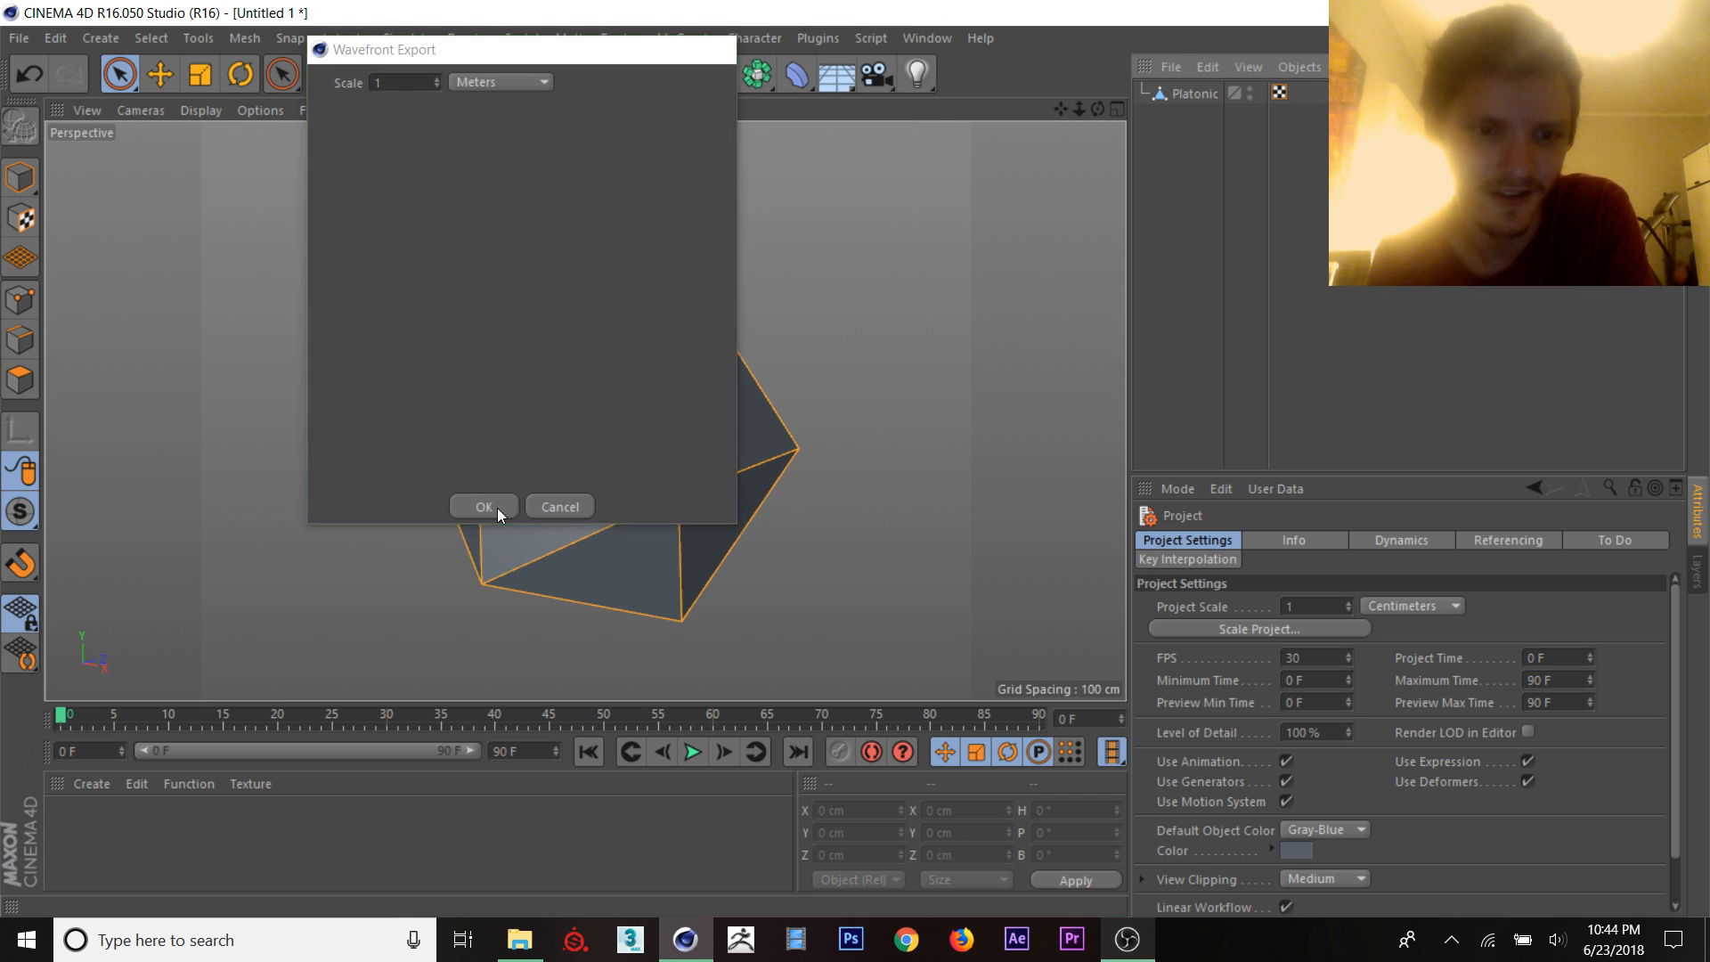
left_click(482, 505)
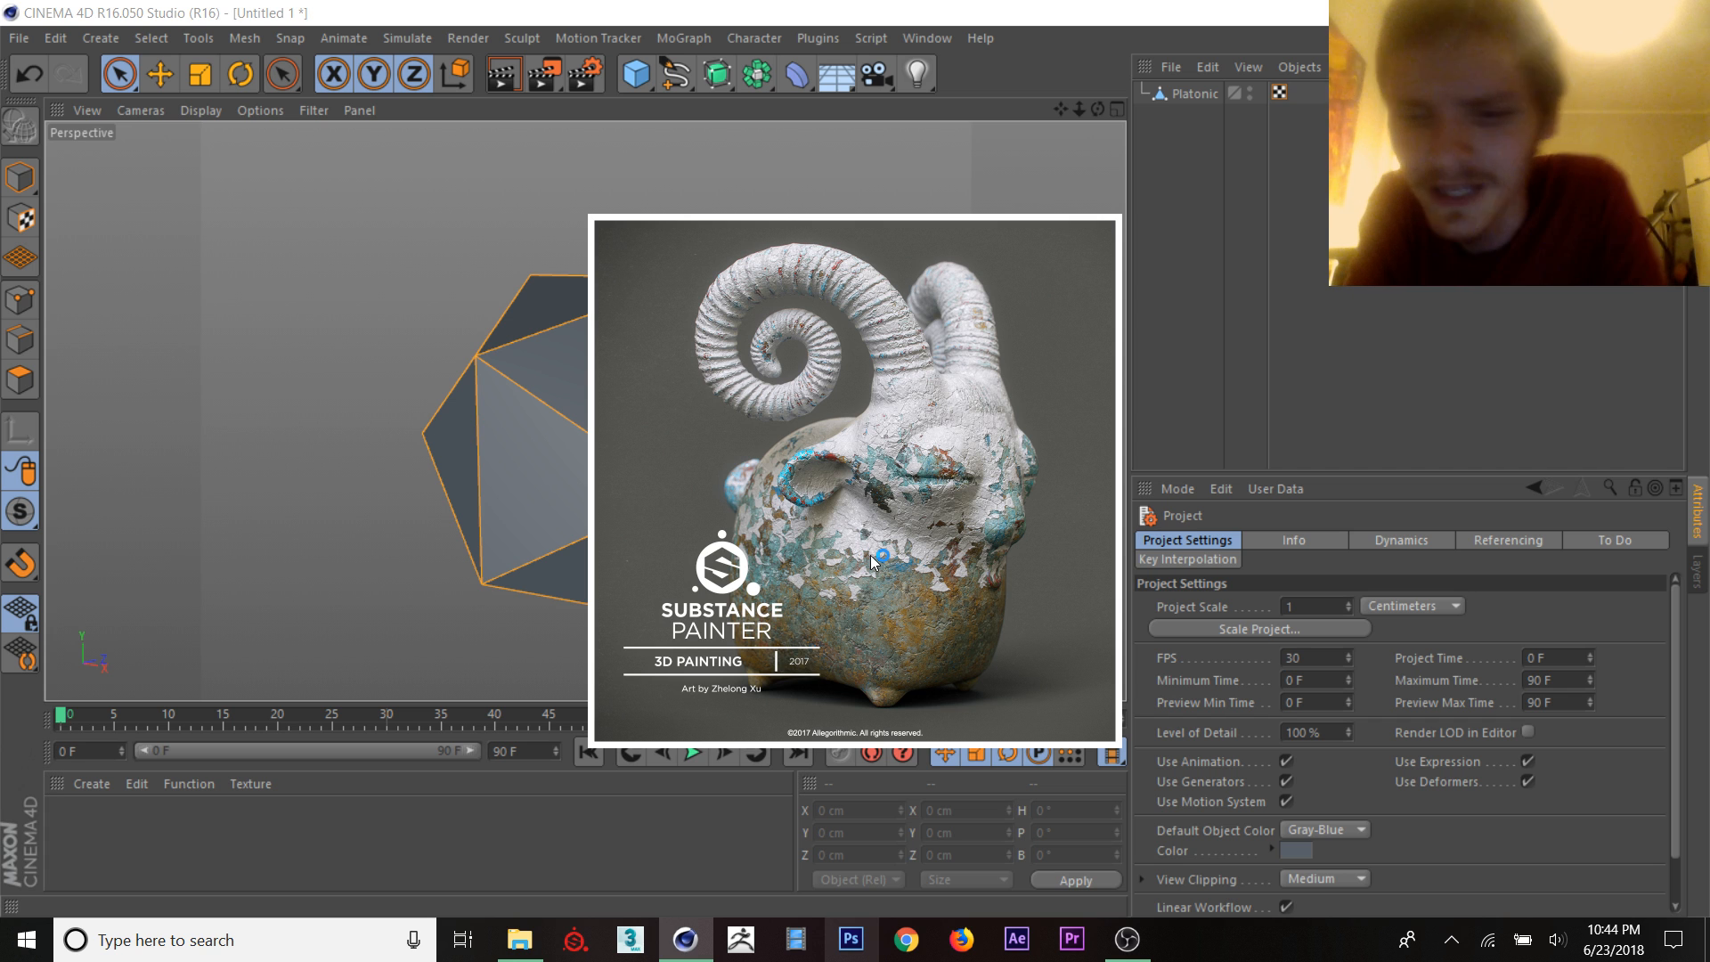
Step: Decline the update, then create a PBR Metallic Roughness project from object.obj at 1024 resolution
left_click(575, 938)
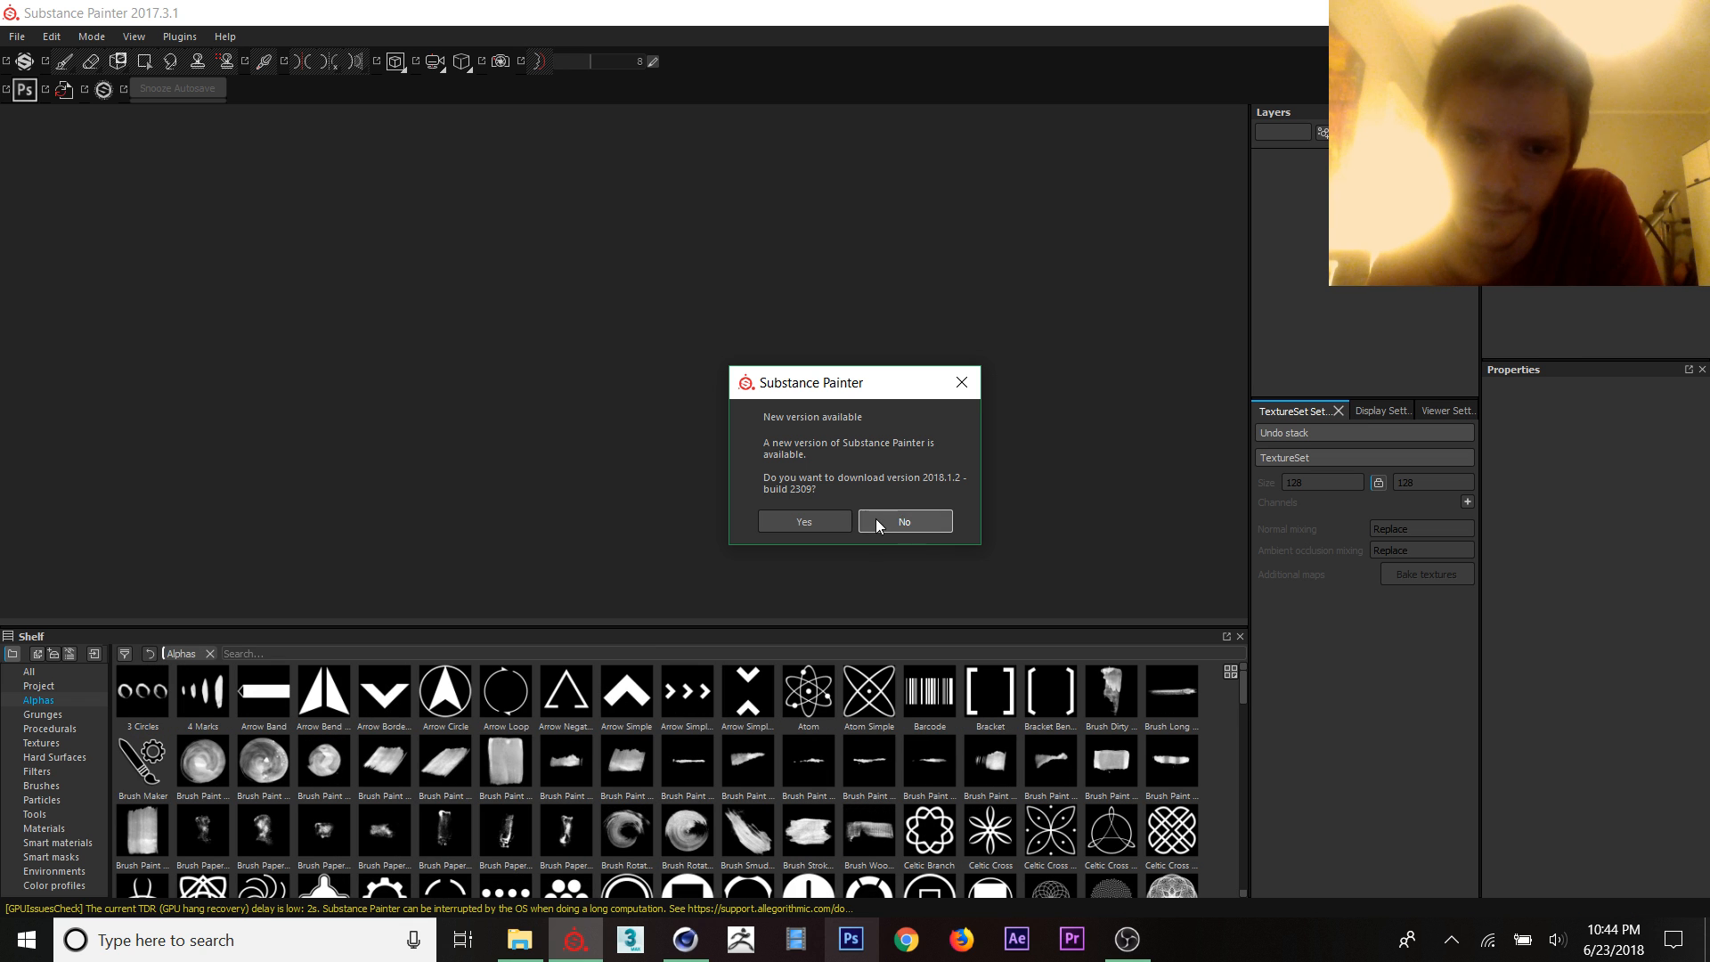
left_click(903, 520)
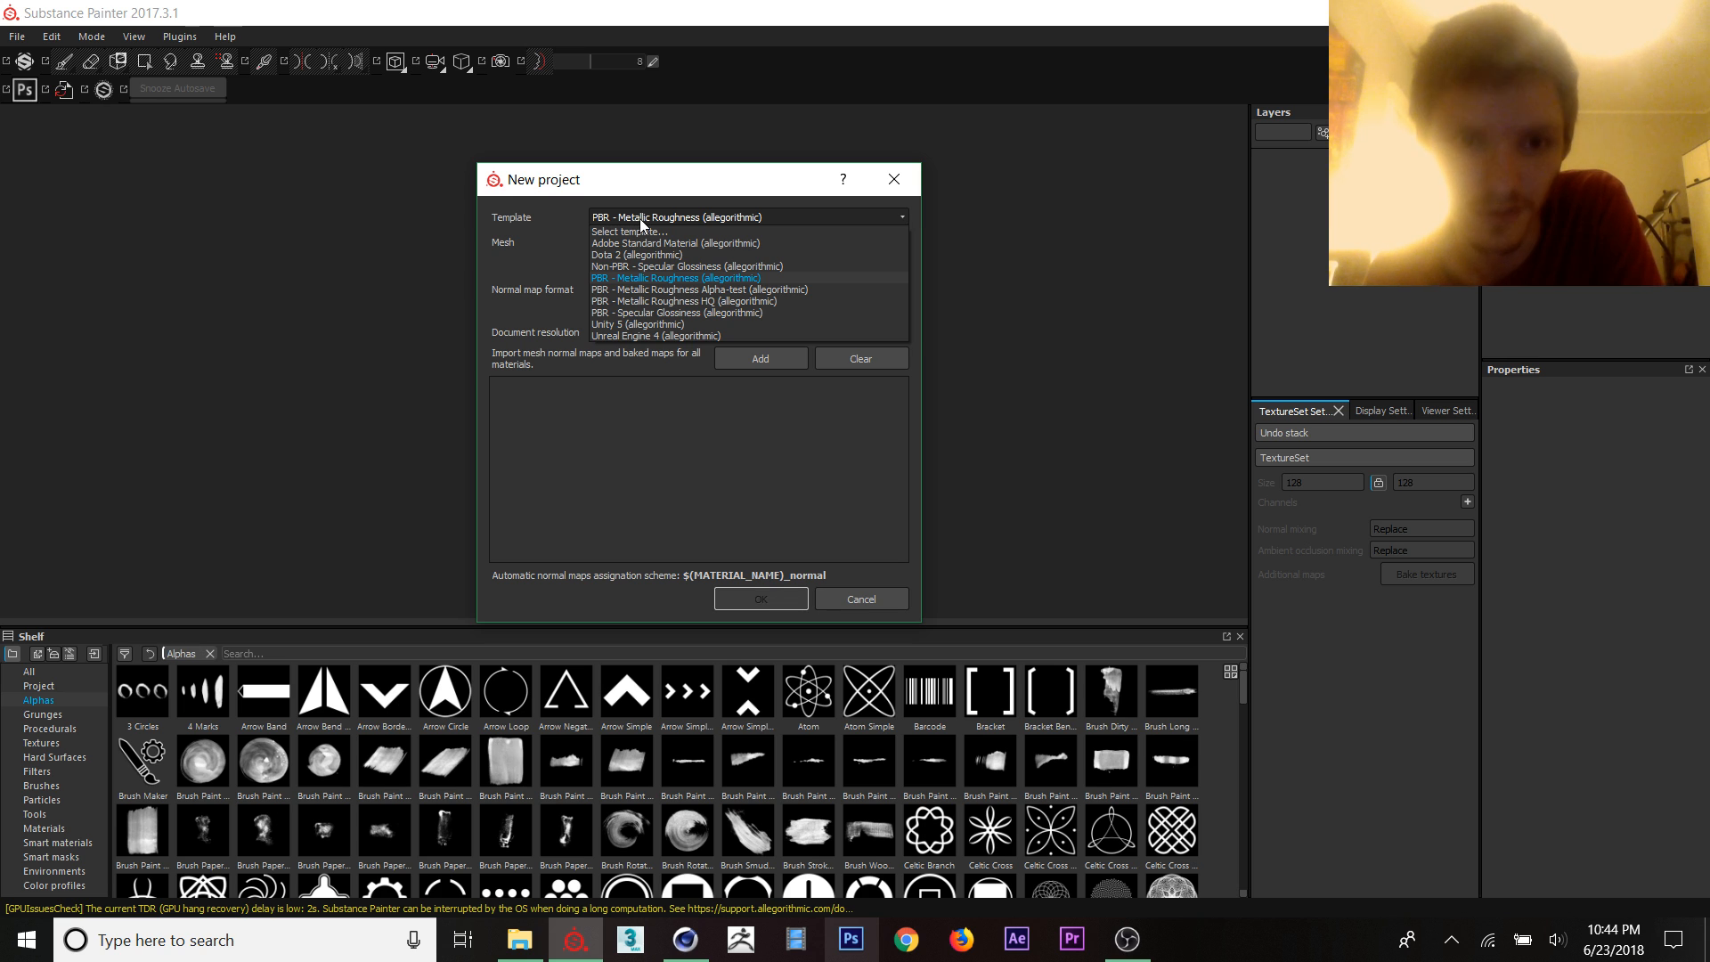
left_click(675, 278)
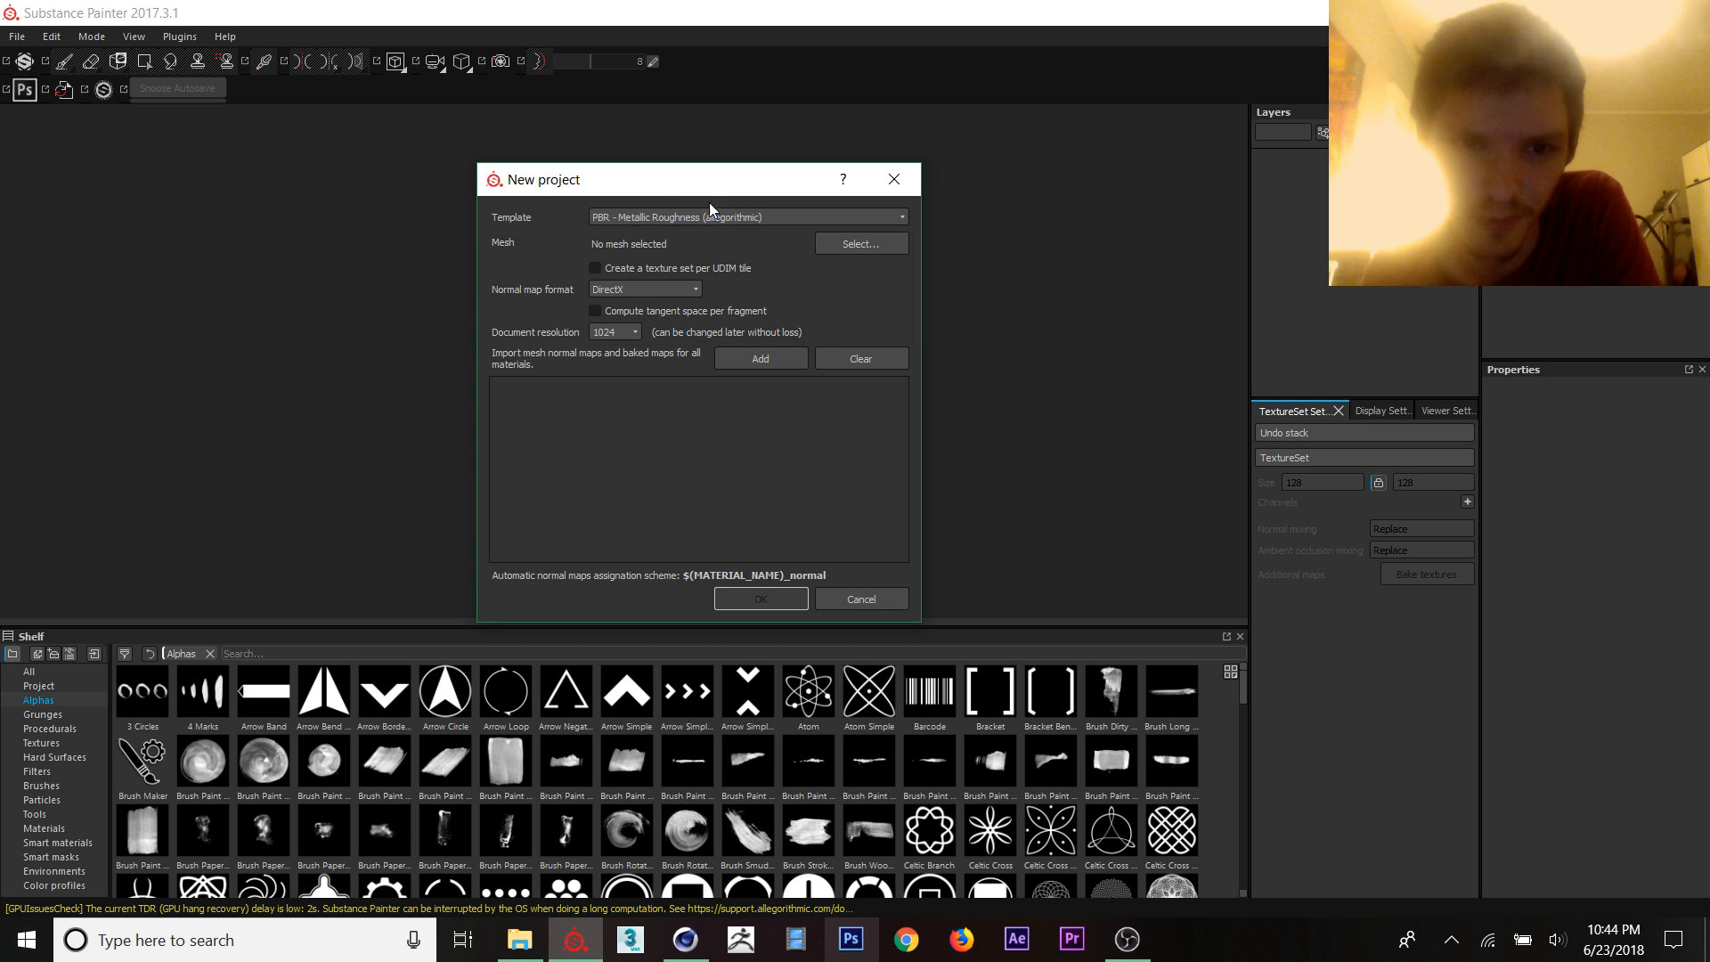
mouse_move(861, 244)
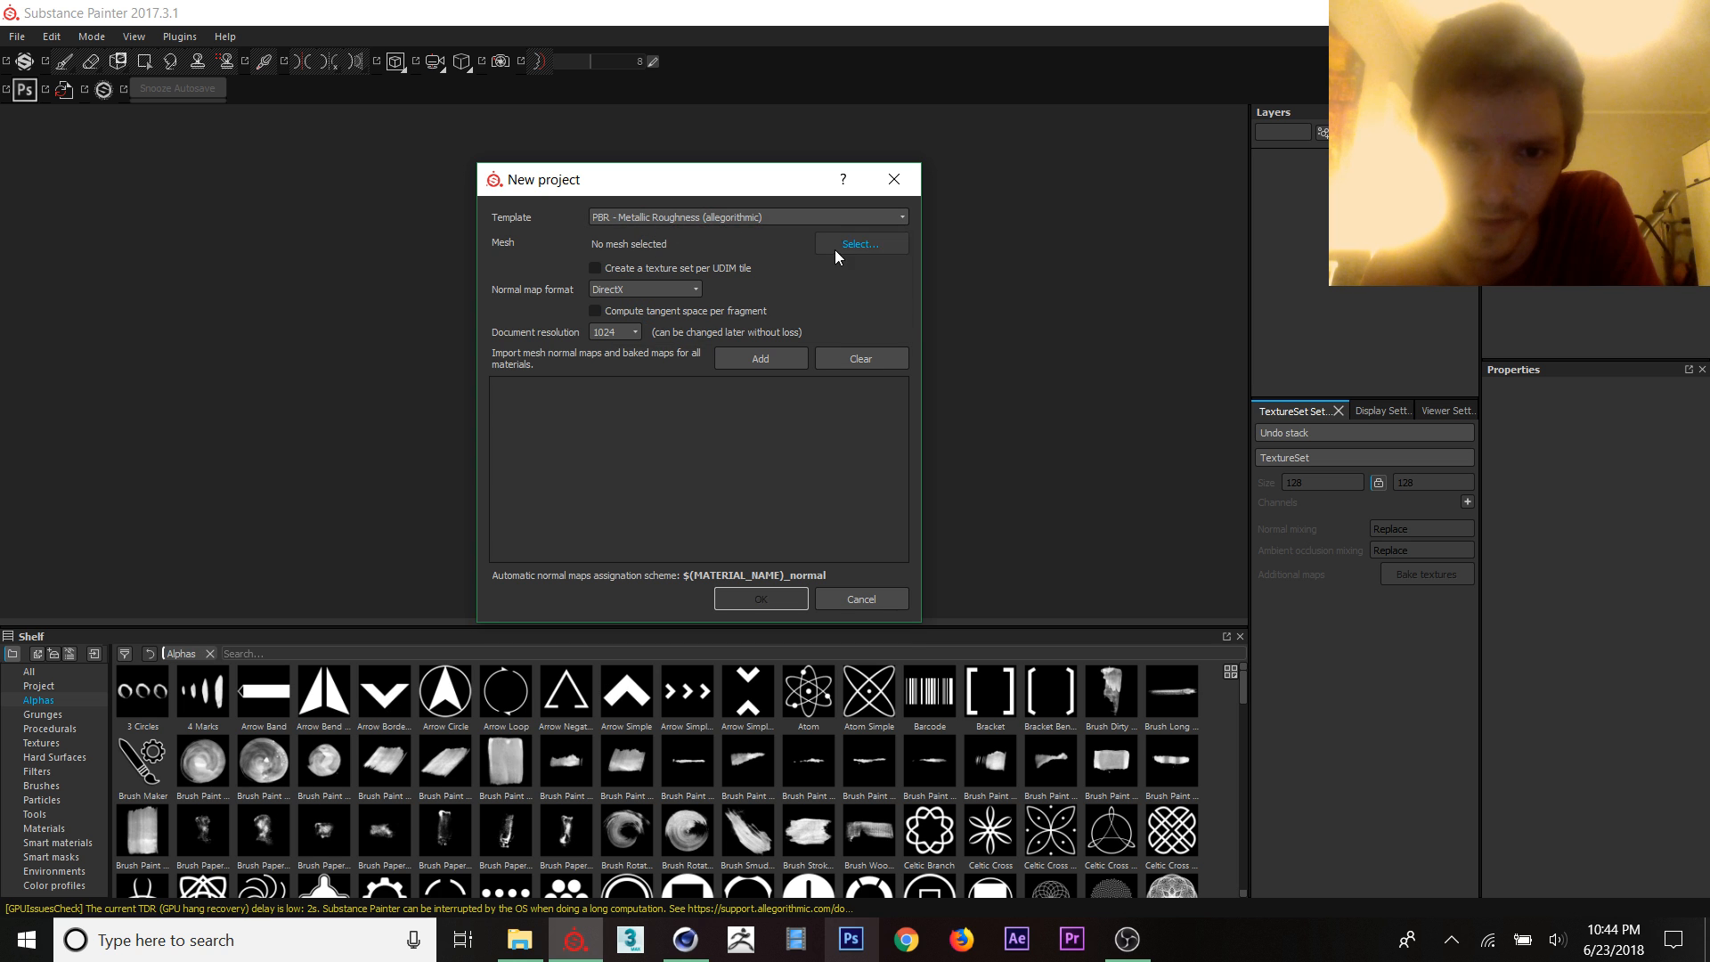
left_click(860, 244)
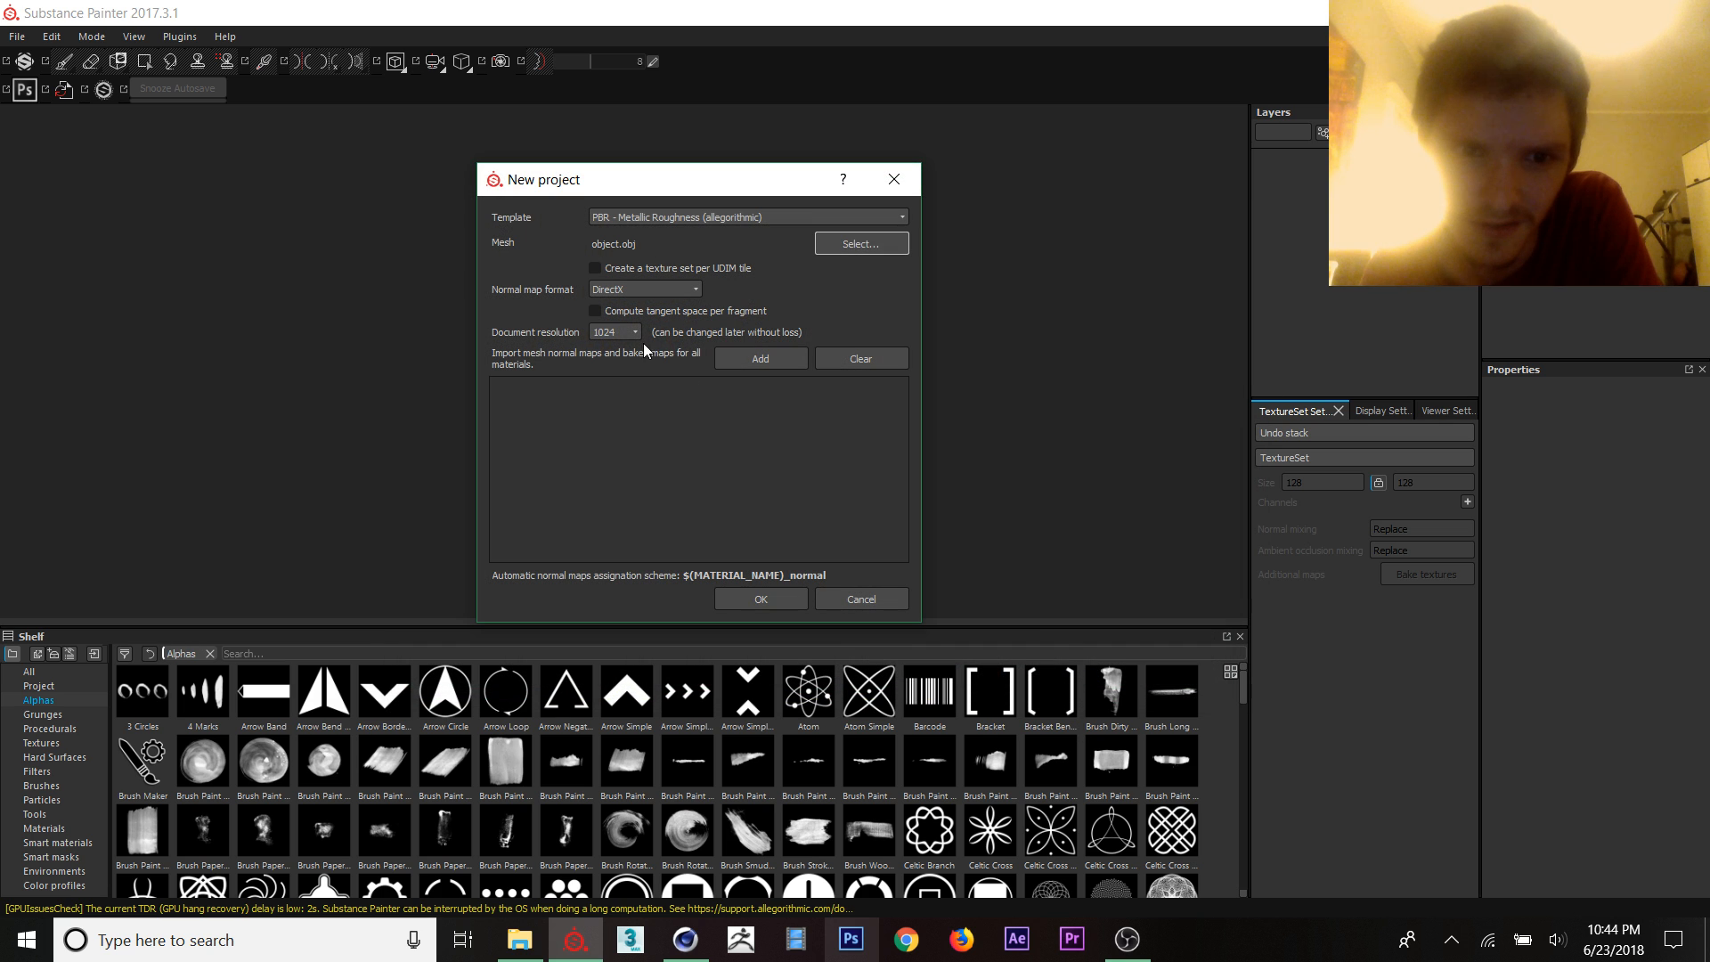
left_click(614, 331)
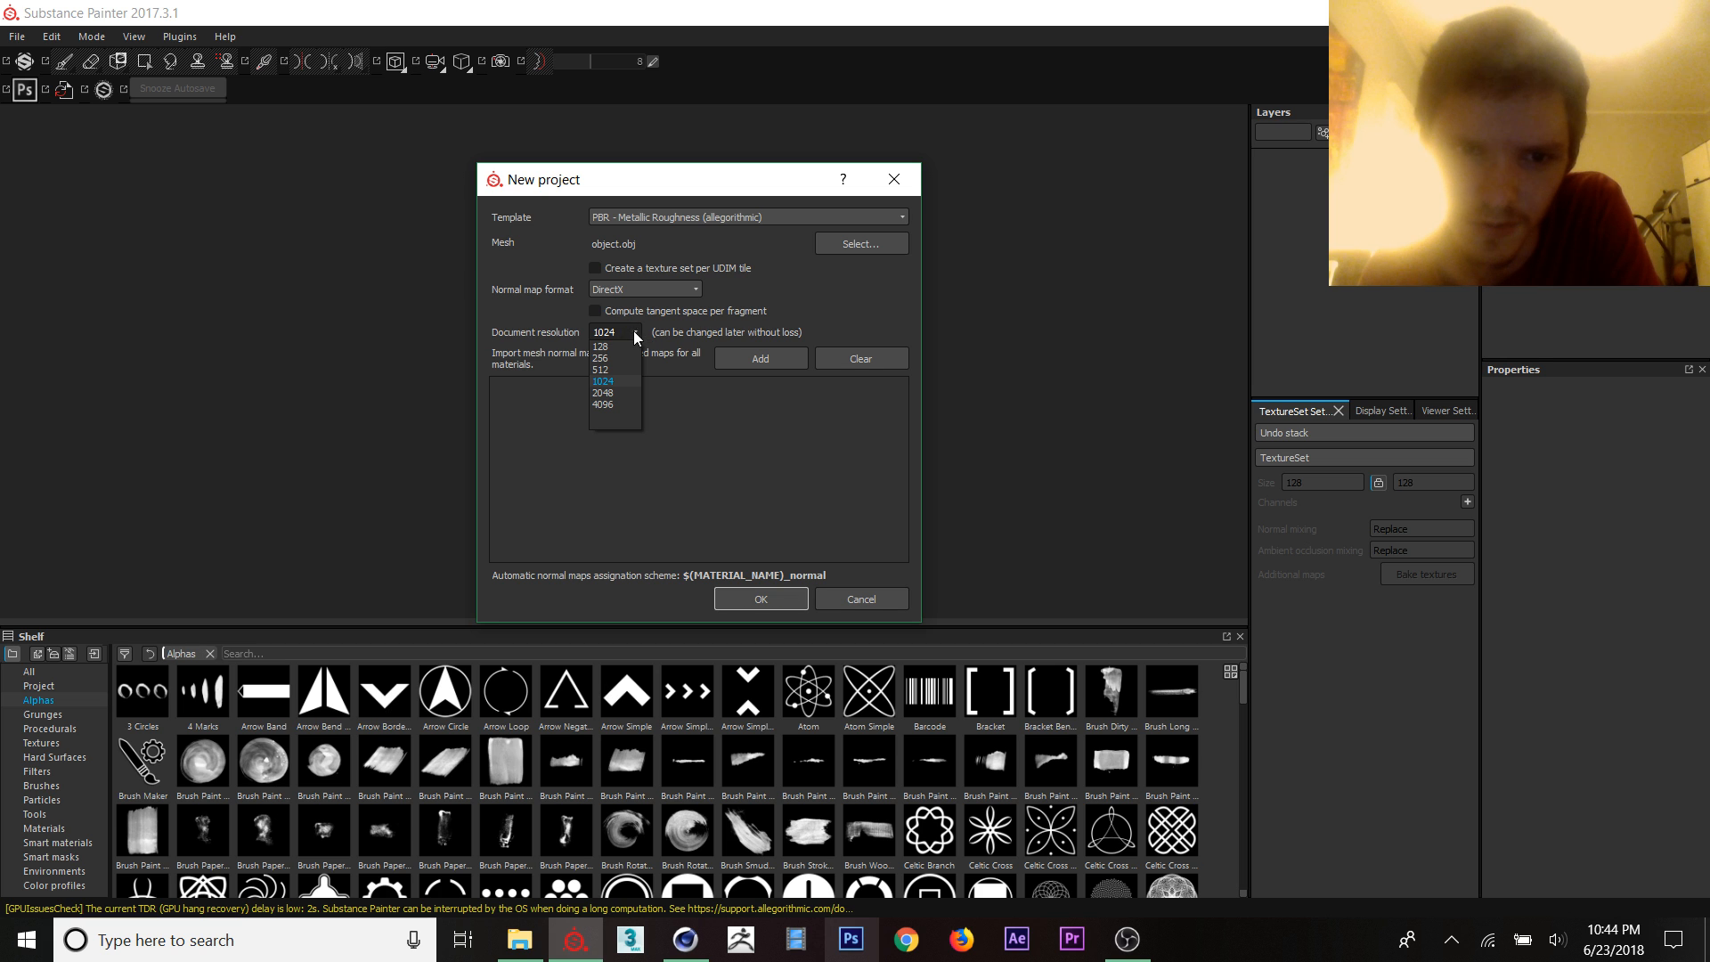
left_click(602, 381)
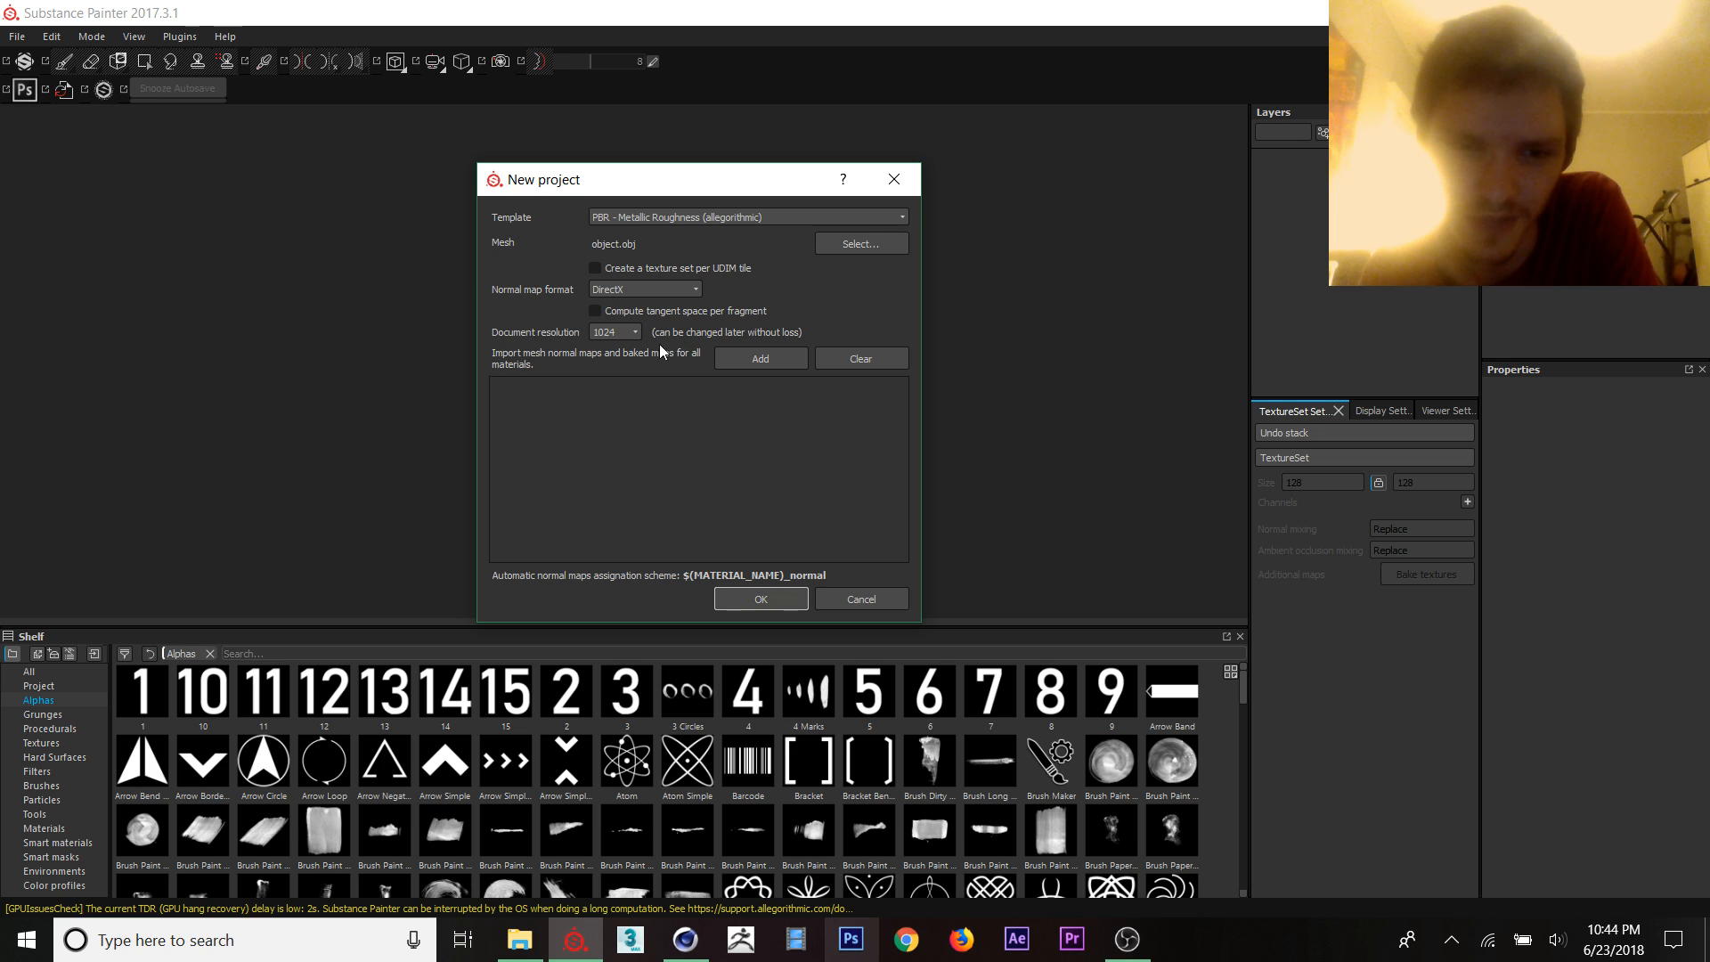
left_click(760, 599)
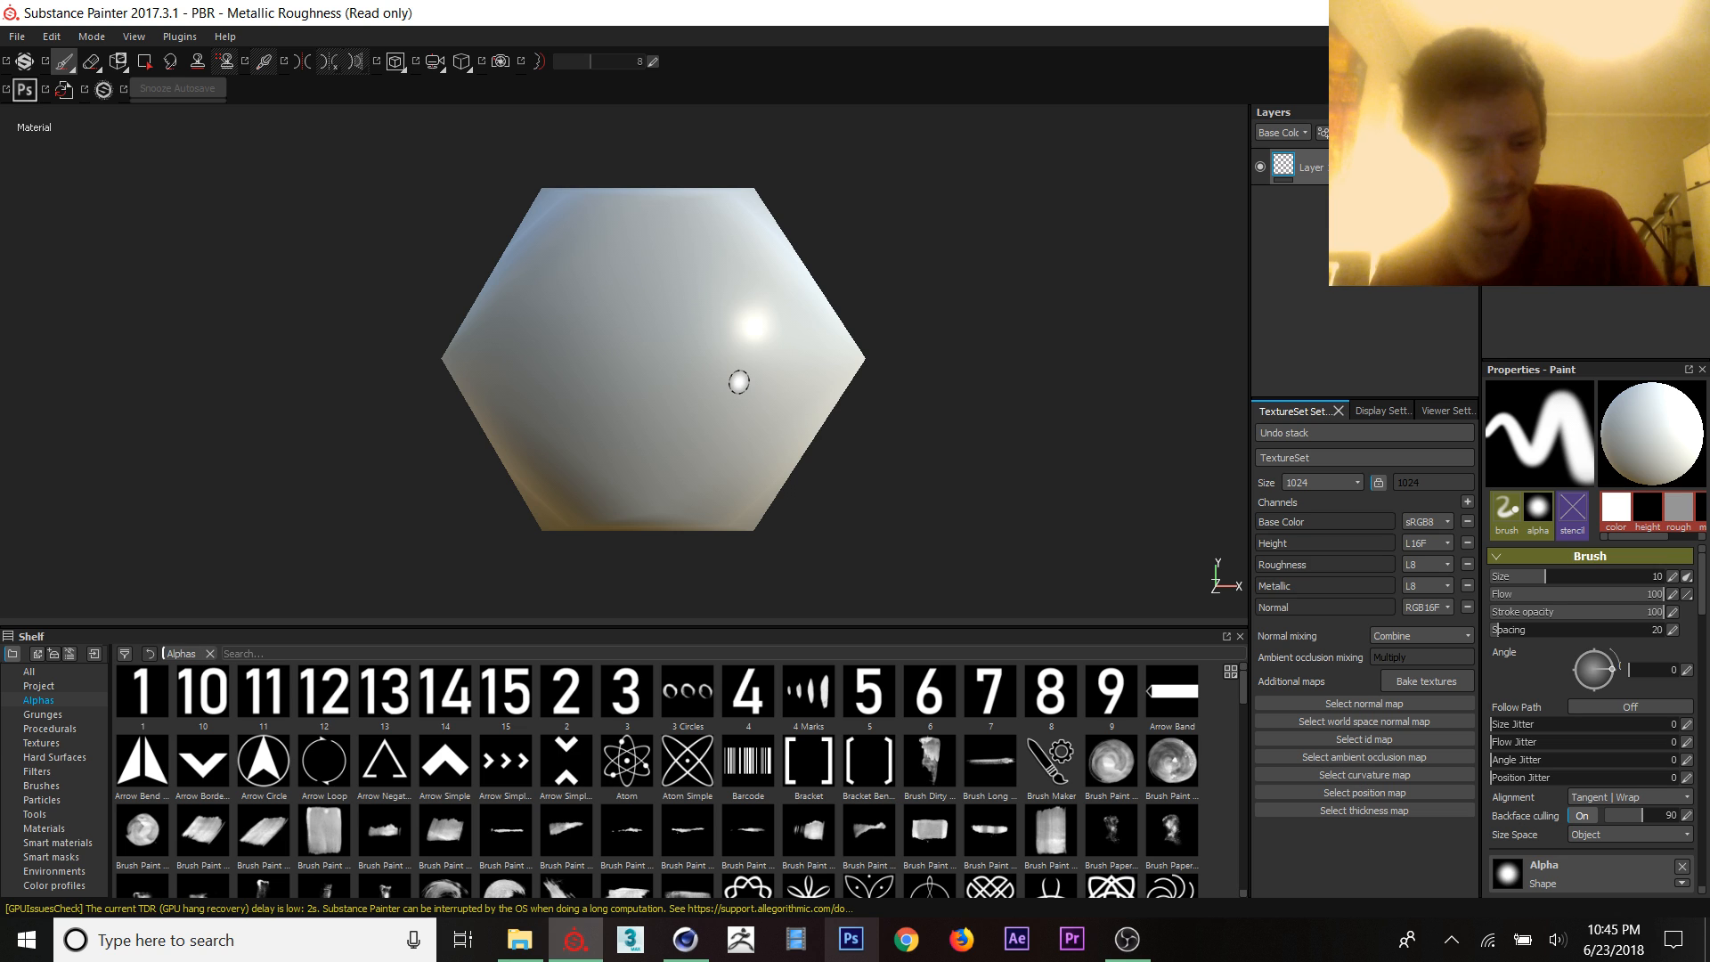
mouse_move(727, 317)
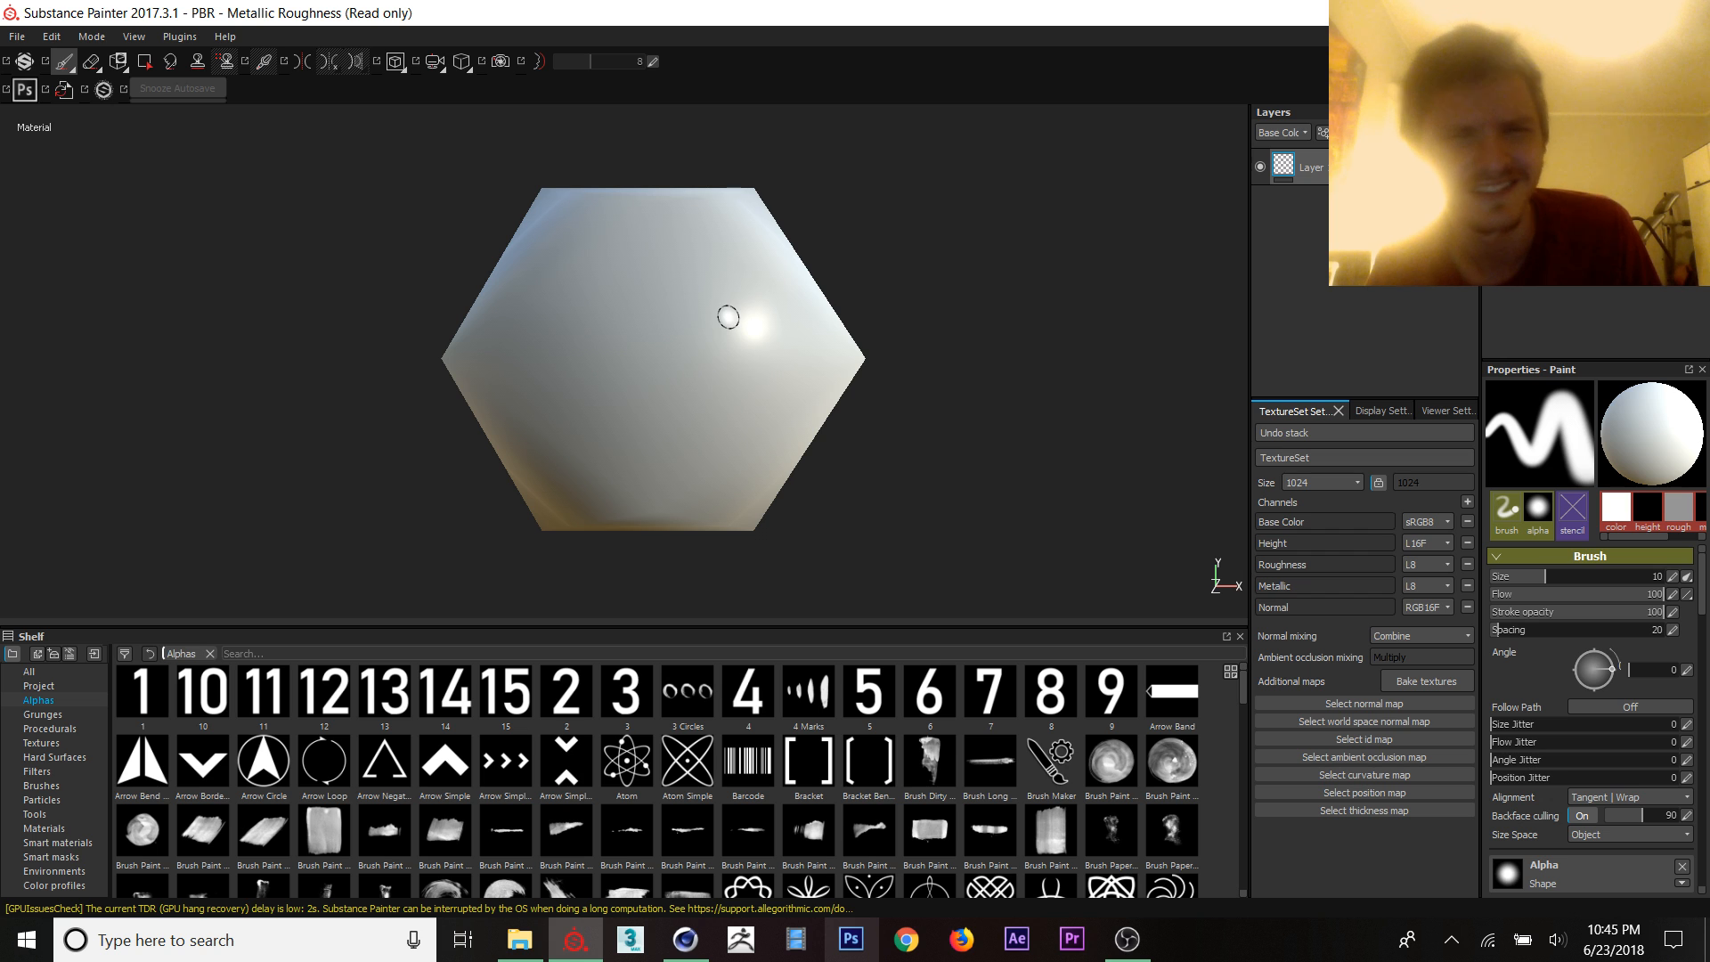
mouse_move(691, 292)
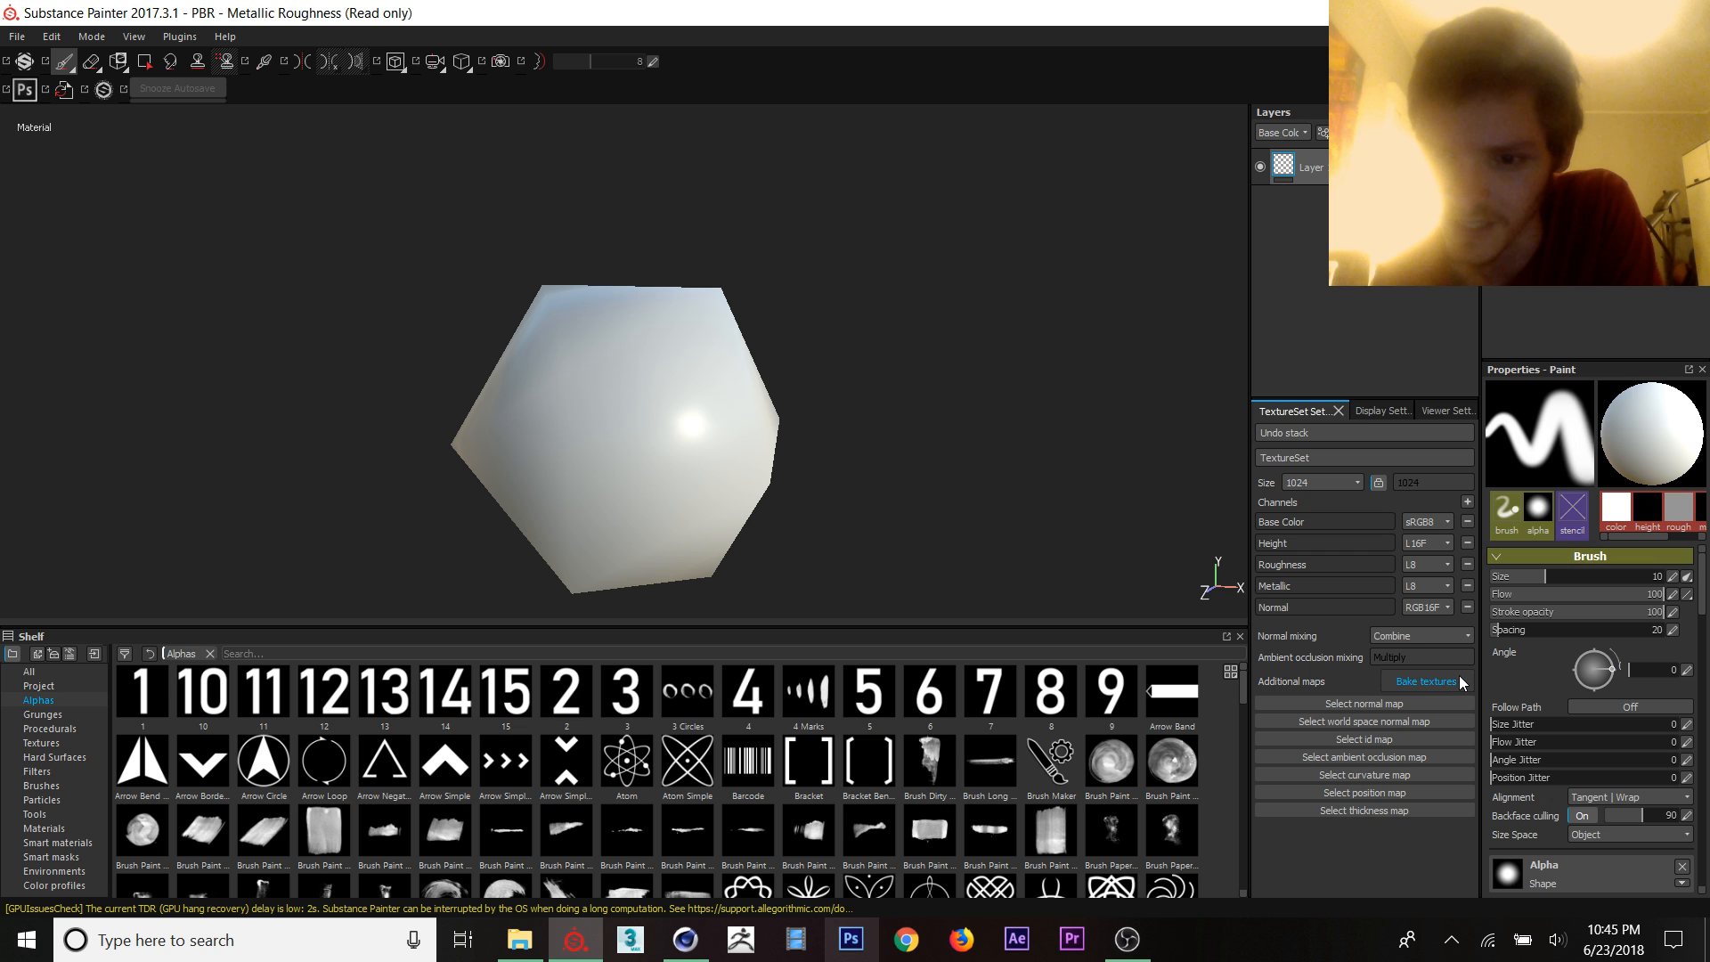
Step: Bake the DefaultMaterial mesh maps with World space normal unticked
left_click(1424, 683)
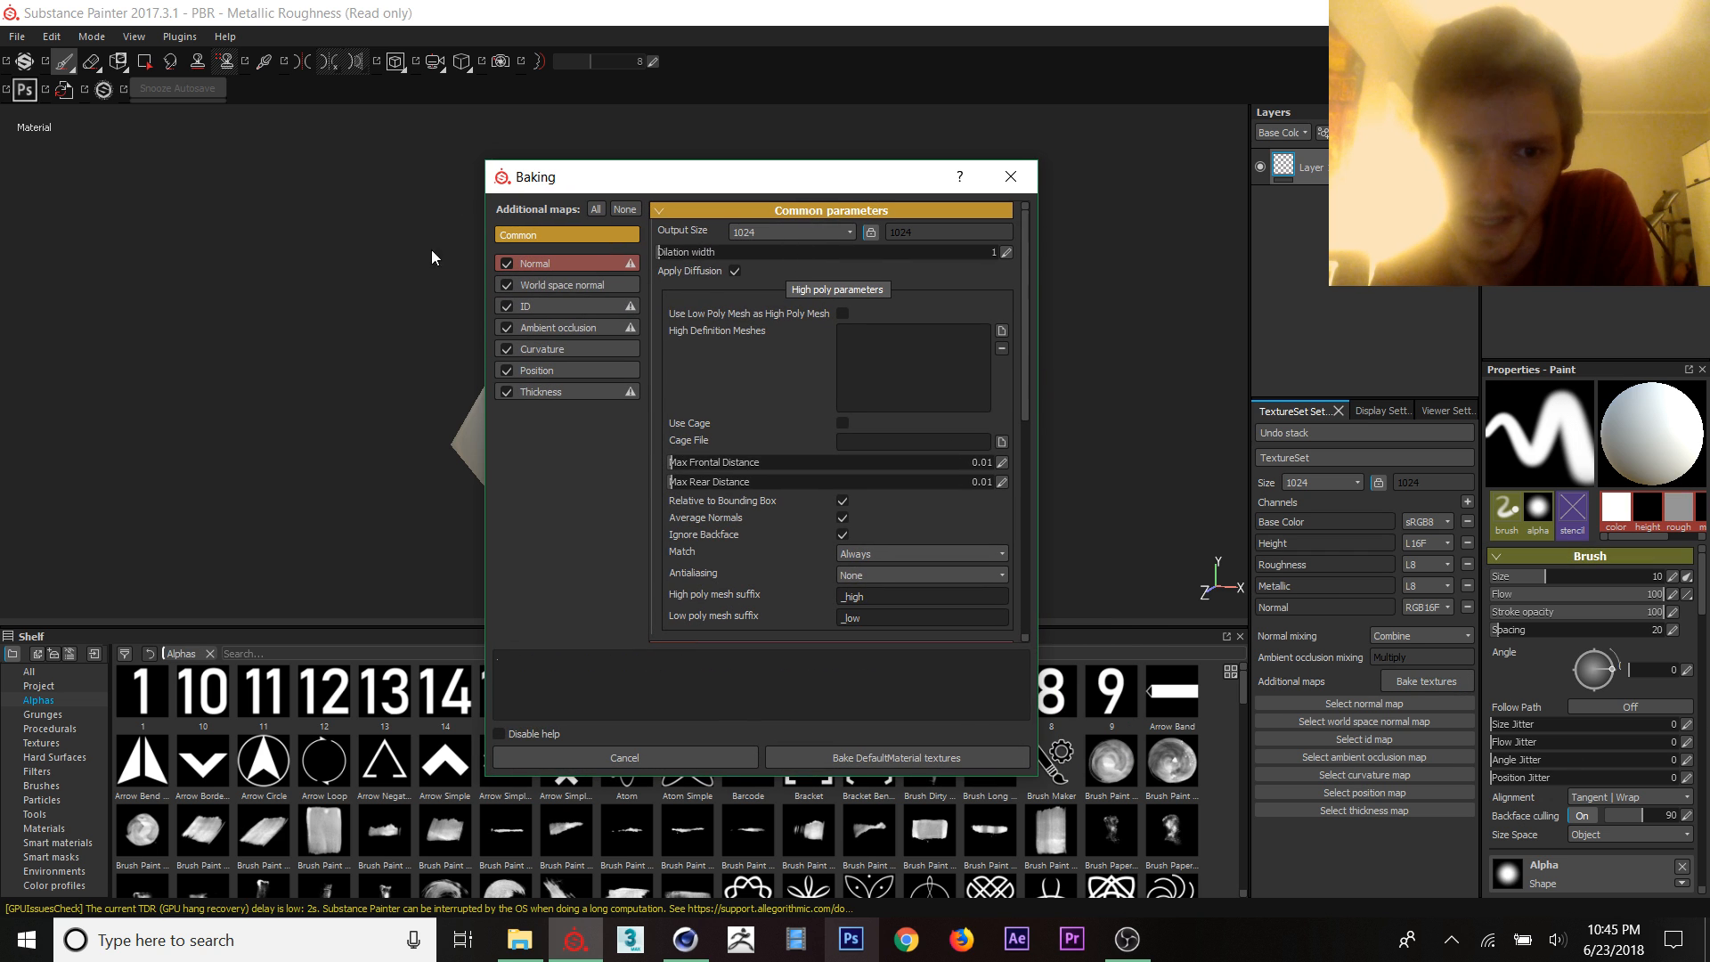
mouse_move(559, 285)
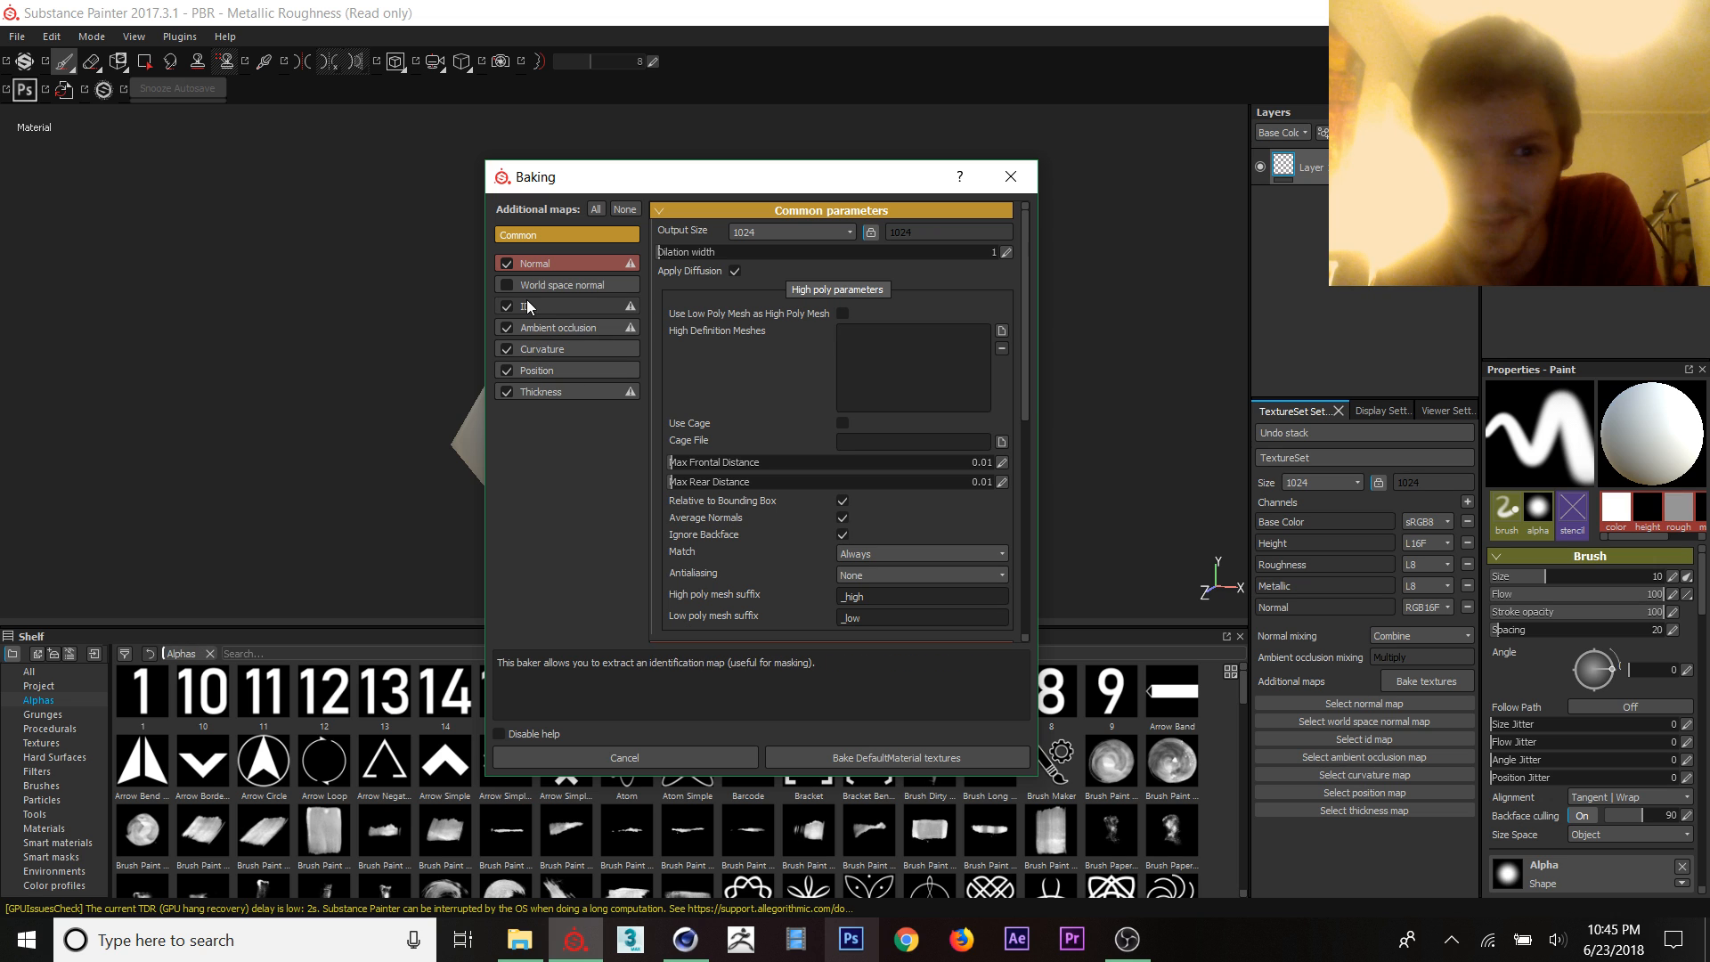
left_click(787, 230)
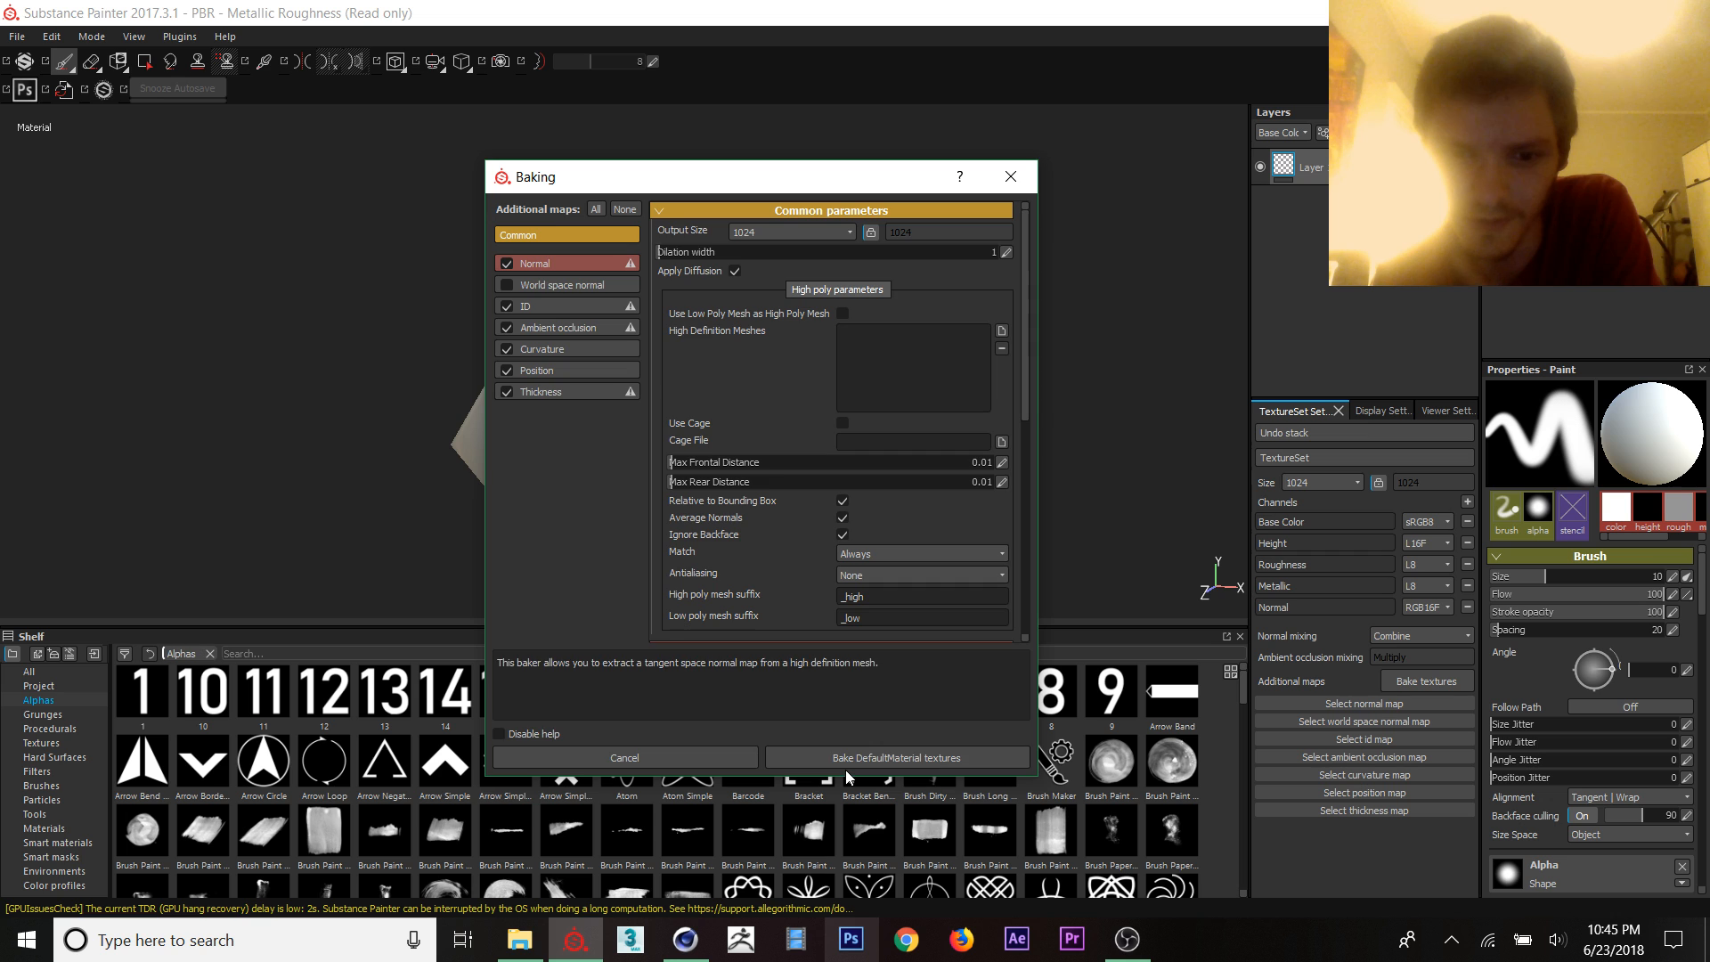
left_click(896, 756)
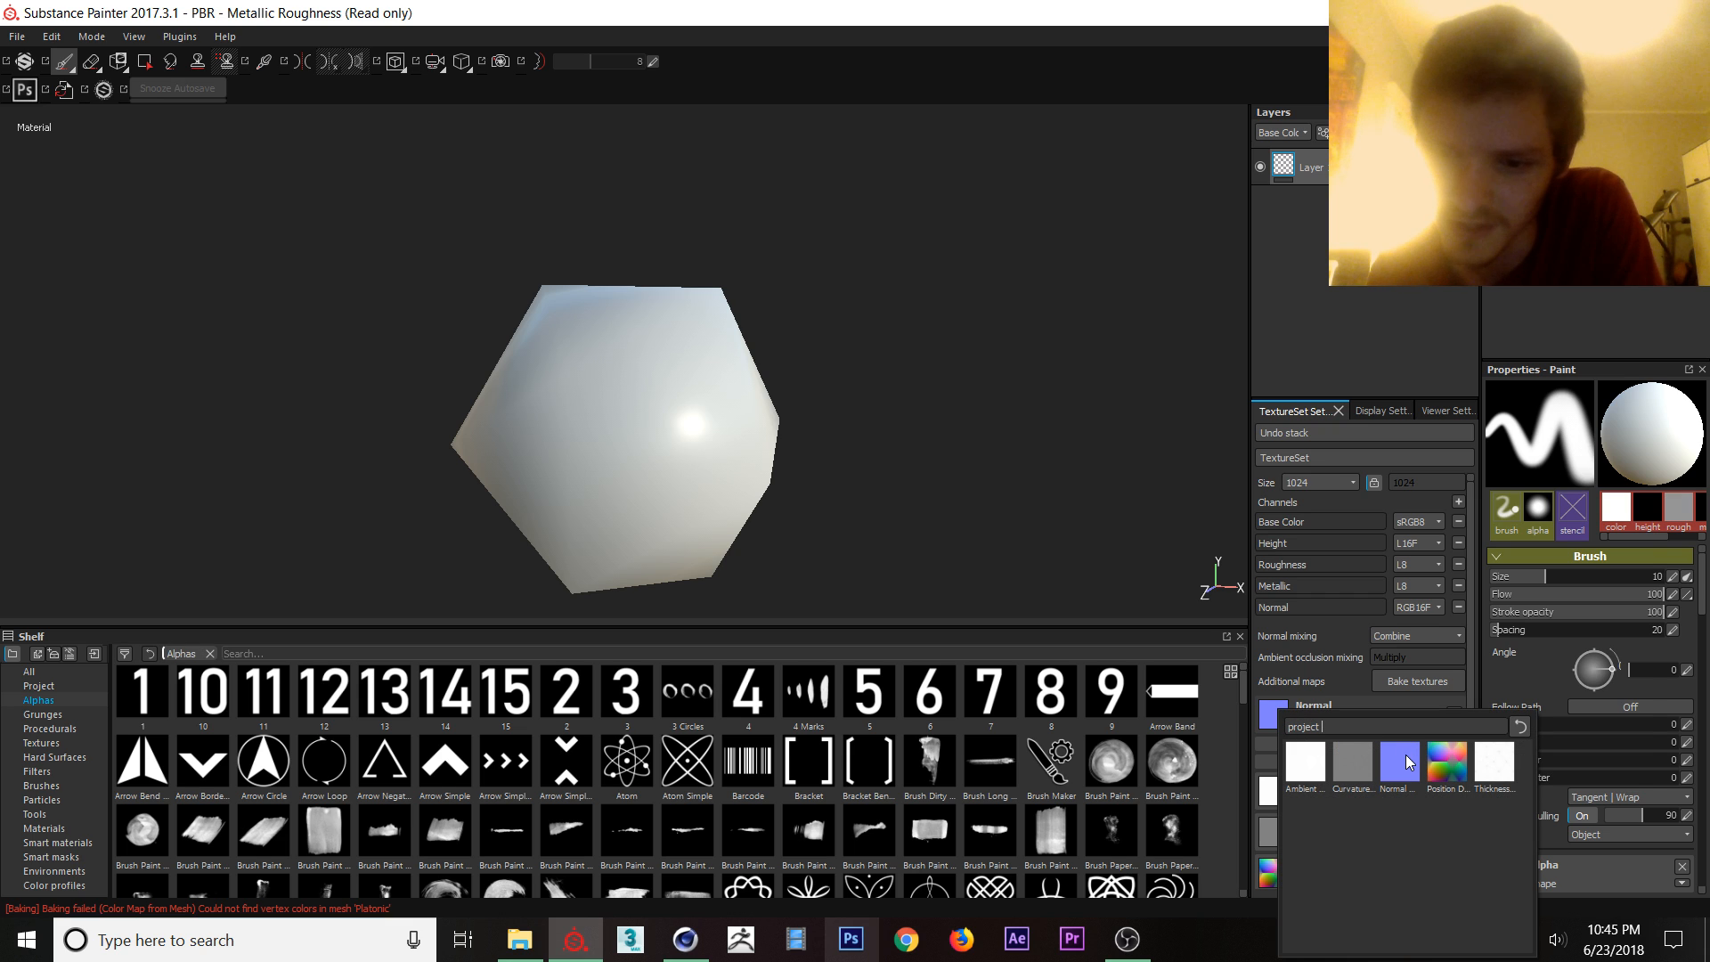
mouse_move(1303, 764)
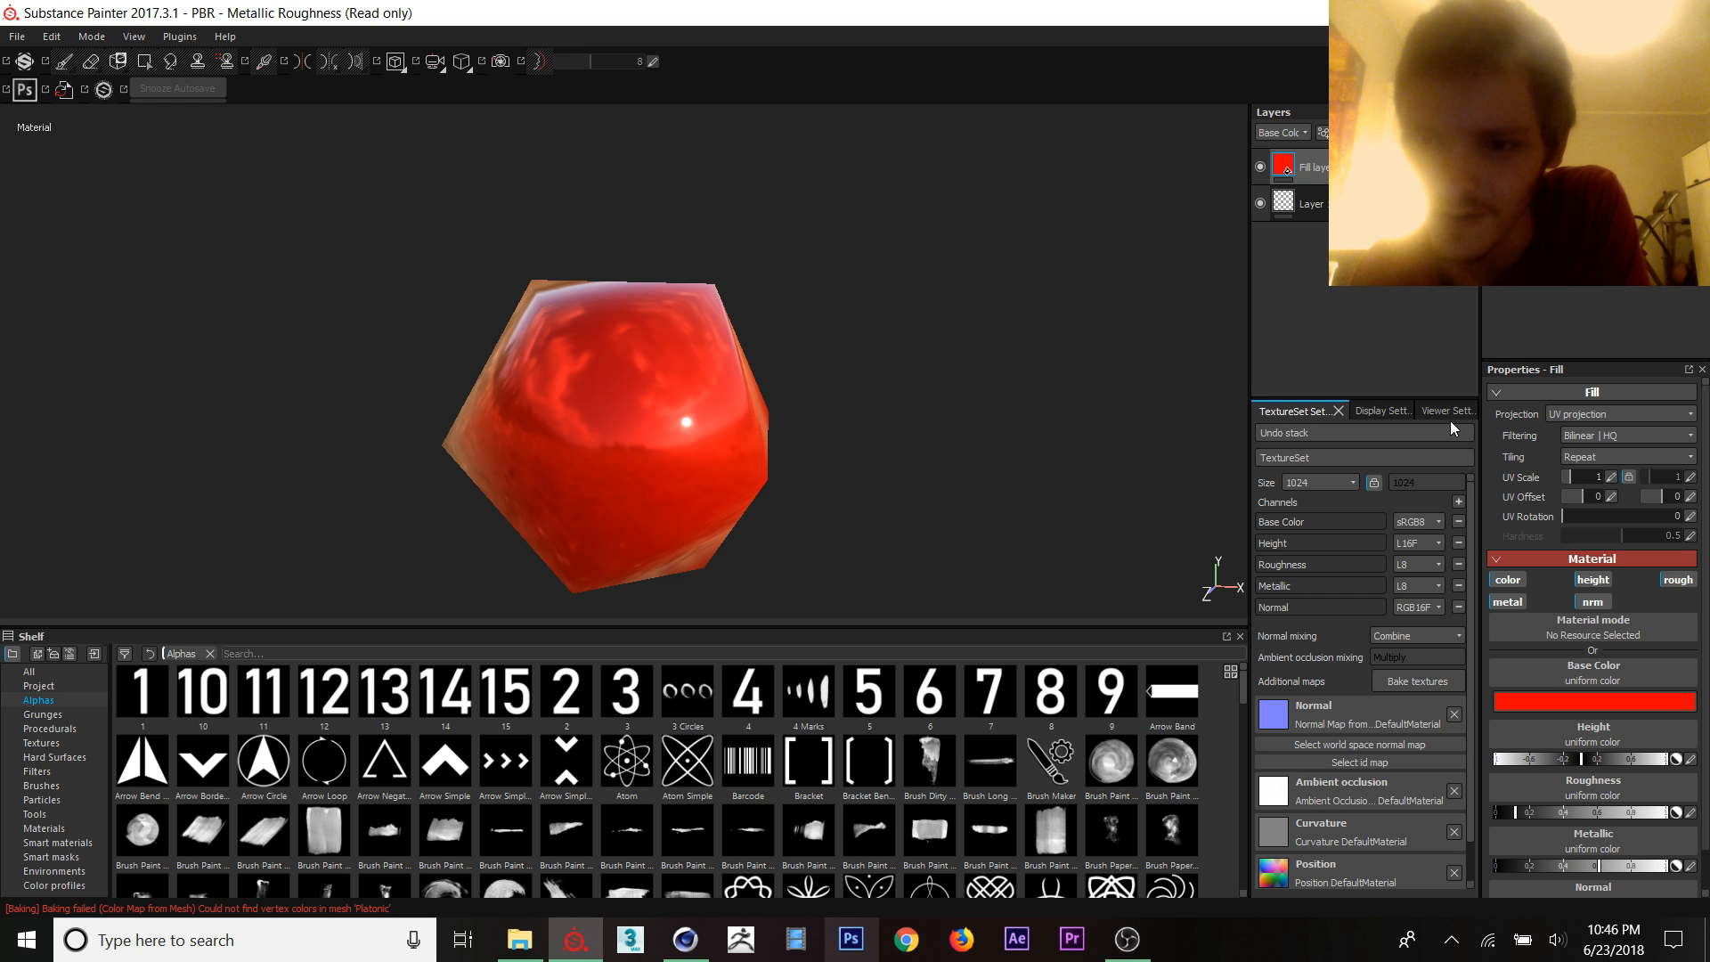
Step: Raise Environment Opacity to show the landscape backdrop and reveal the brush material channels
left_click(1443, 409)
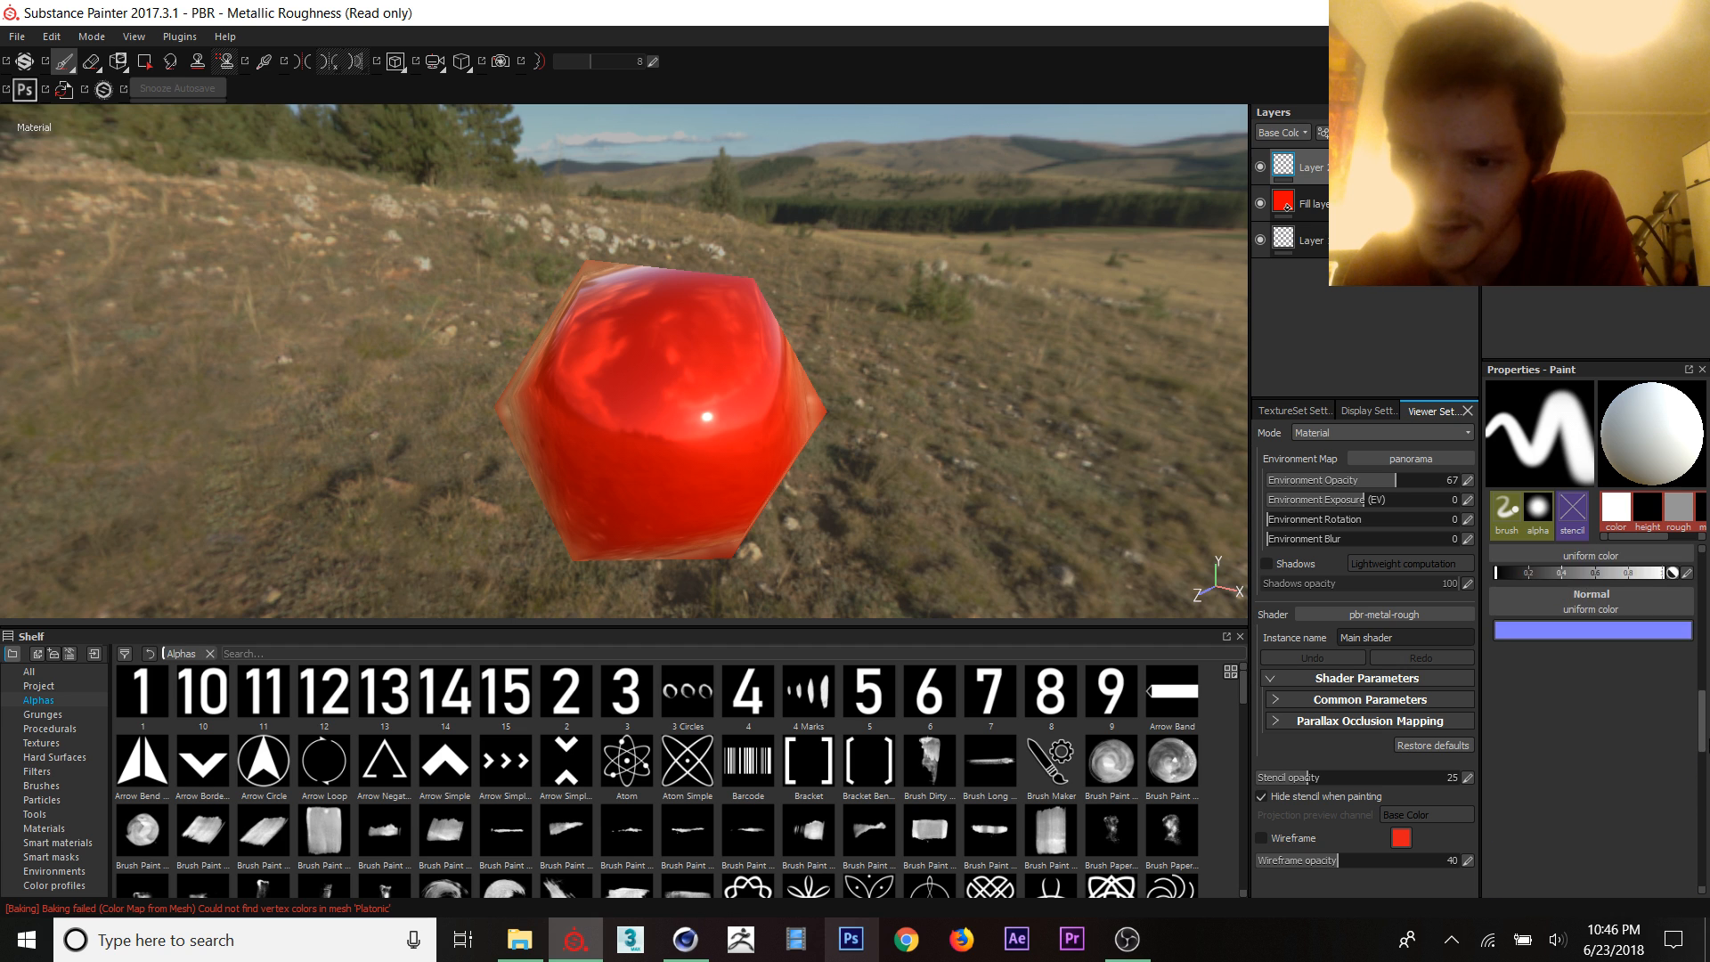
left_click(1589, 565)
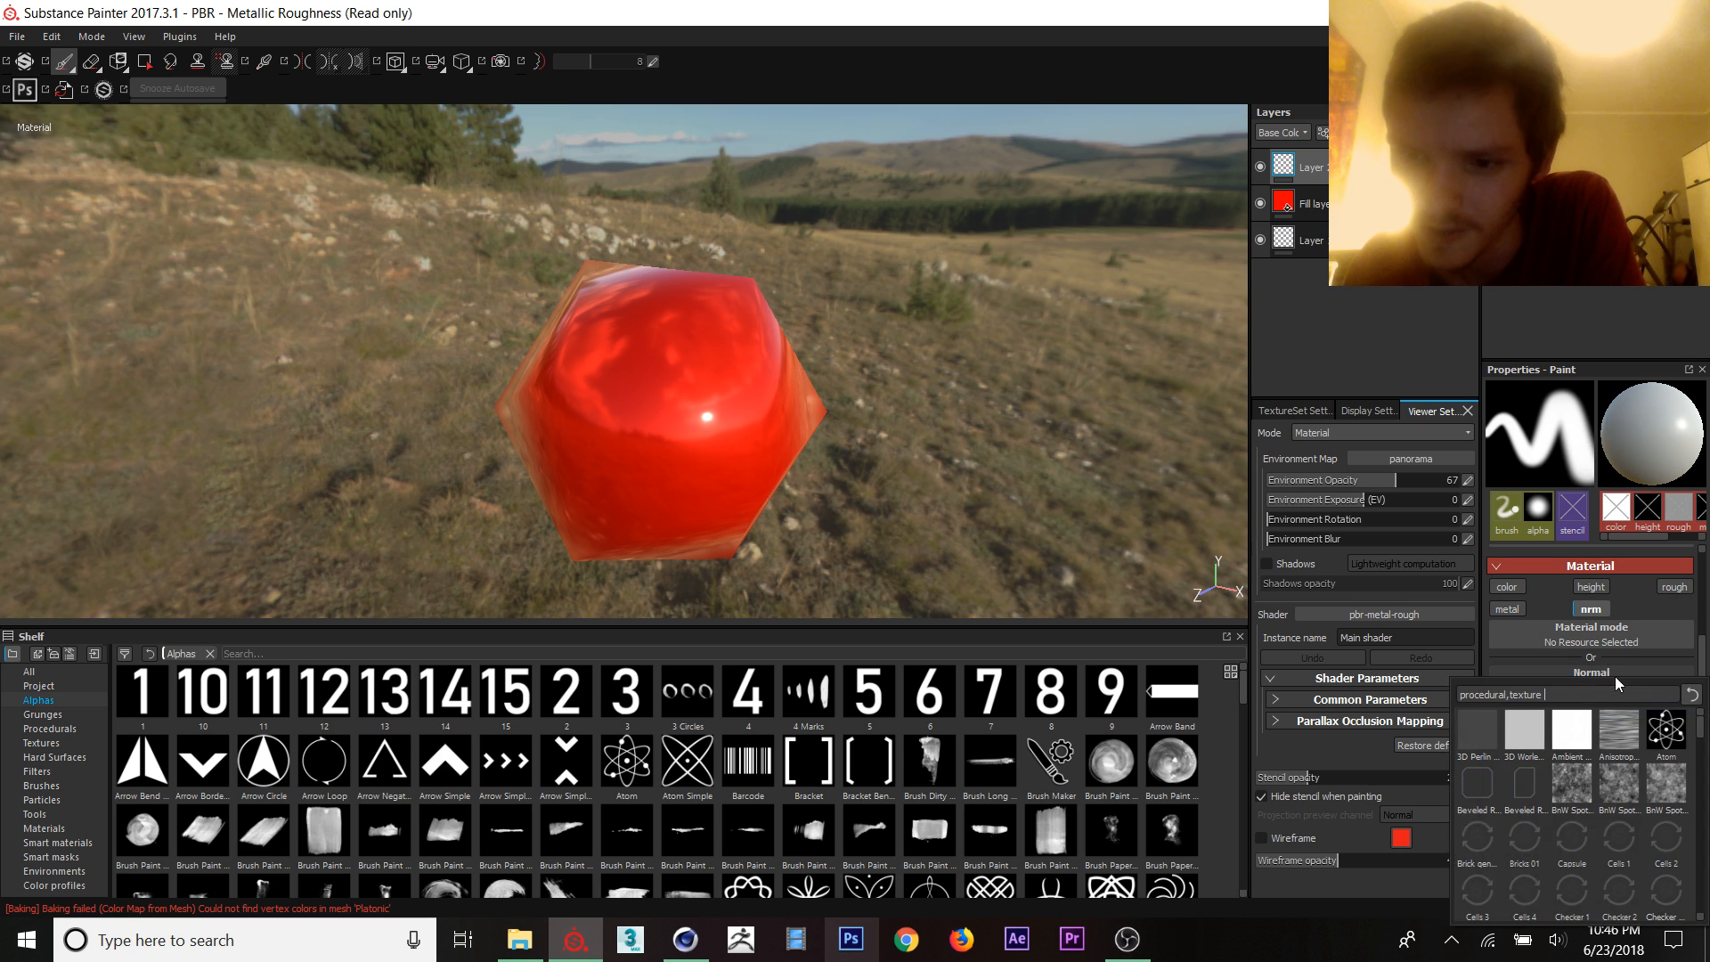
Step: Stamp Hard Surfaces height alphas on the model and paint white with the colour channel enabled
left_click(53, 757)
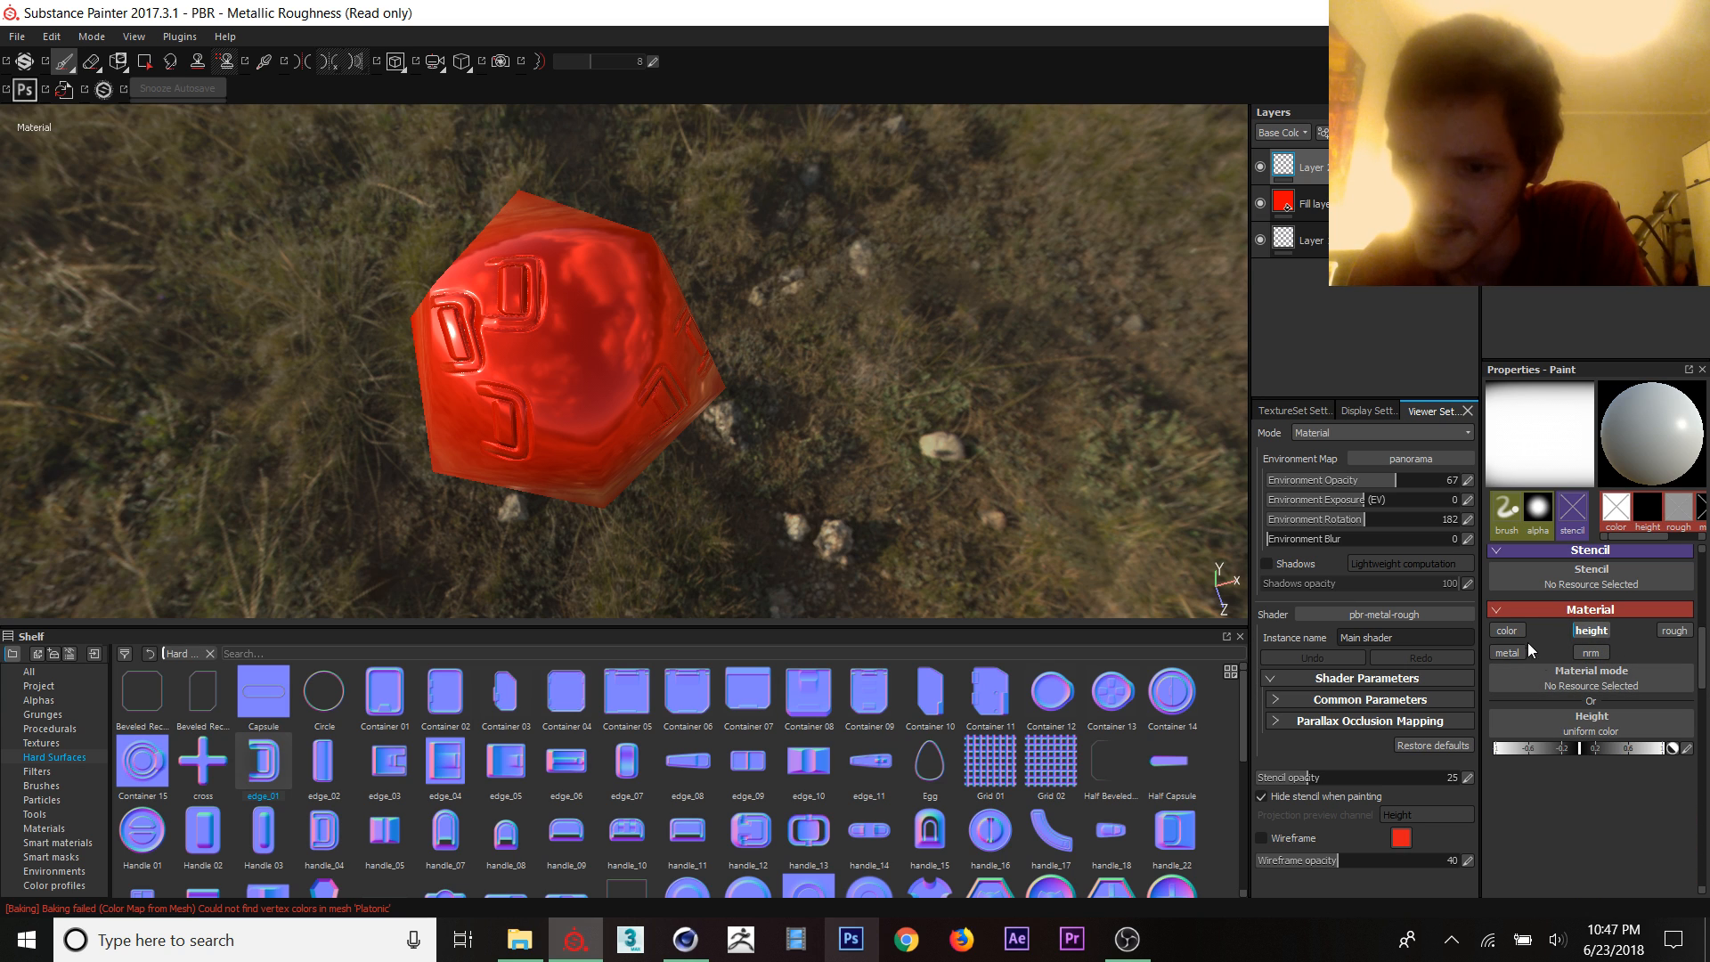
left_click(1506, 629)
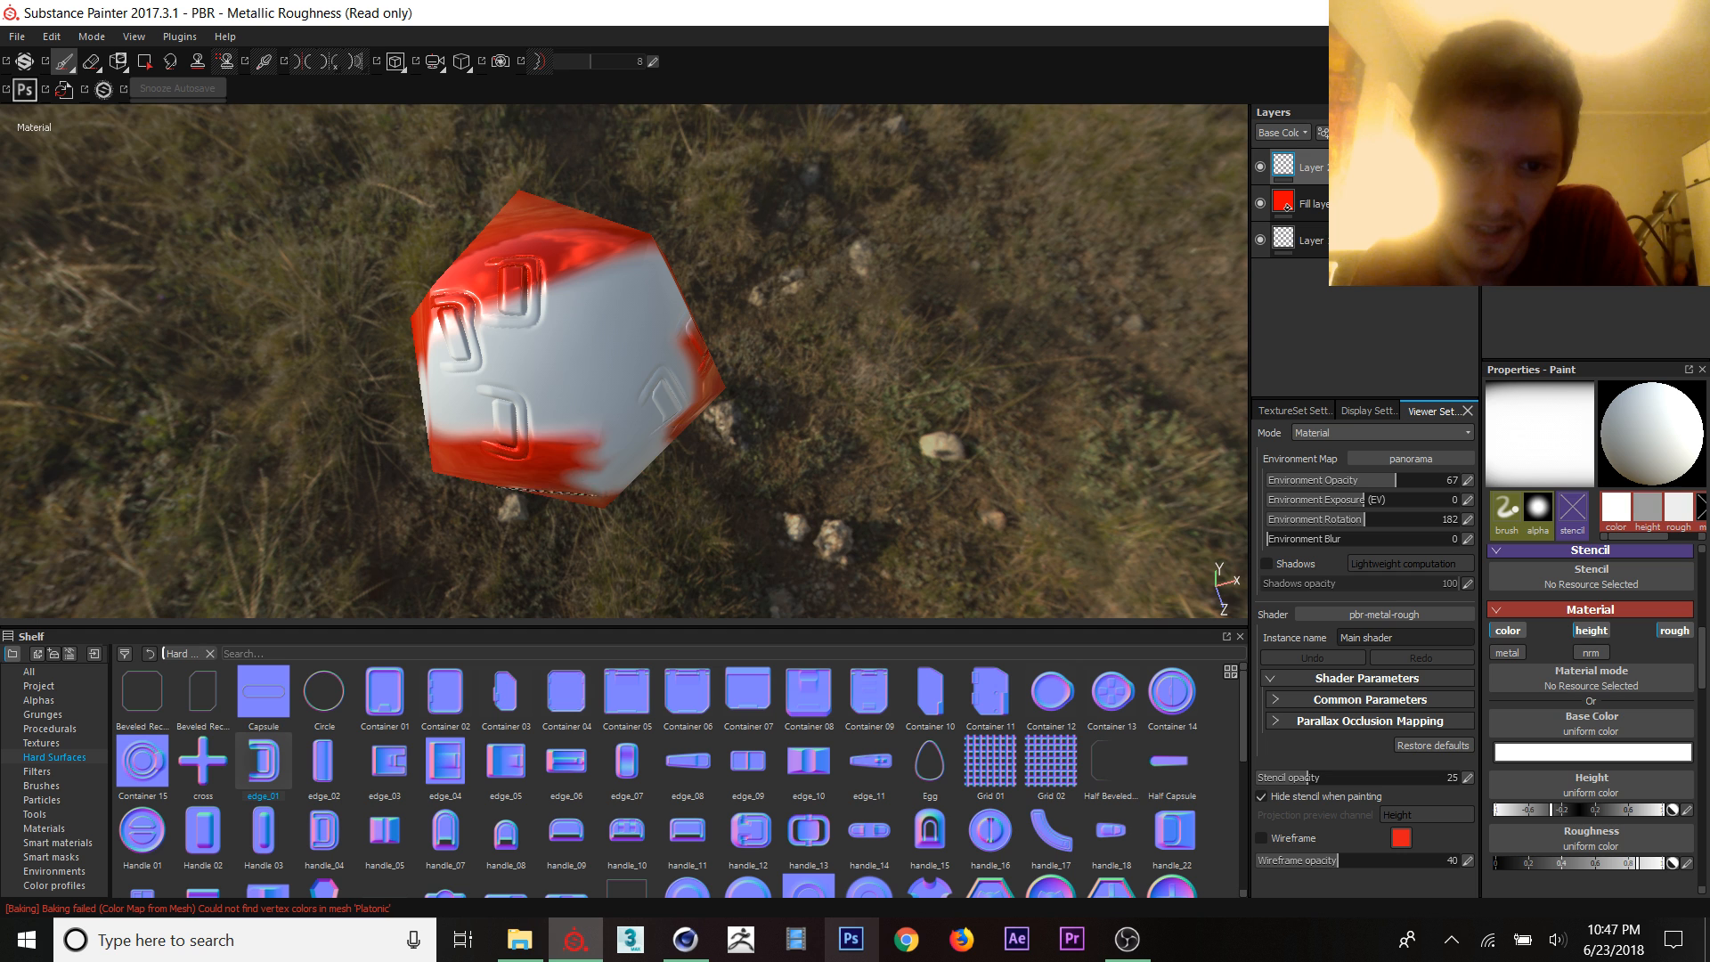
left_click(602, 319)
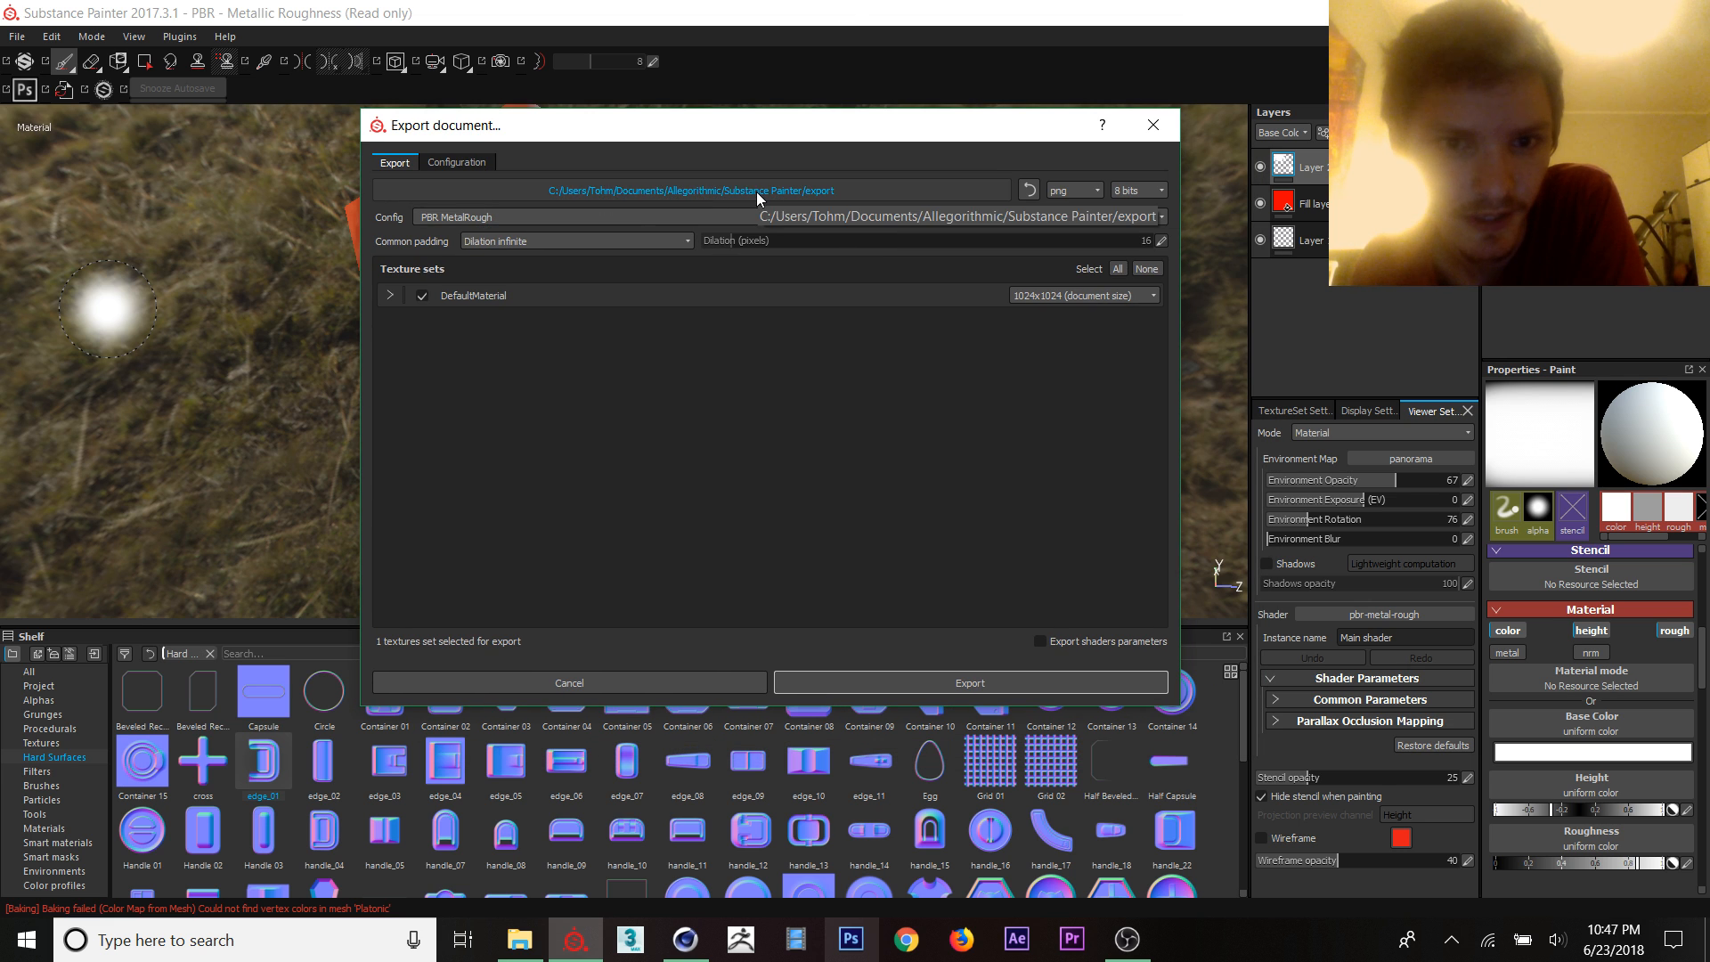
Step: Target the Desktop folder with the PBR SpecGloss from MetalRough preset and show its configuration
left_click(694, 190)
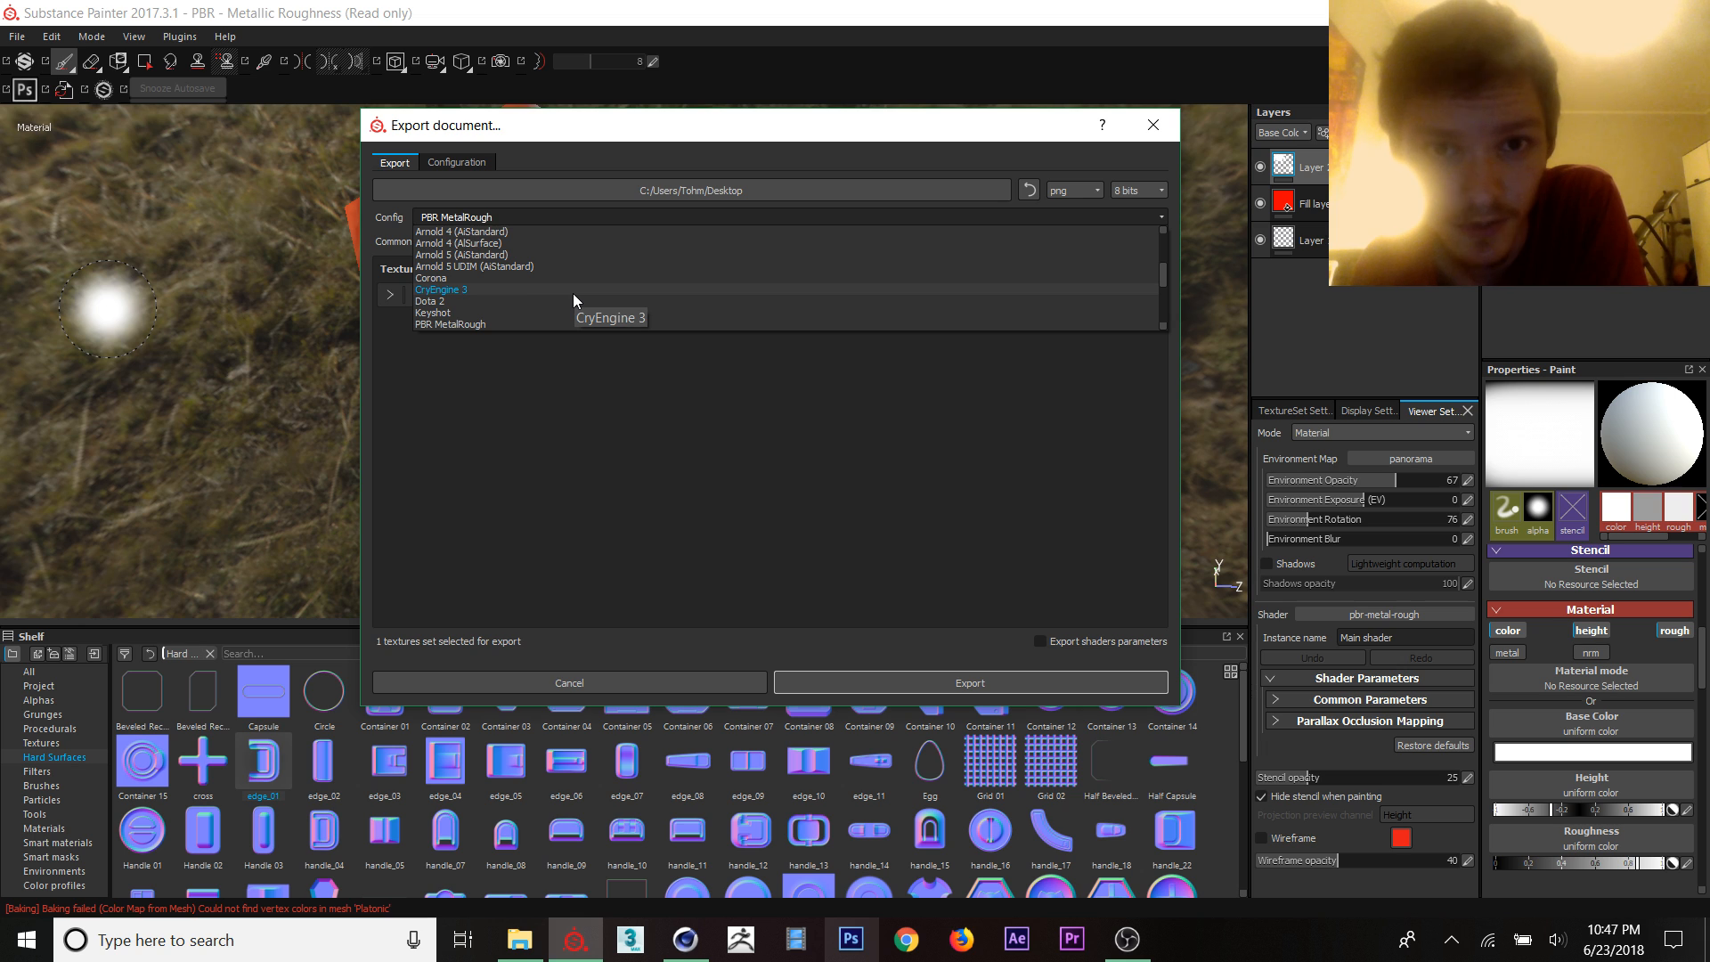
scroll("down", 3)
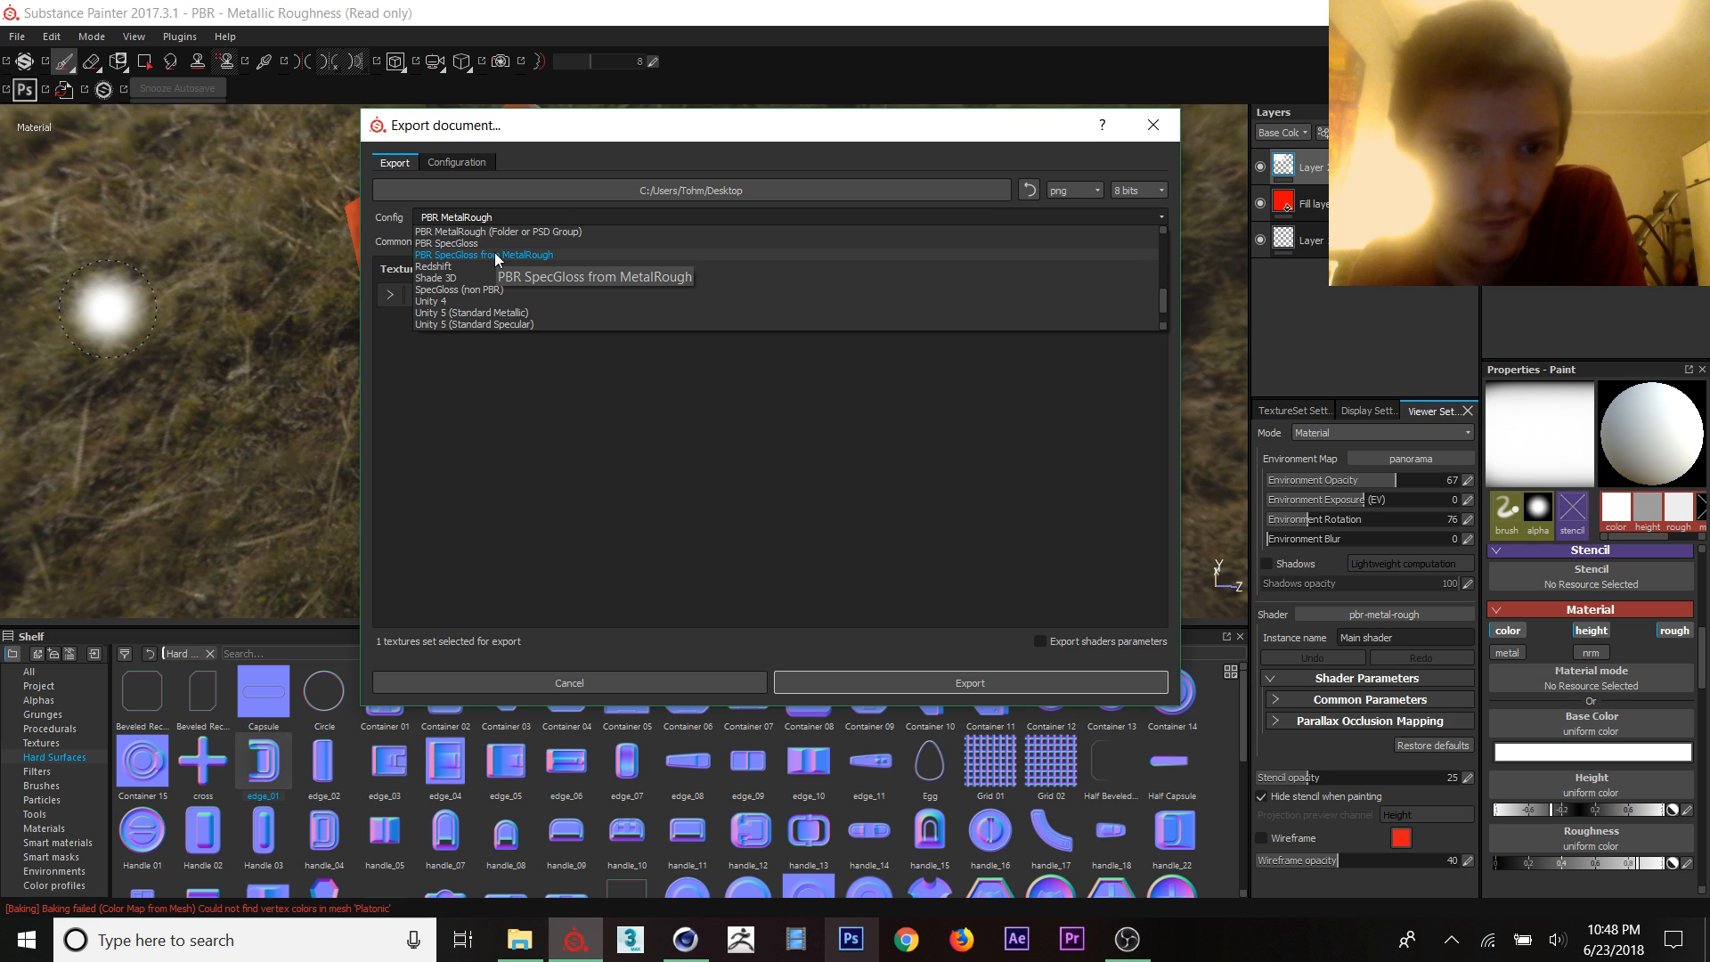
left_click(485, 255)
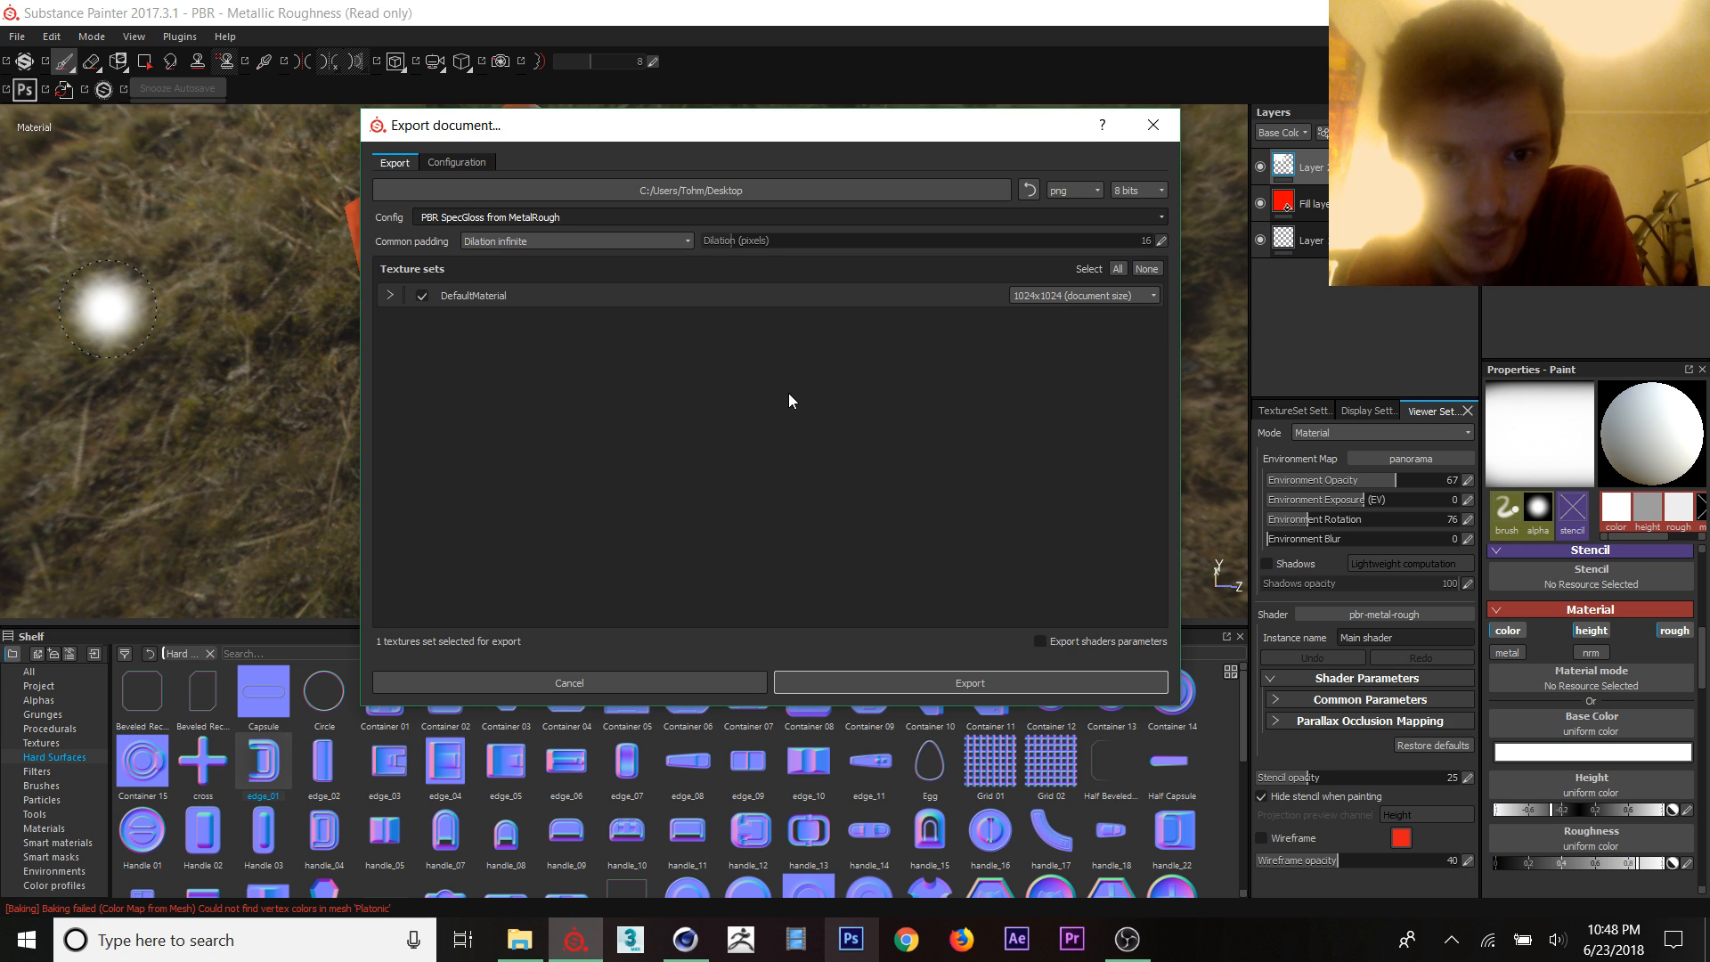
mouse_move(758, 406)
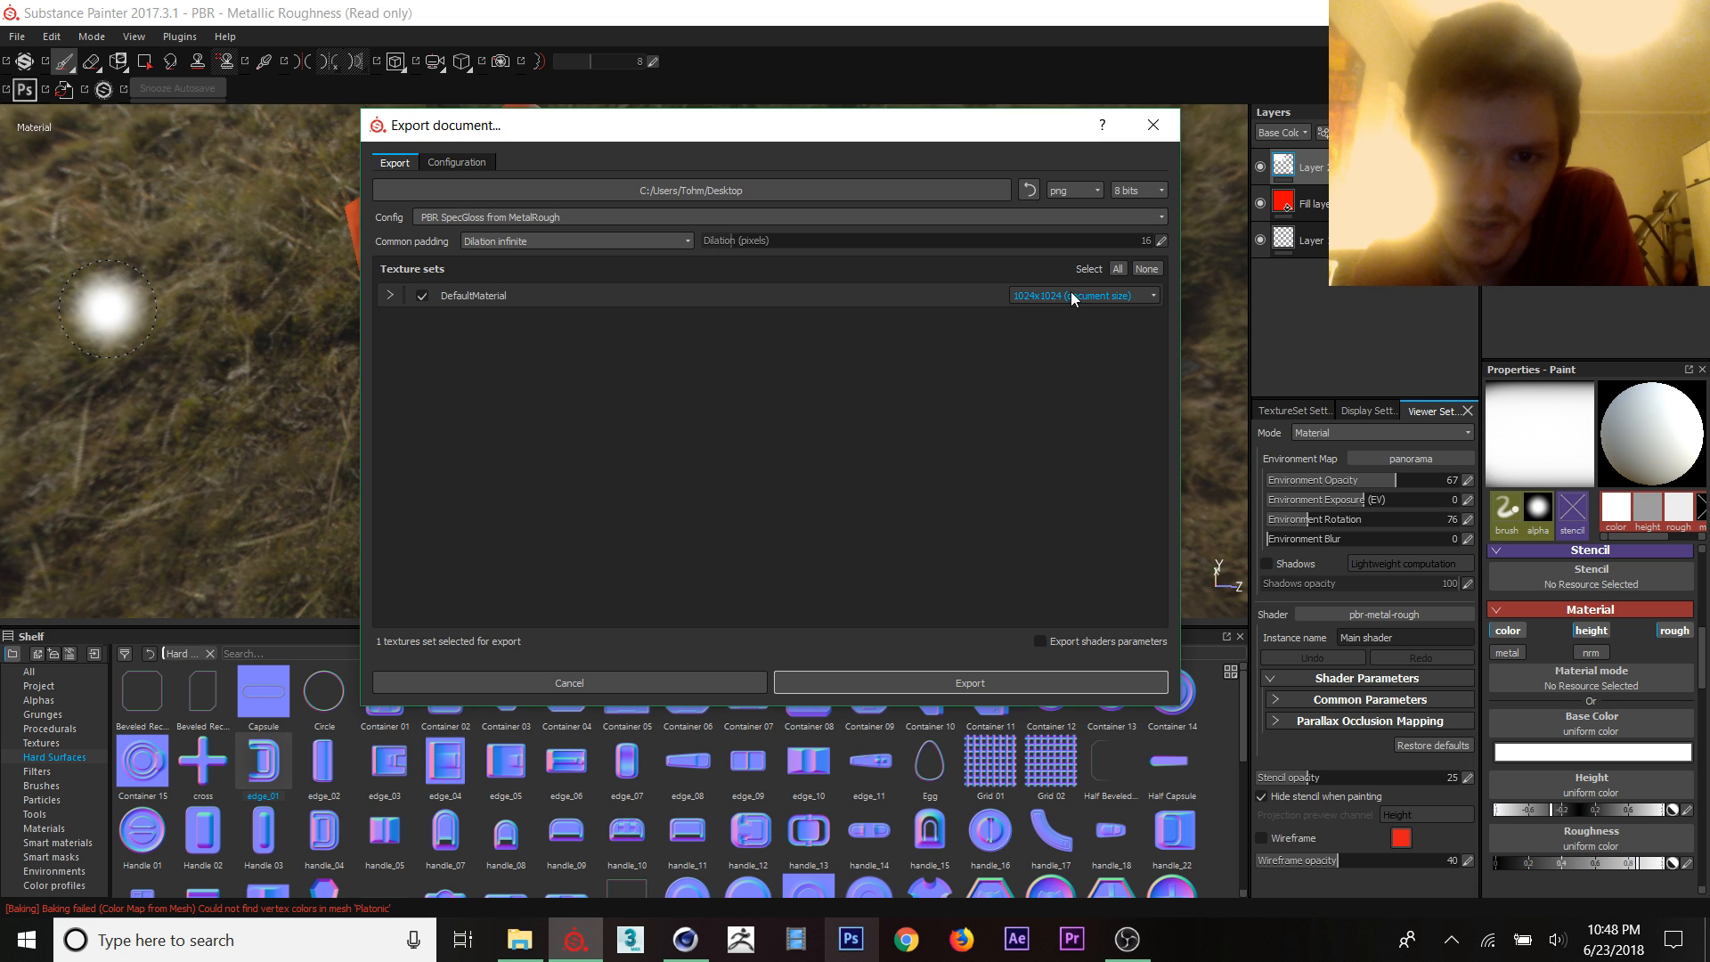
left_click(456, 162)
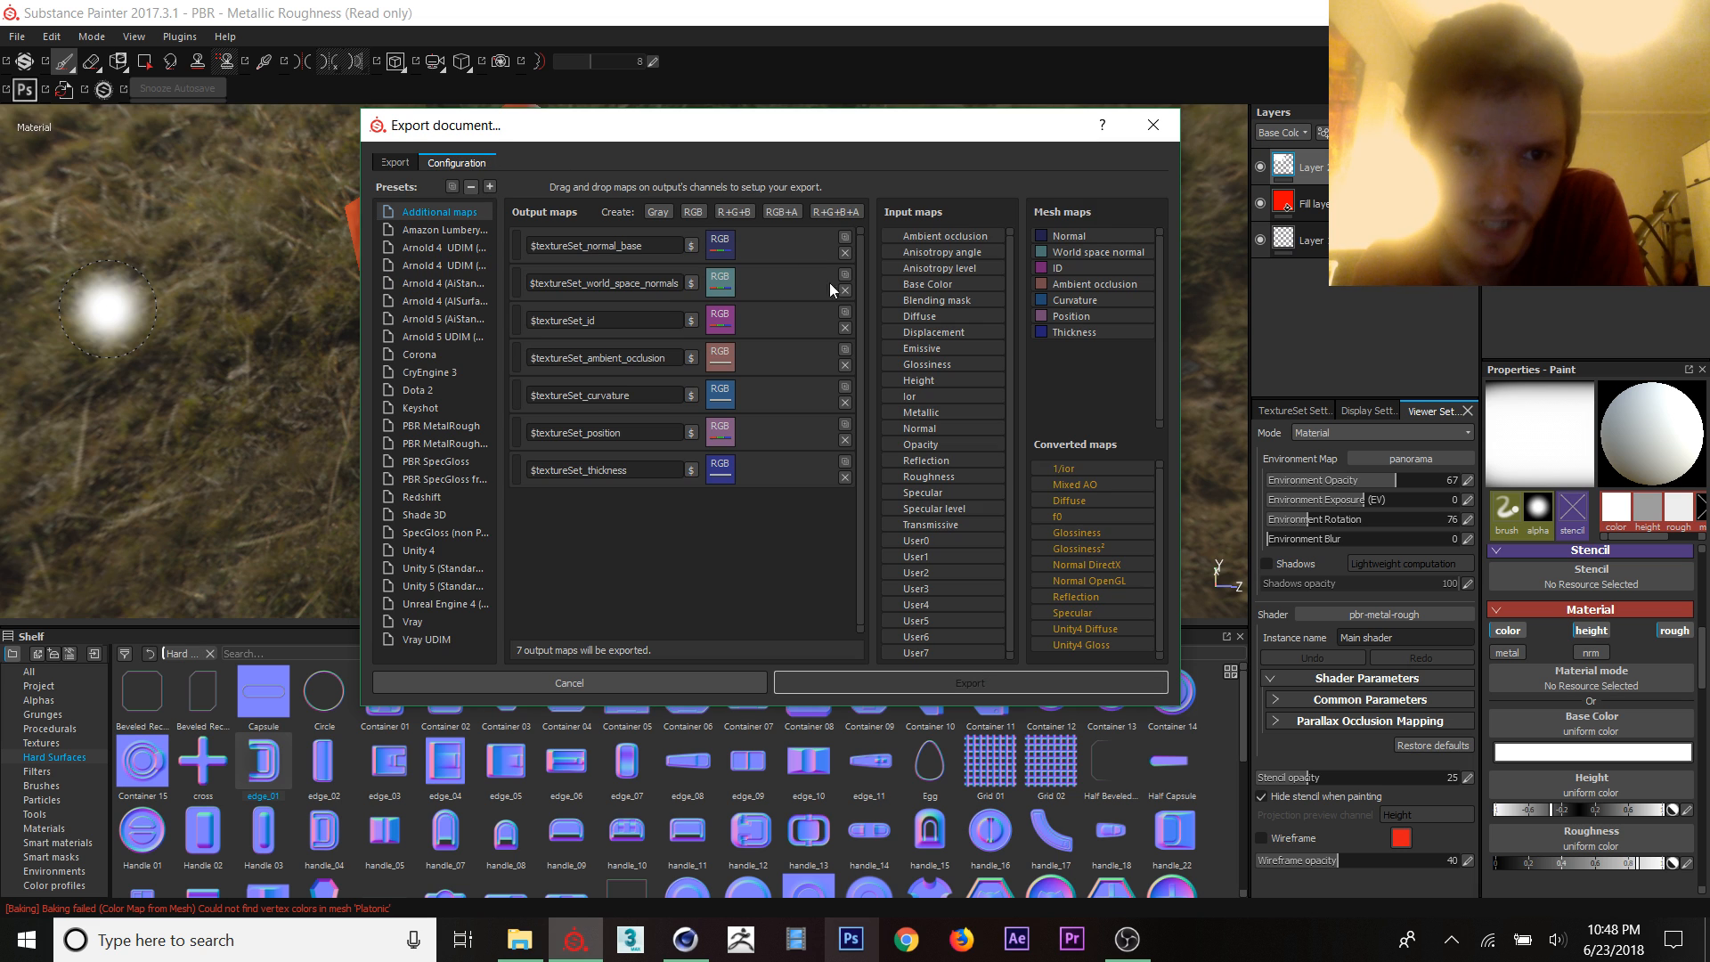
Step: Replace the SpecGloss preset's Emissive output with a Gray map named AO
left_click(443, 479)
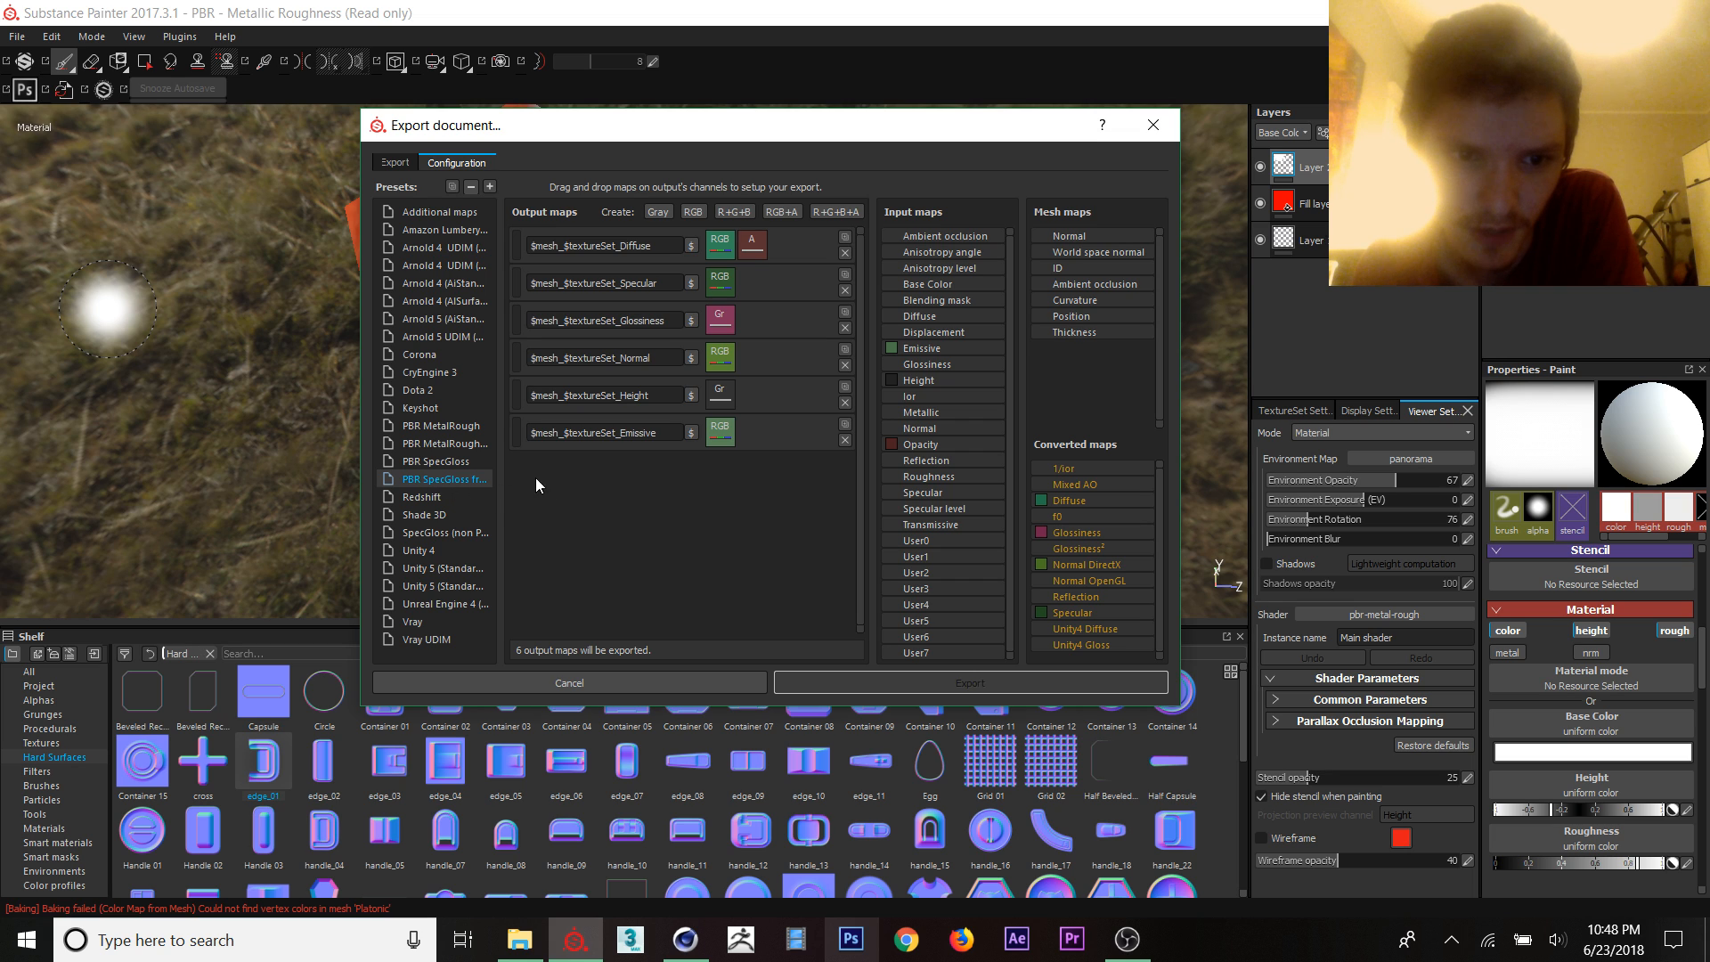
mouse_move(724, 445)
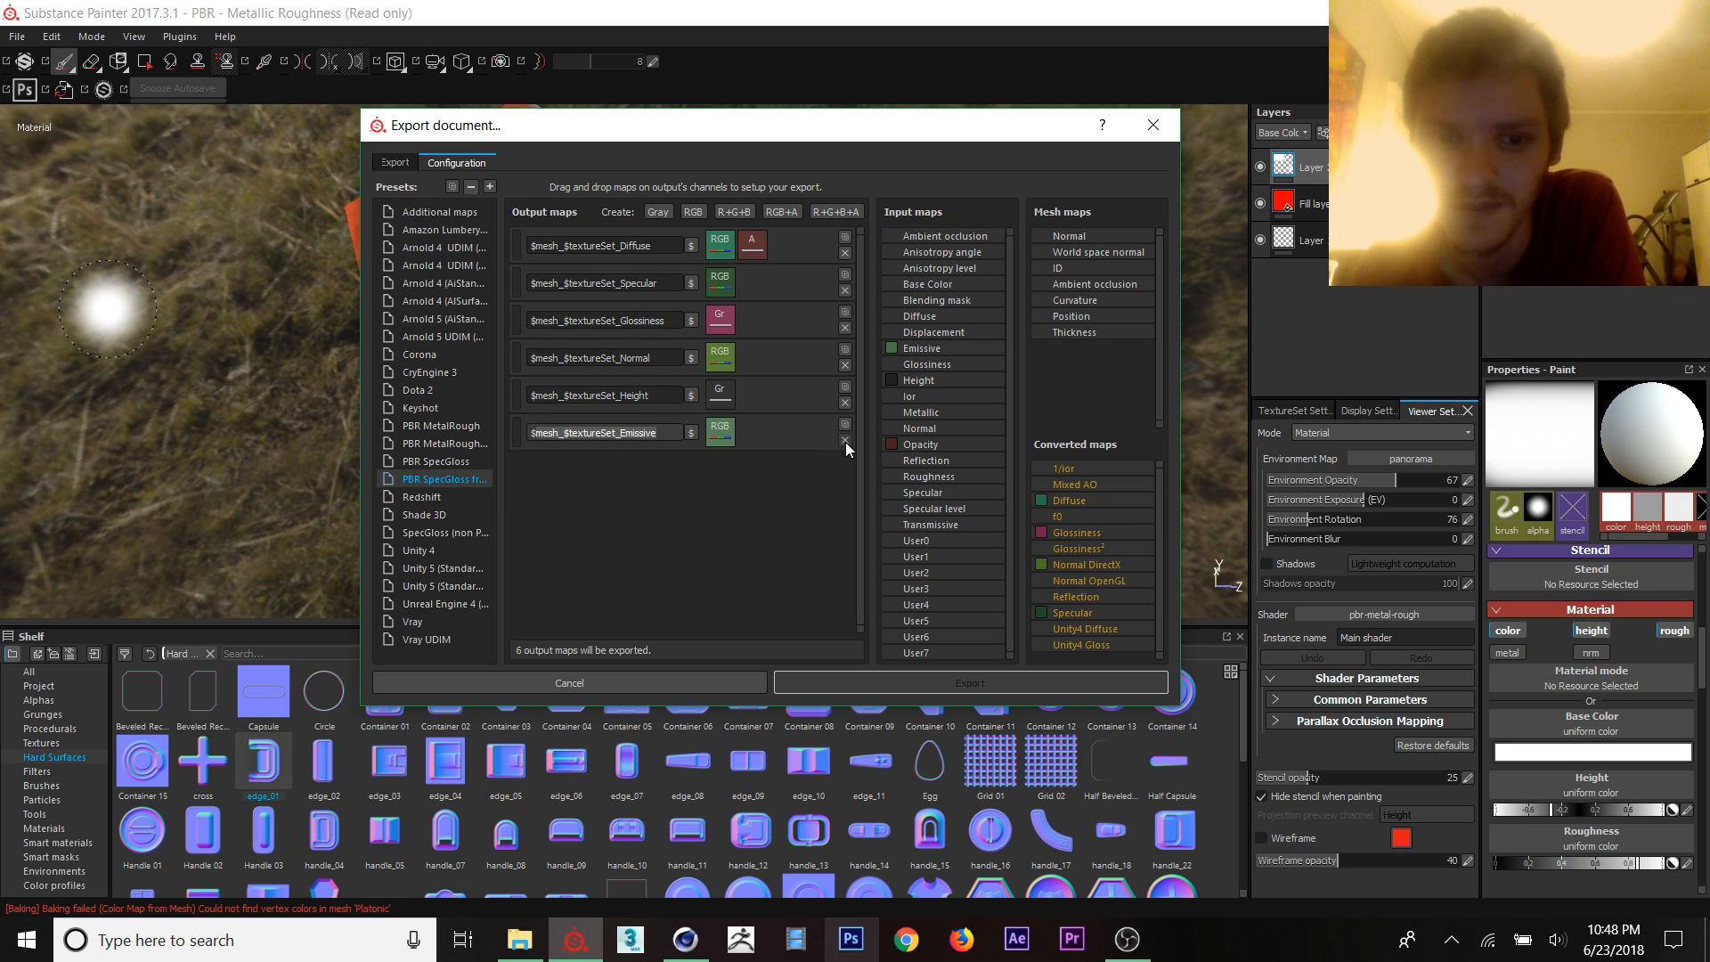
left_click(844, 447)
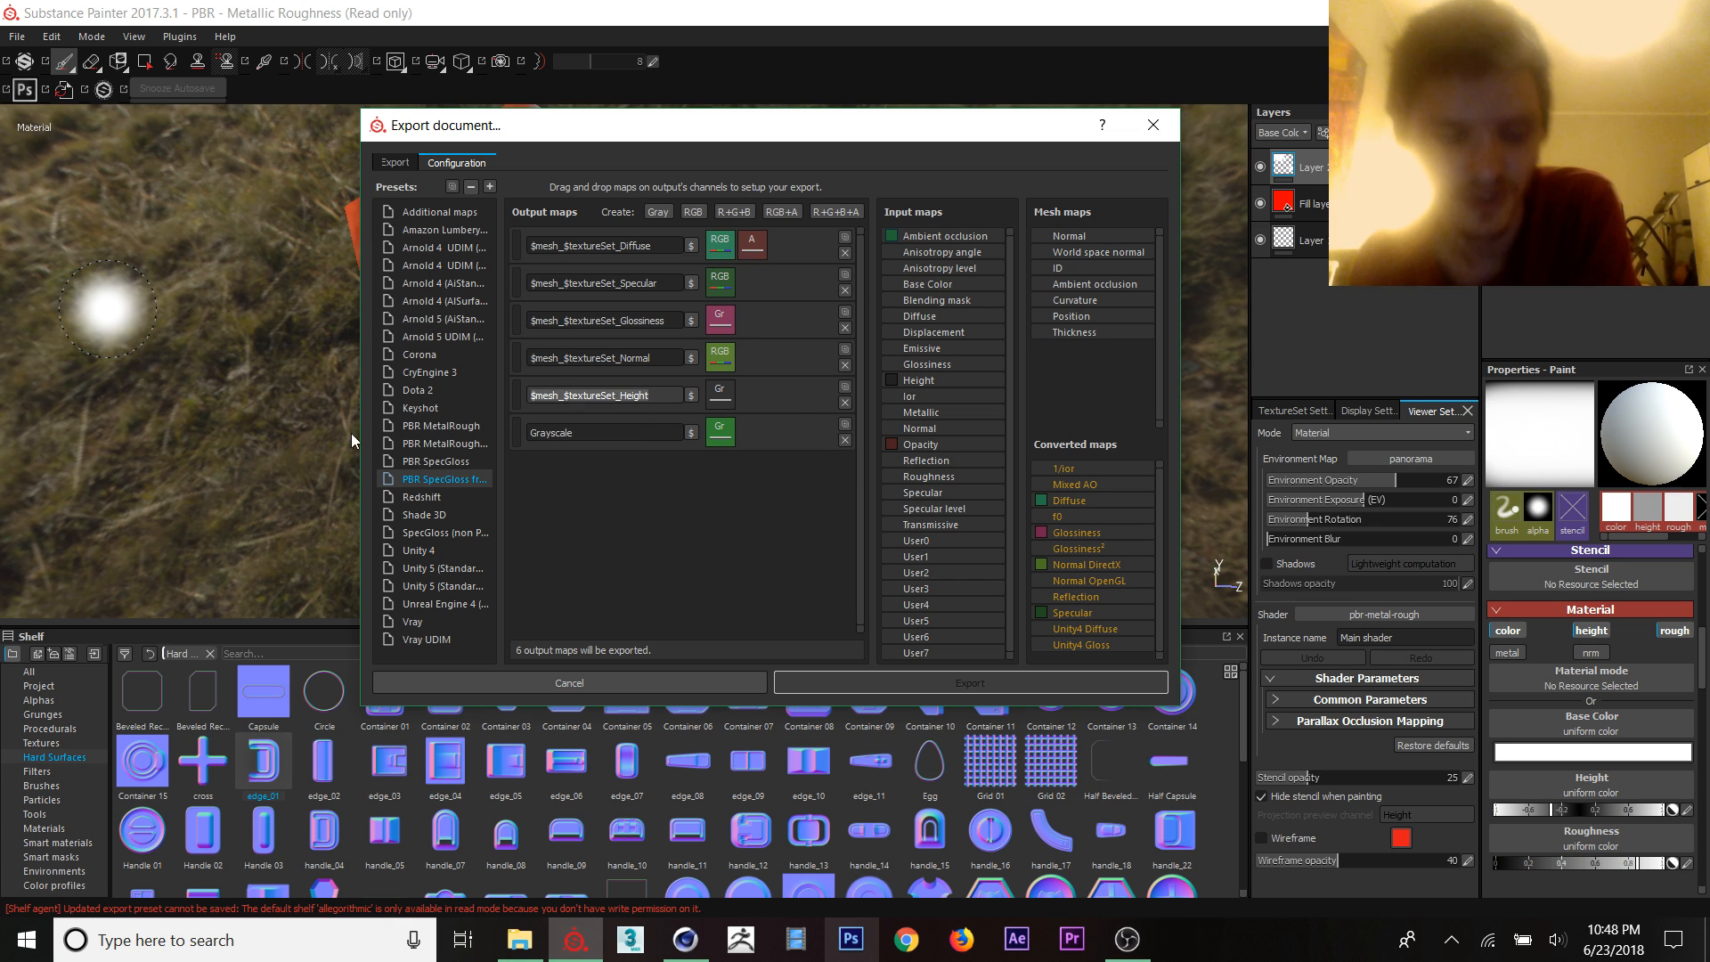
left_click(606, 431)
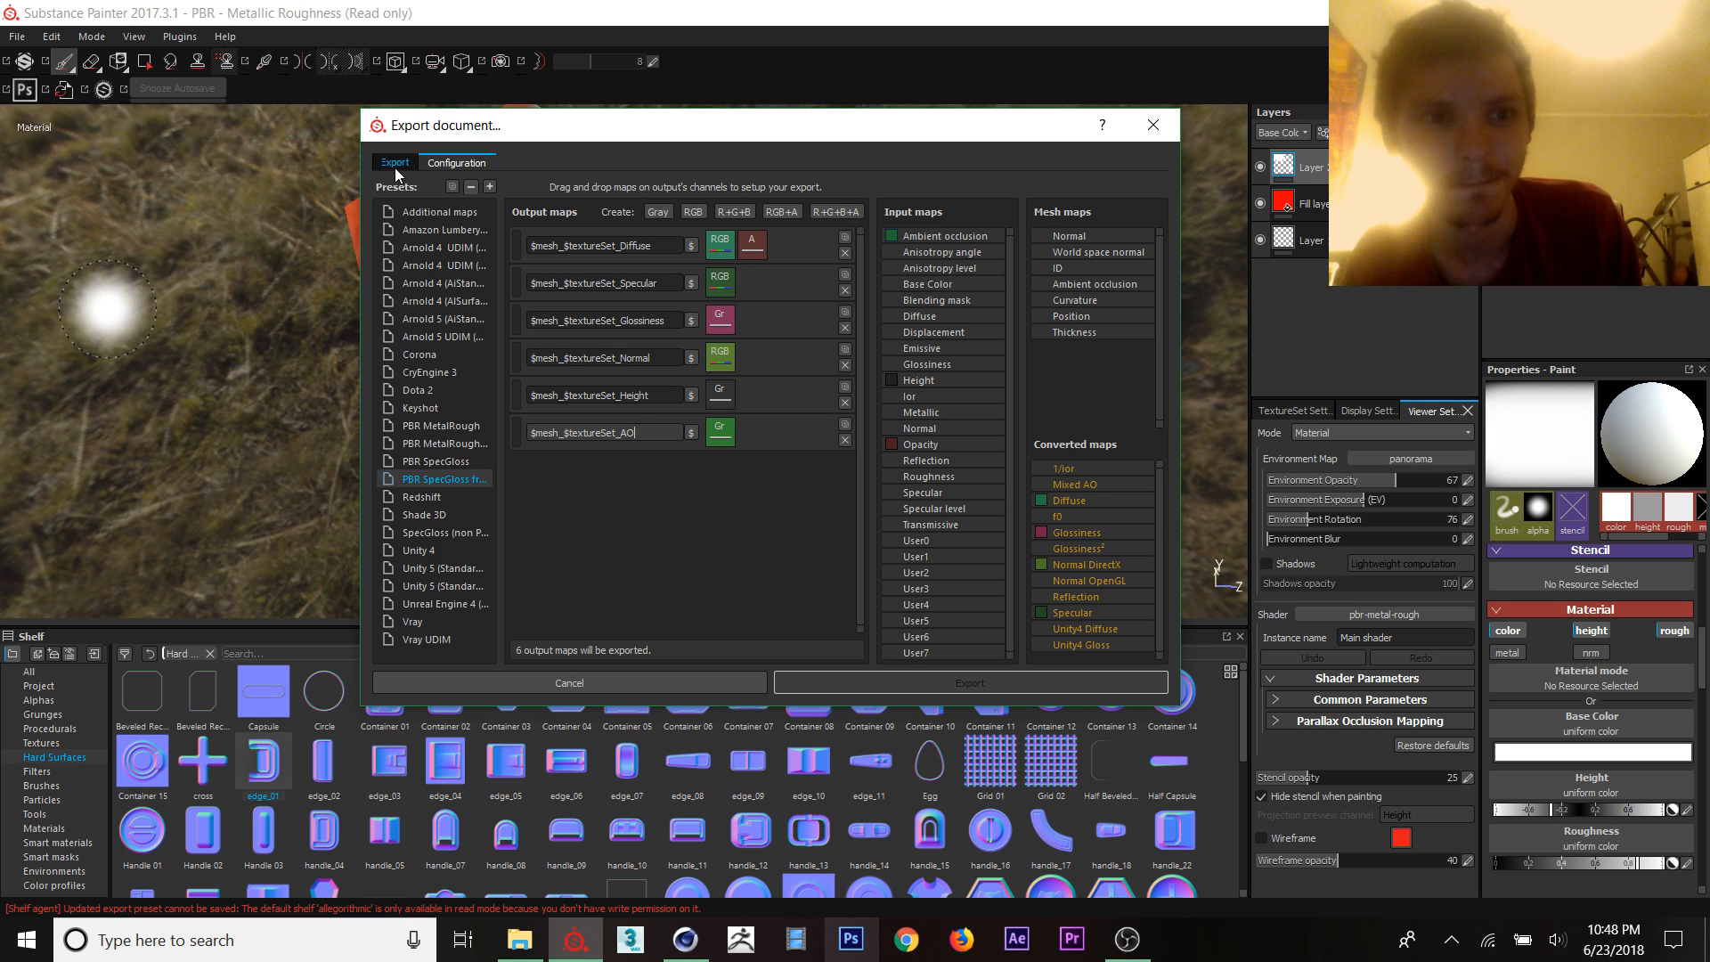
Step: Return to the Export settings and export the textures to the Desktop
left_click(456, 162)
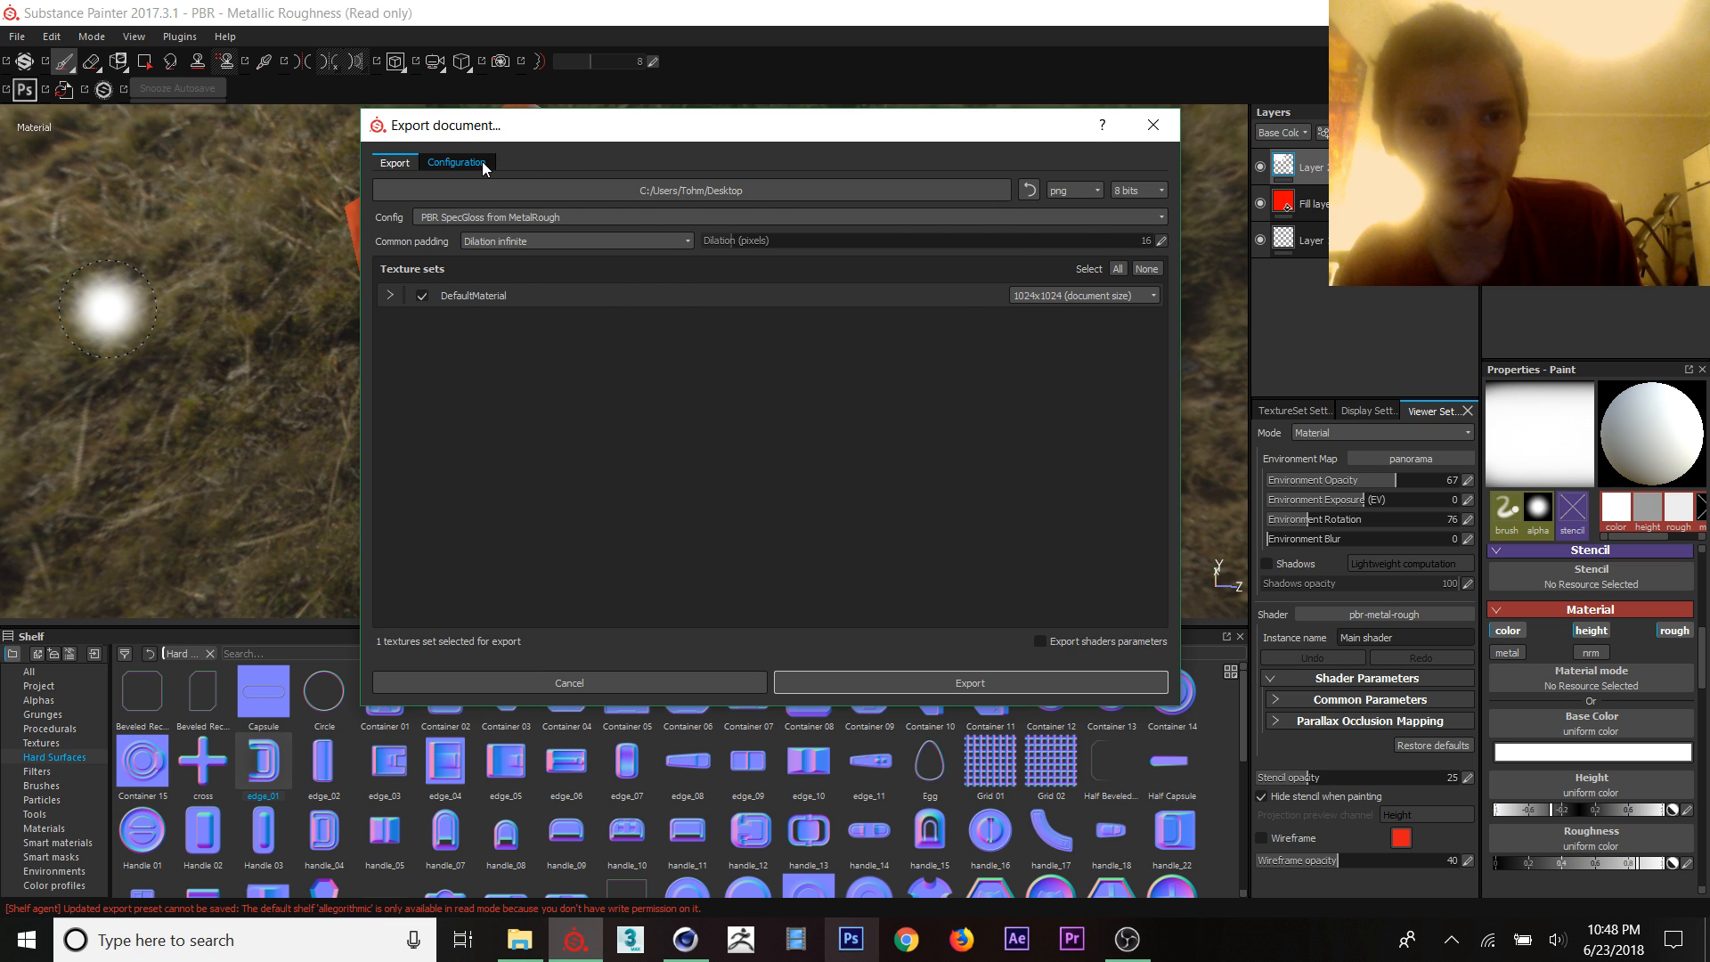
left_click(457, 162)
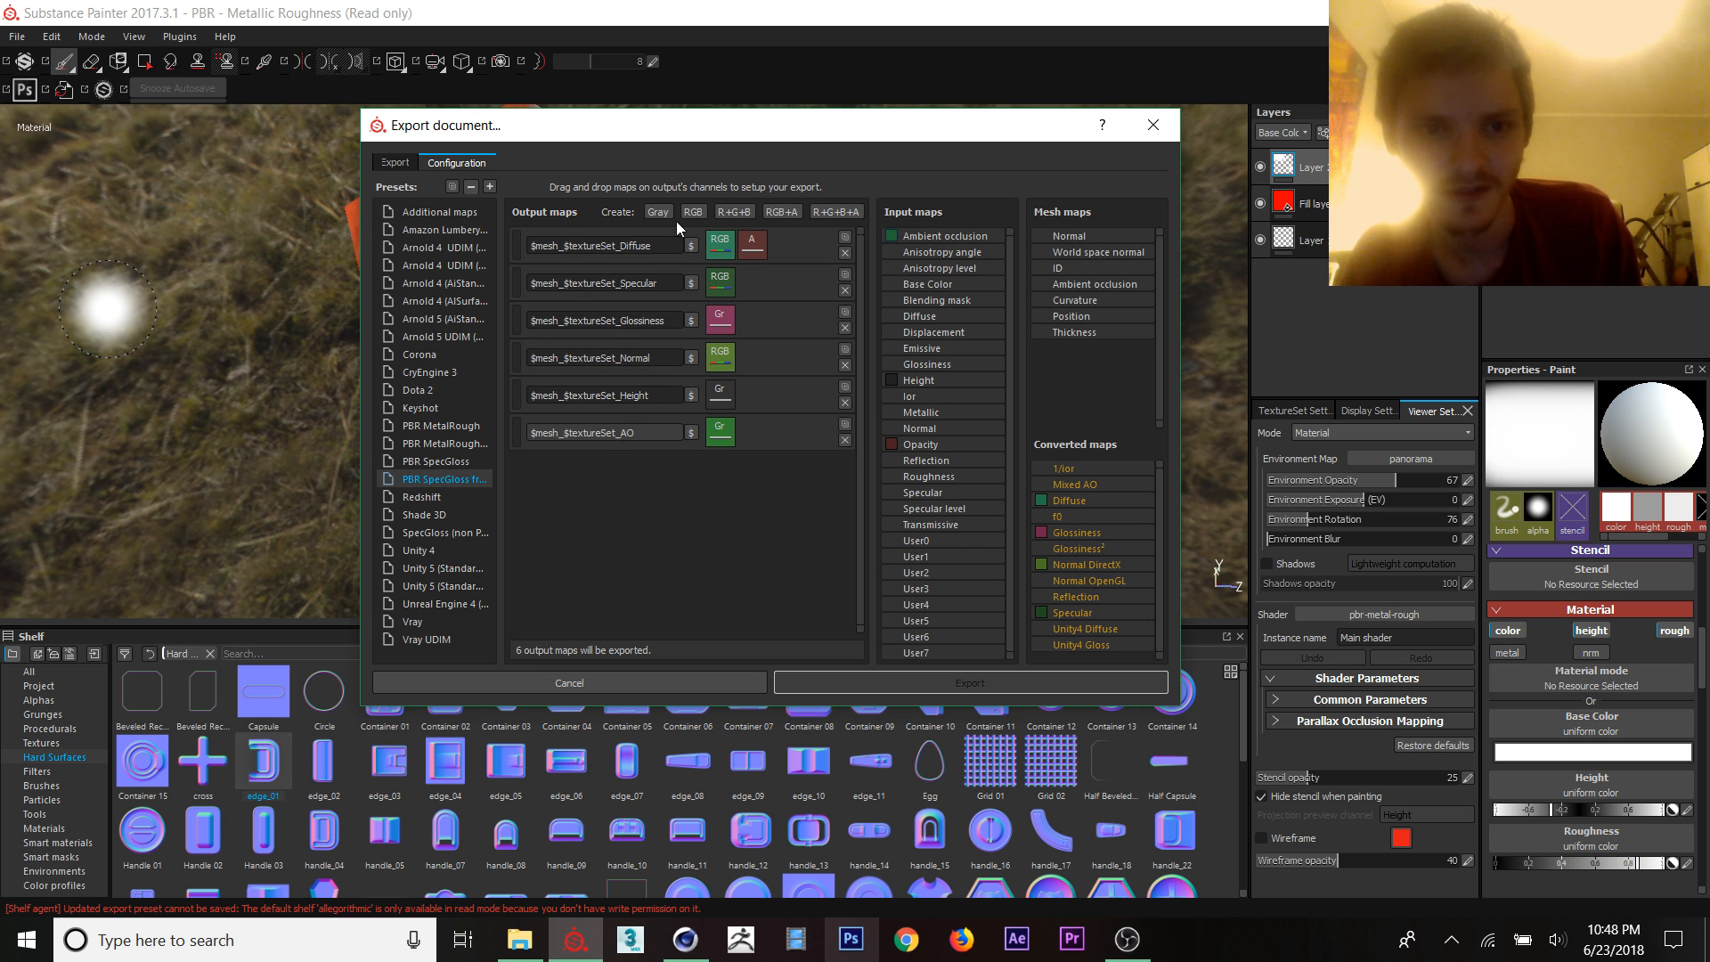
left_click(395, 162)
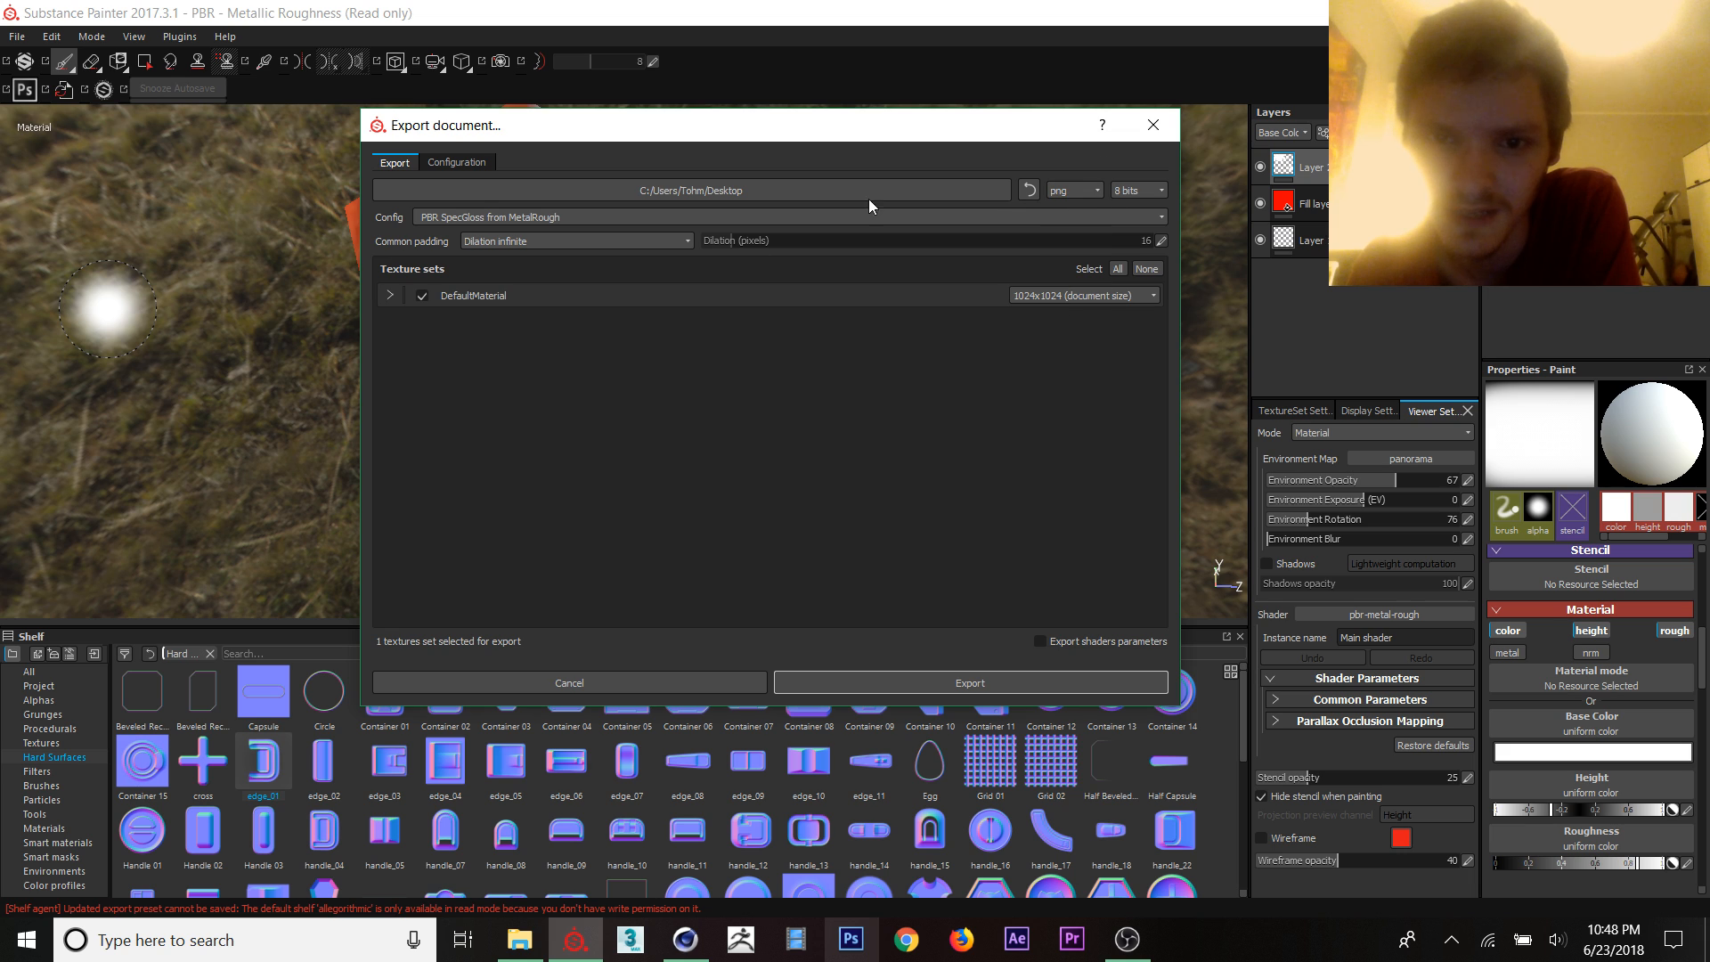
left_click(969, 682)
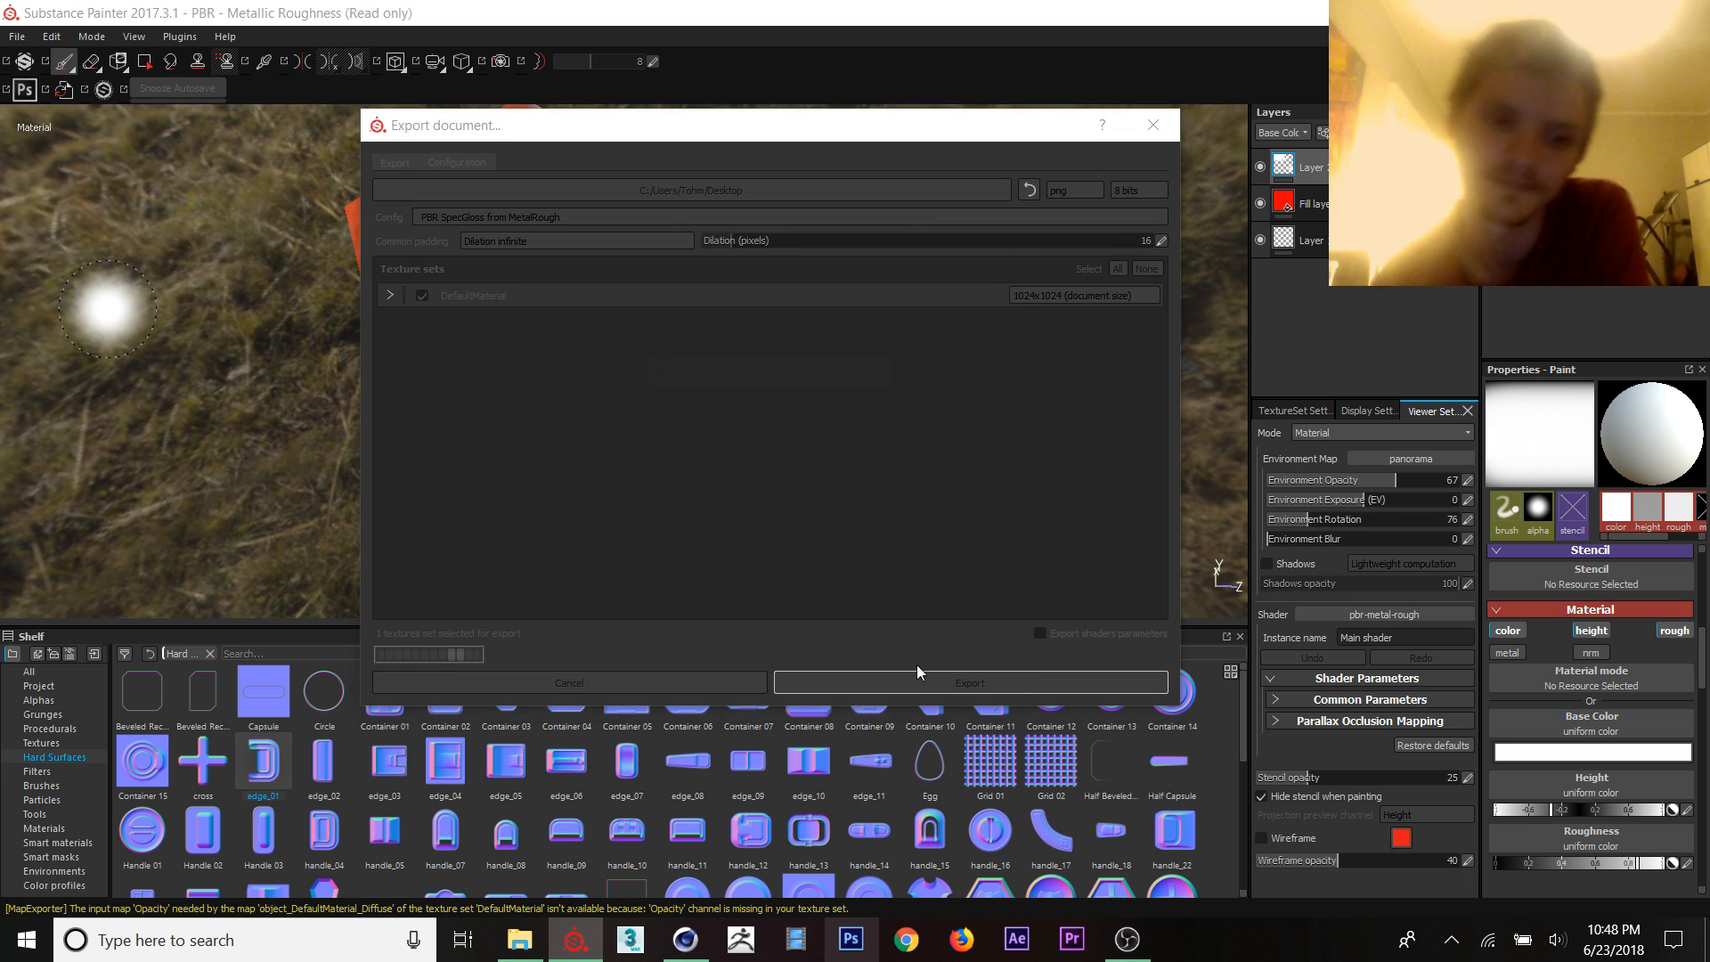
left_click(969, 682)
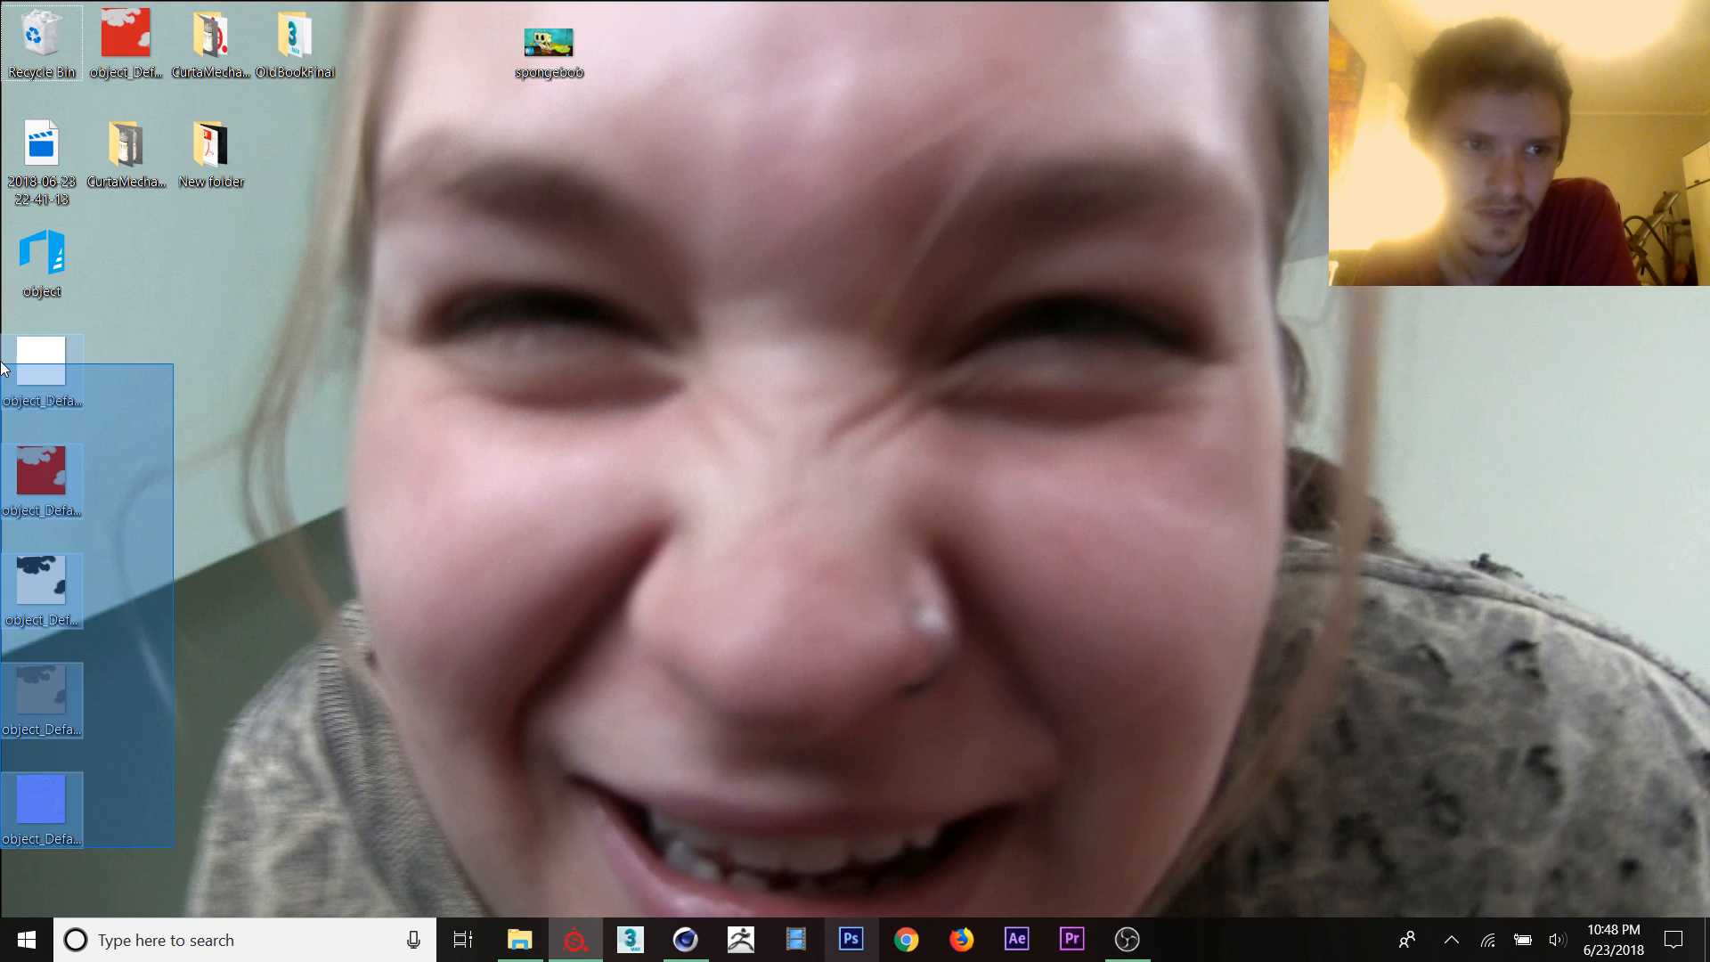
Step: Select the object_DefaultMaterial_Glossiness file on the Desktop and open it for viewing
left_click(41, 483)
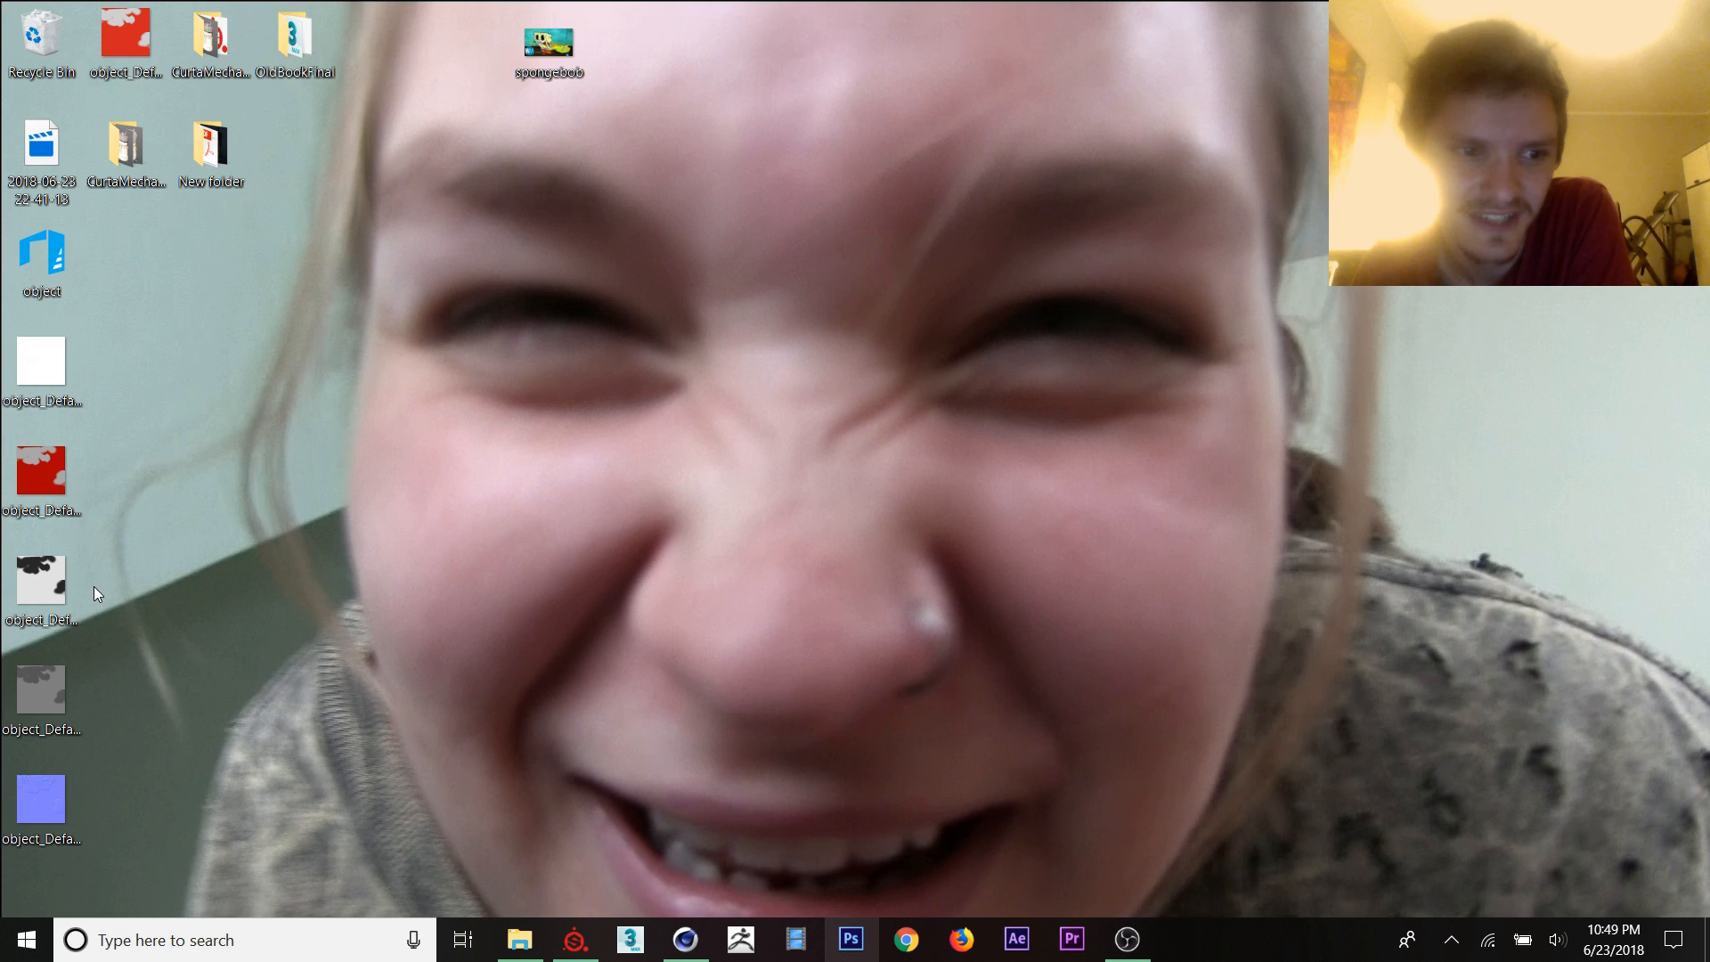
left_click(41, 687)
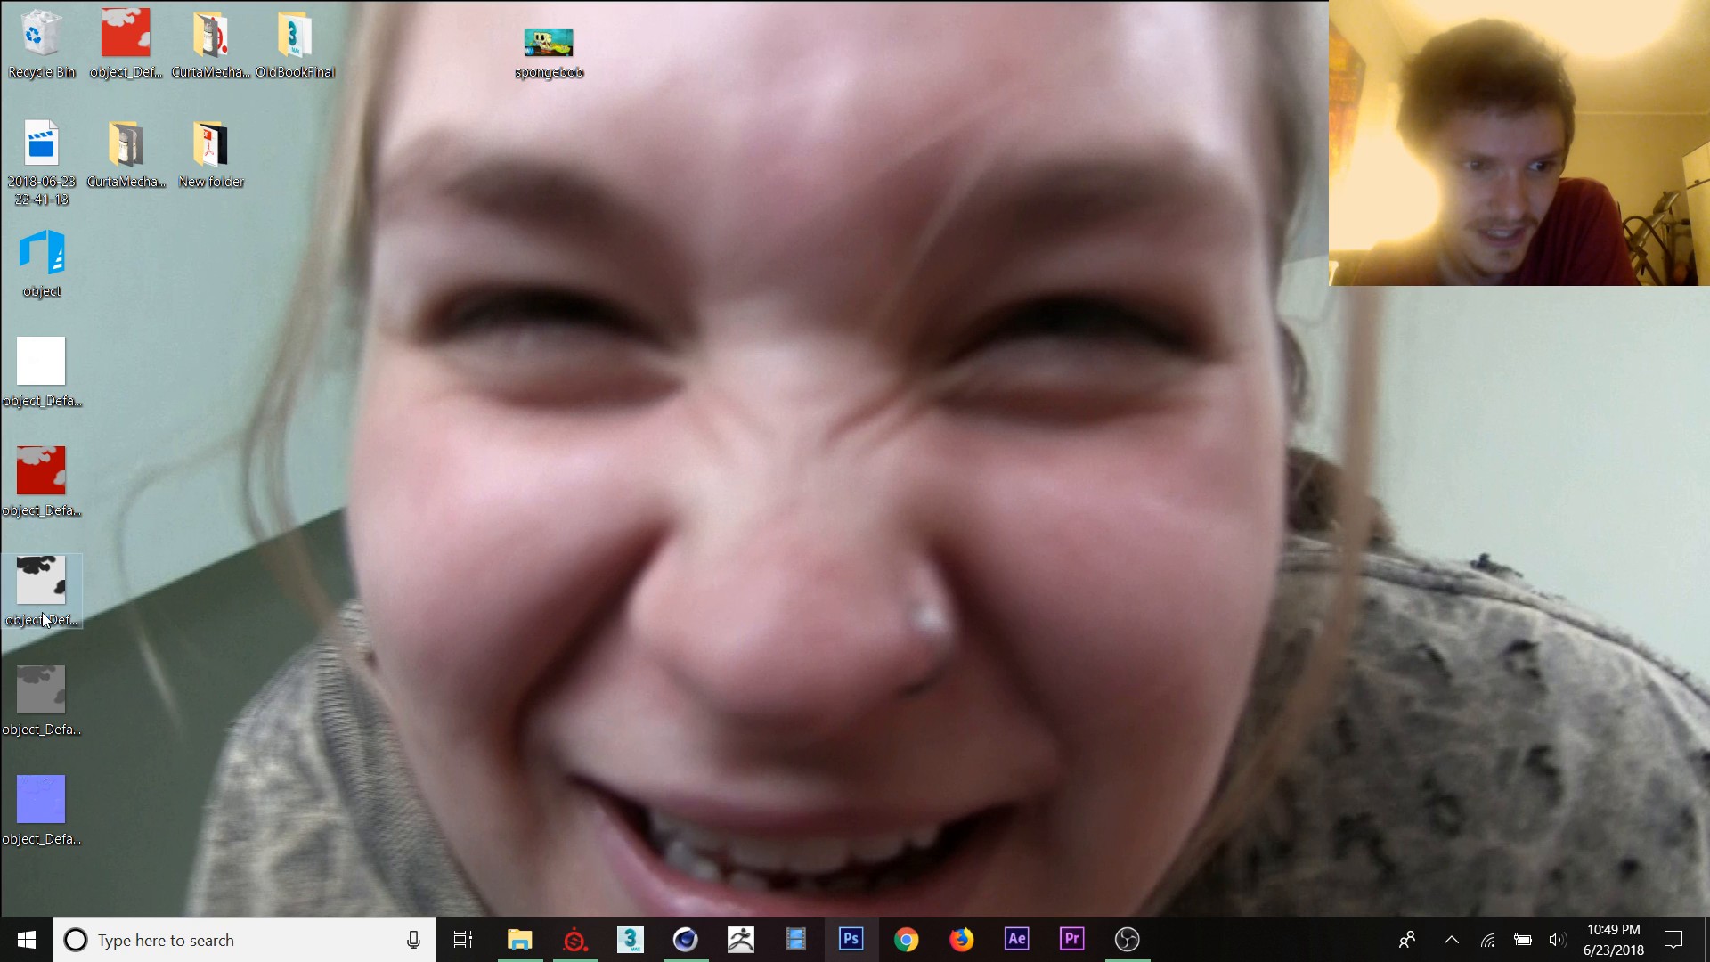
left_click(41, 584)
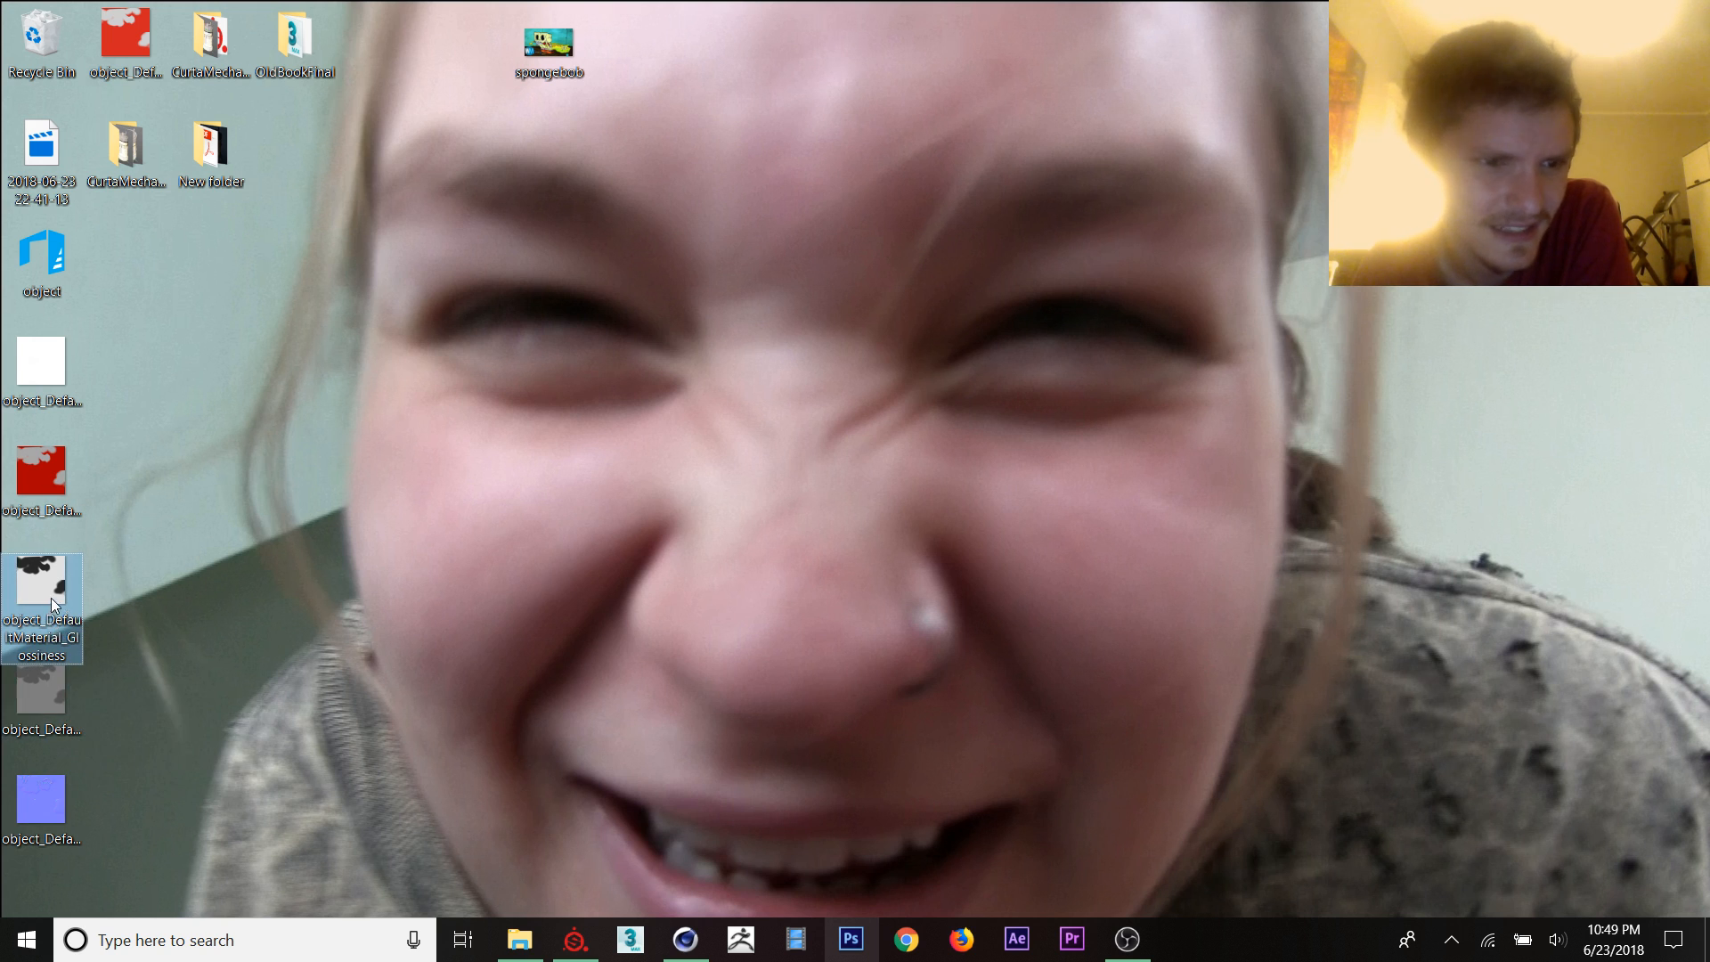
double_click(41, 605)
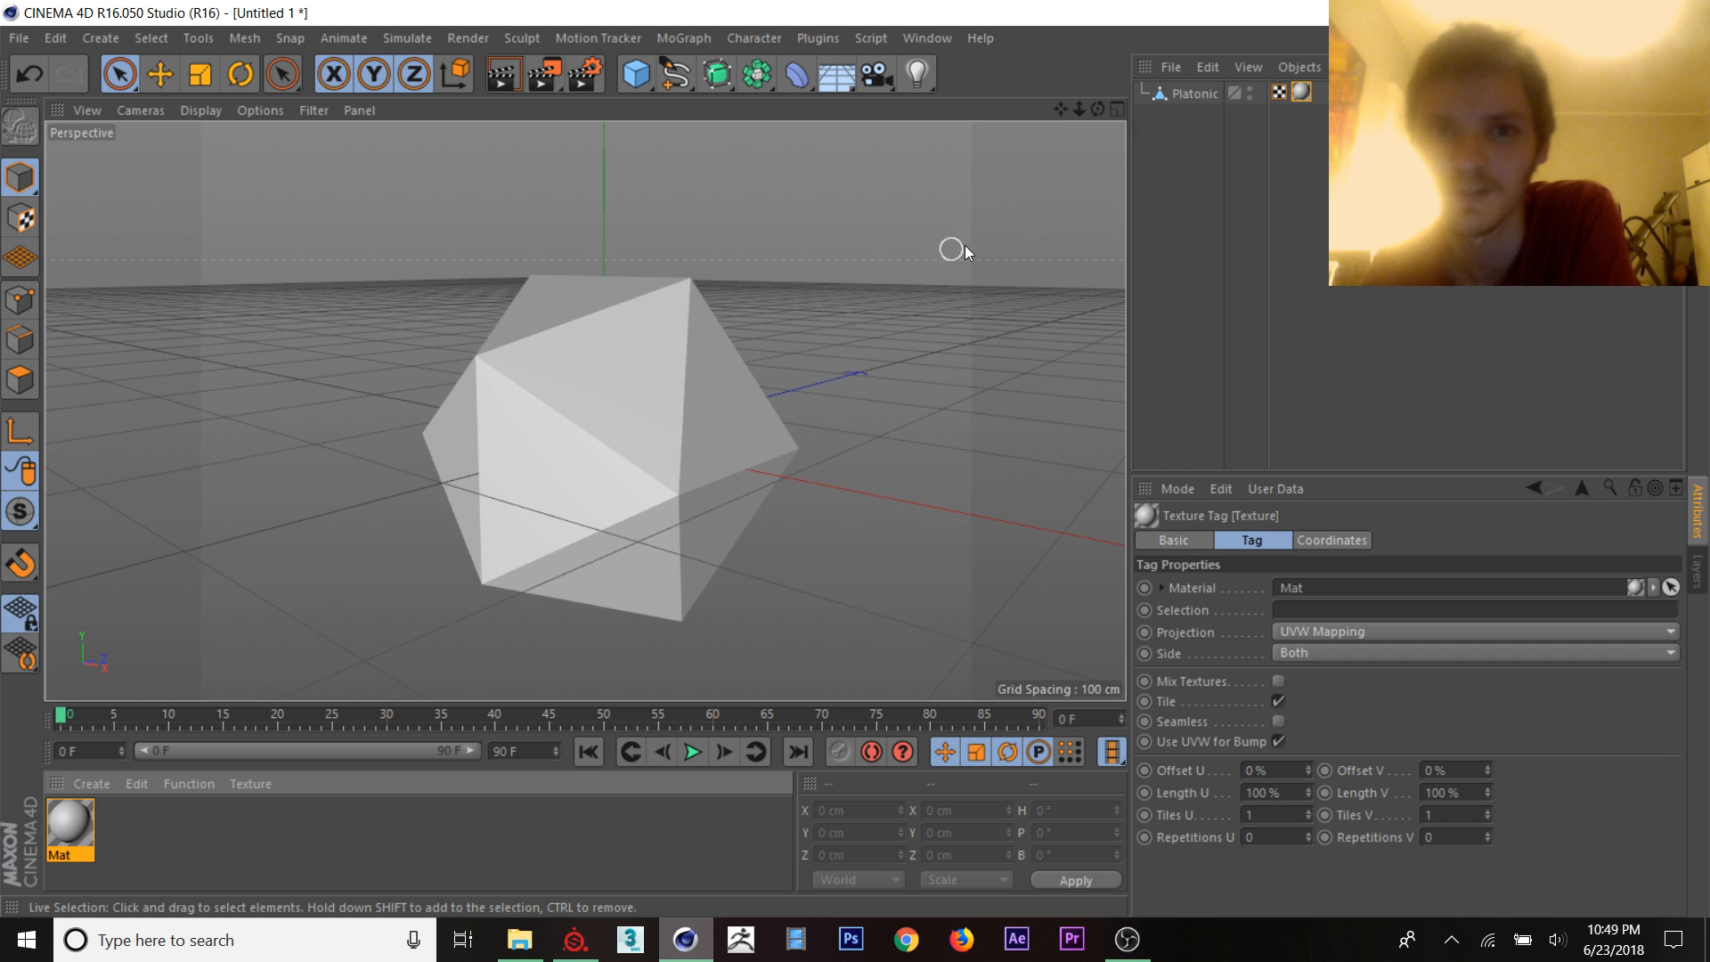
Step: Return to the Cinema 4D scene and bring up the Mat material in the Material Editor
left_click(575, 938)
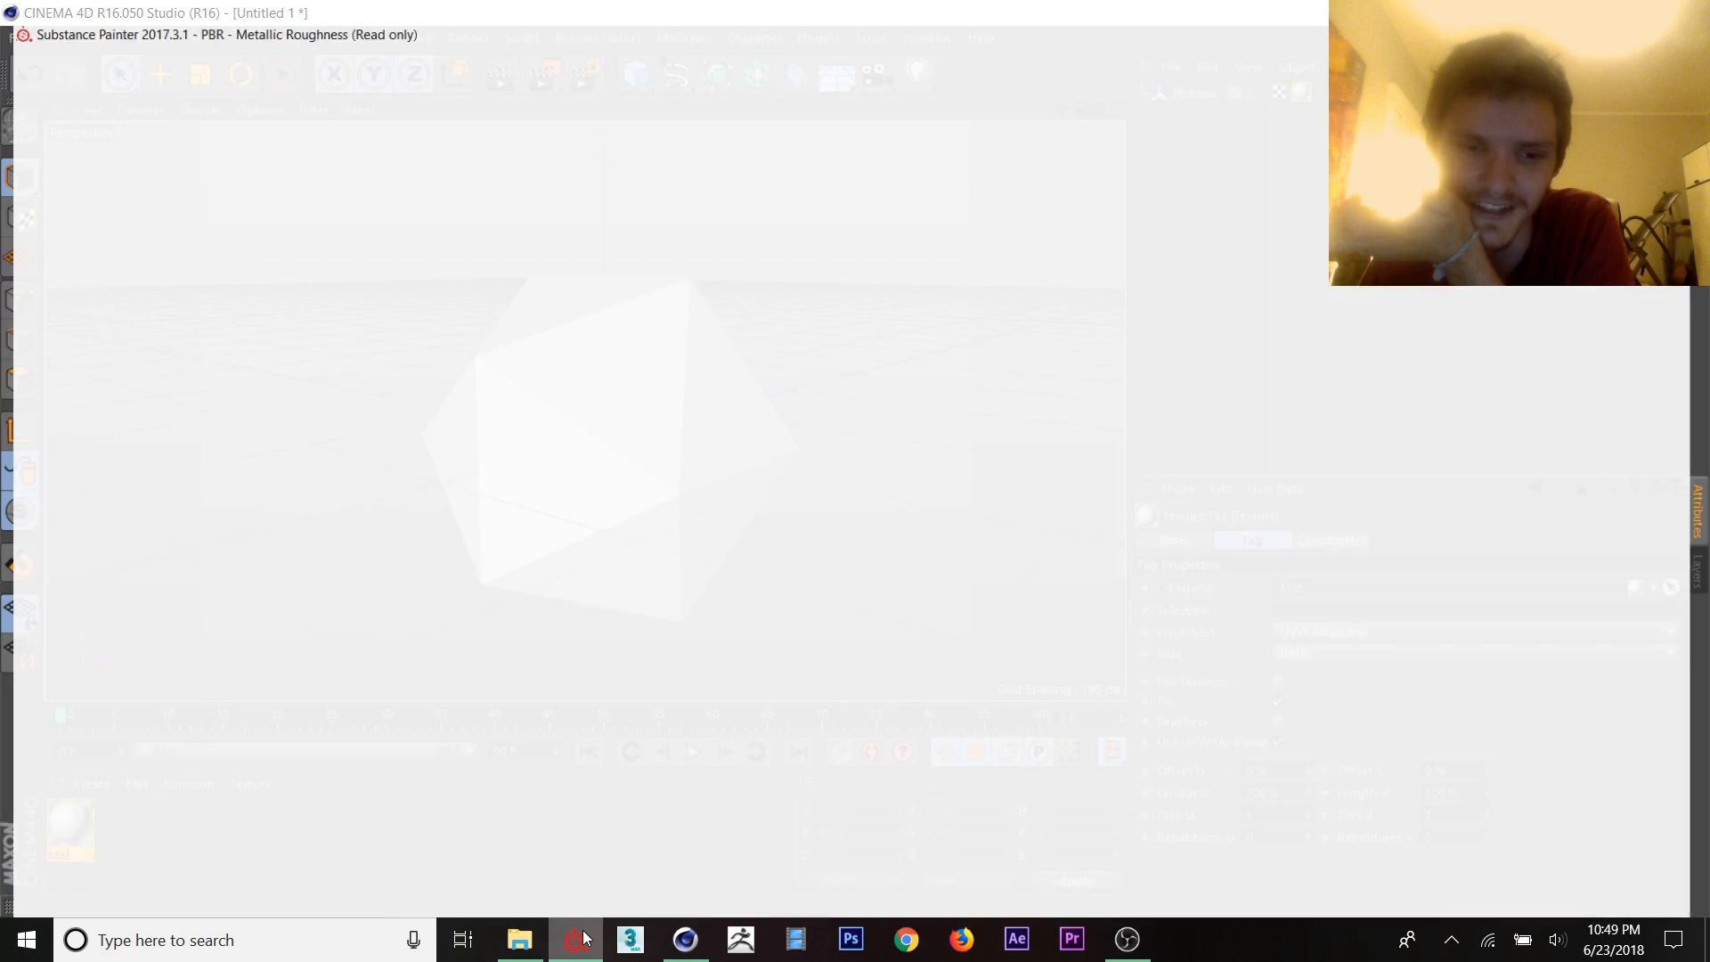
left_click(575, 939)
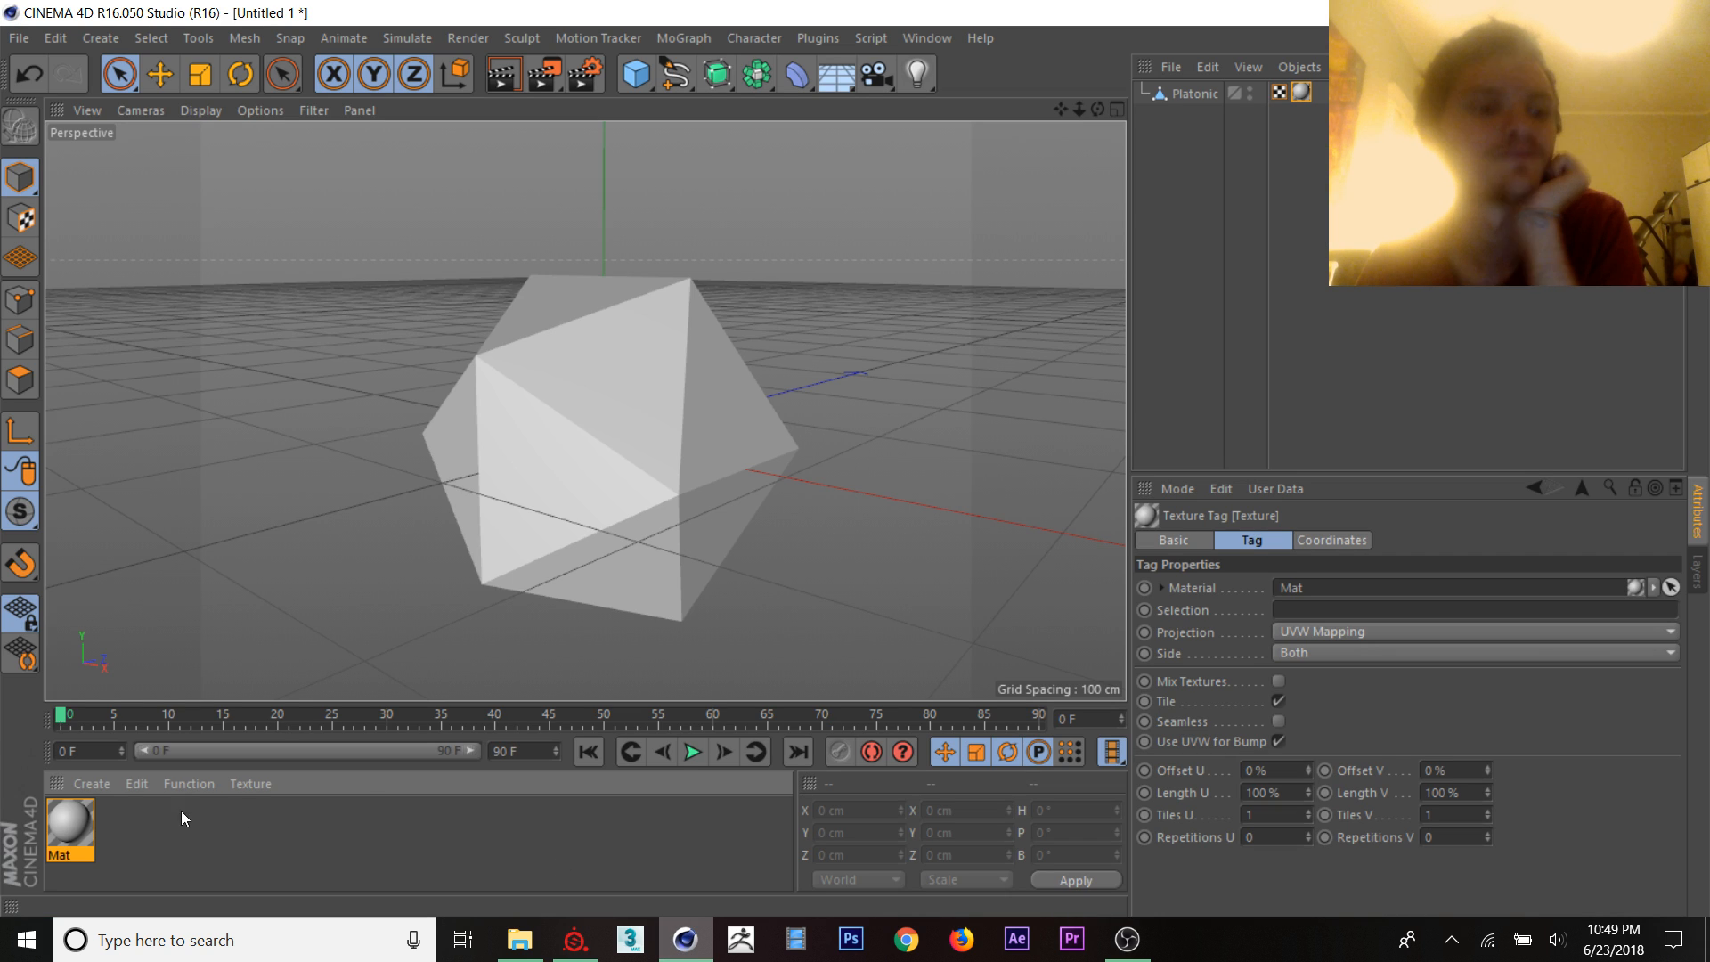
double_click(69, 832)
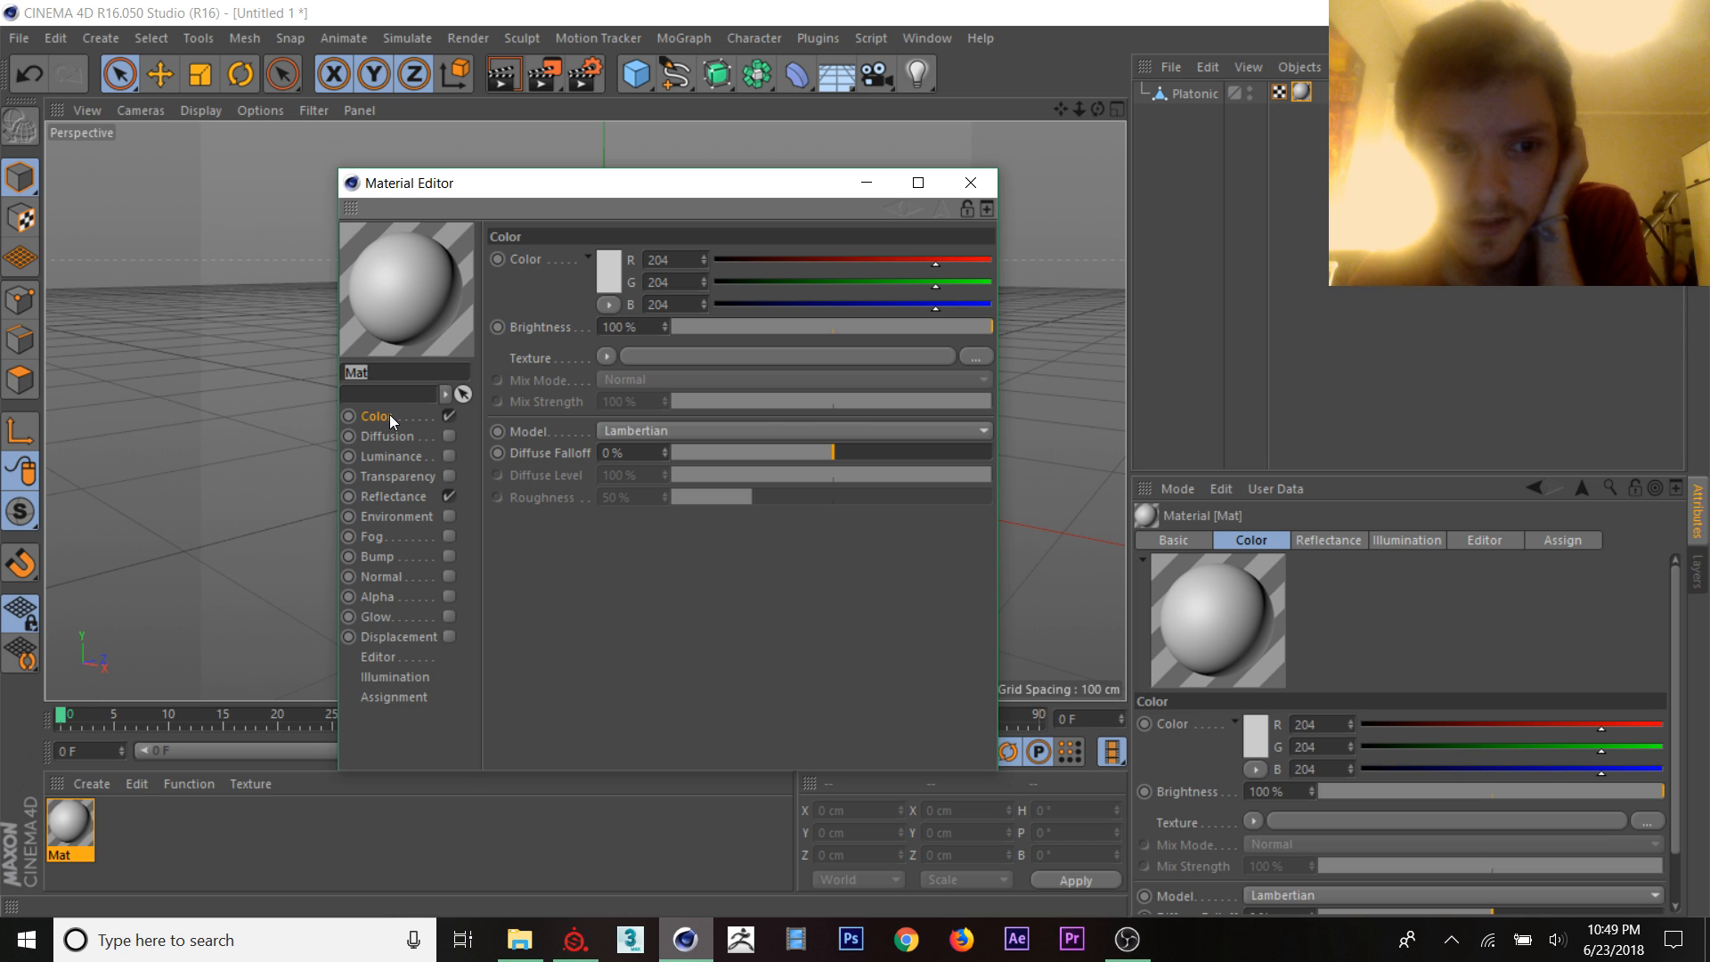
Step: Switch off the material's Color channel and add a new layer under Reflectance
left_click(386, 436)
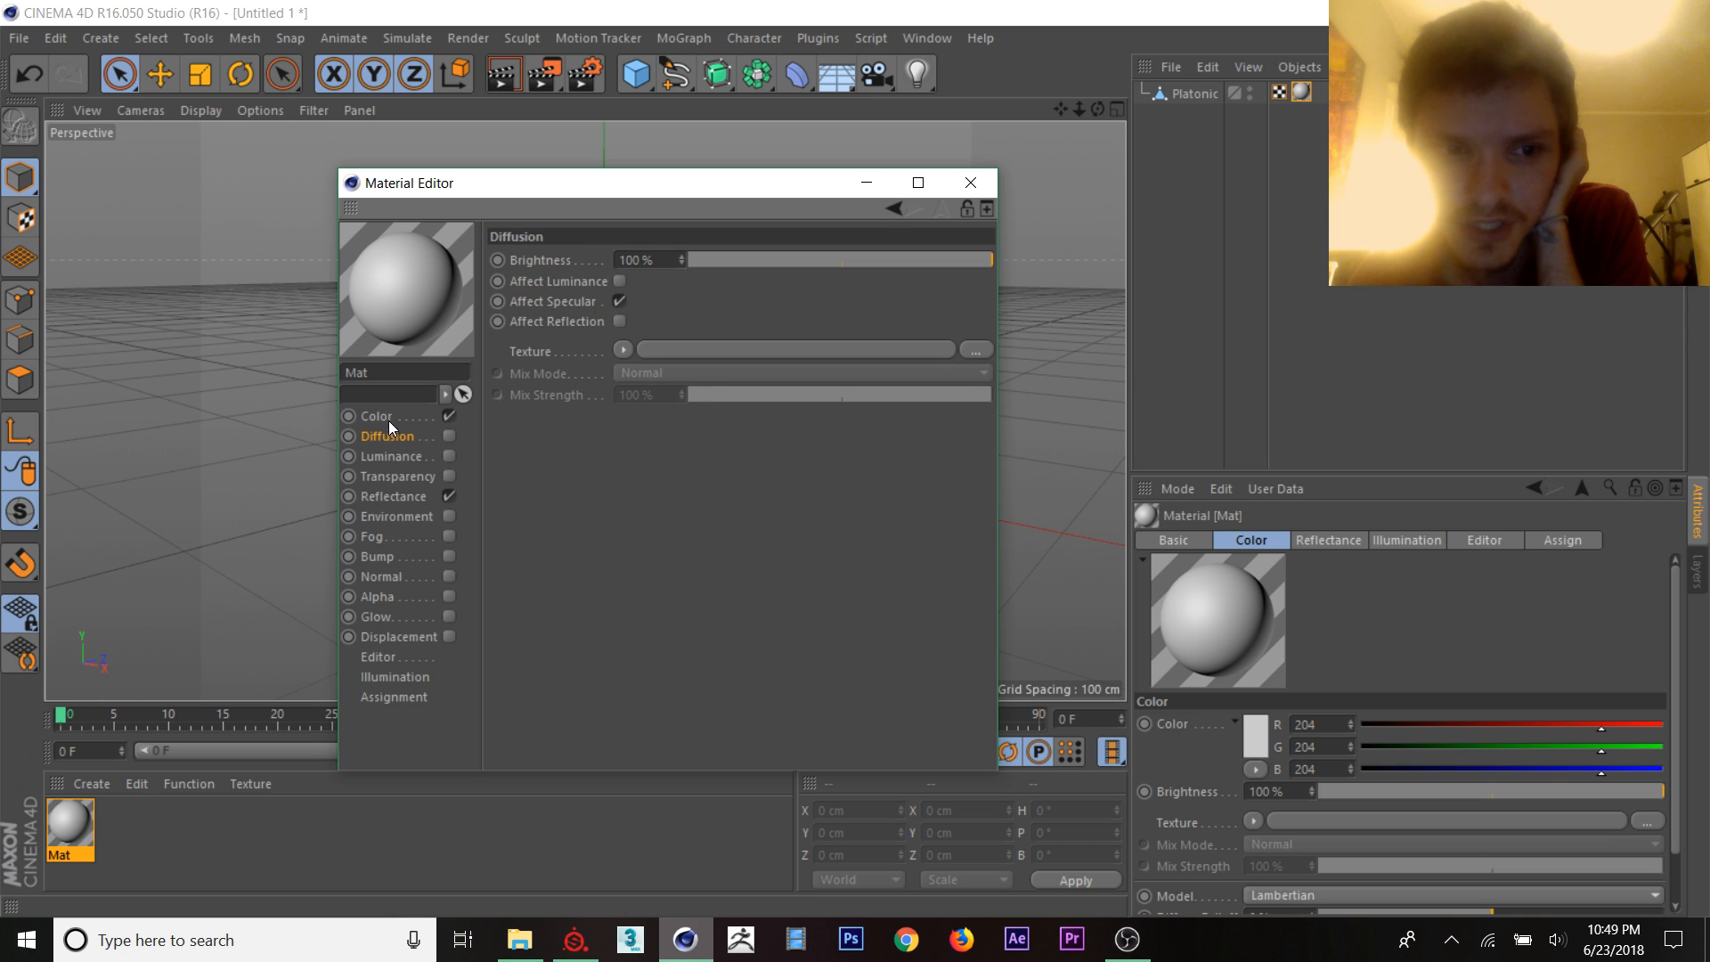
left_click(376, 415)
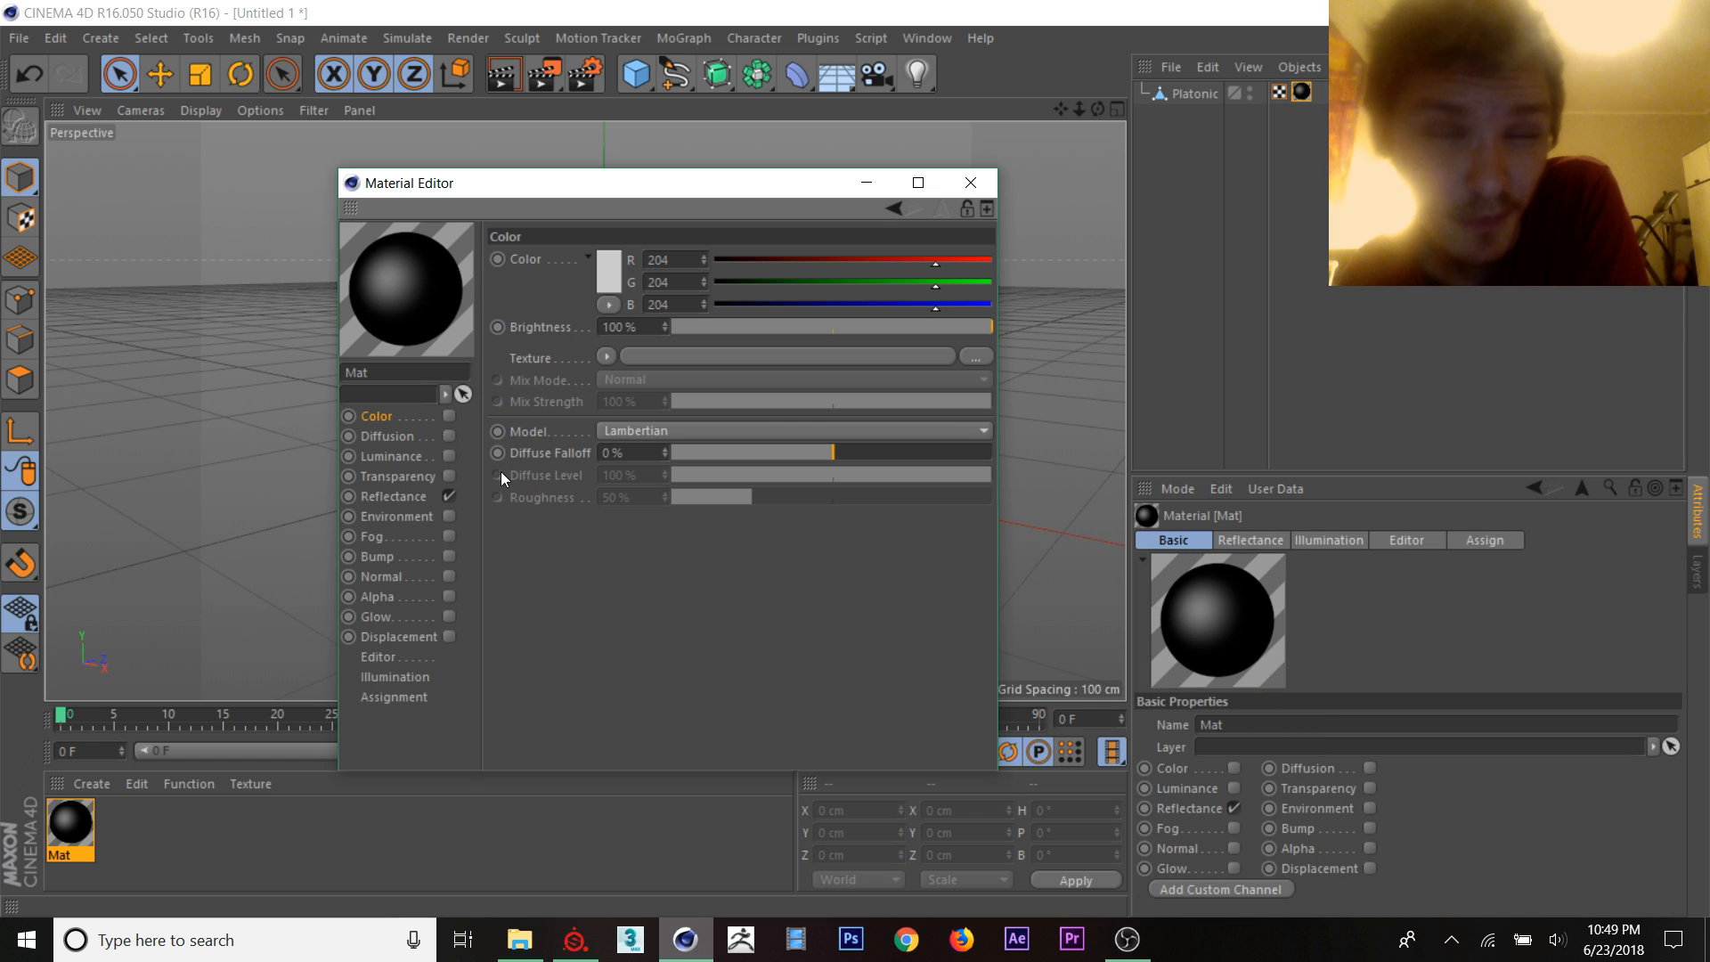
left_click(392, 497)
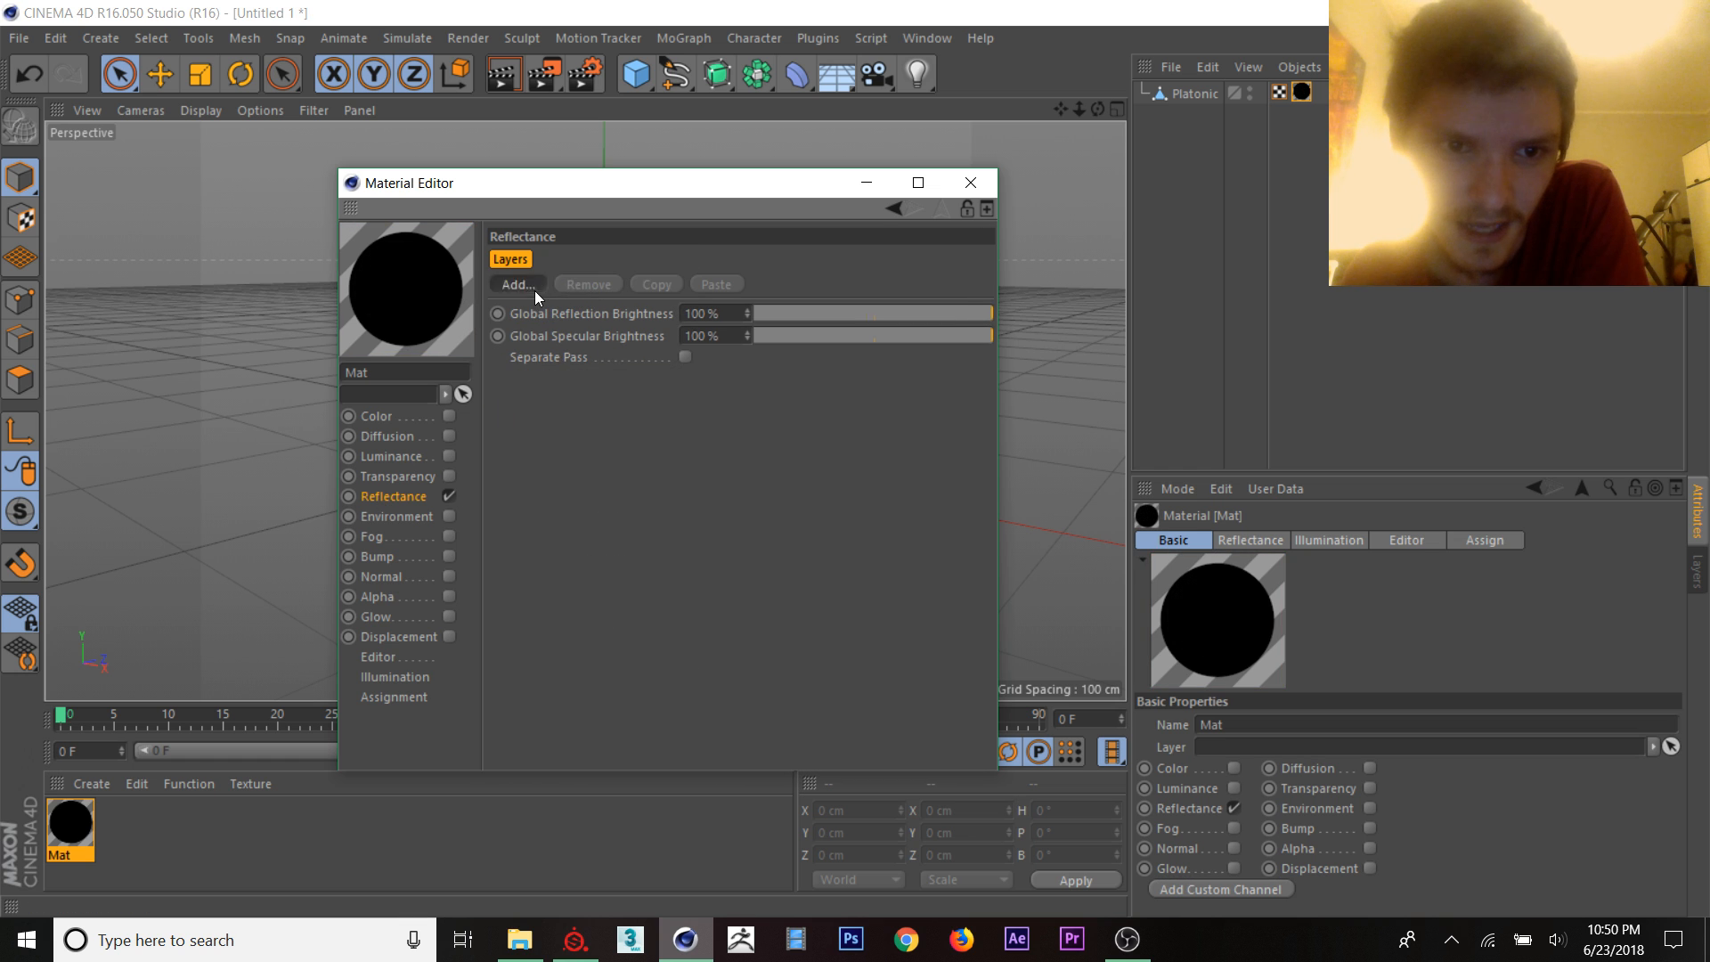
left_click(517, 283)
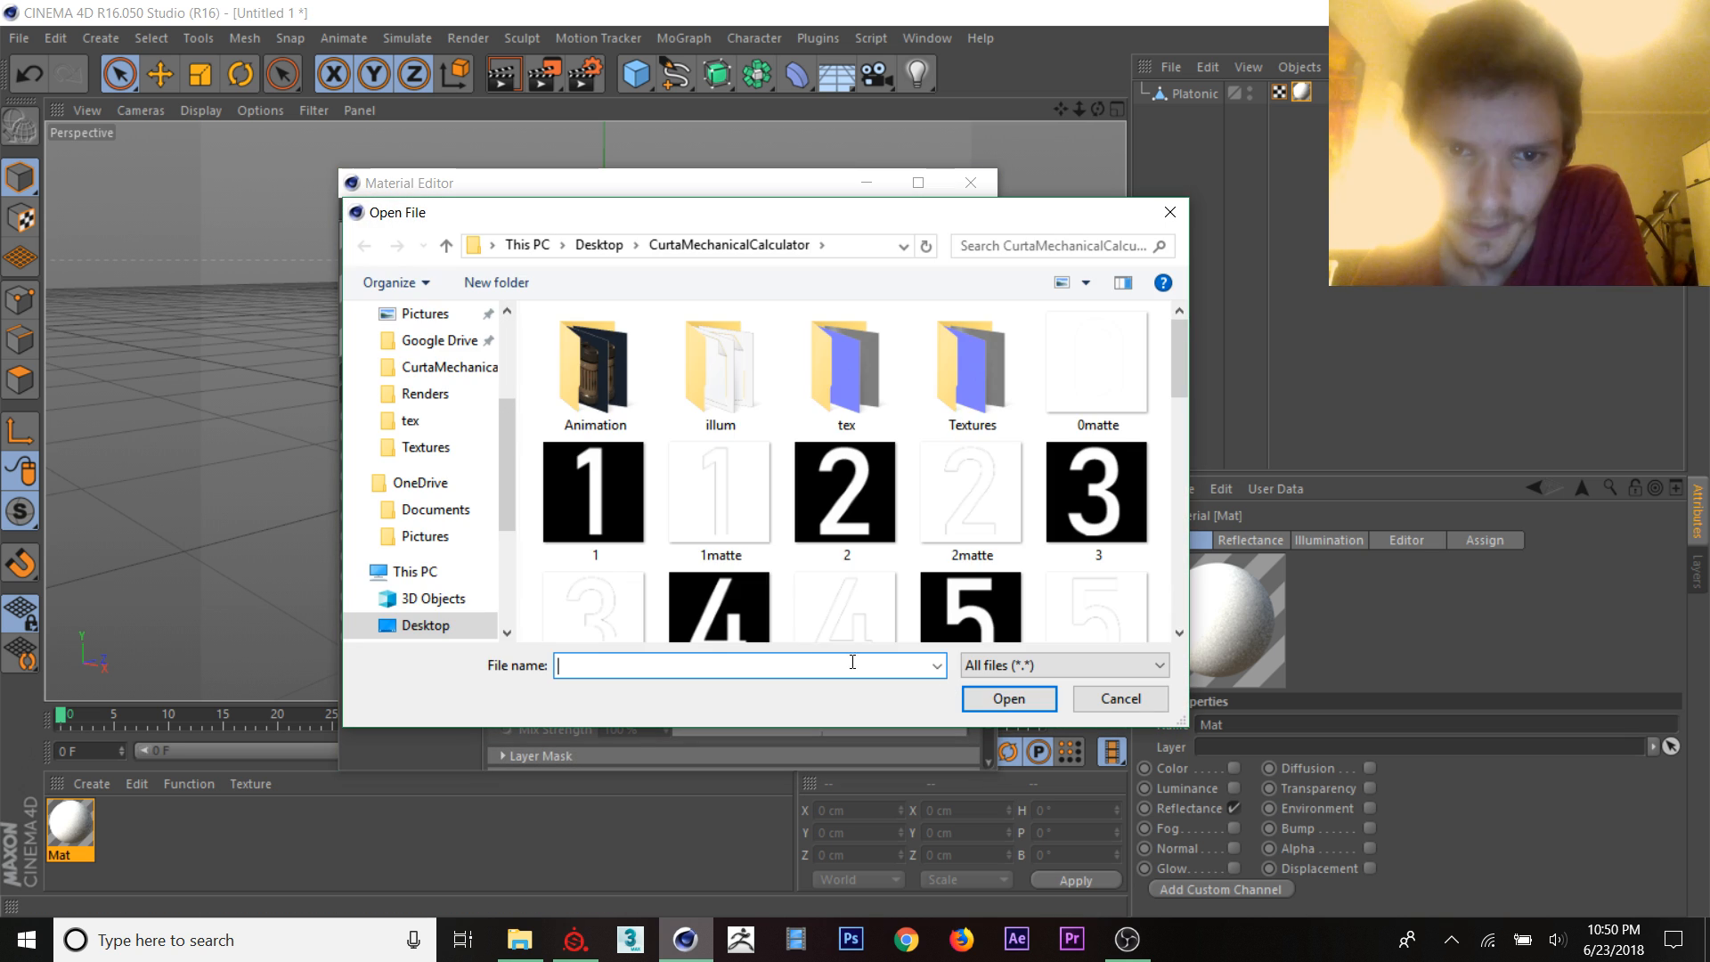
Step: Texture the reflectance layer with object_DefaultMaterial_Diffuse from the Desktop, copied into the project
left_click(424, 625)
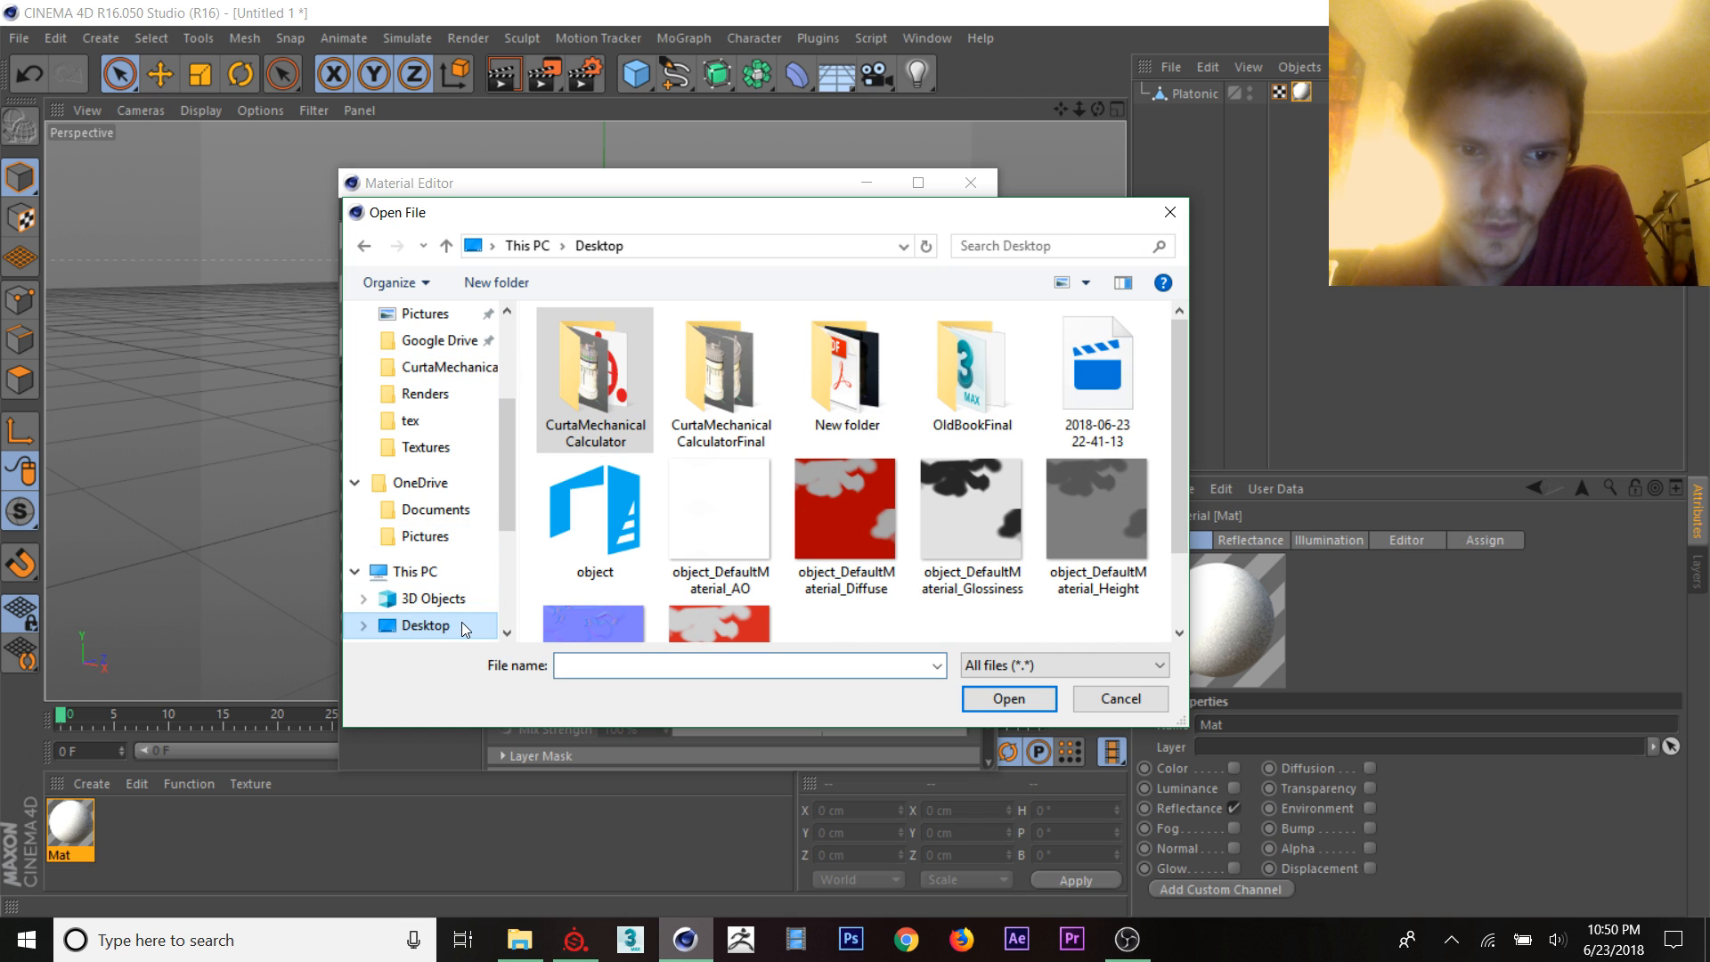
left_click(844, 410)
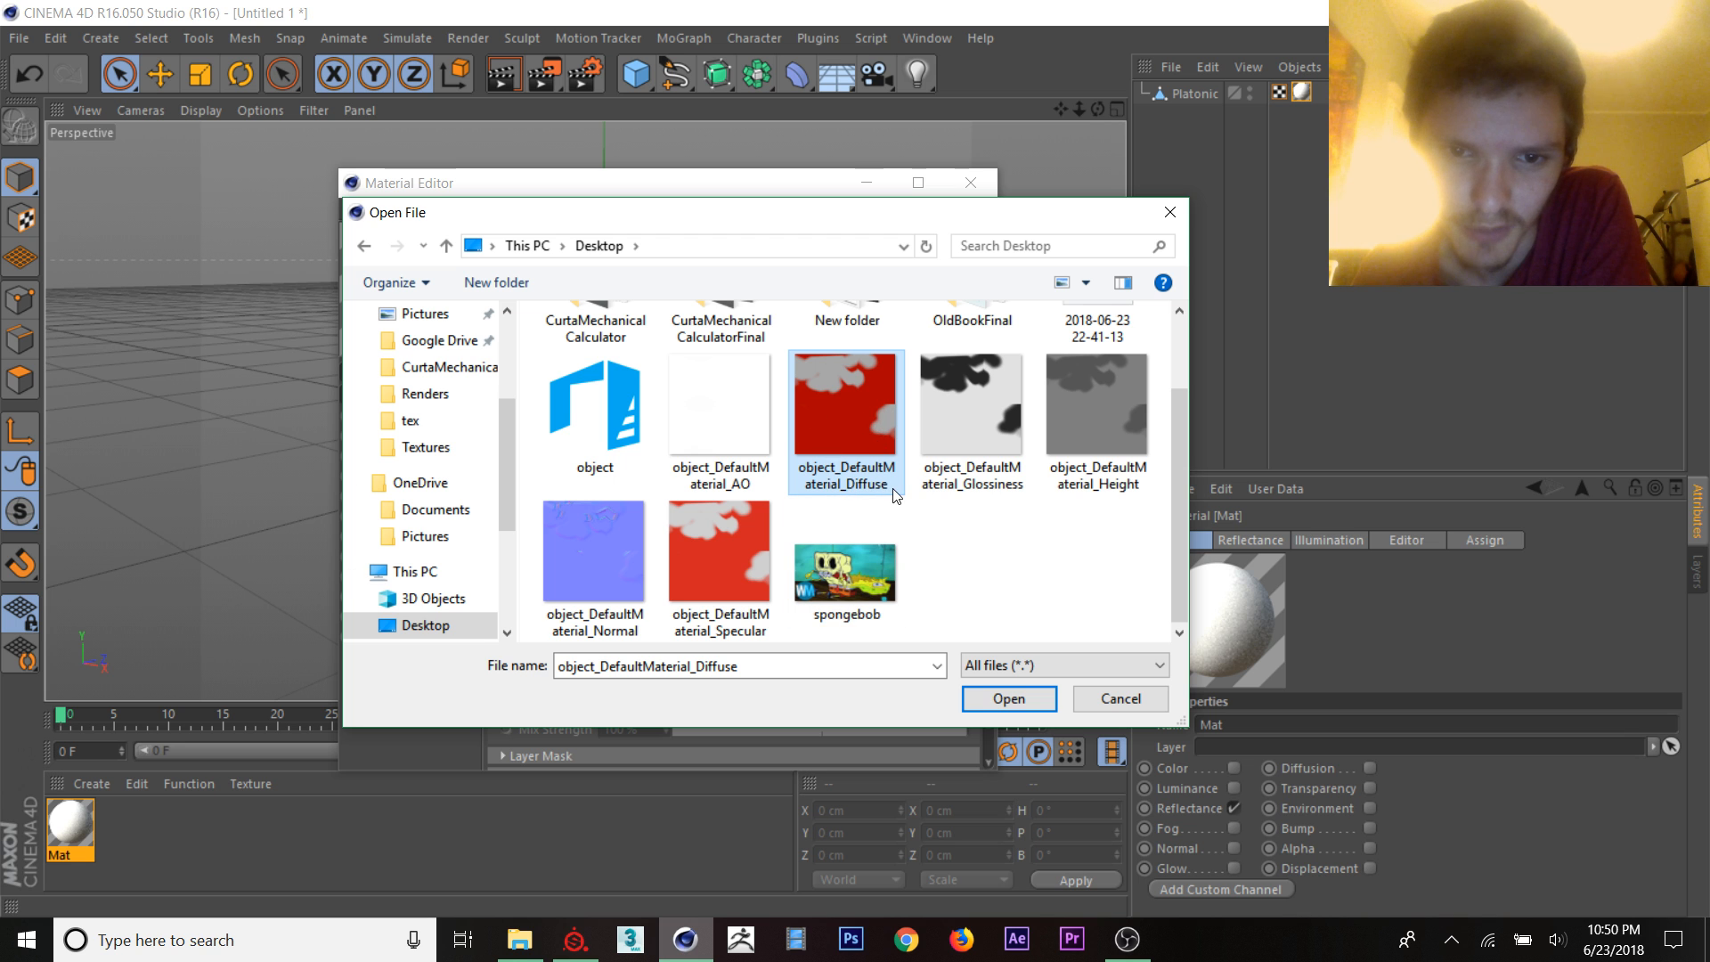
left_click(1008, 698)
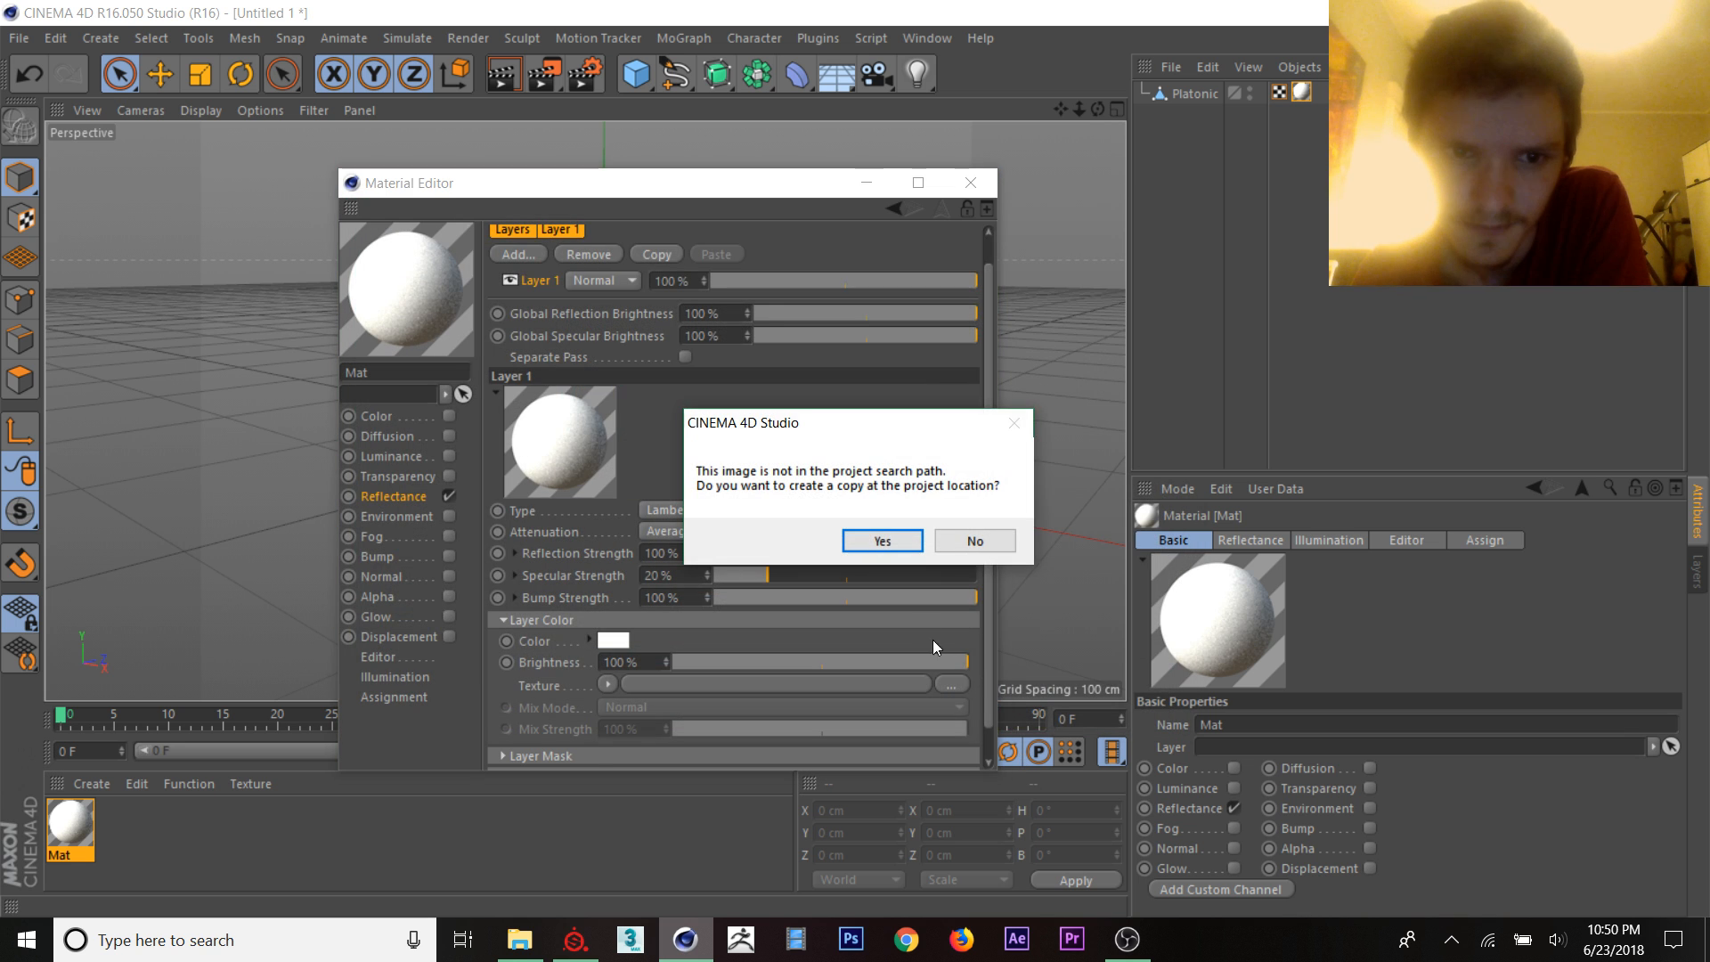
left_click(881, 541)
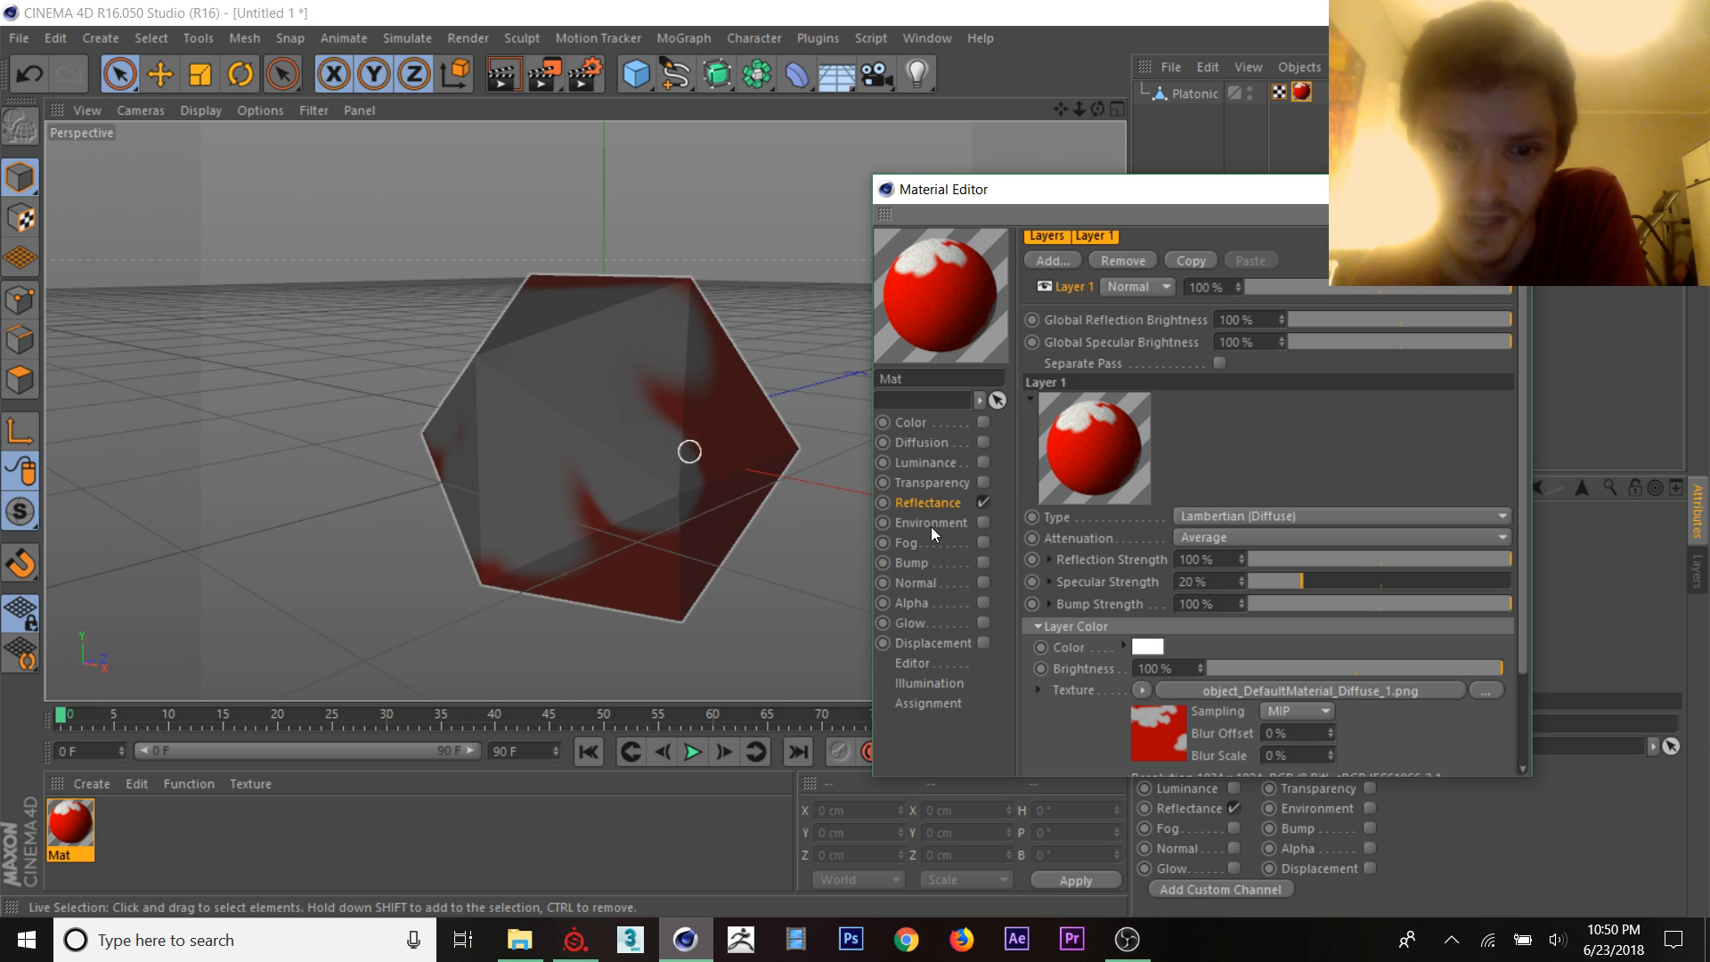
Step: Enable the Normal channel and load the exported Normal map into it, copied to the project
left_click(915, 583)
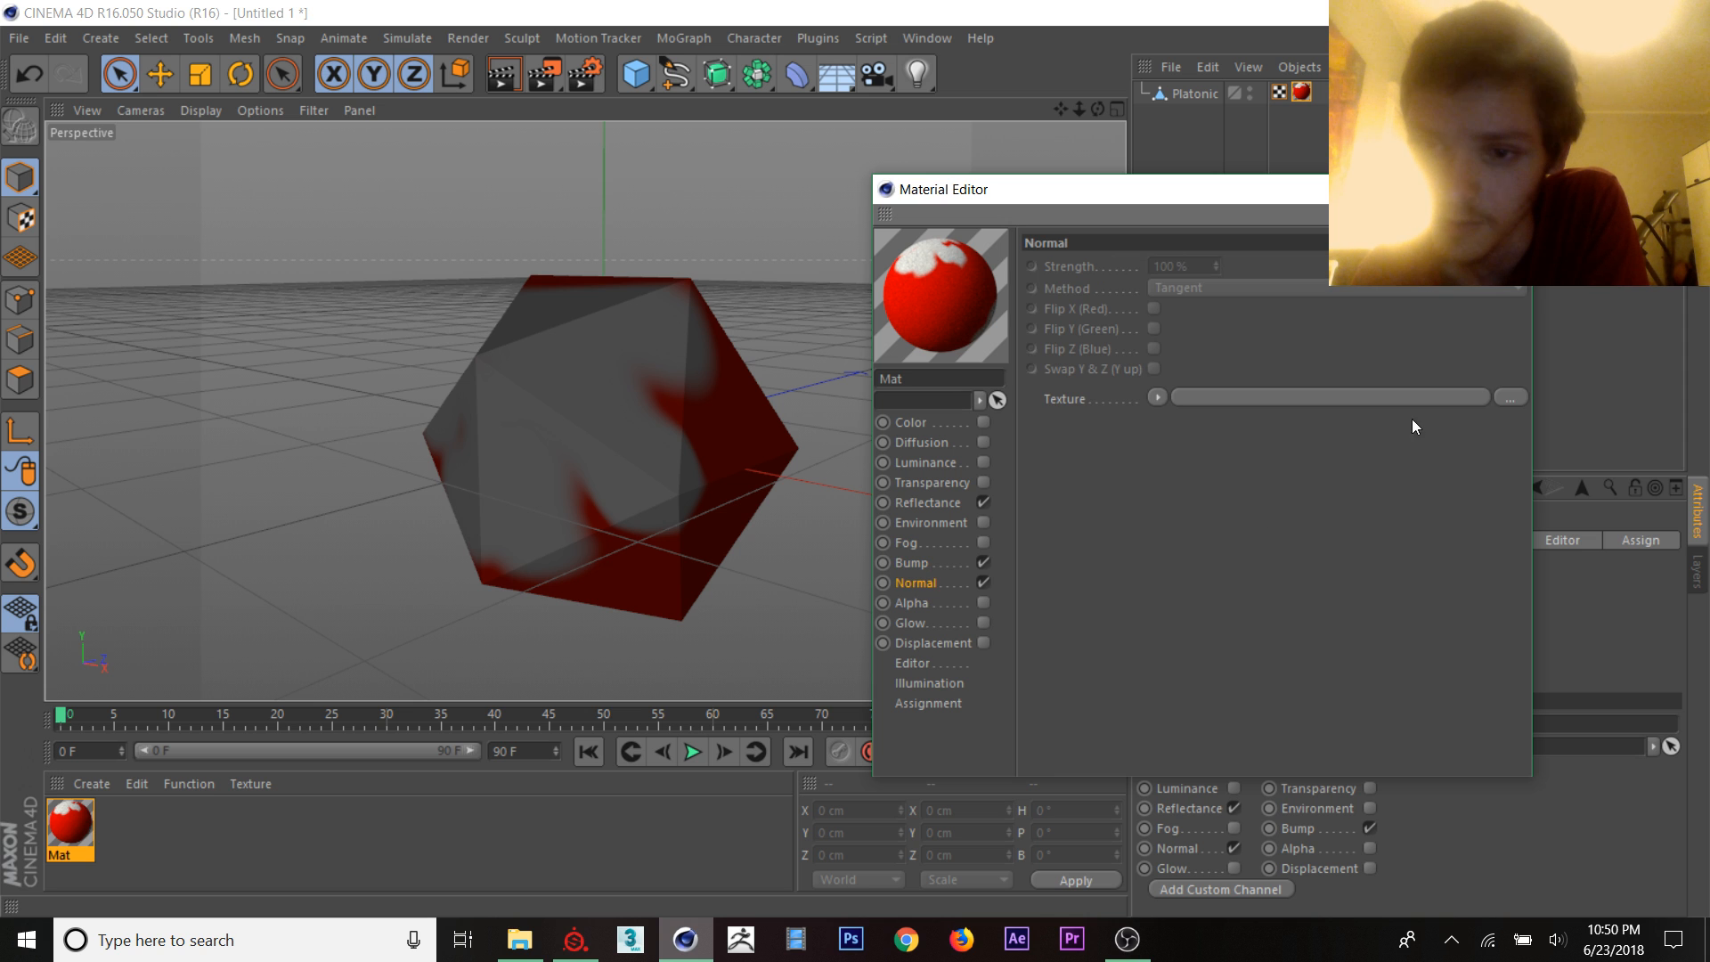
left_click(1512, 397)
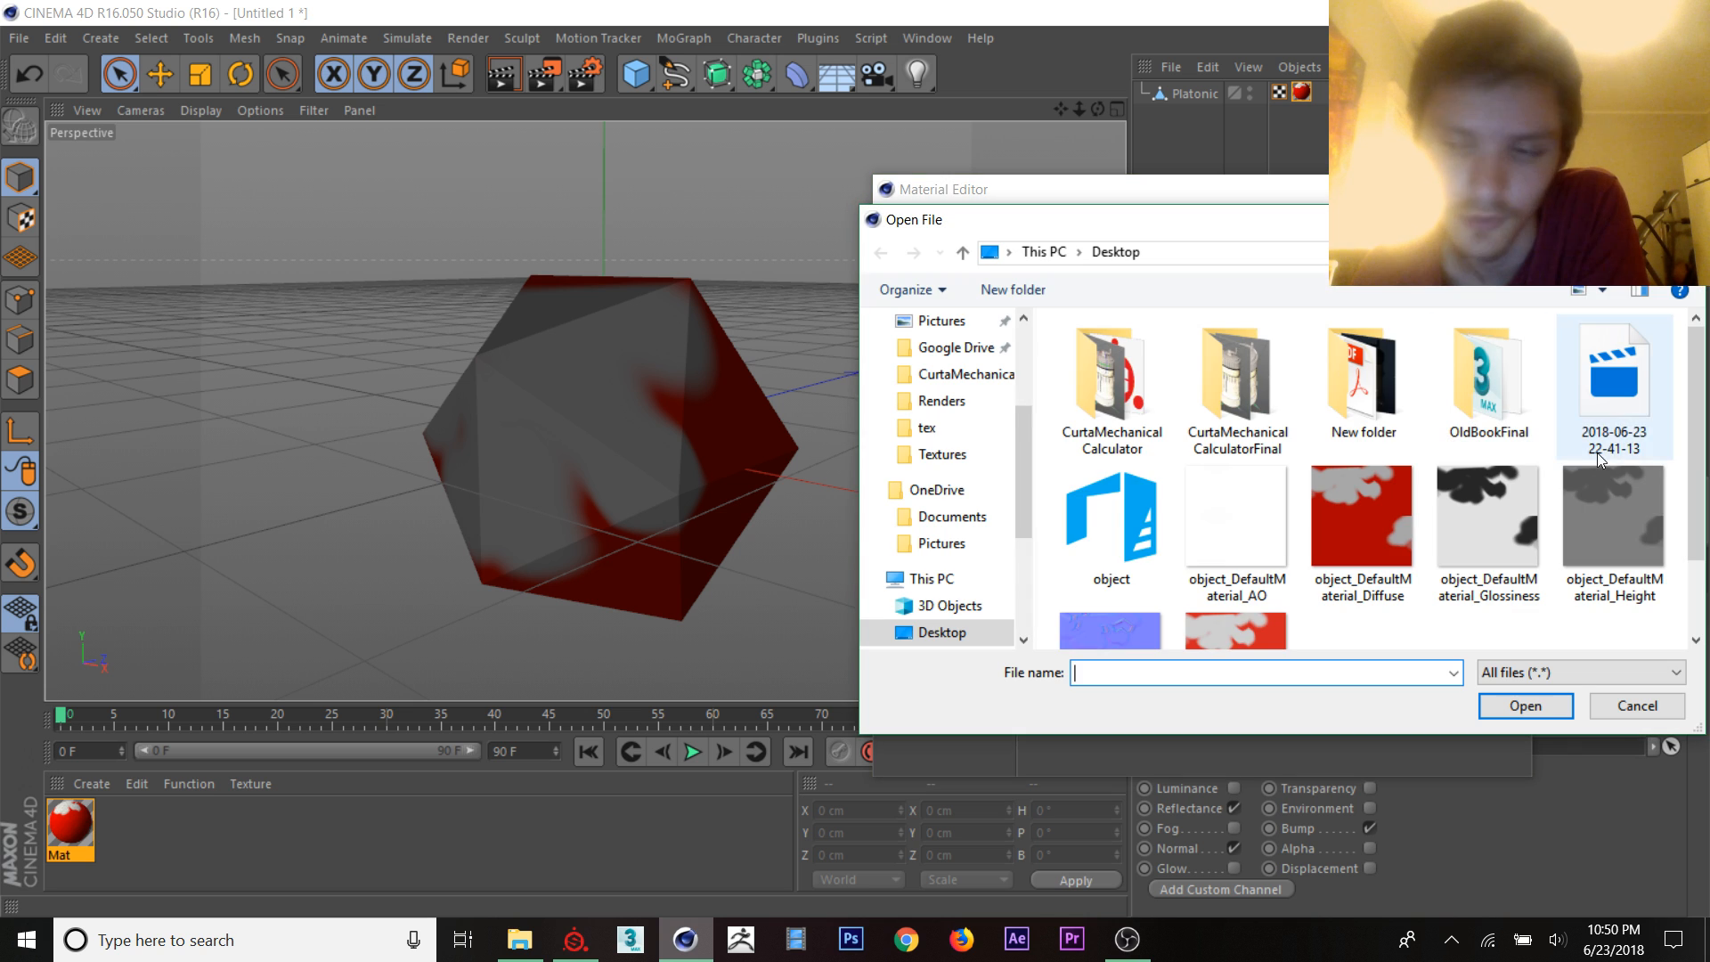
left_click(1109, 571)
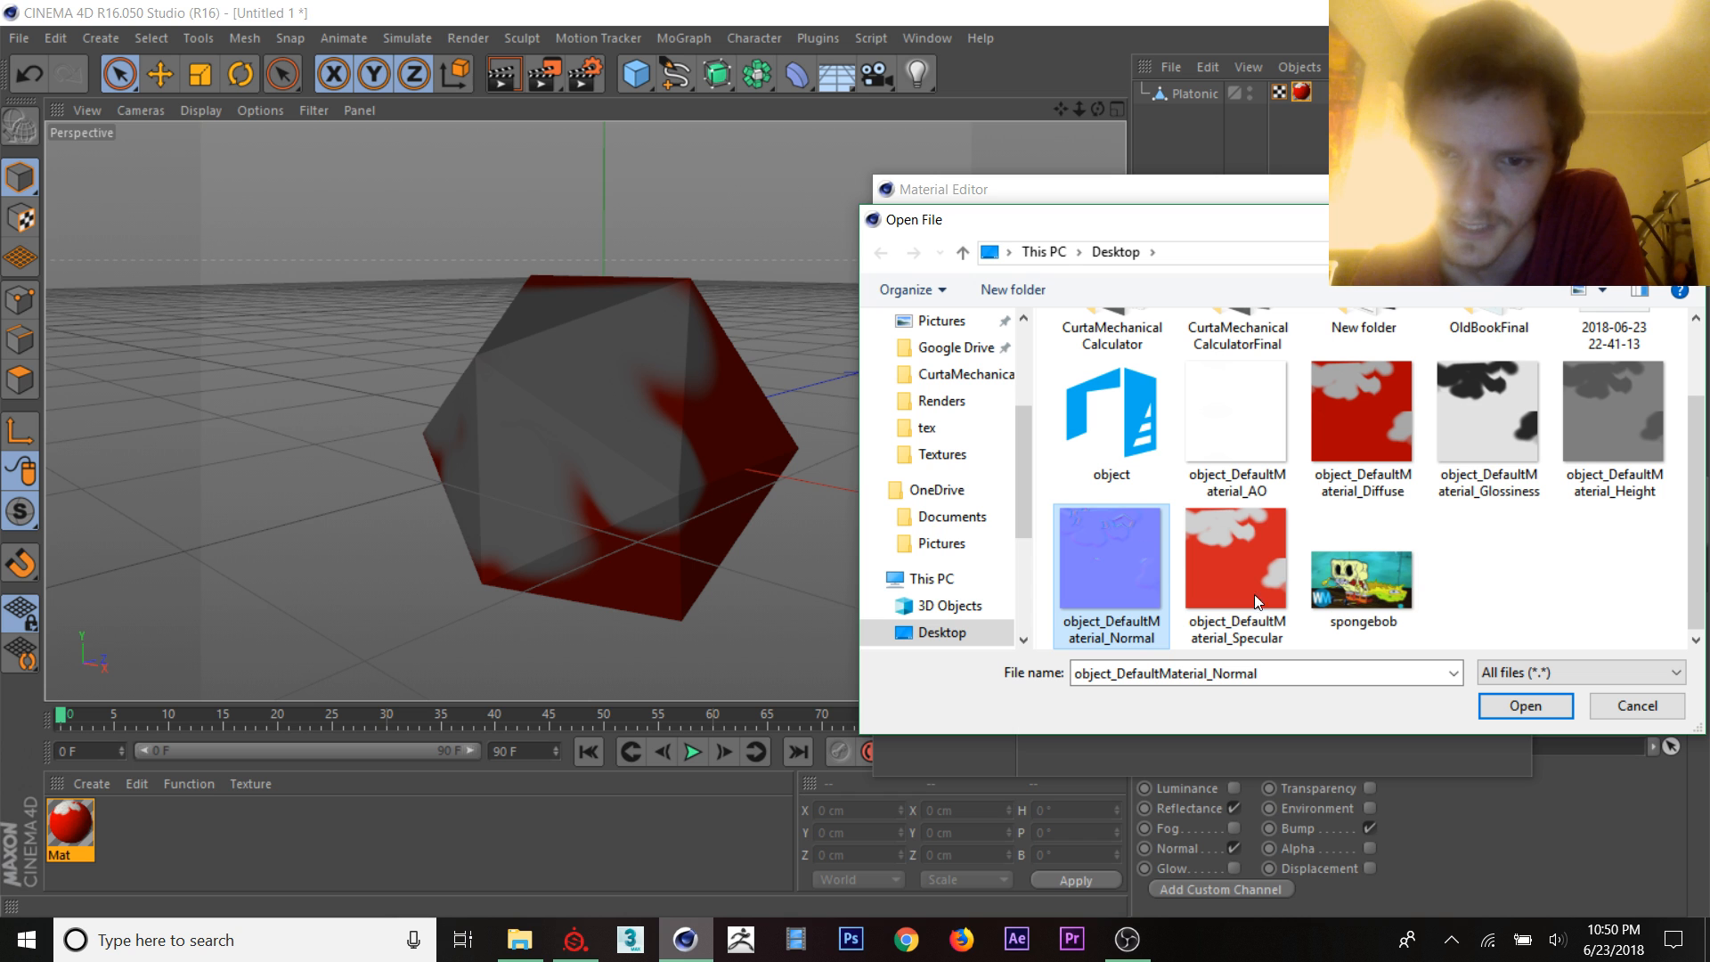
left_click(1525, 705)
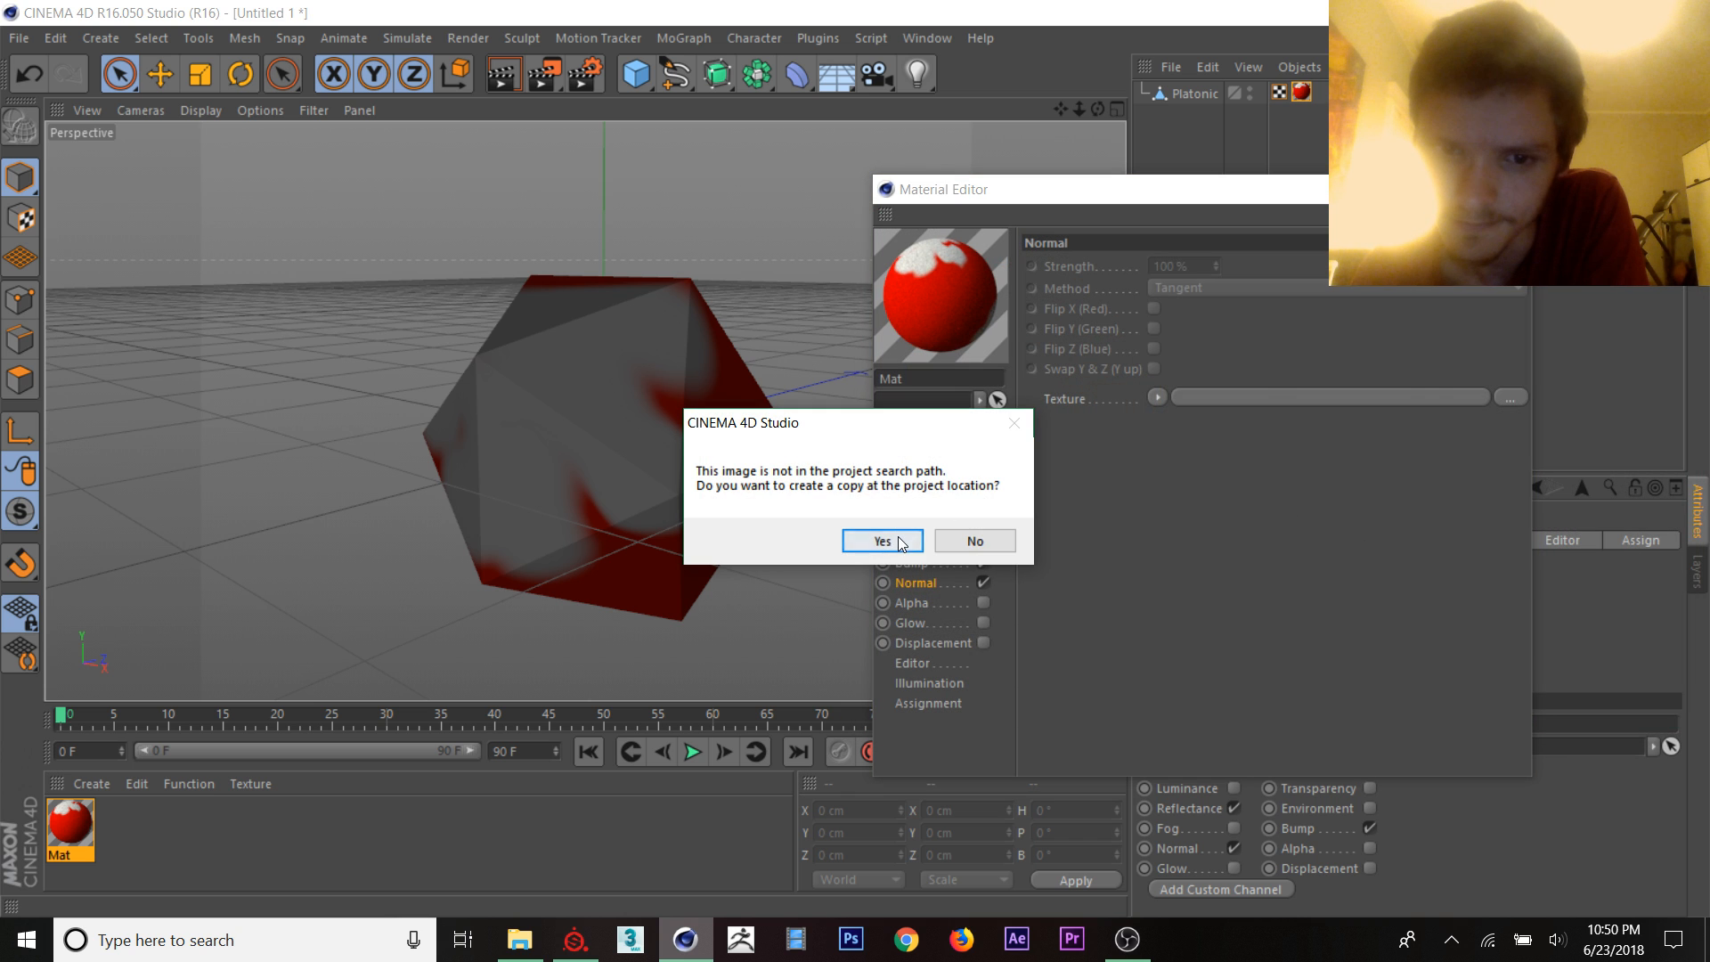
left_click(881, 542)
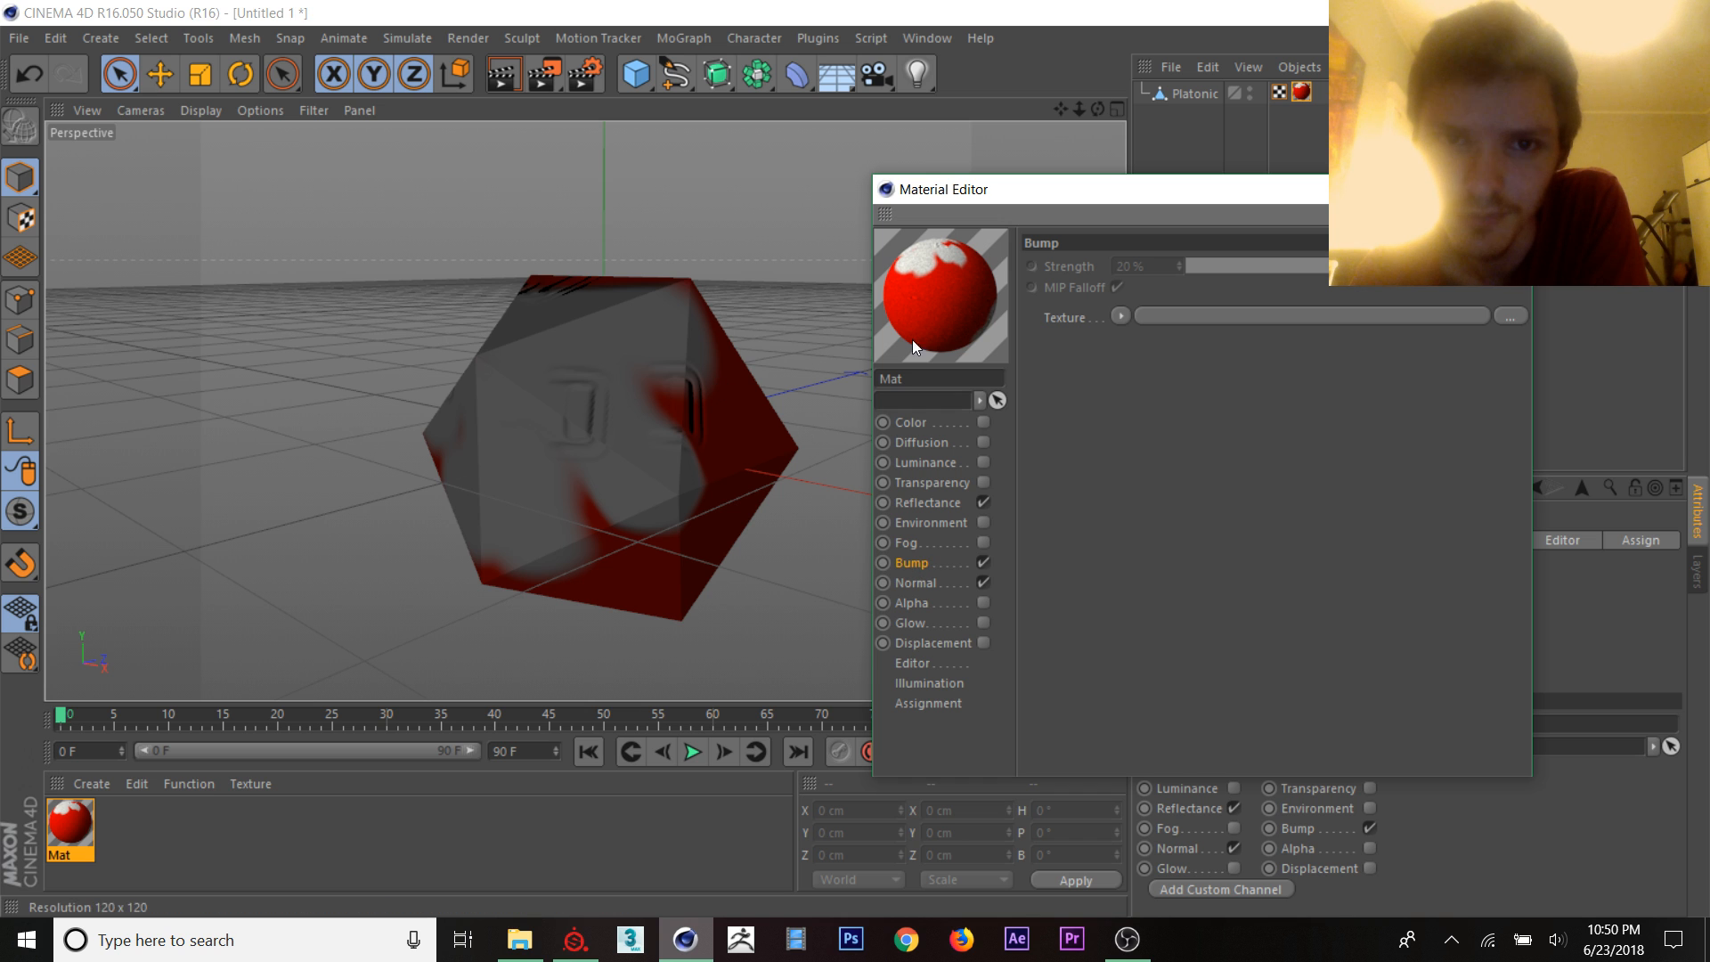
Step: Load the exported Height map as the material's Bump texture
left_click(1510, 317)
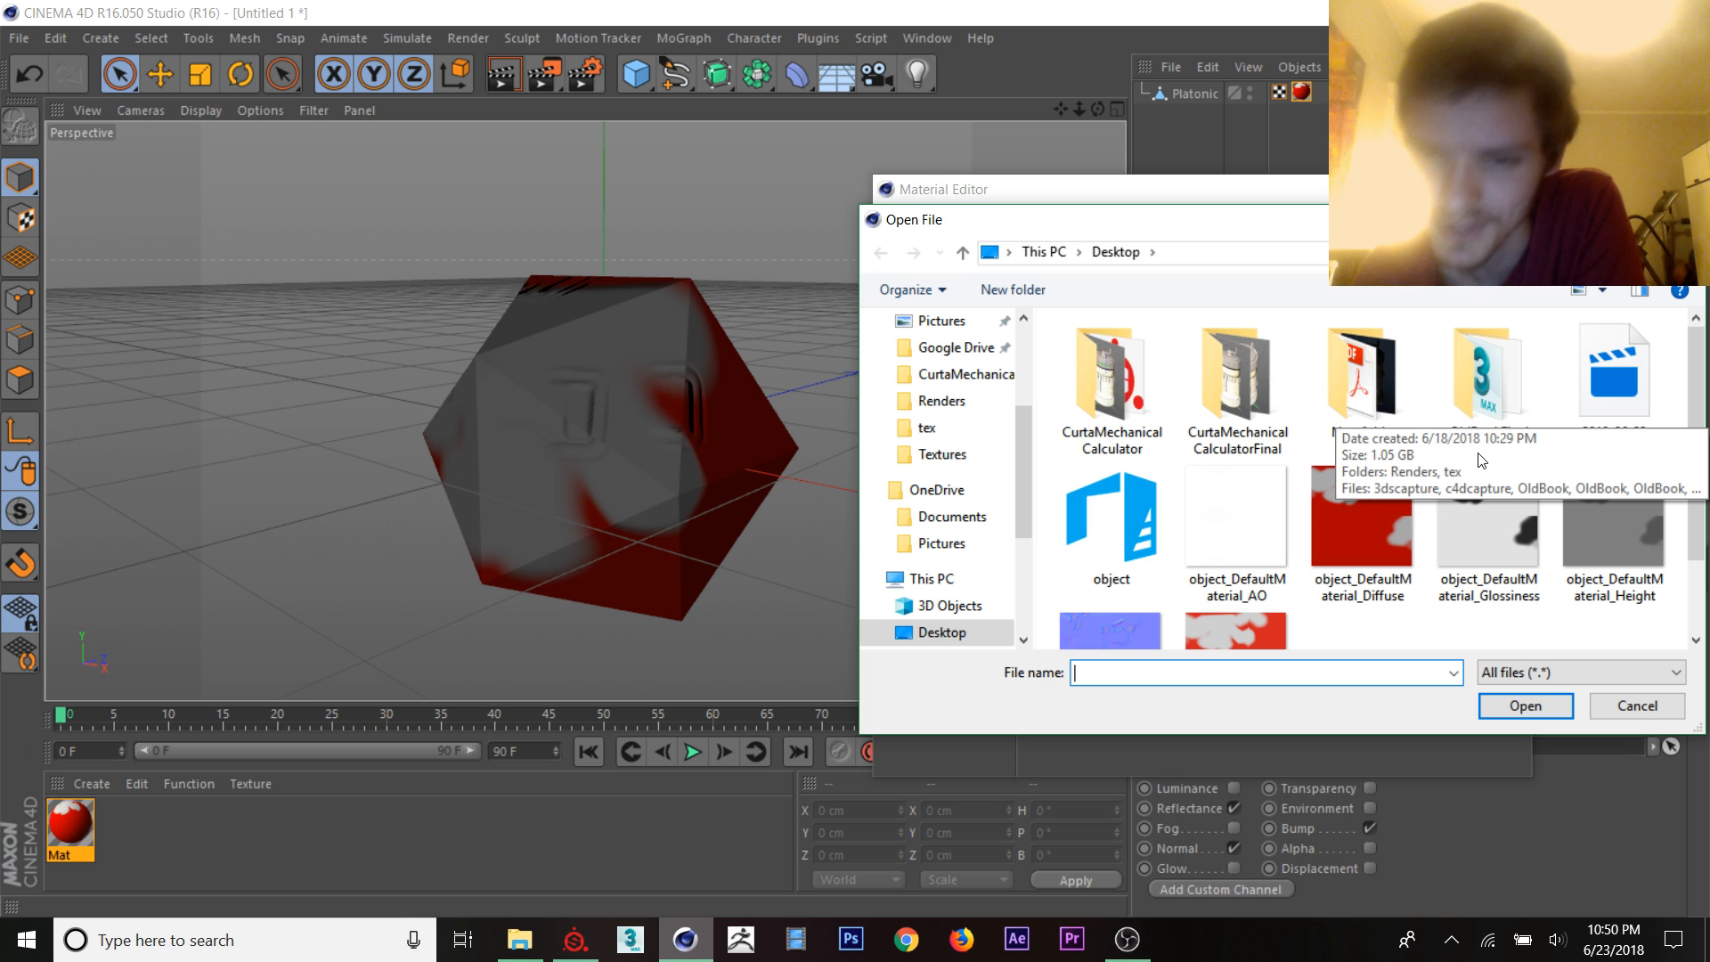
left_click(1616, 410)
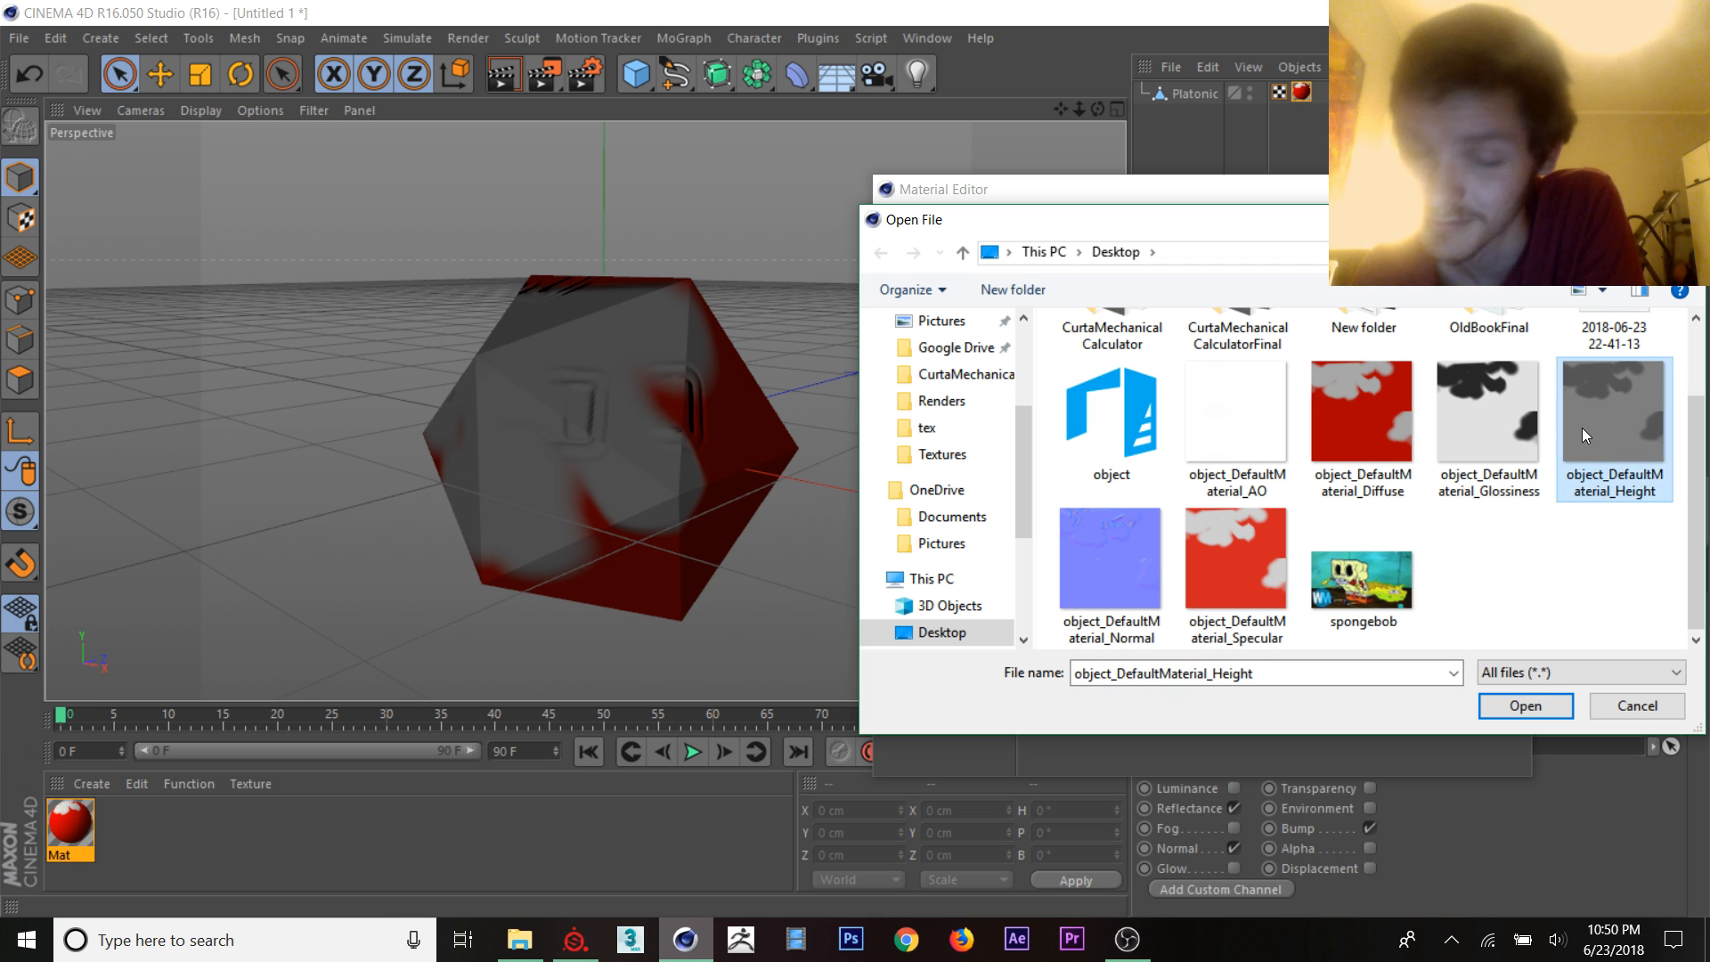
left_click(1523, 705)
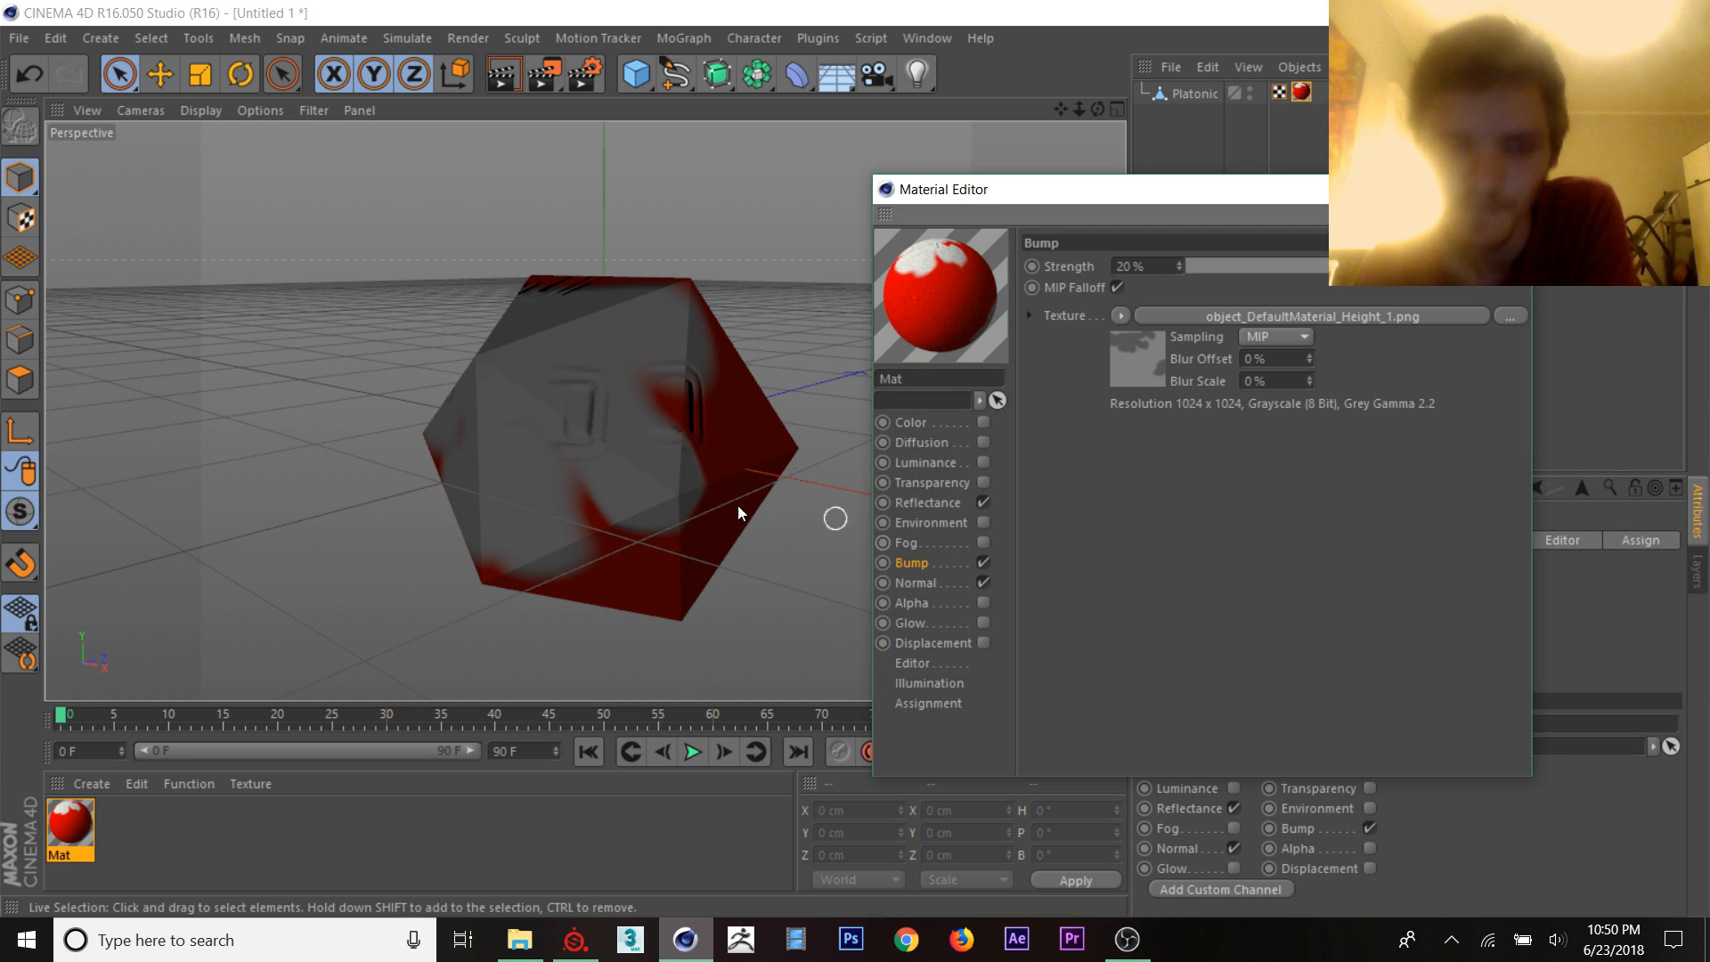
left_click_drag(737, 513, 551, 381)
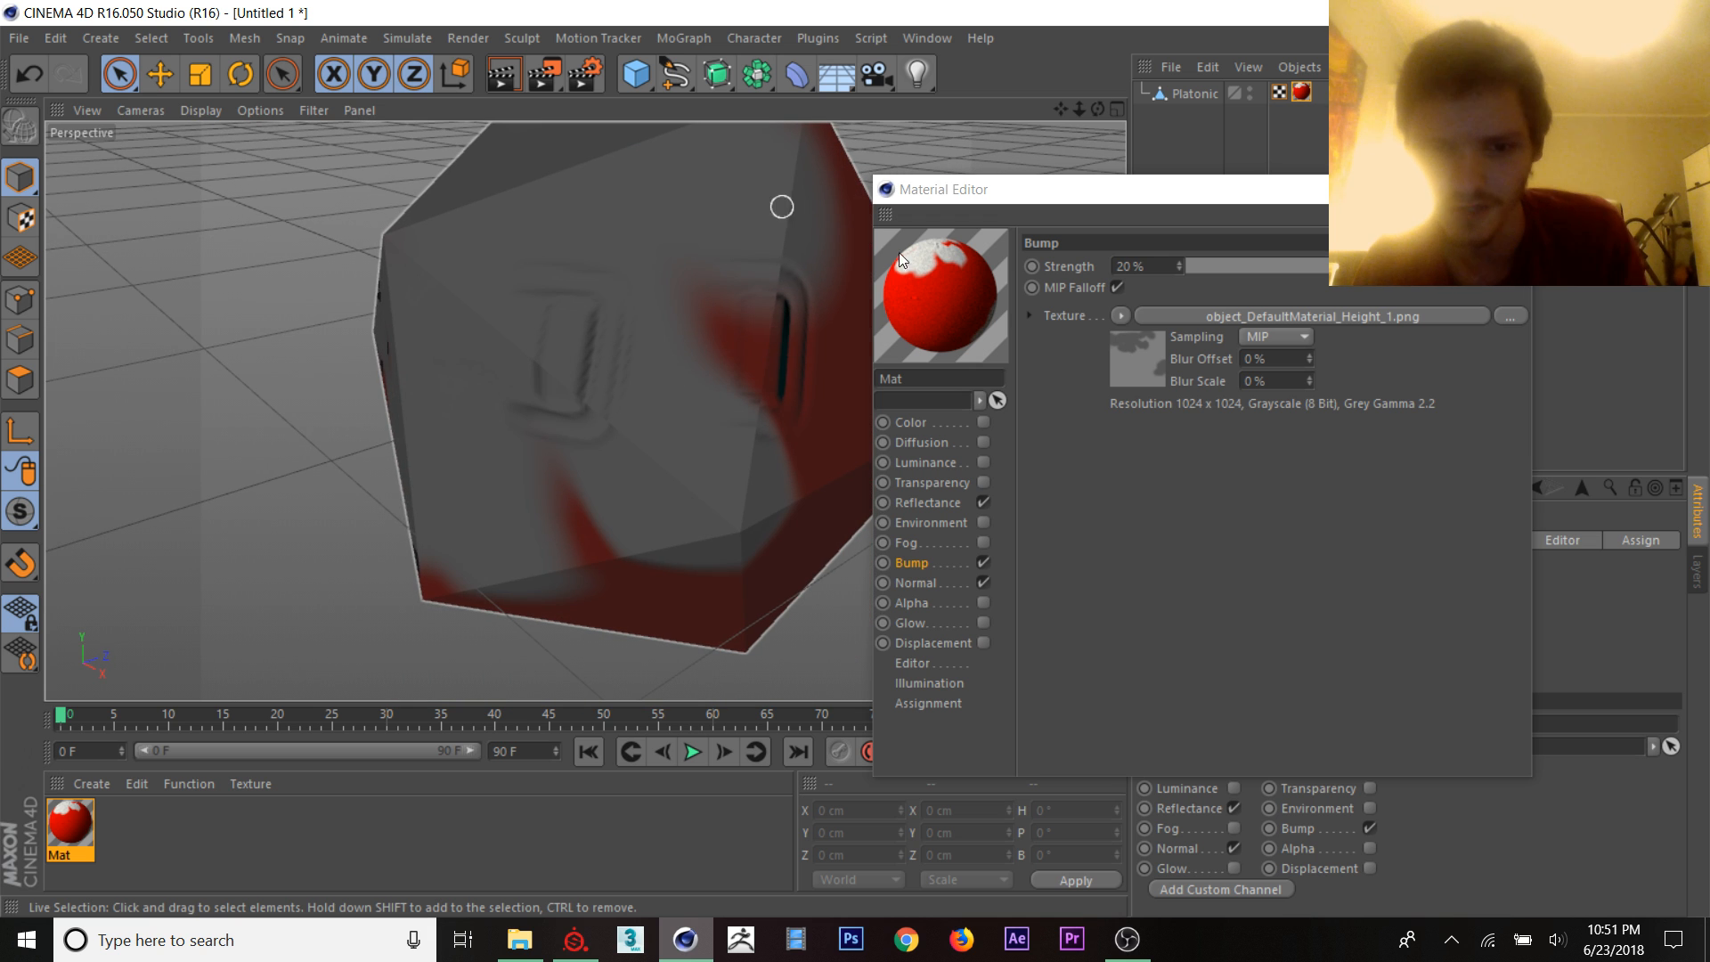
Step: Raise the Editor texture preview size to 1024x1024 and compare against Substance Painter
left_click(912, 662)
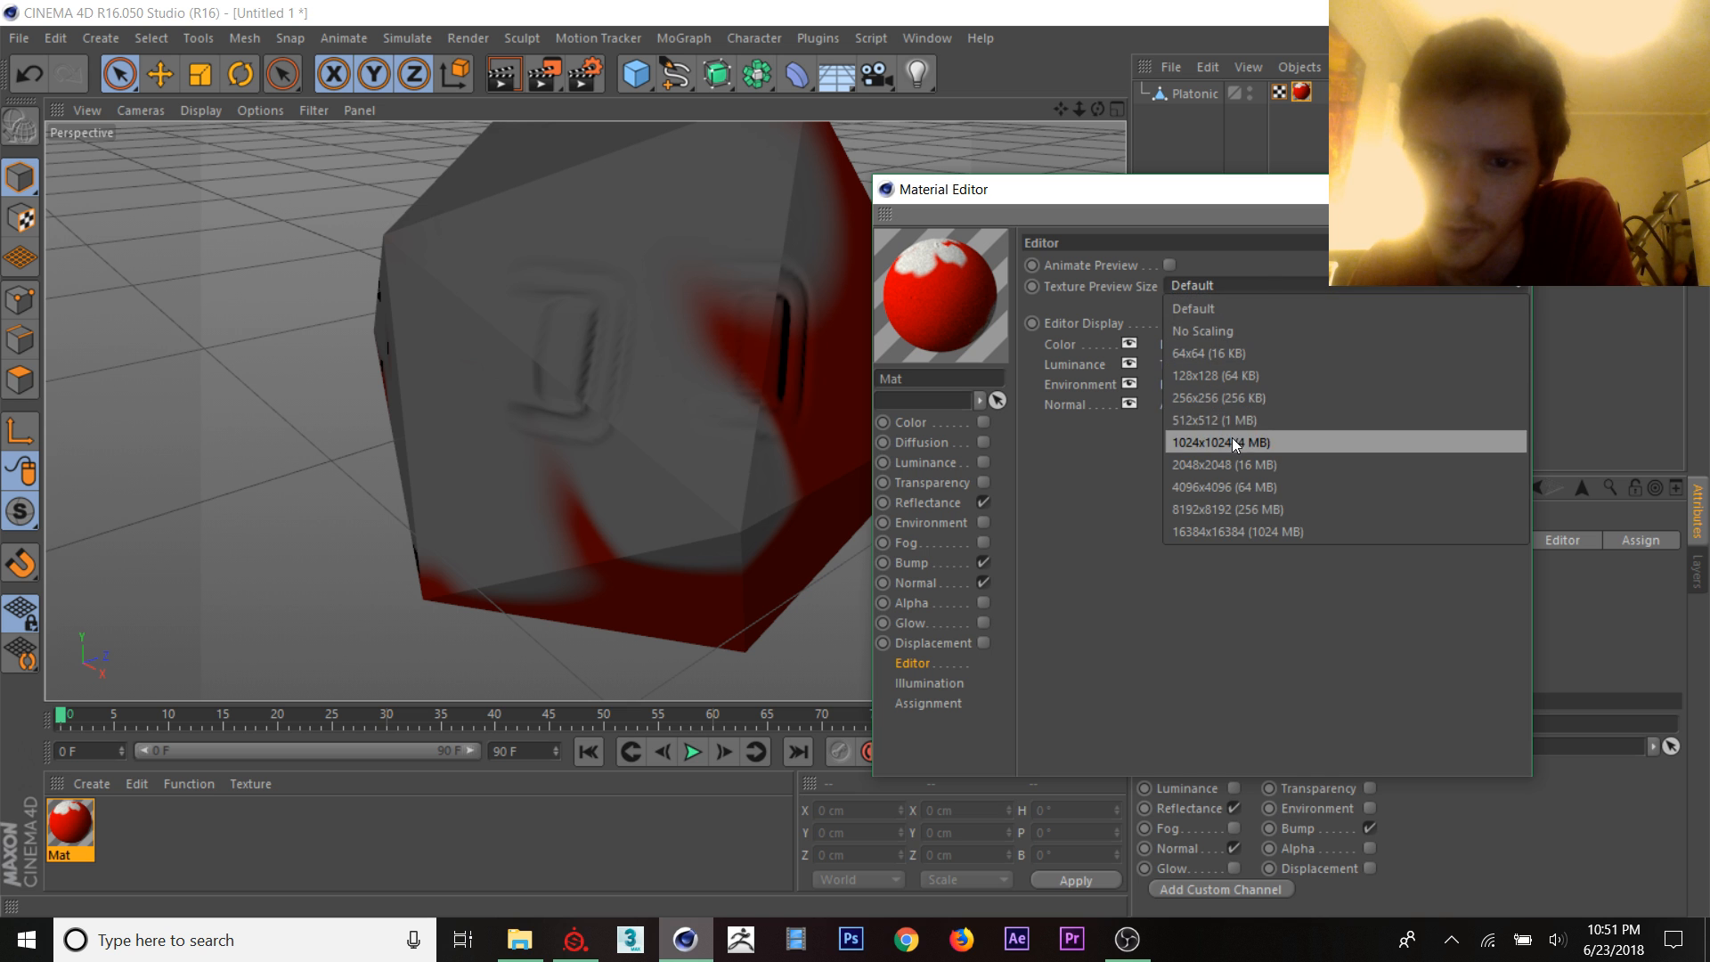
left_click(1212, 441)
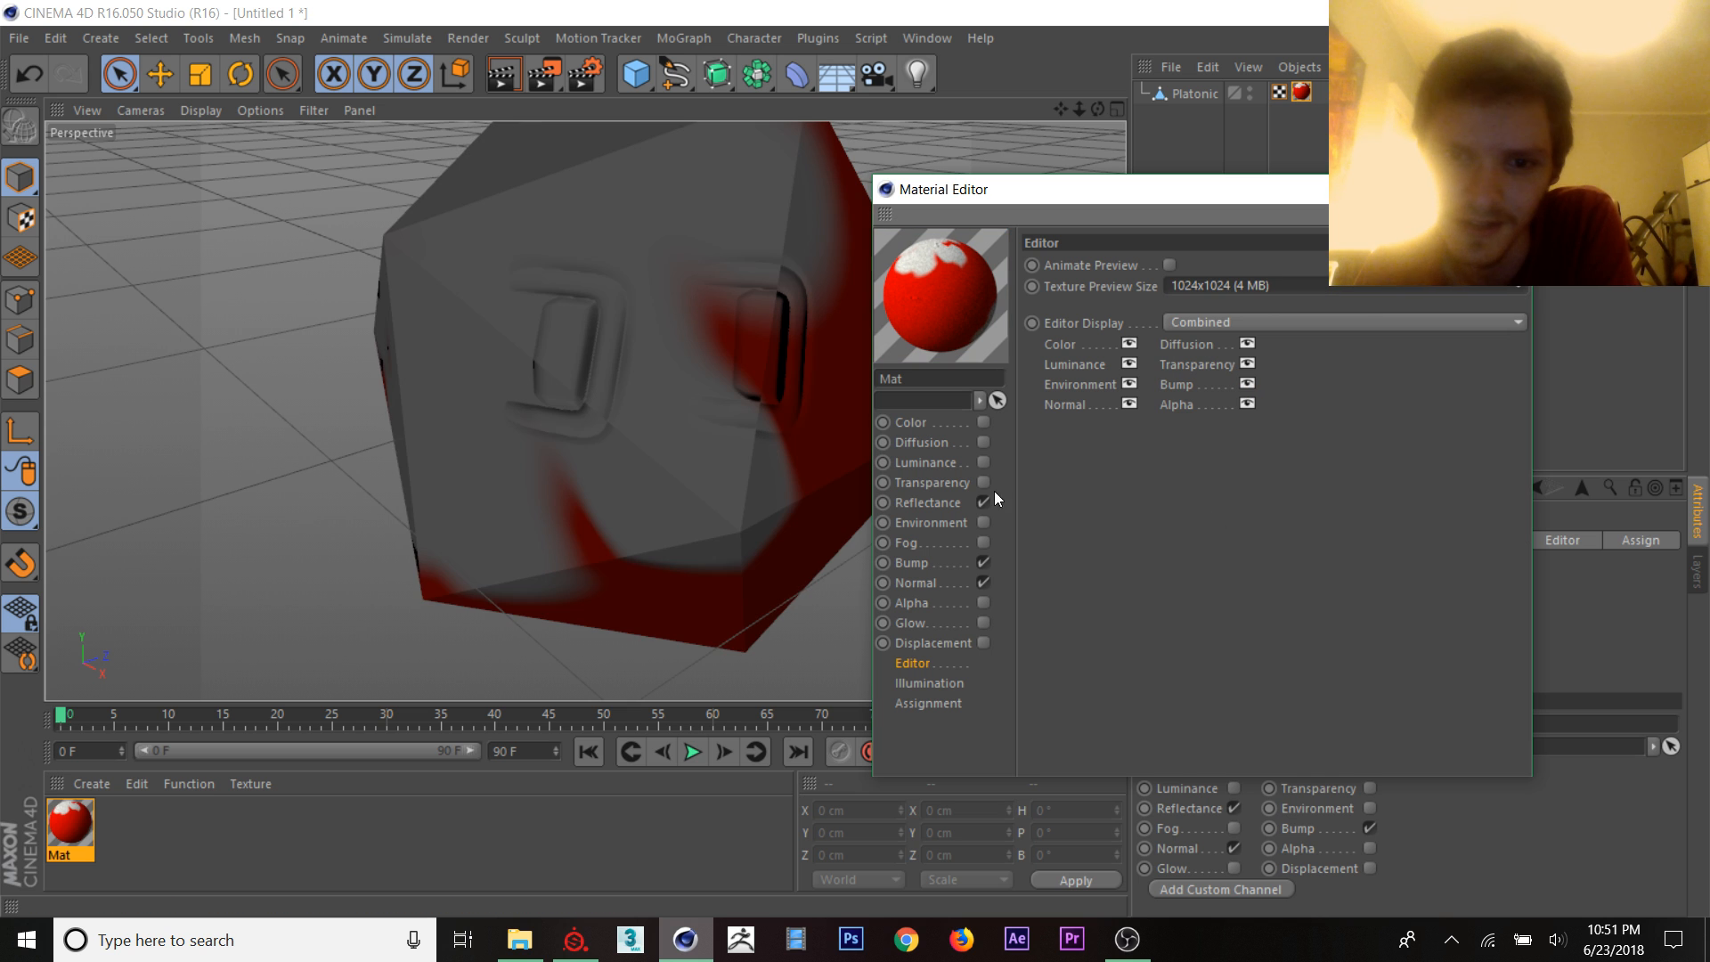
left_click(927, 502)
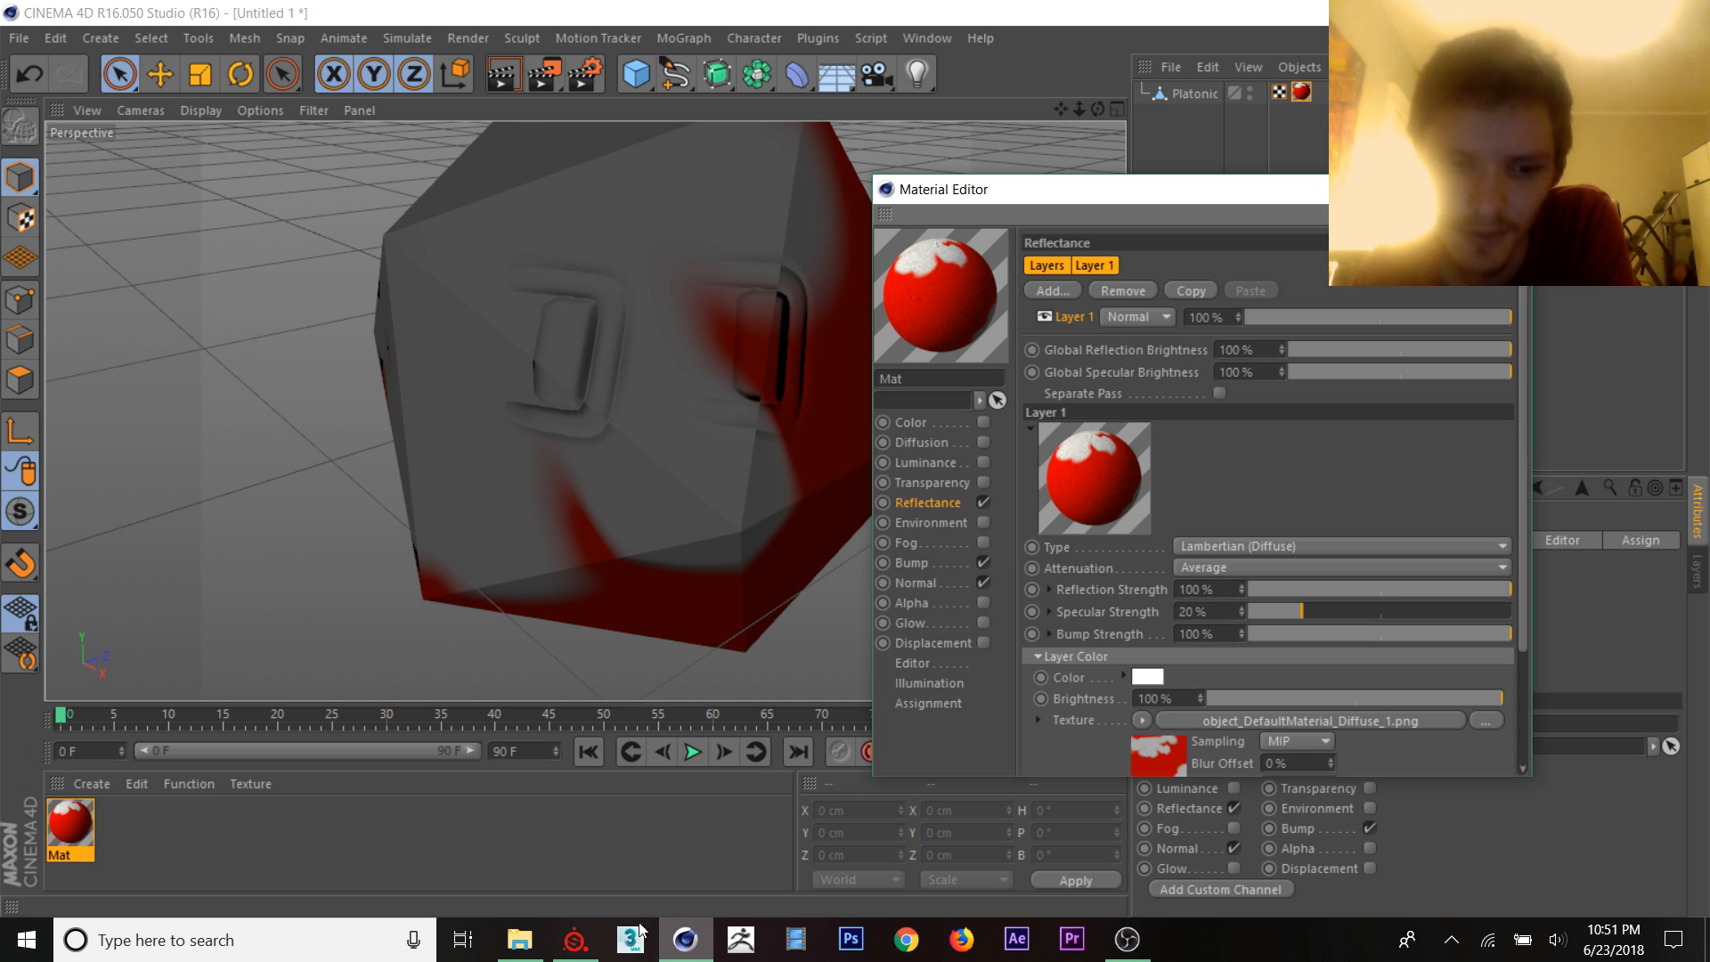
left_click(575, 939)
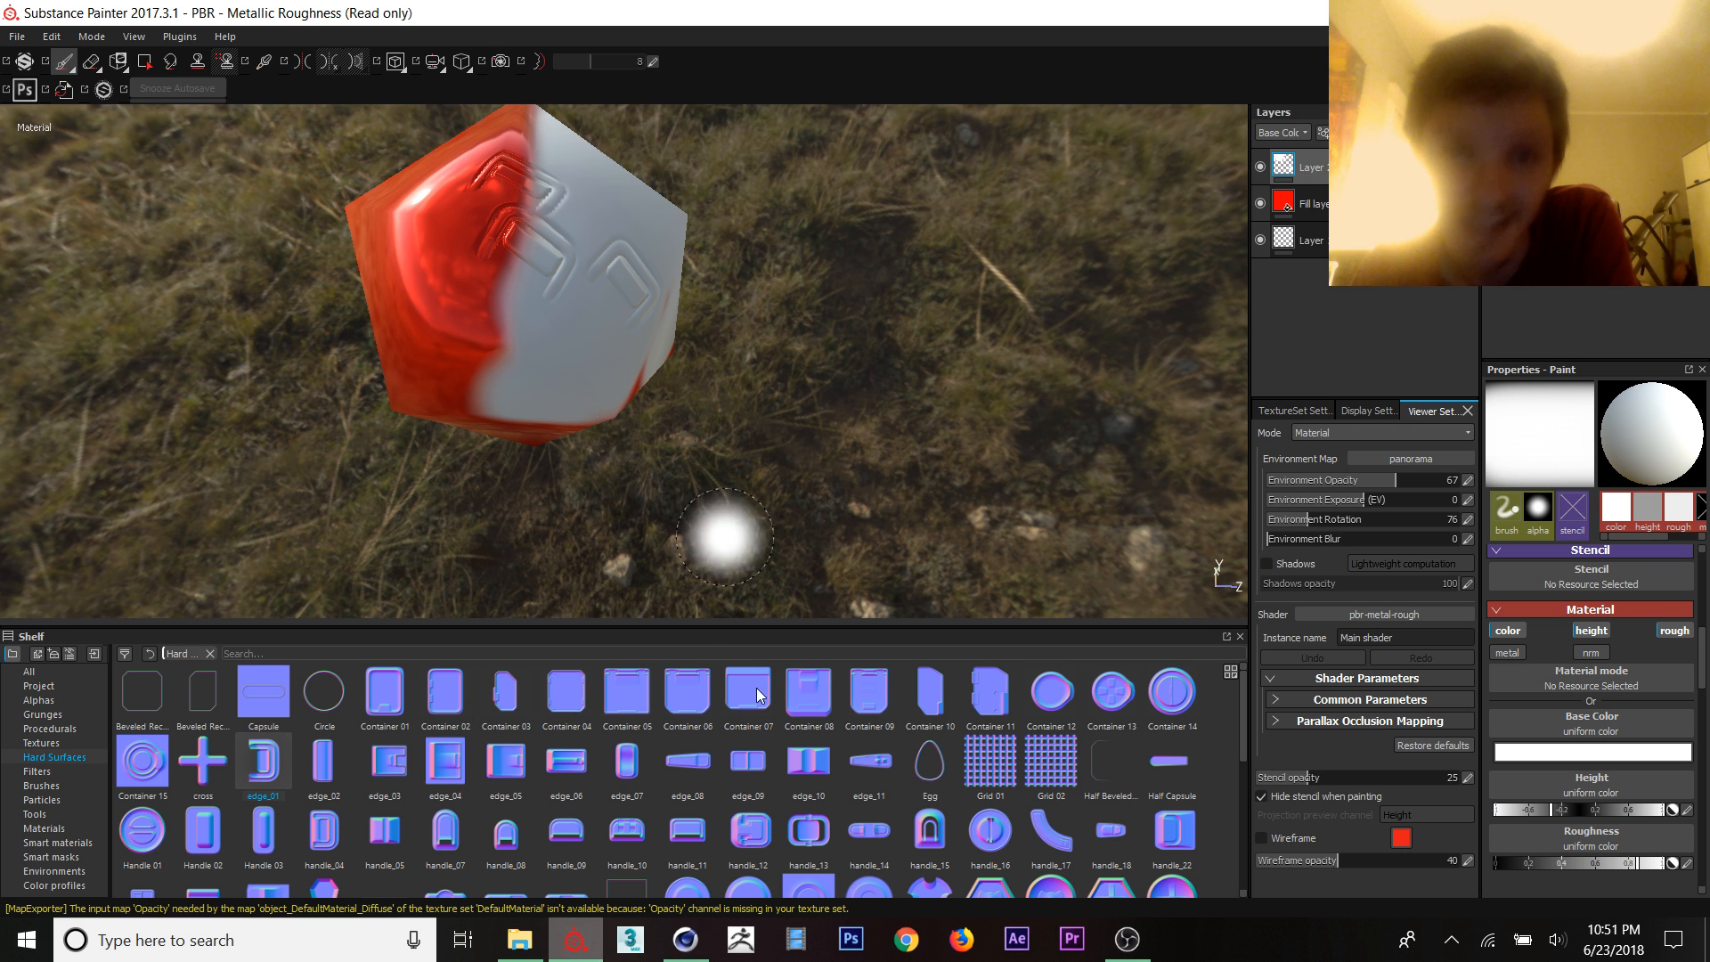
Step: Add a GGX reflection layer to Reflectance with Roughness dragged up to 100%
left_click(684, 939)
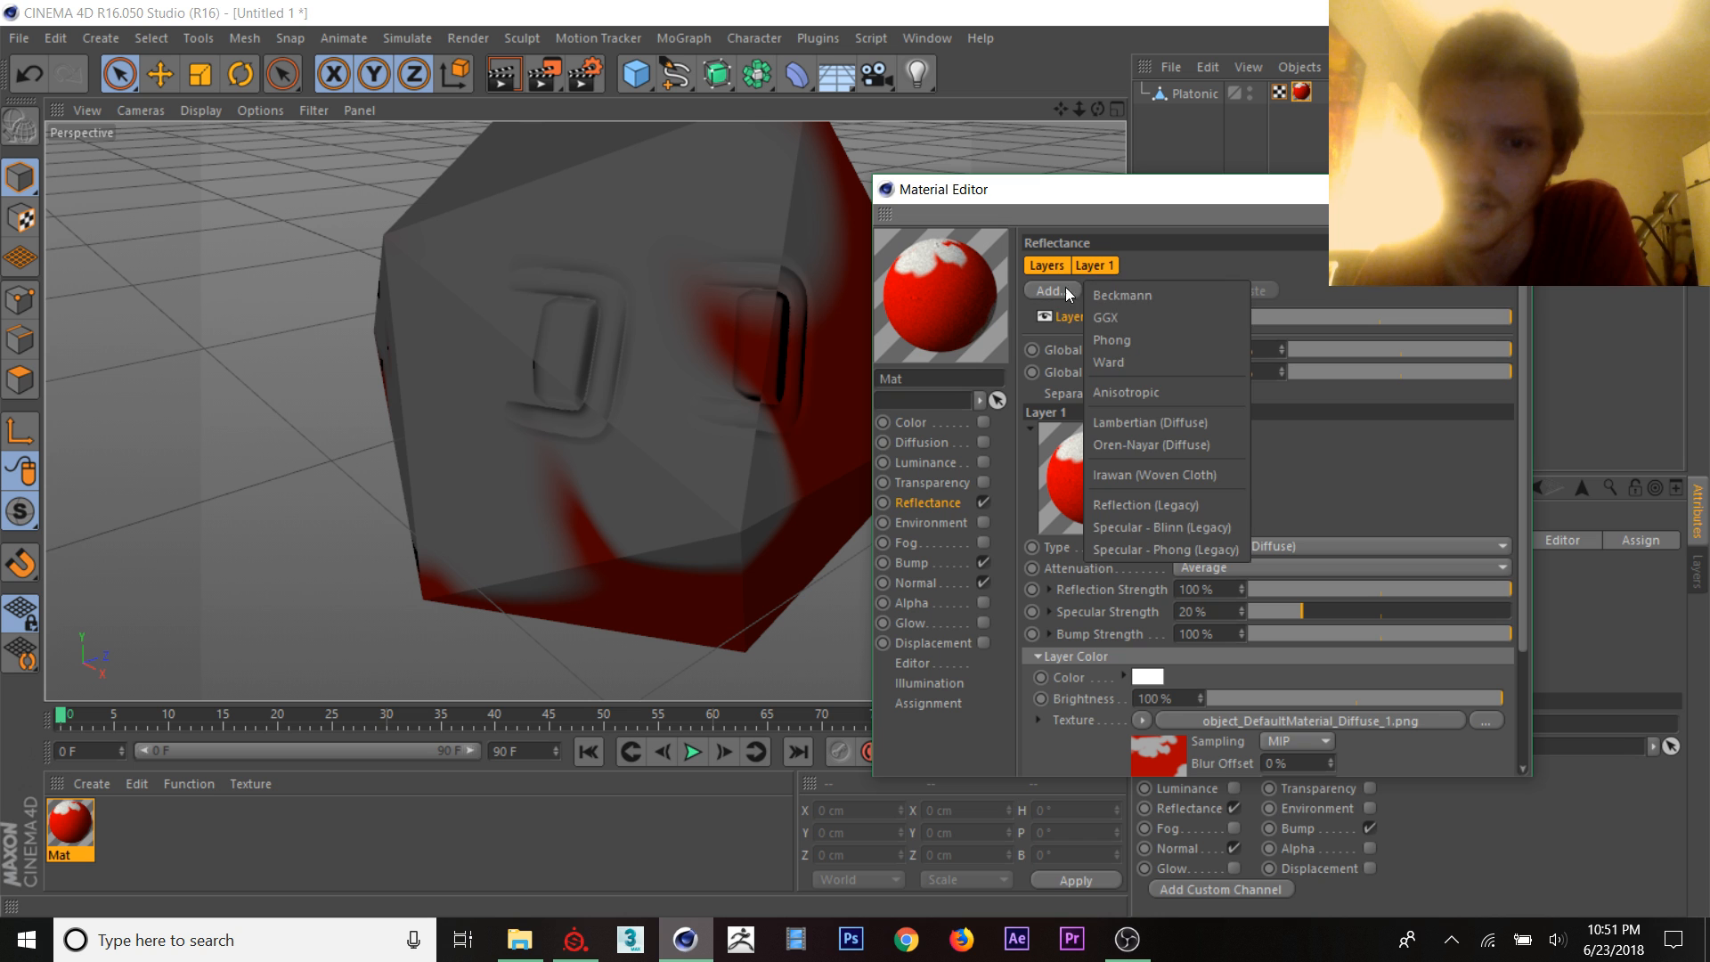
left_click(1106, 317)
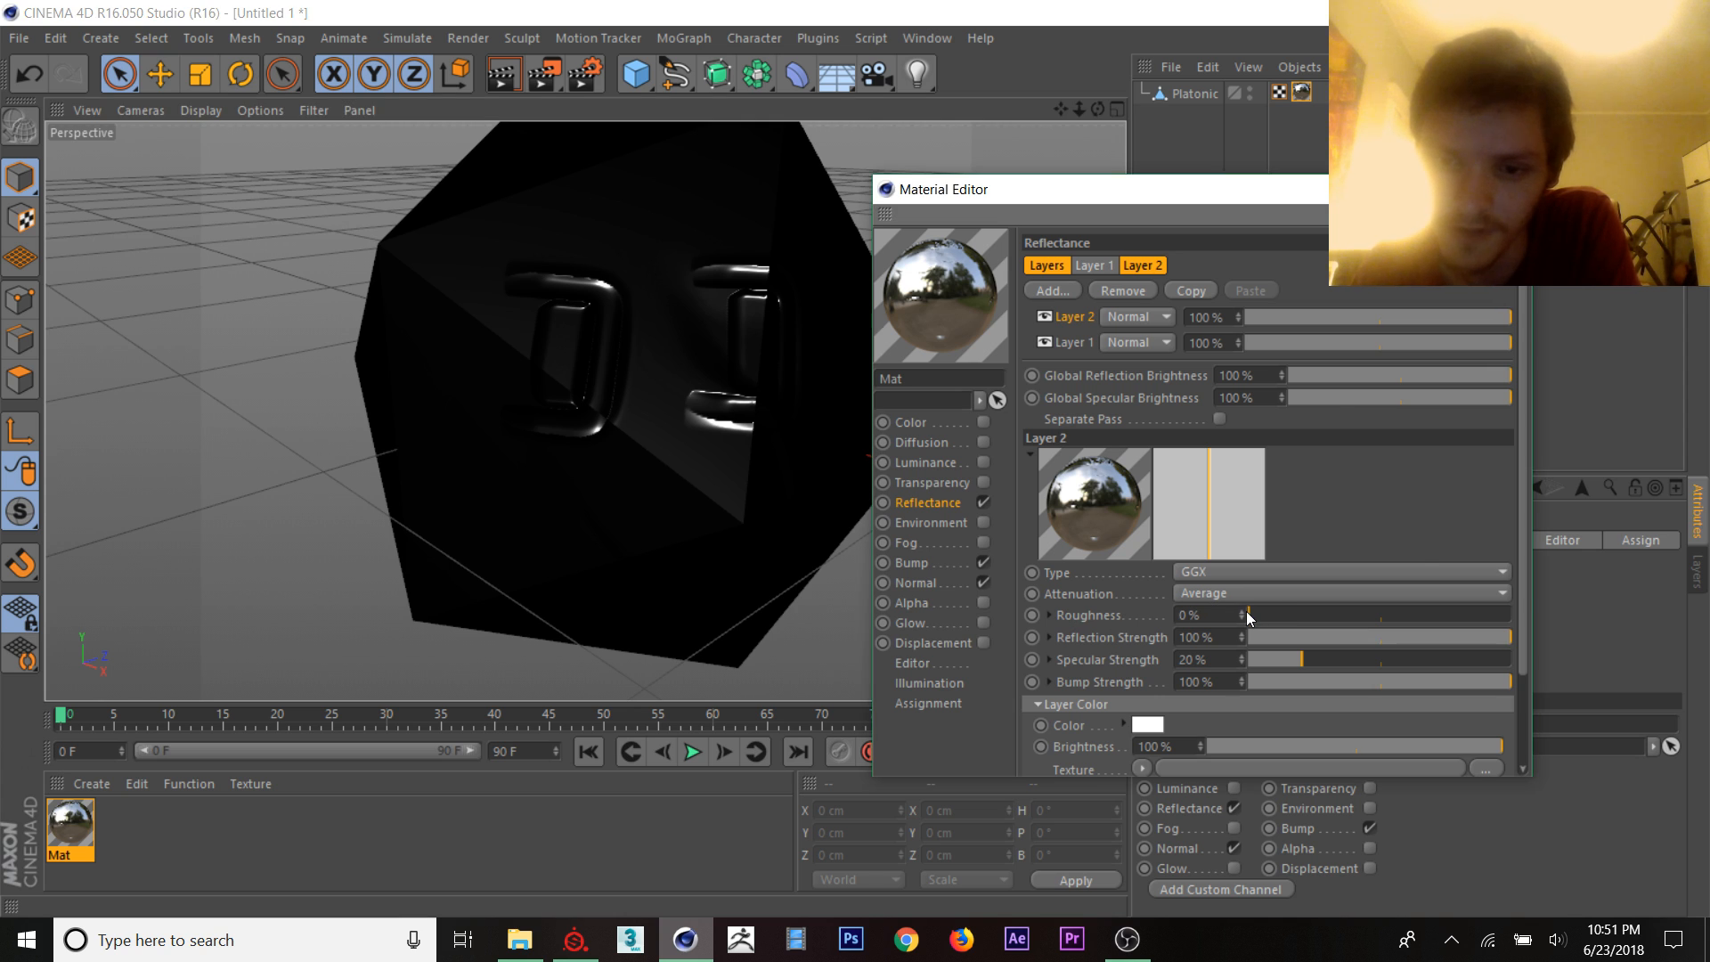
left_click_drag(1249, 615, 1511, 614)
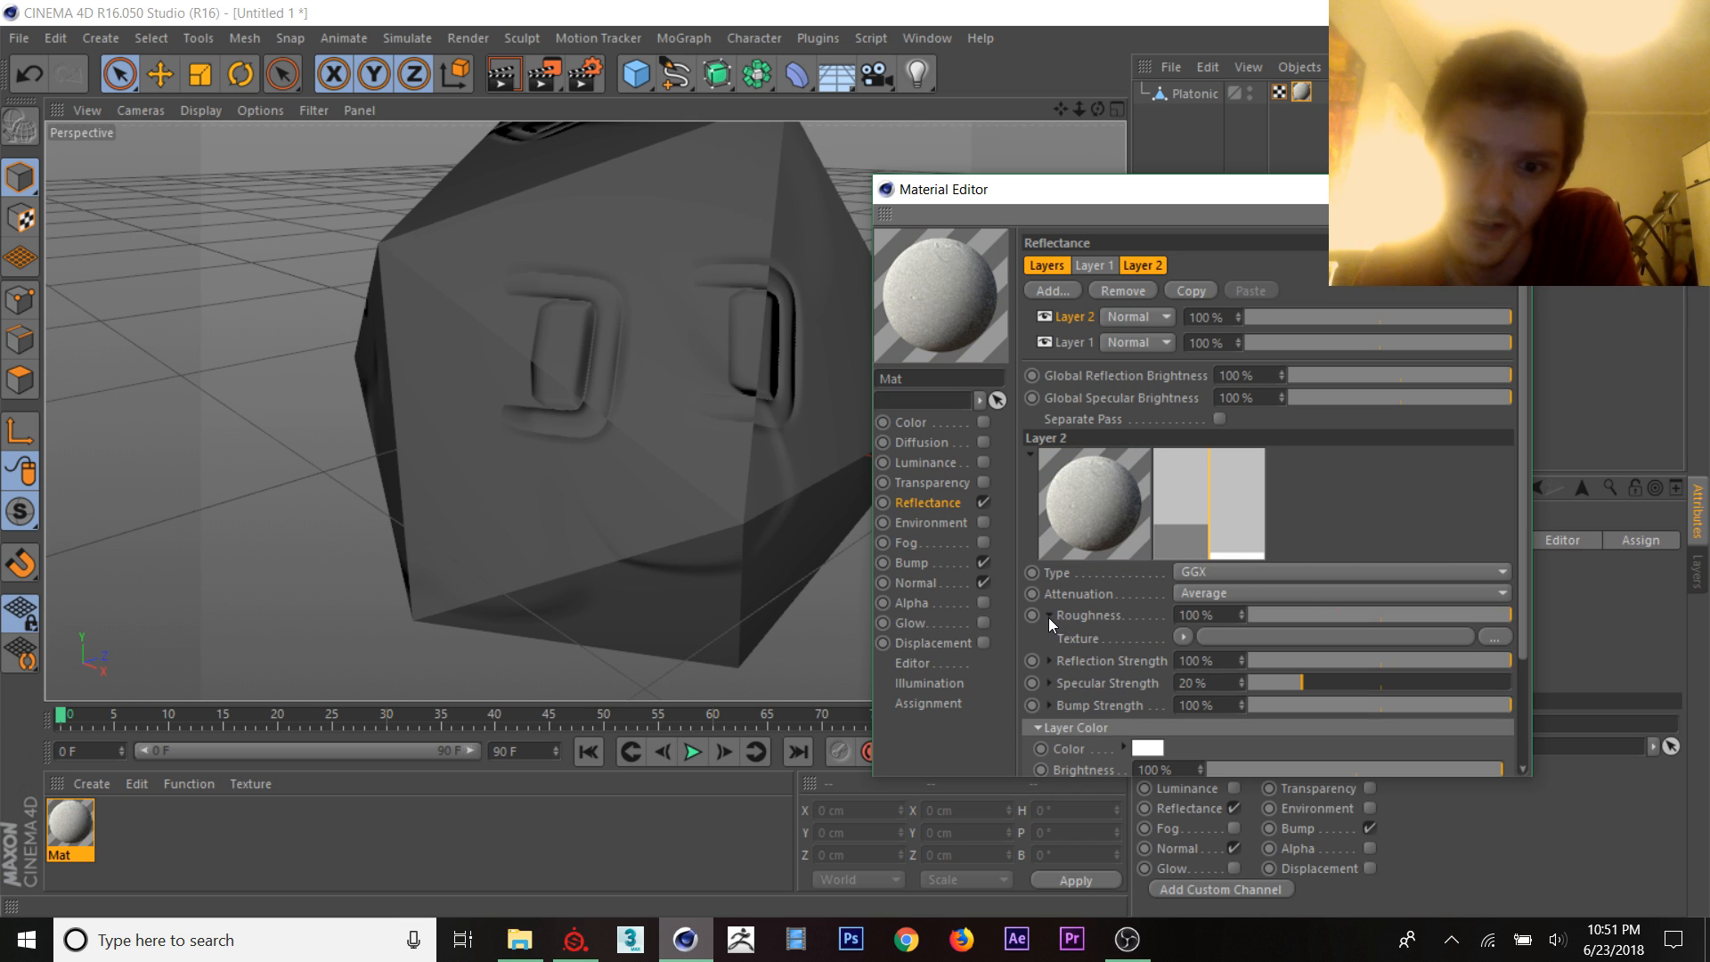
left_click(1182, 636)
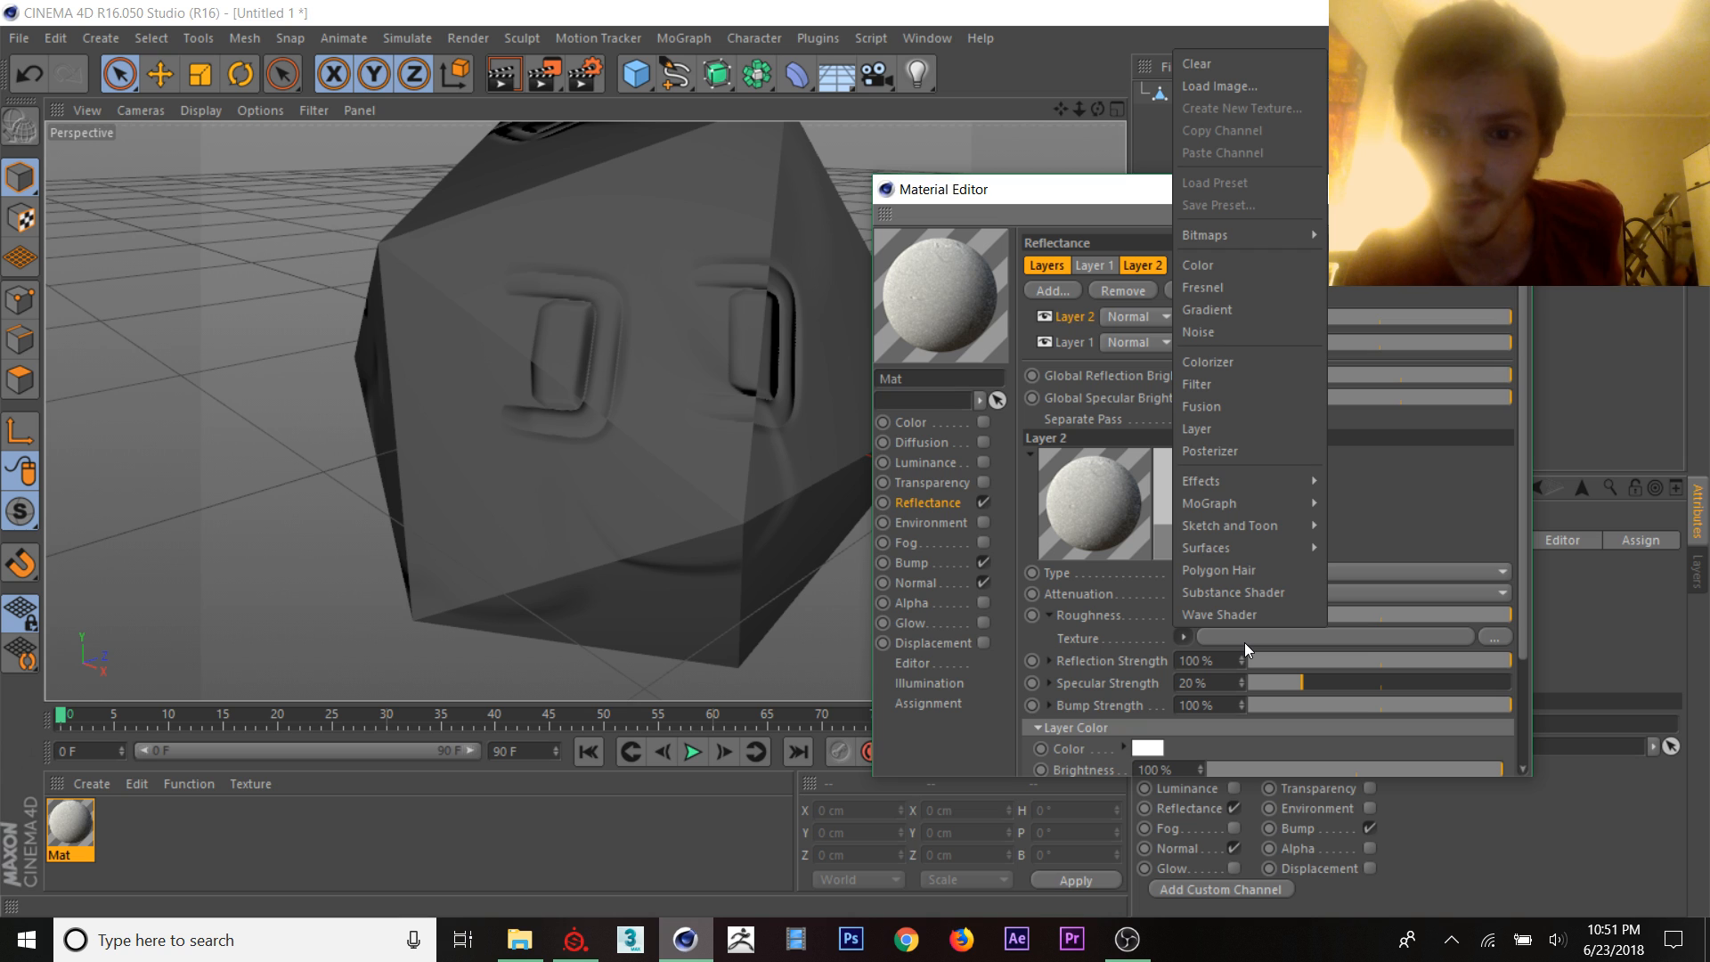
mouse_move(1229, 369)
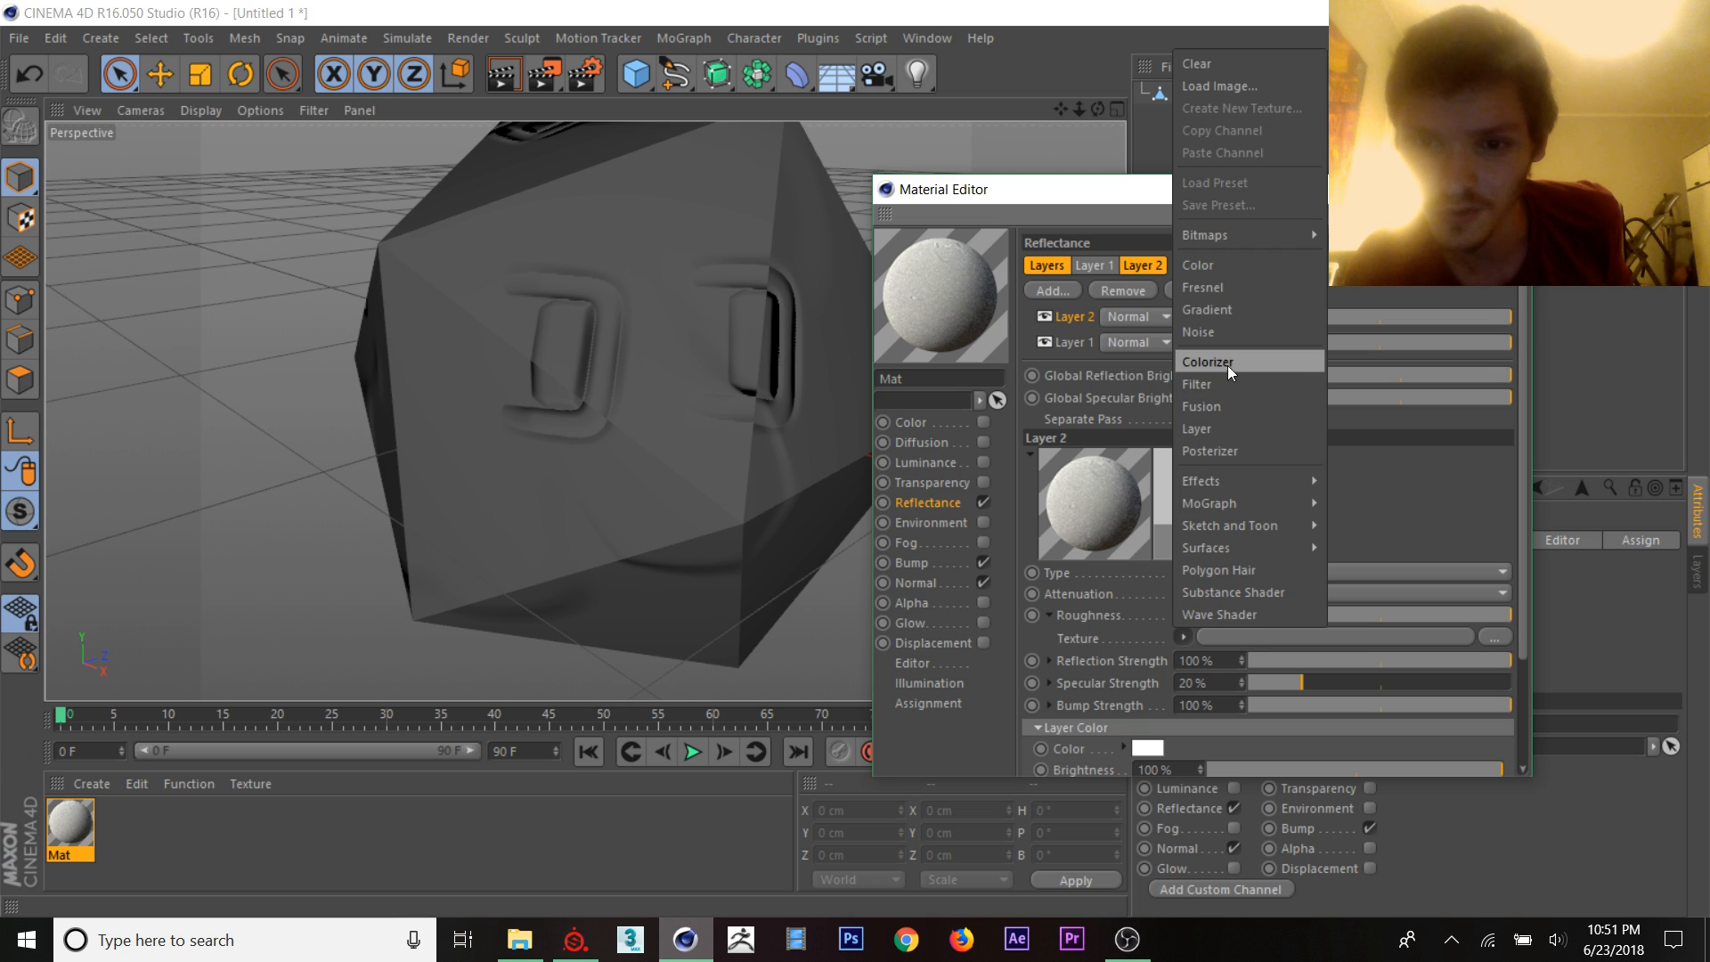
Step: Set the GGX roughness texture to a Colorizer, adjust its gradient colour and feed it the Glossiness map
left_click(1207, 361)
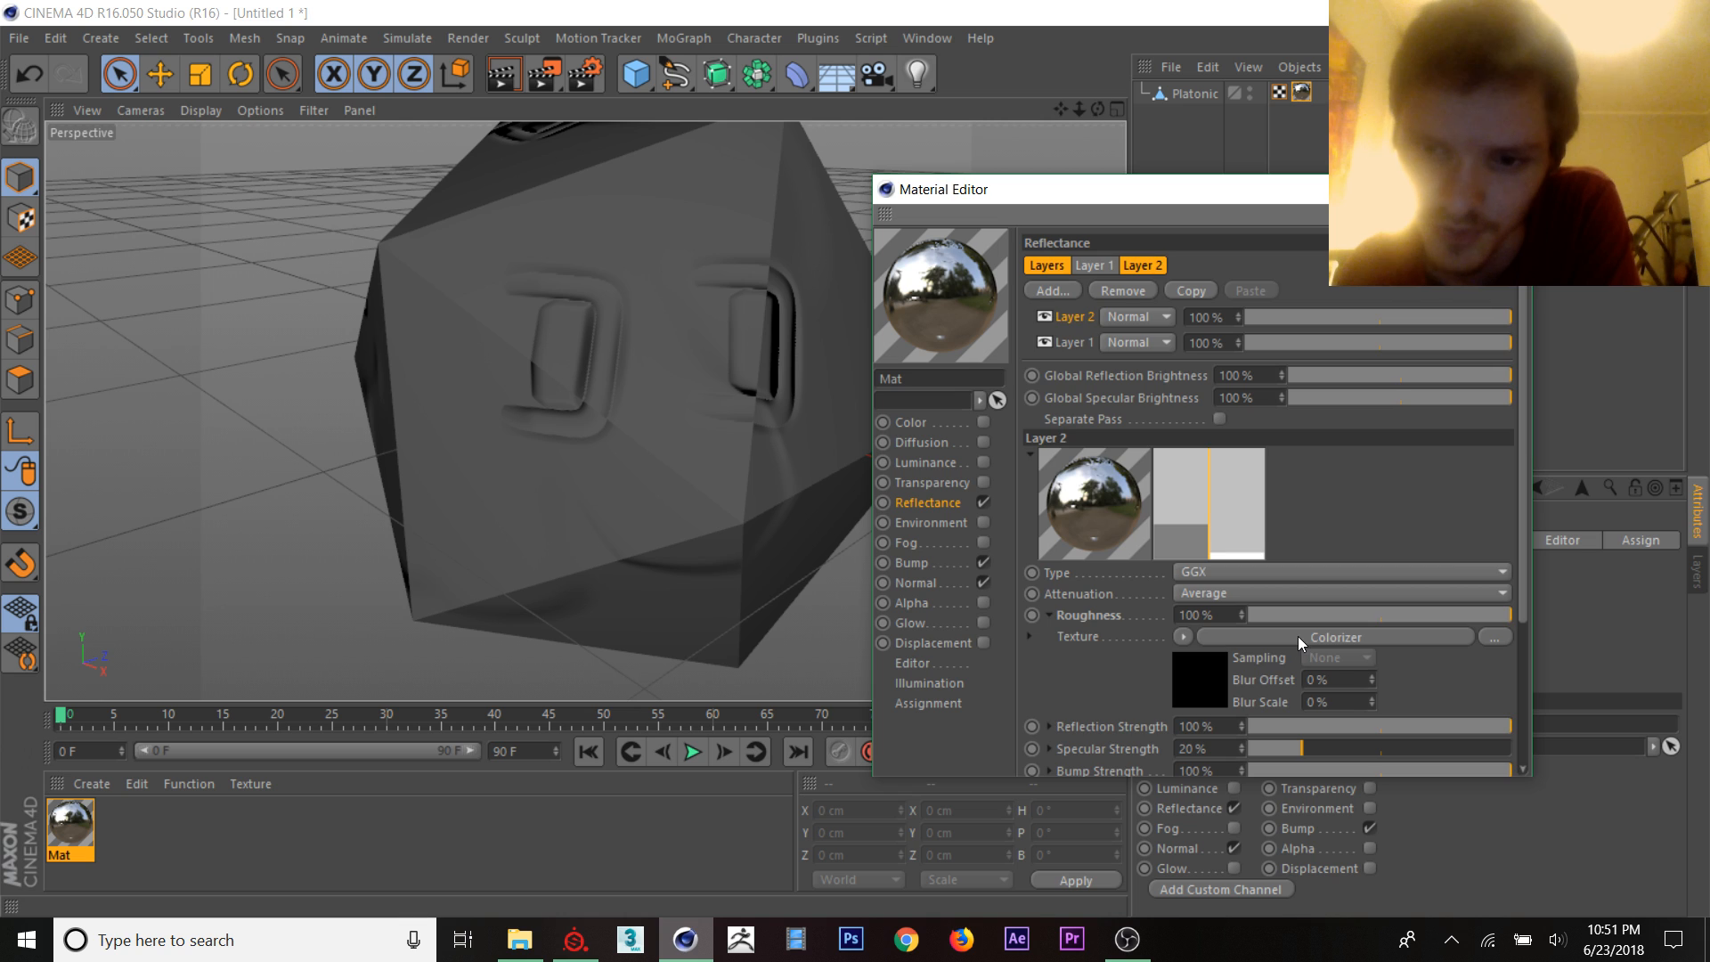
left_click(1334, 636)
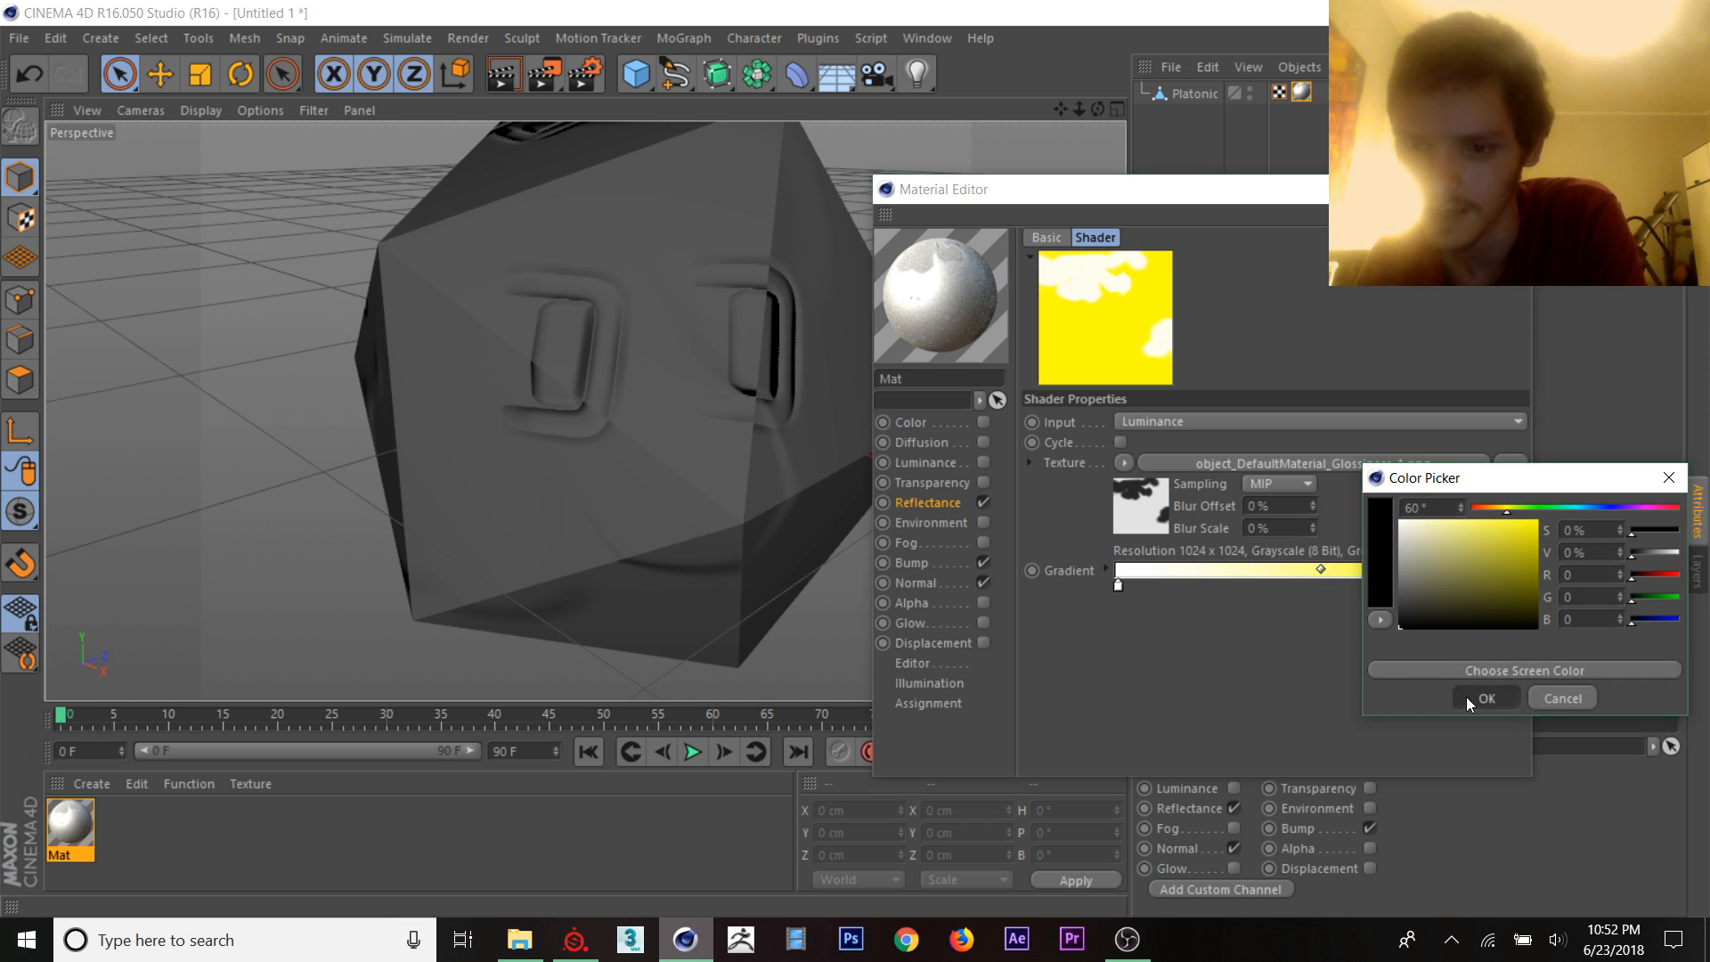
left_click(1486, 698)
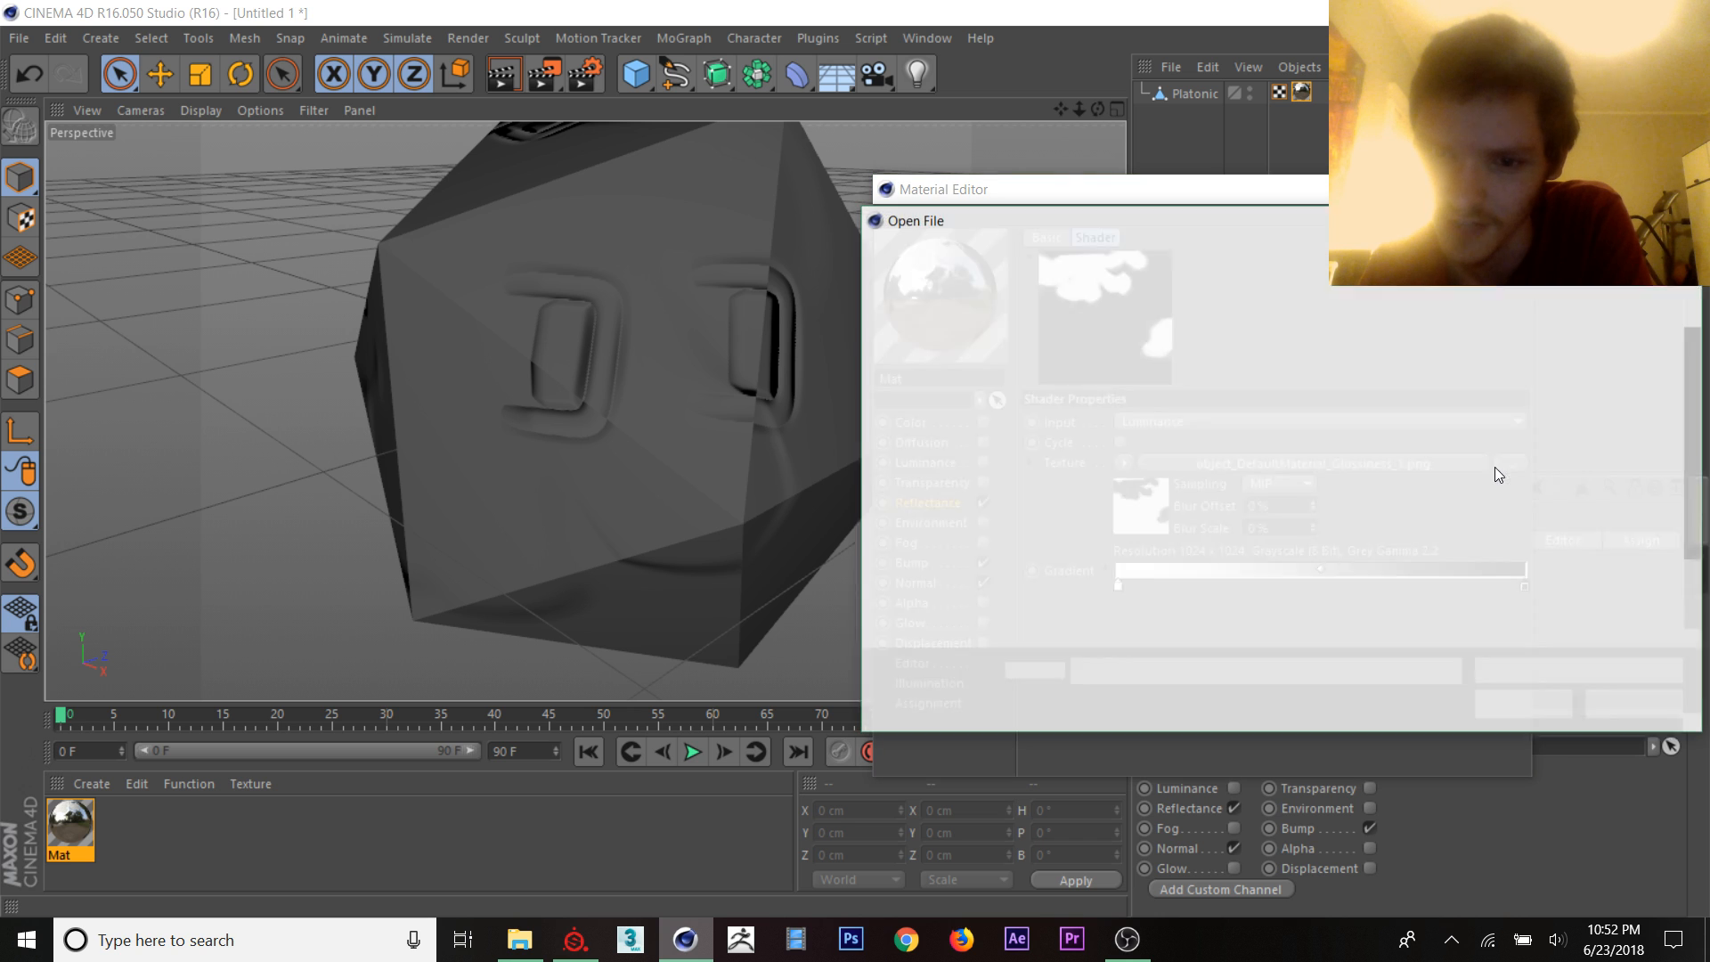
left_click(1485, 411)
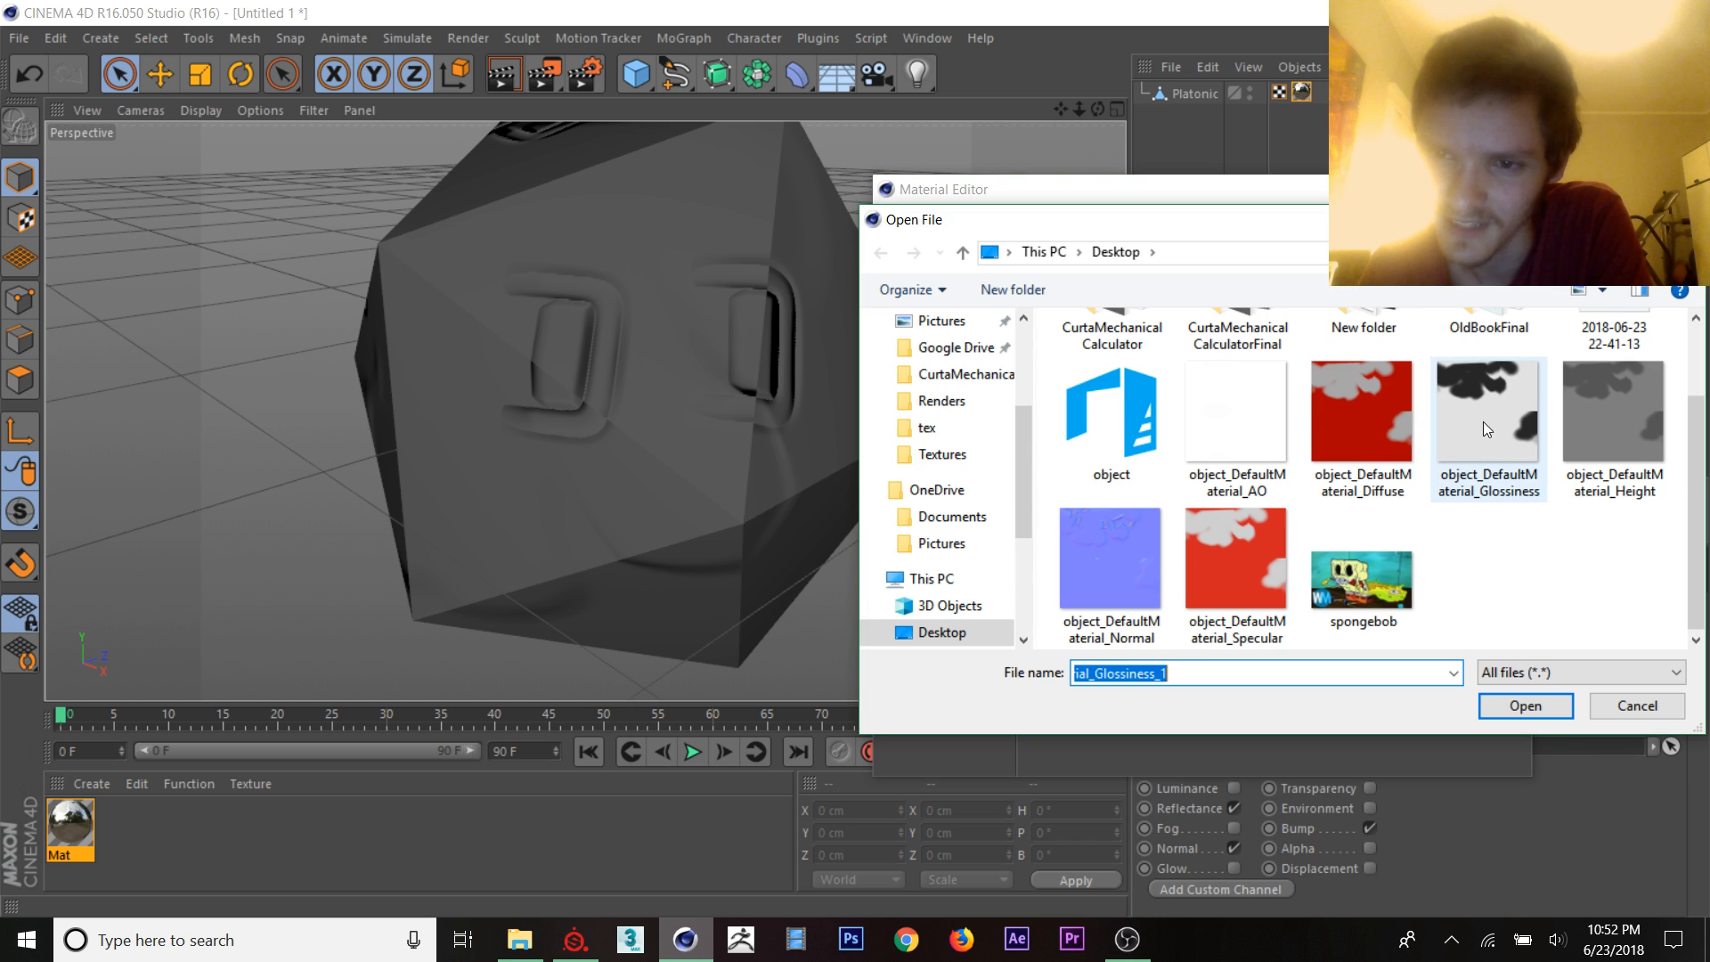
left_click(1524, 705)
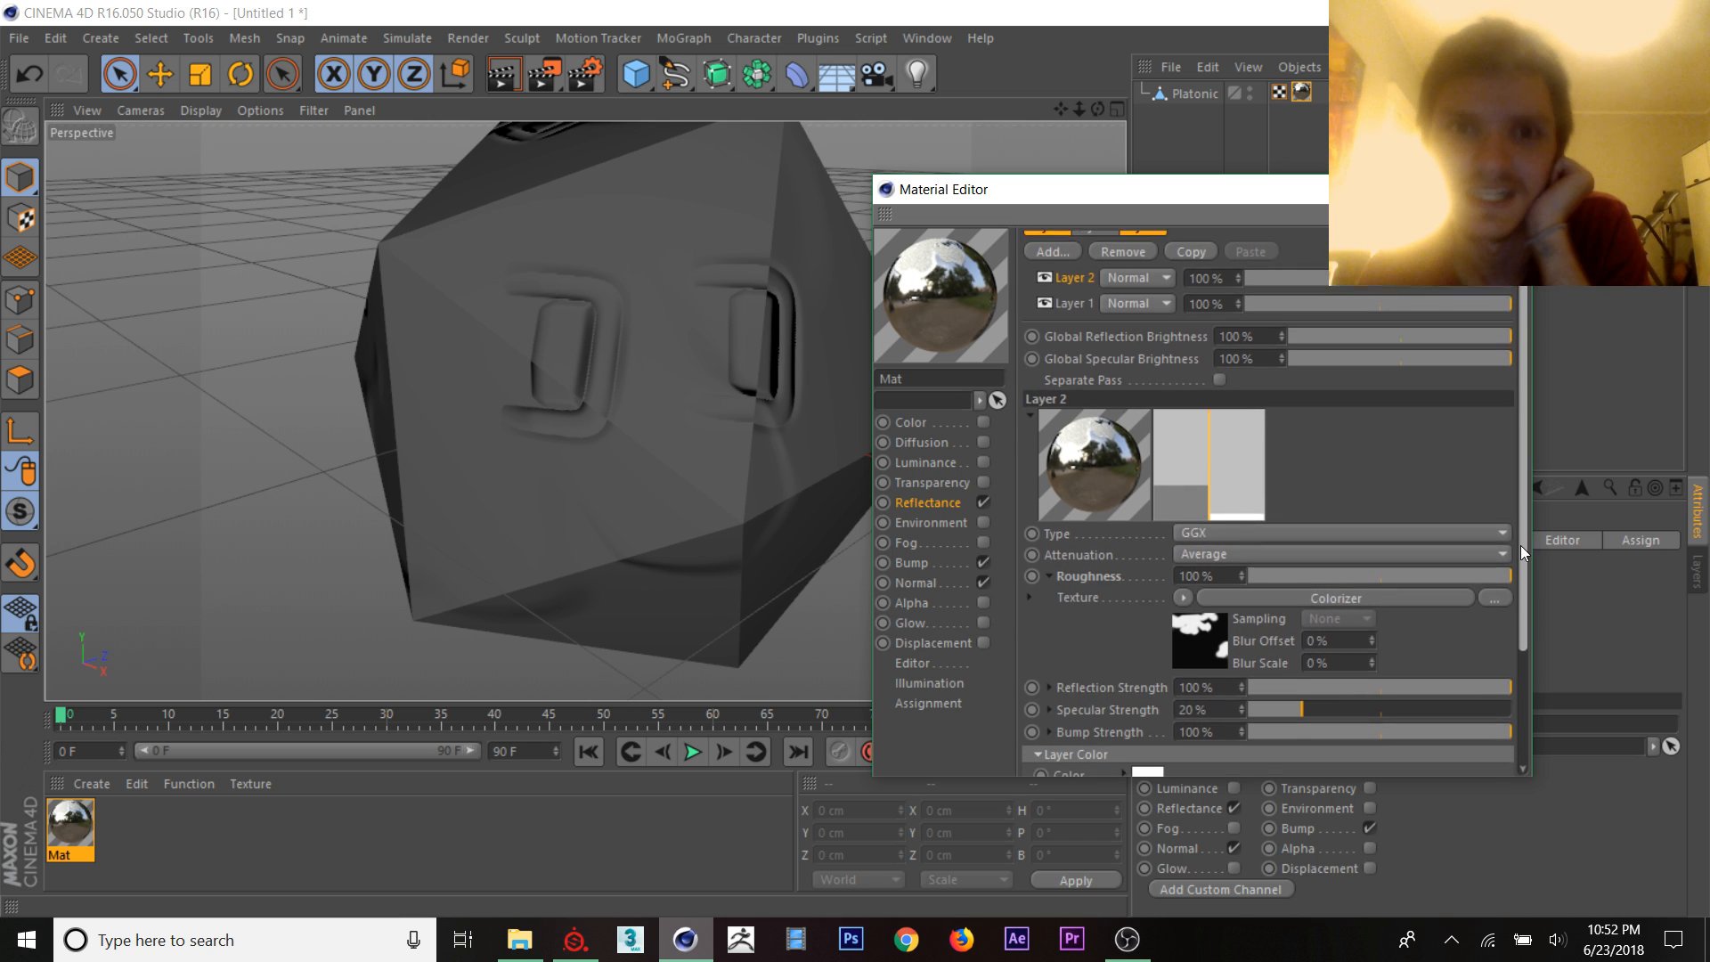
Step: Load the exported Specular map as Layer 2's Layer Color texture, copied into the project
left_click(573, 938)
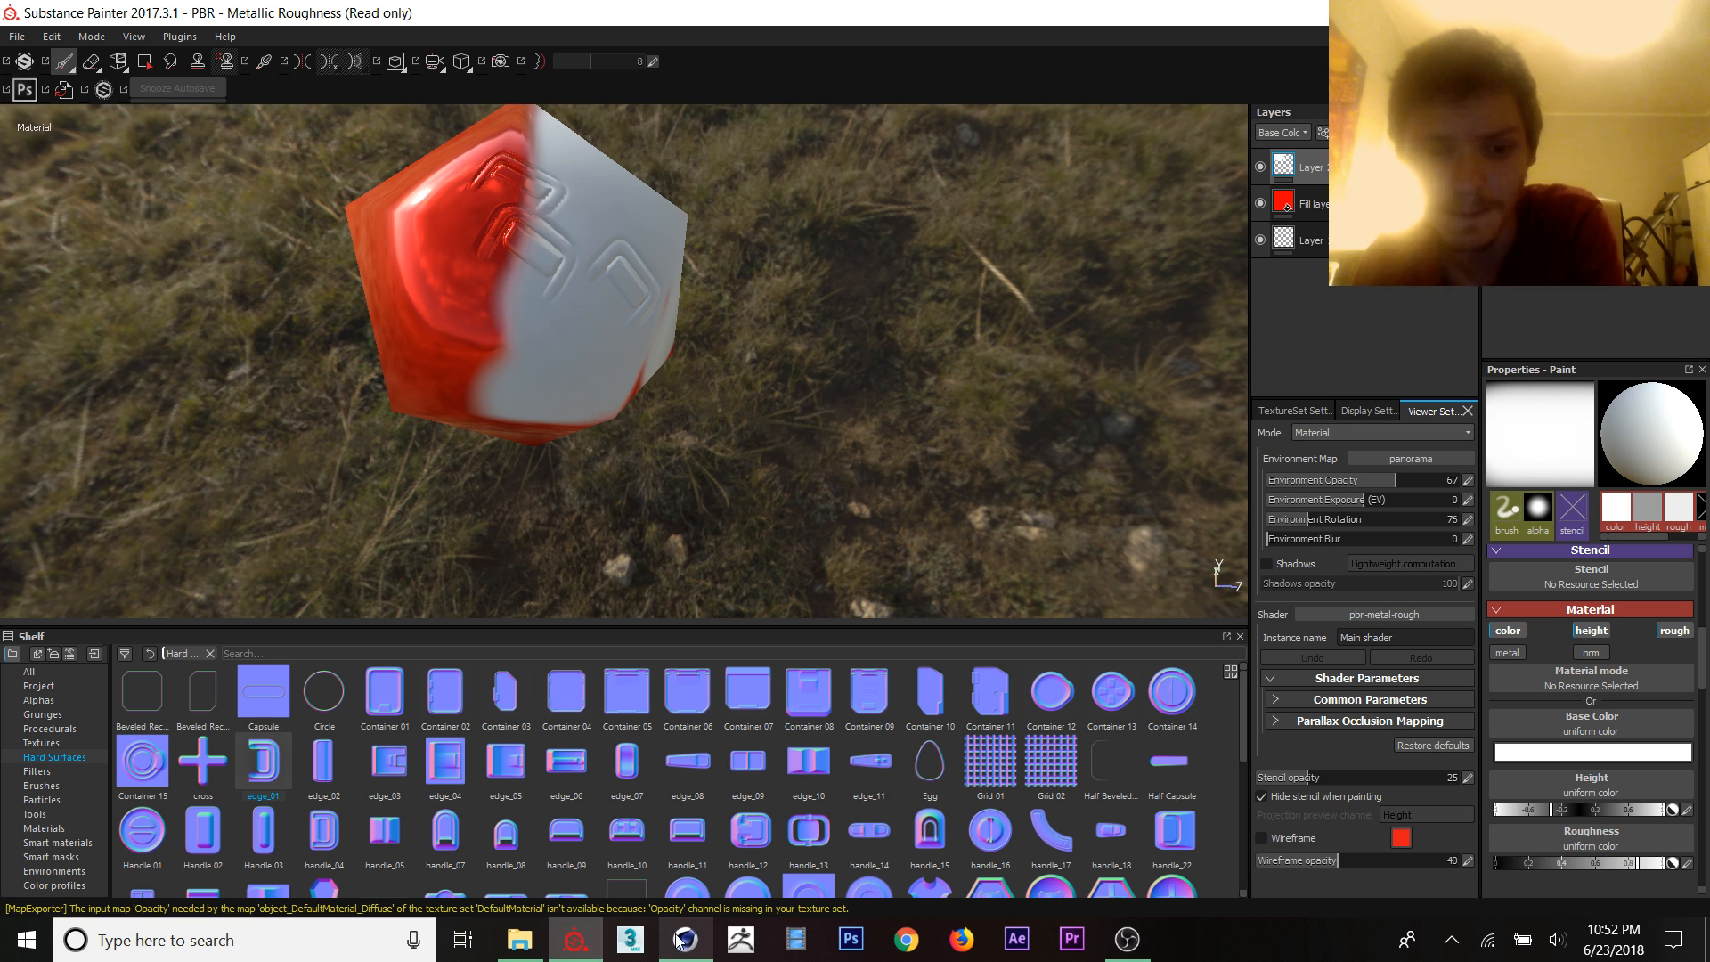
left_click(684, 938)
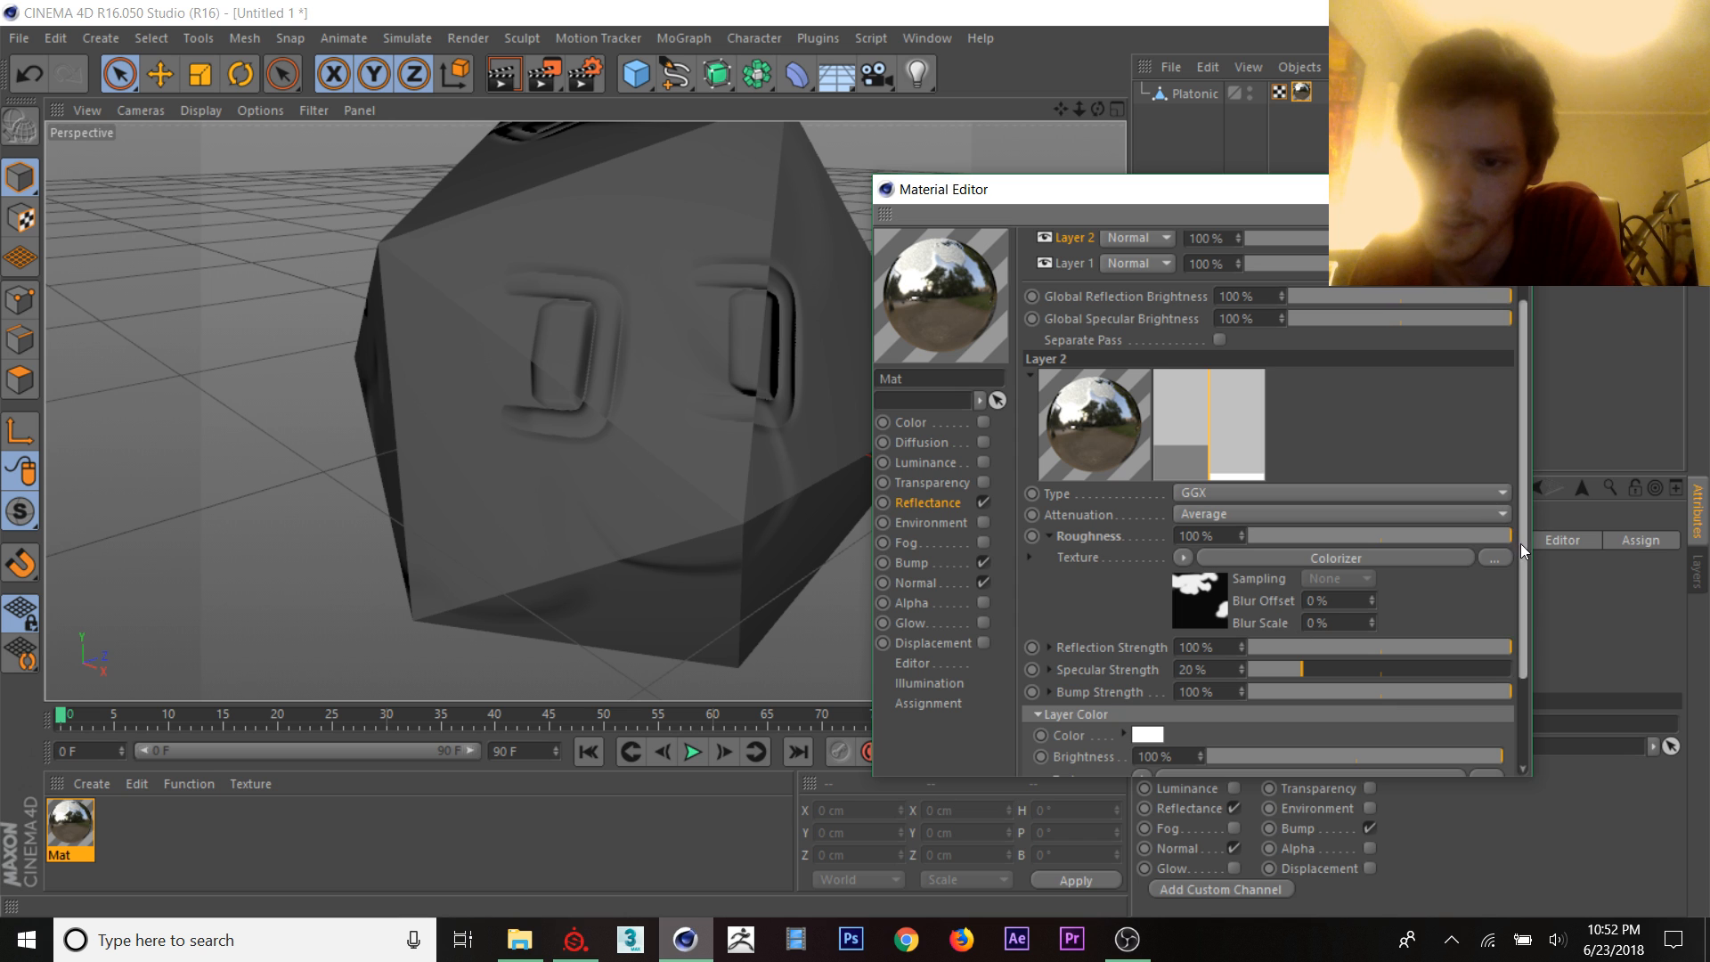
scroll("down", 3)
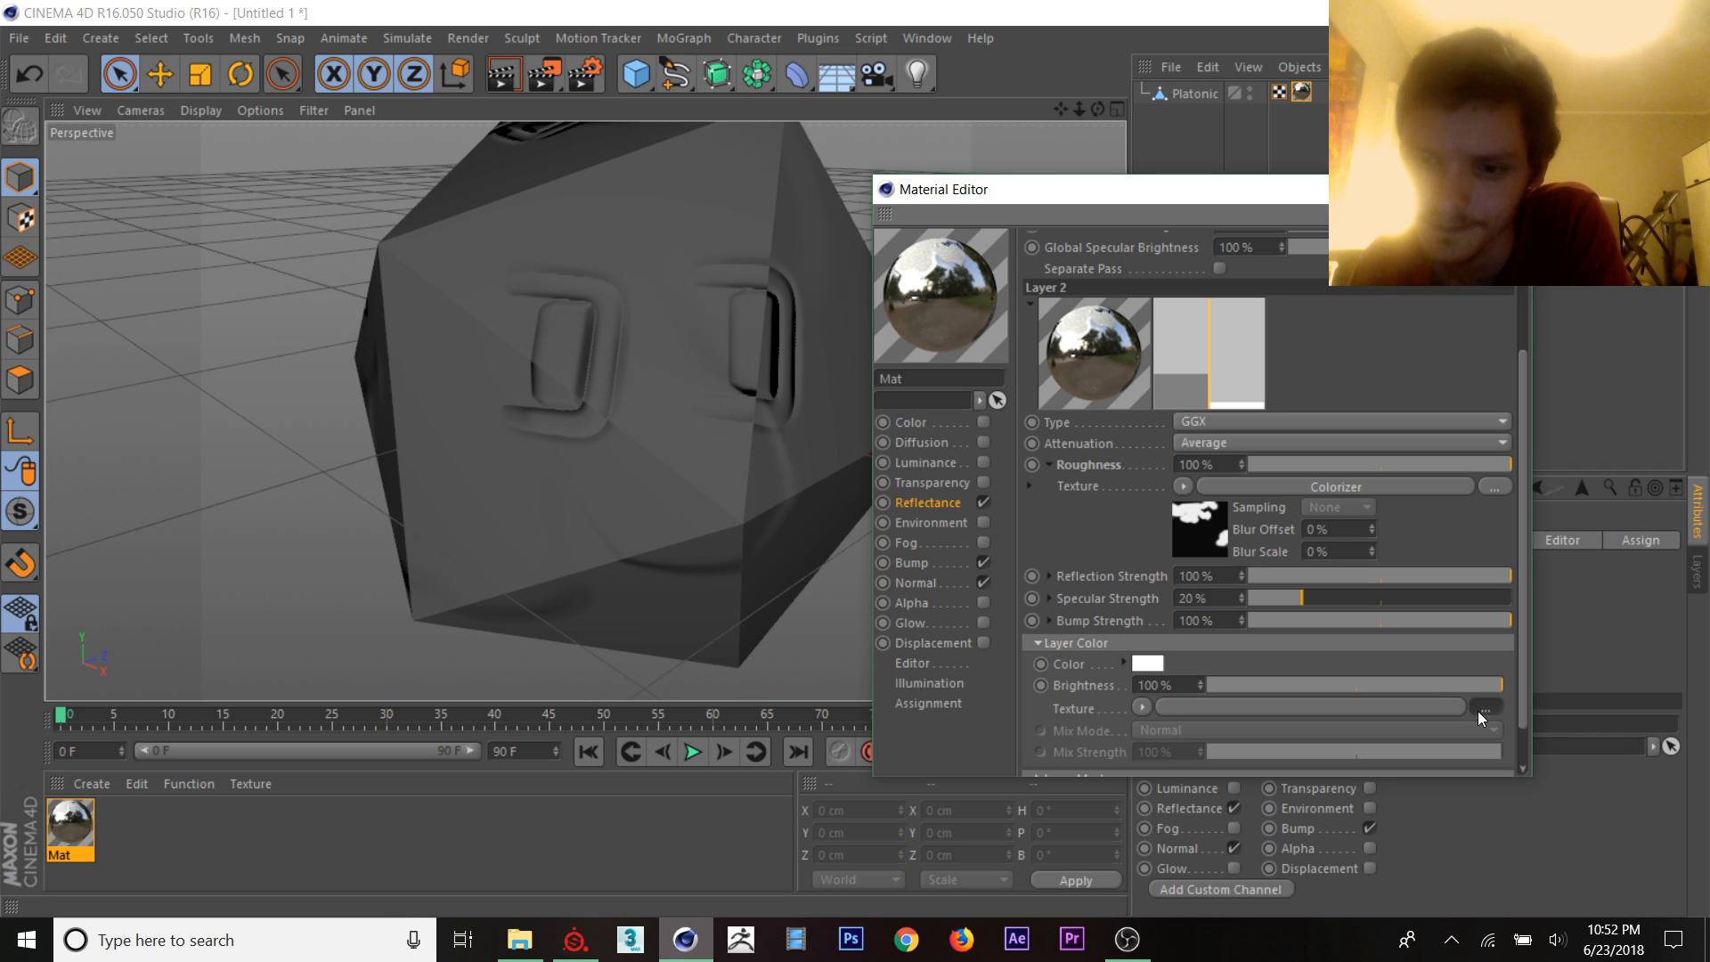
left_click(1484, 707)
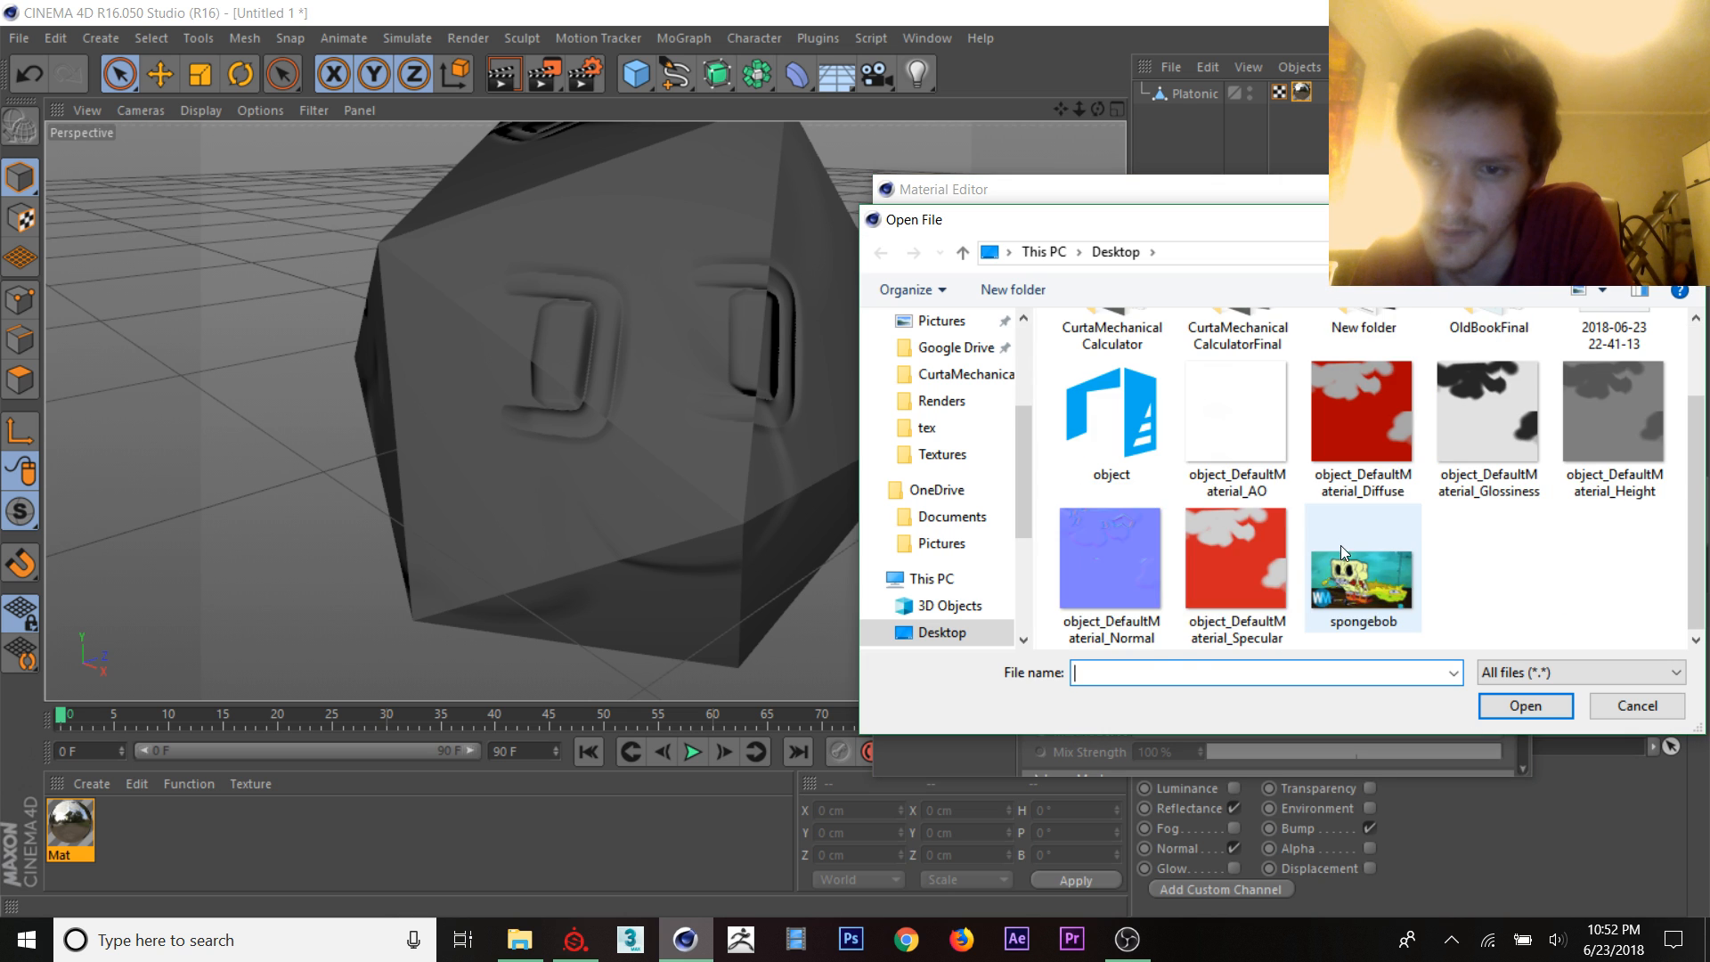
double_click(1361, 559)
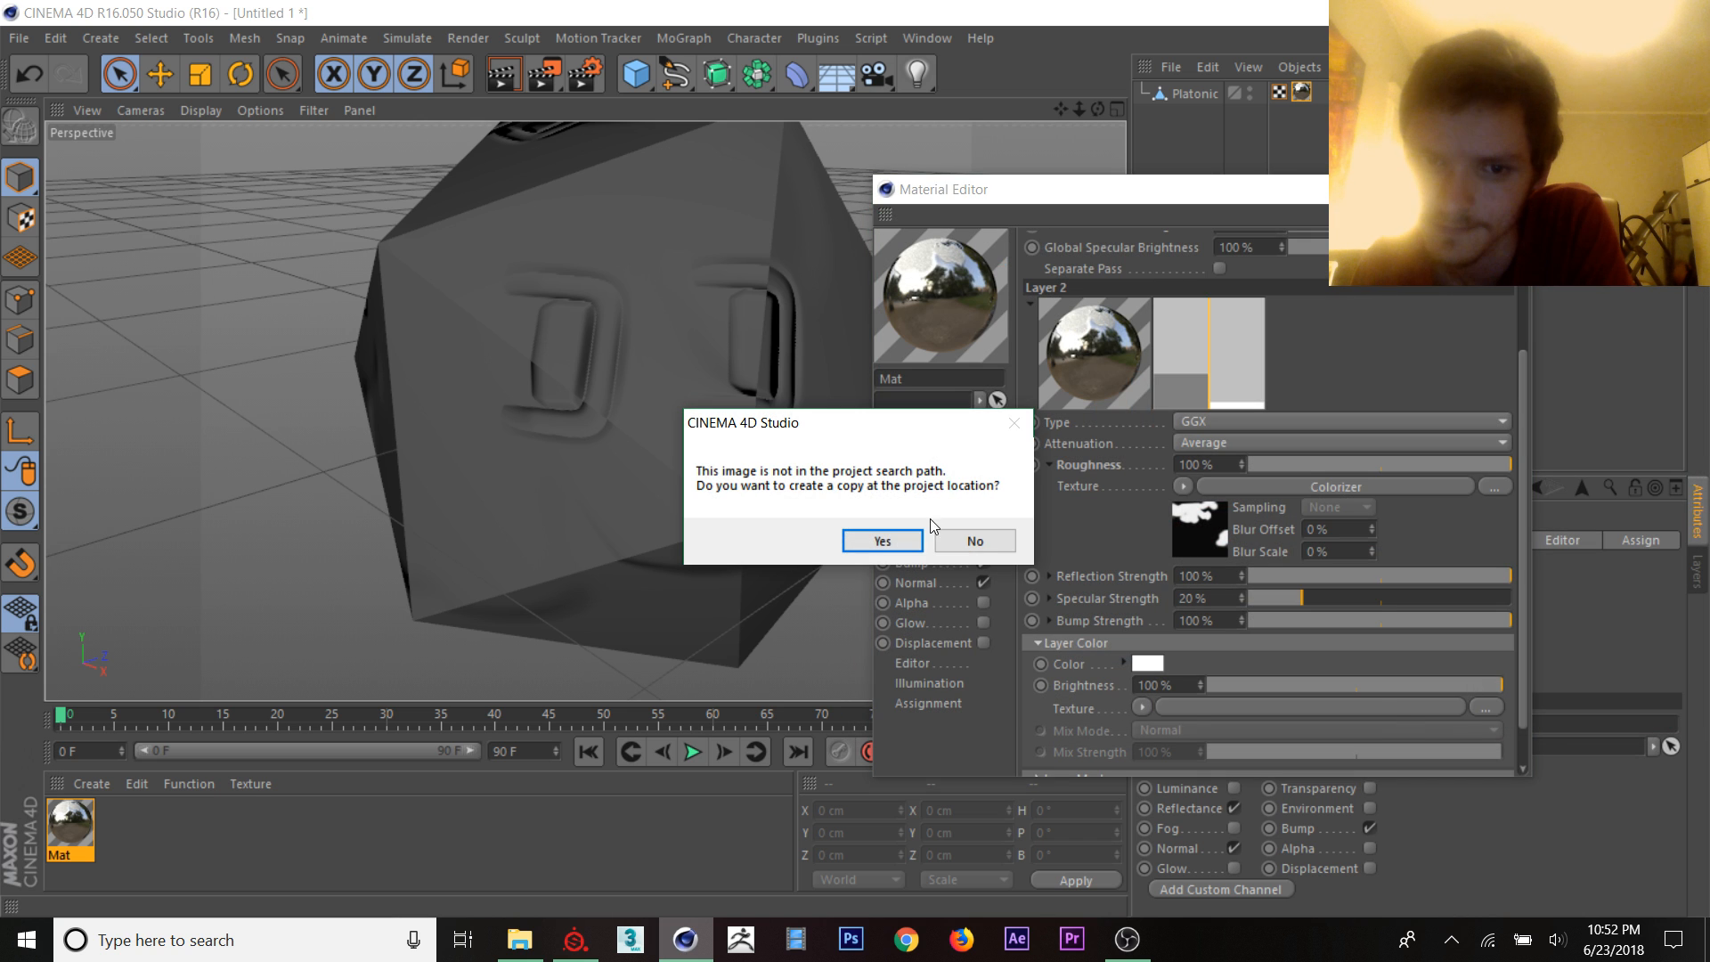
left_click(880, 542)
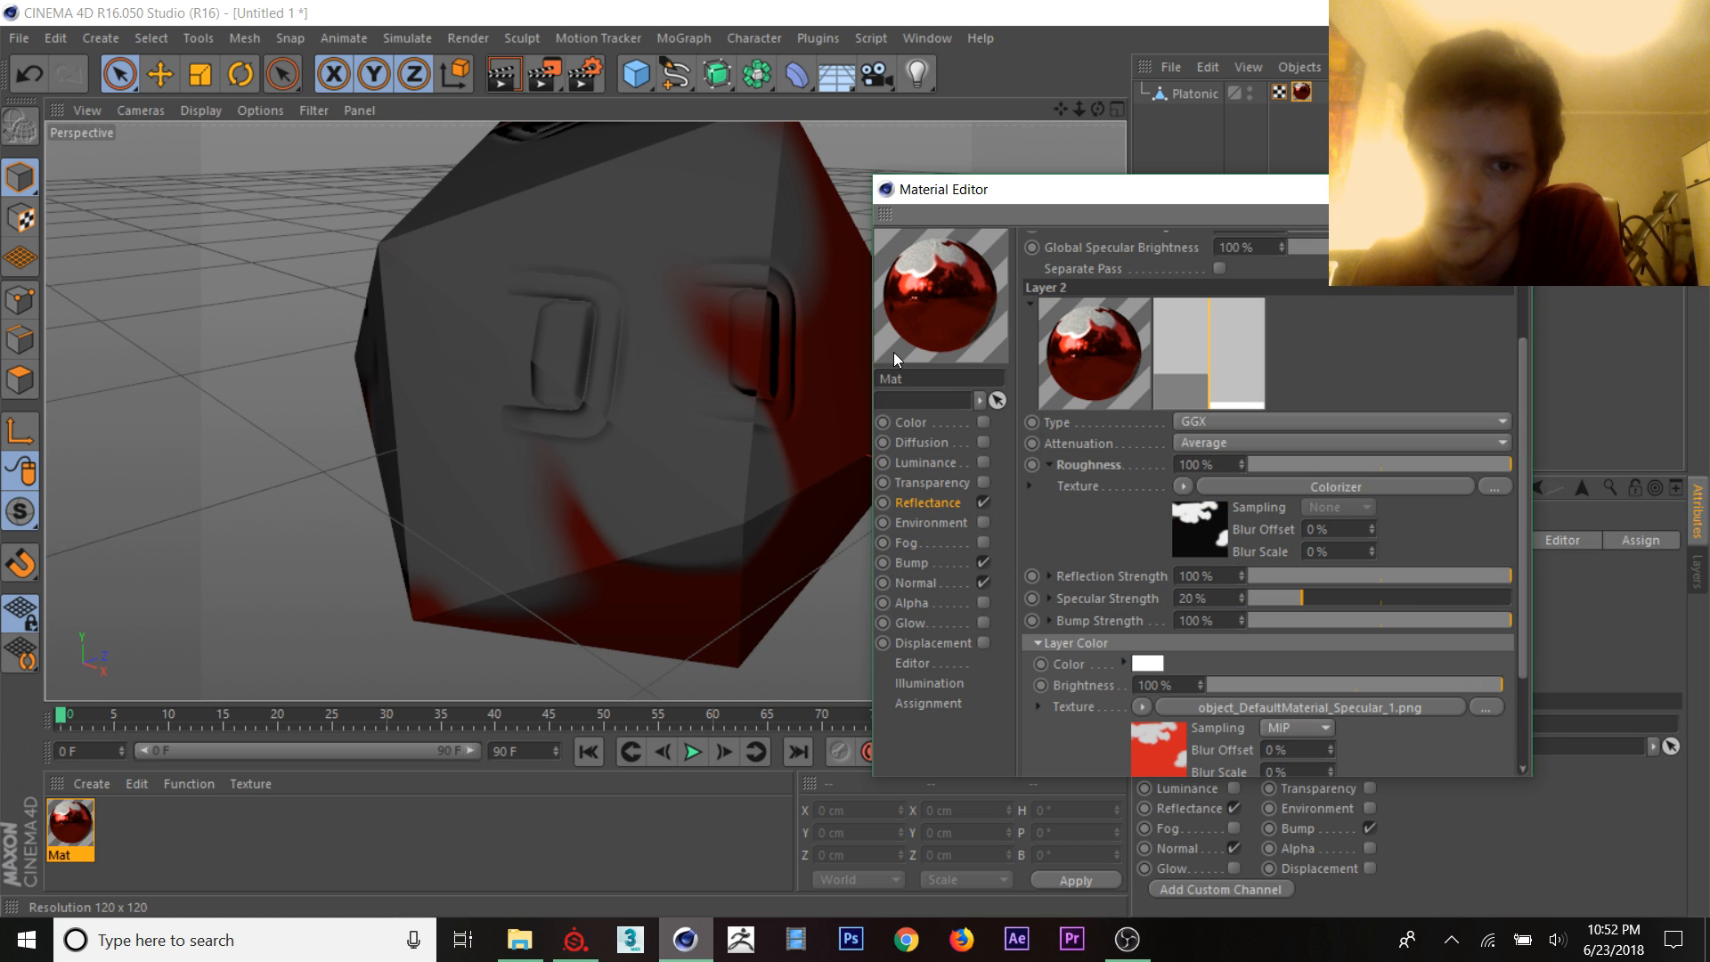
mouse_move(1031, 310)
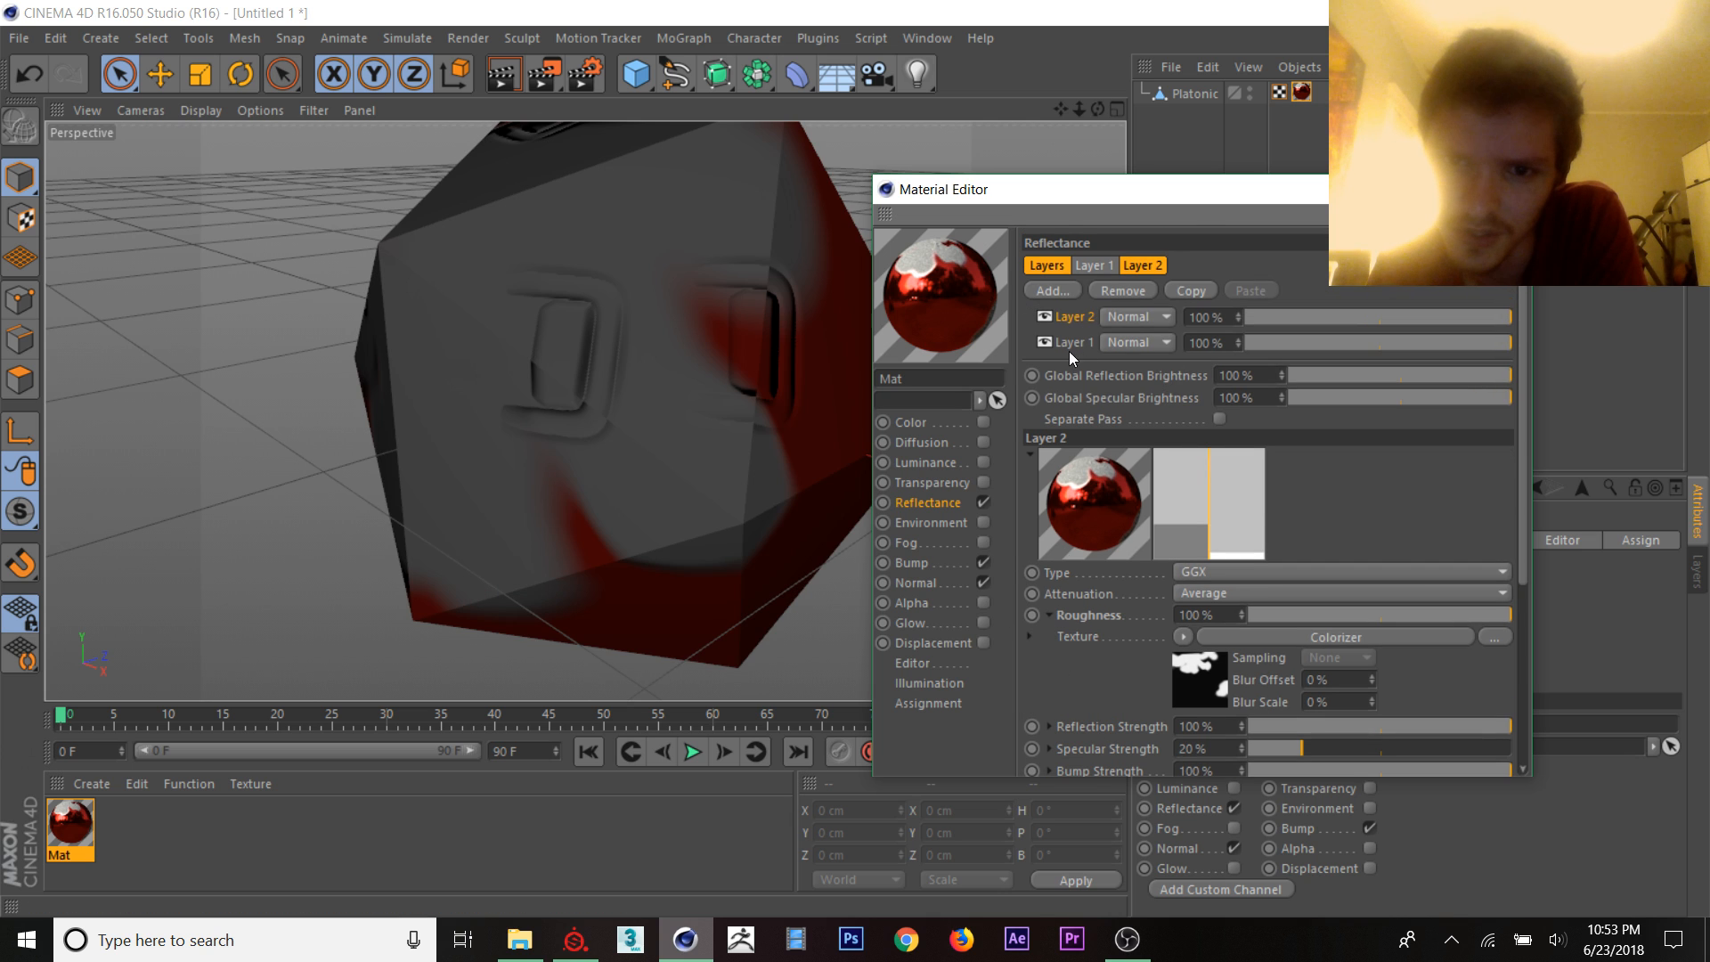
Step: Wrap Layer 1's diffuse colour texture in a layer shader
left_click(1091, 266)
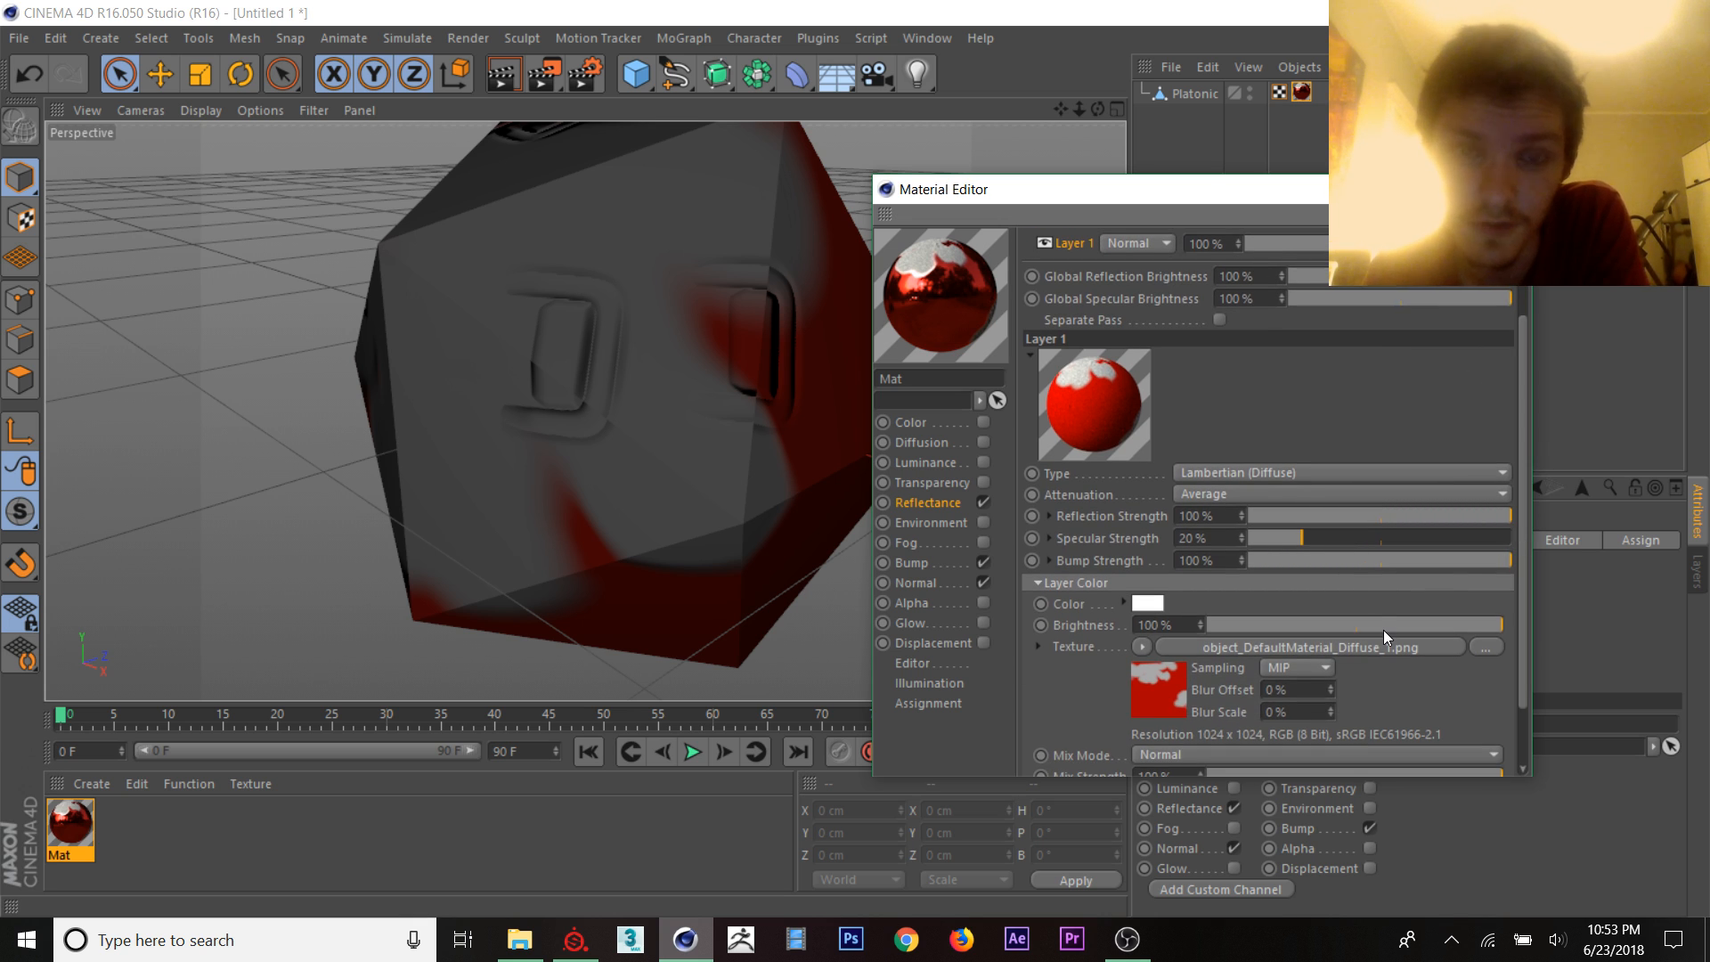
left_click(1113, 645)
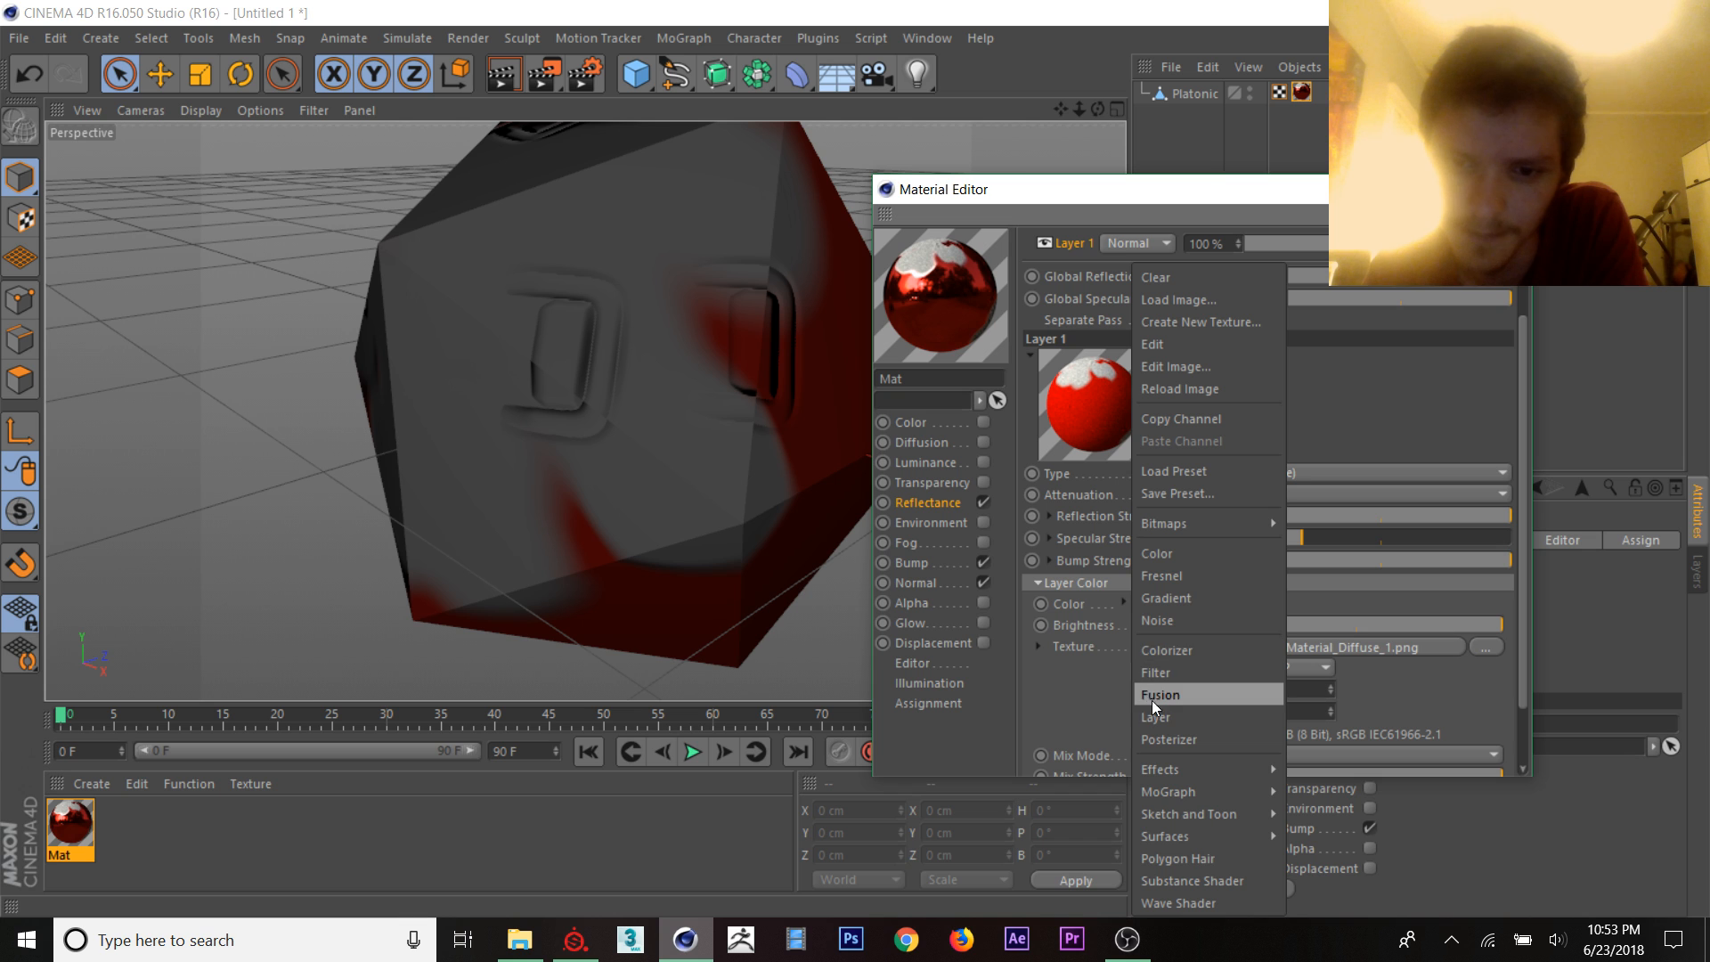
left_click(1154, 716)
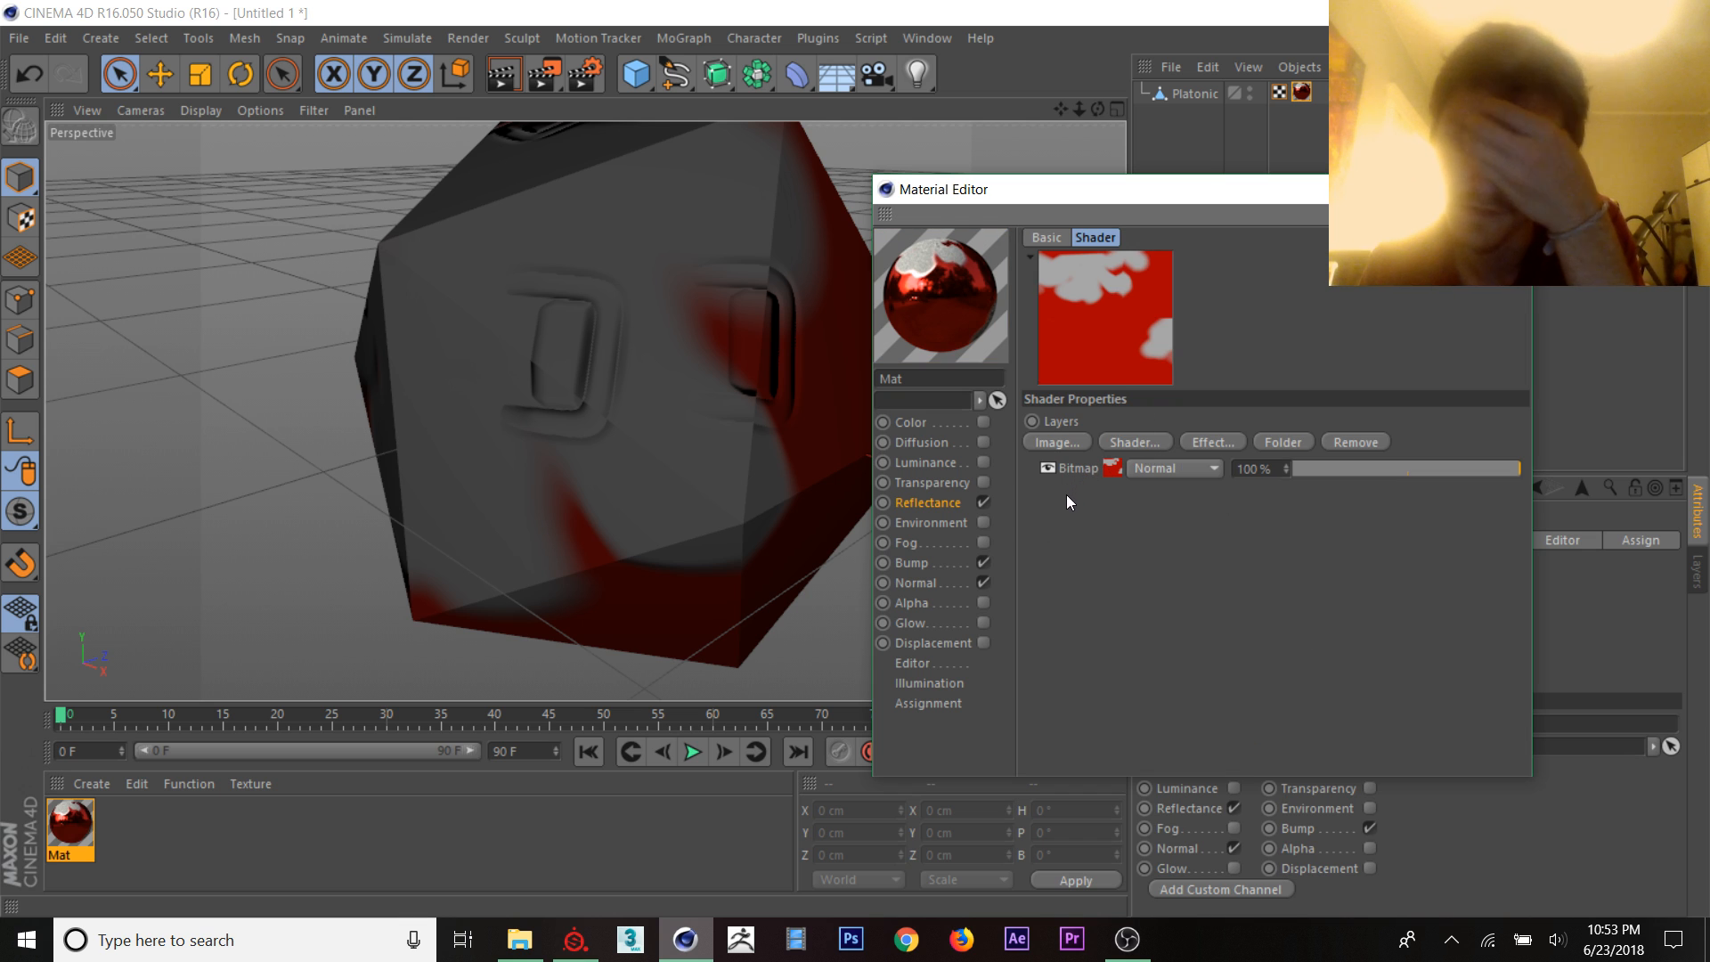
mouse_move(1058, 514)
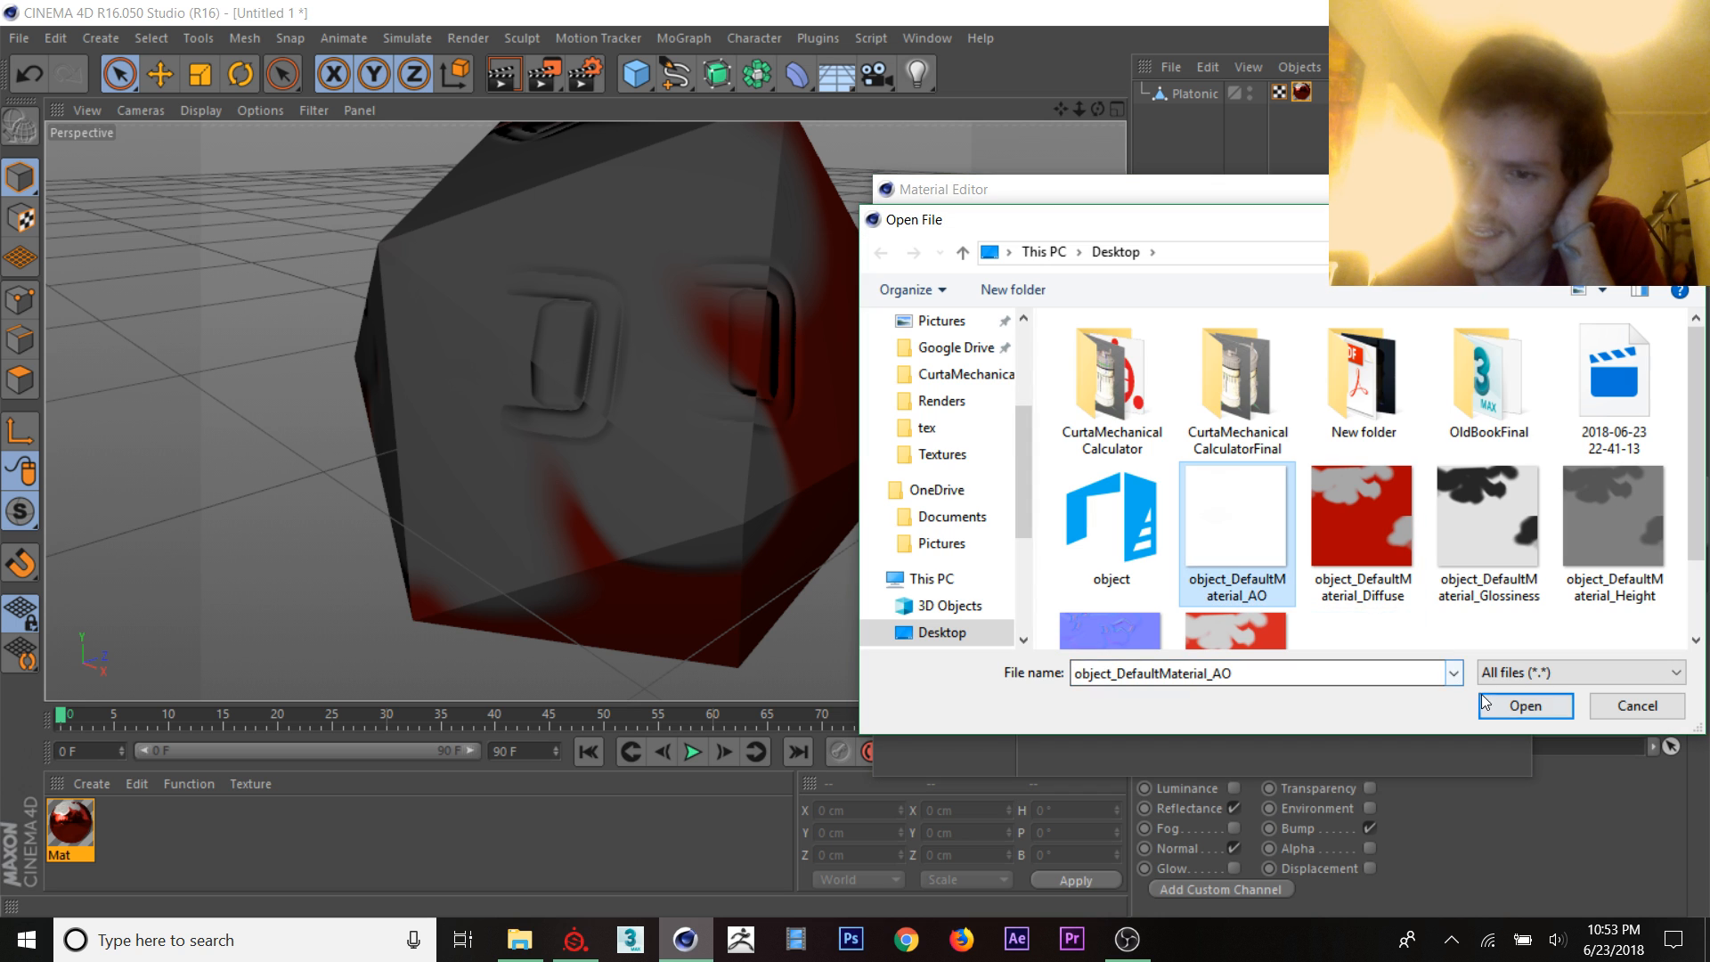
Step: Add object_DefaultMaterial_AO above the bitmap and blend it as Multiply
left_click(1524, 705)
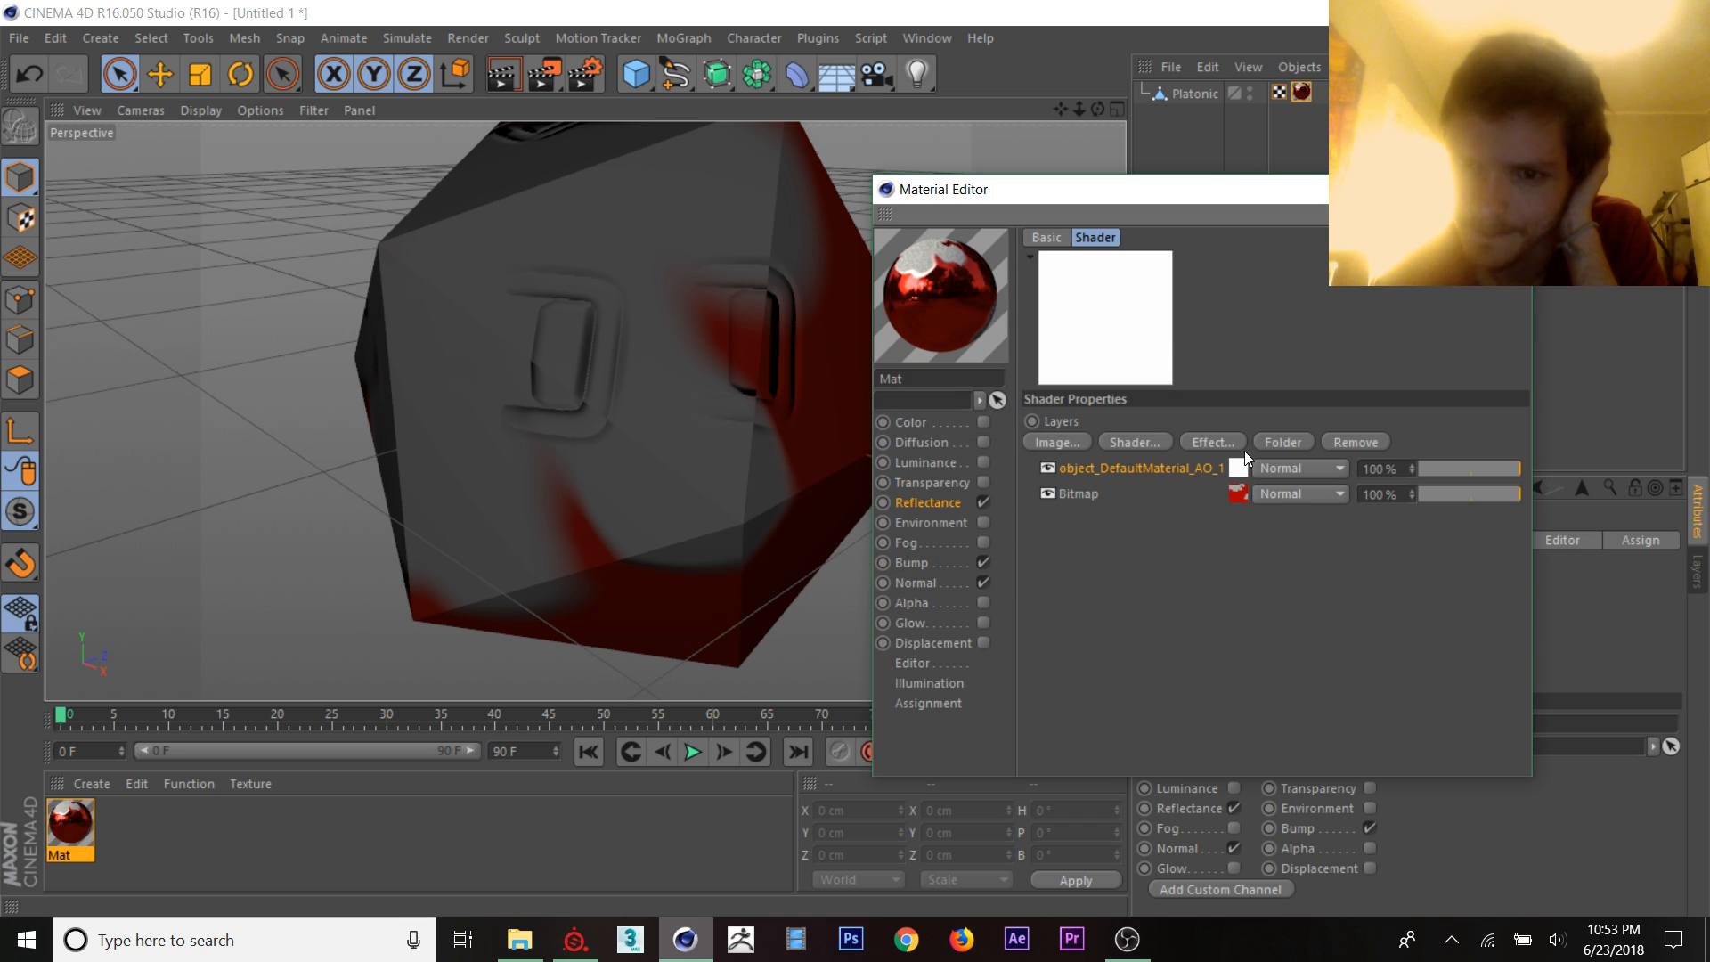
left_click(1298, 467)
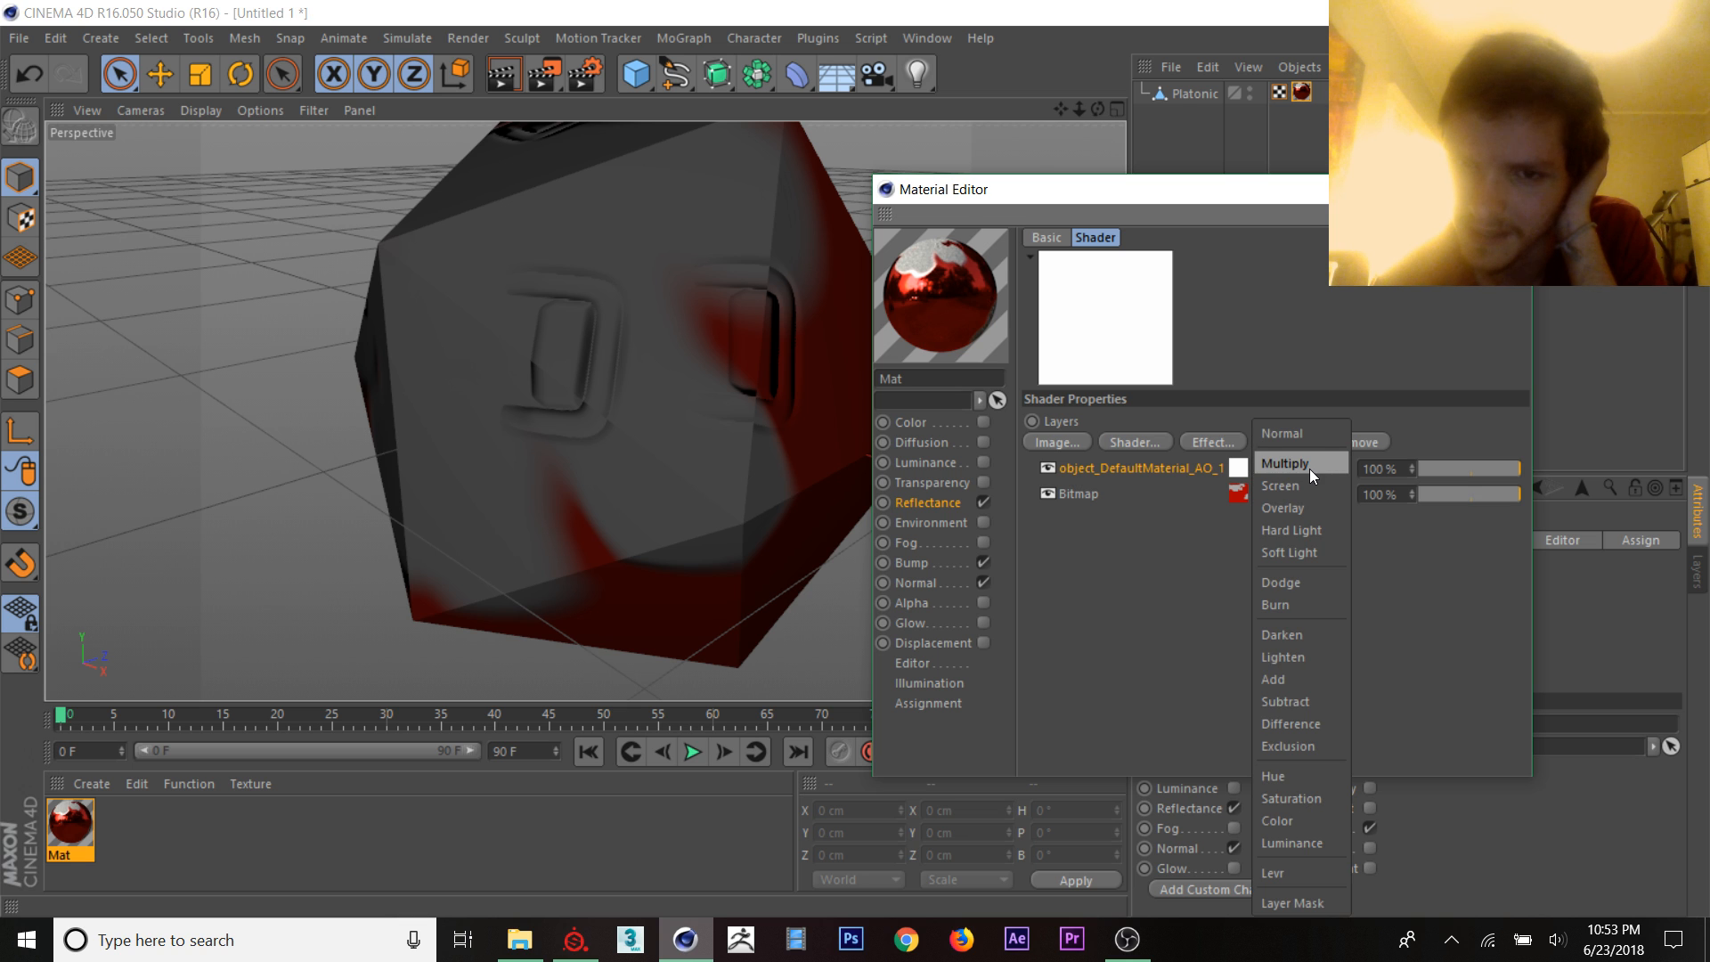
left_click(1281, 493)
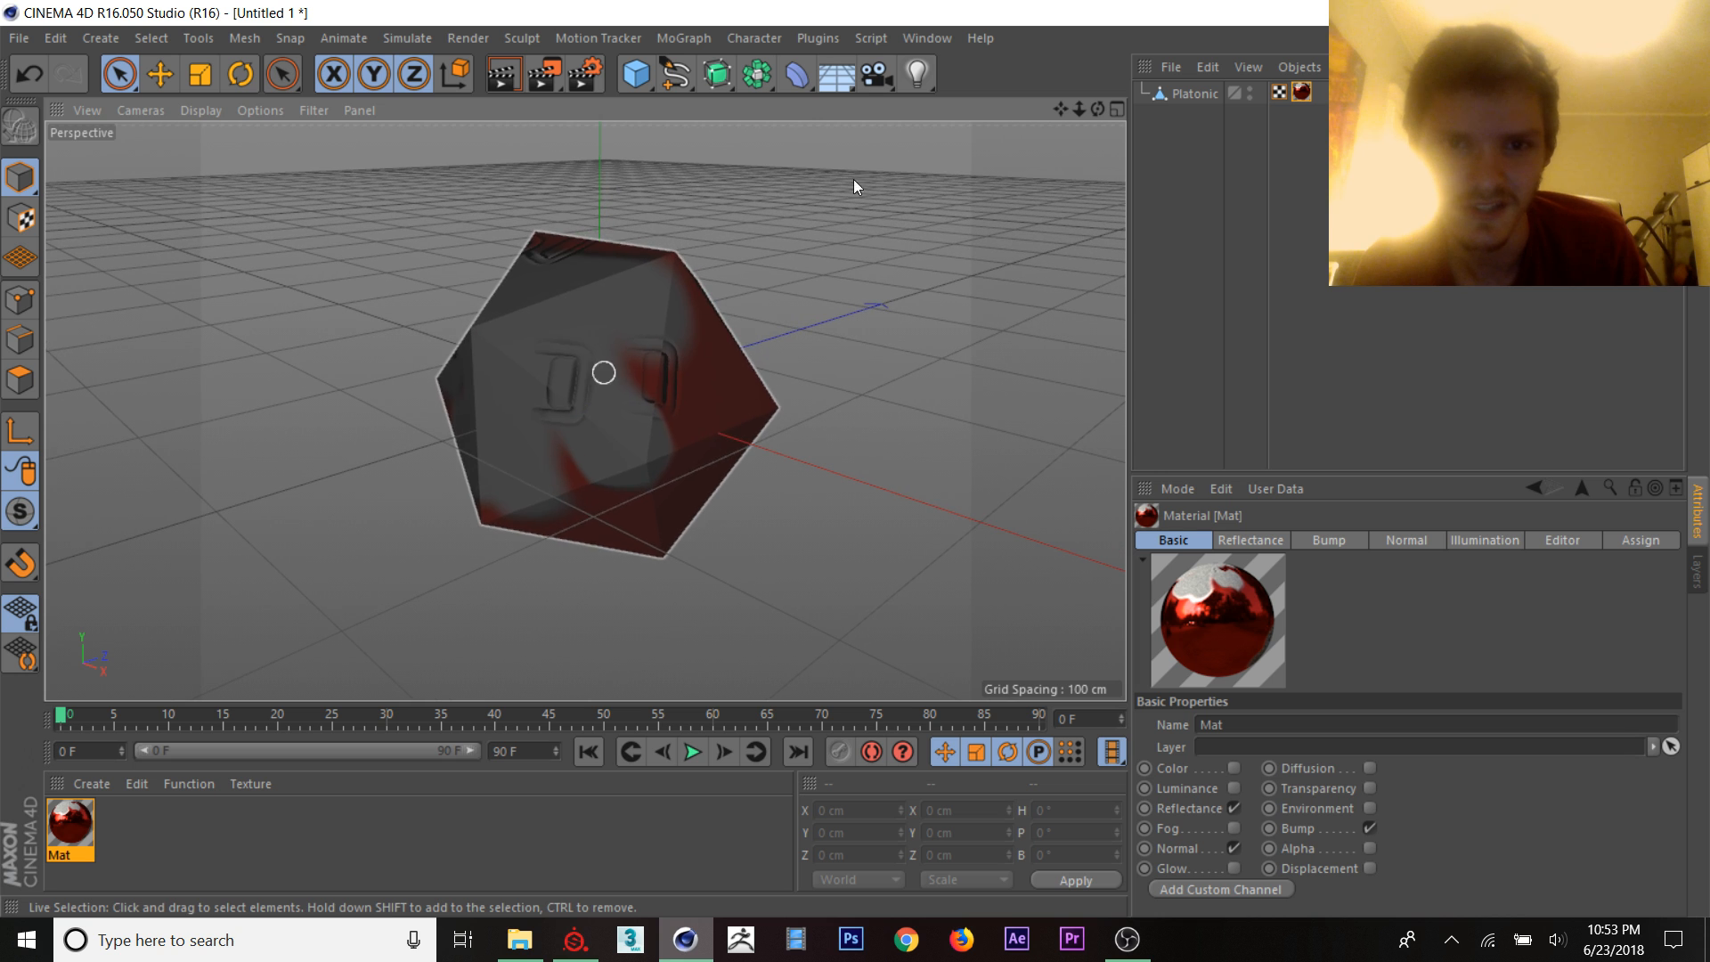
Step: Add a Physical Sky from the Floor/Sky menu and return to the scene
left_click(836, 73)
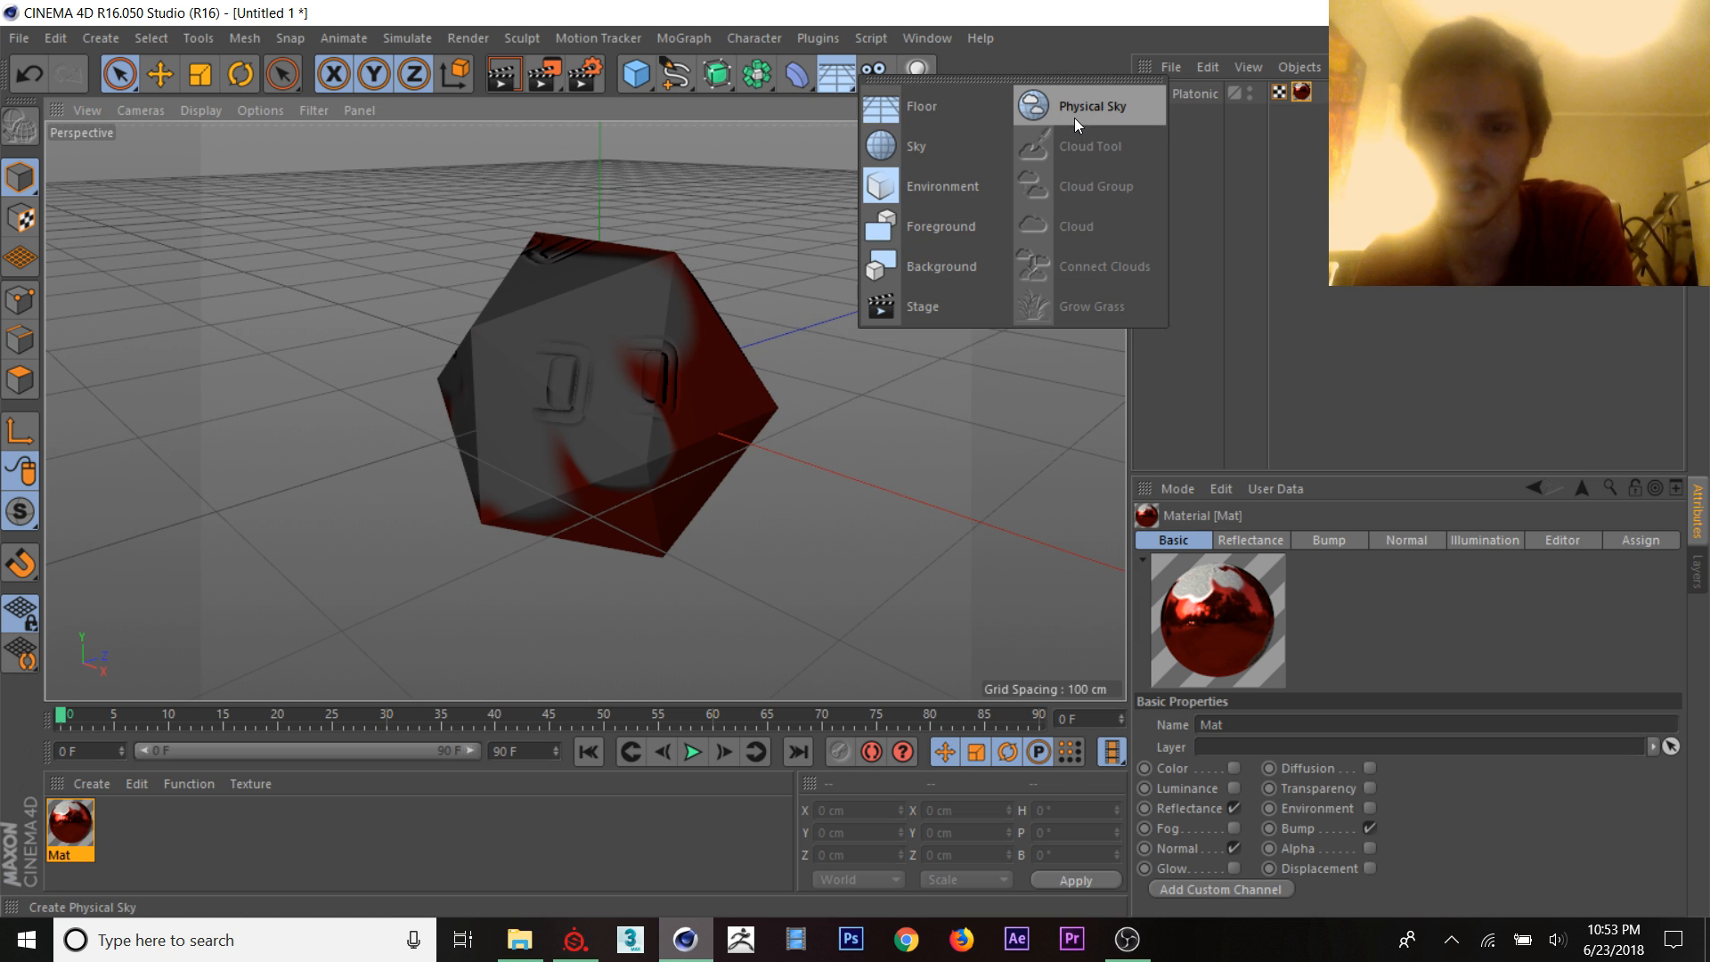
left_click(1090, 105)
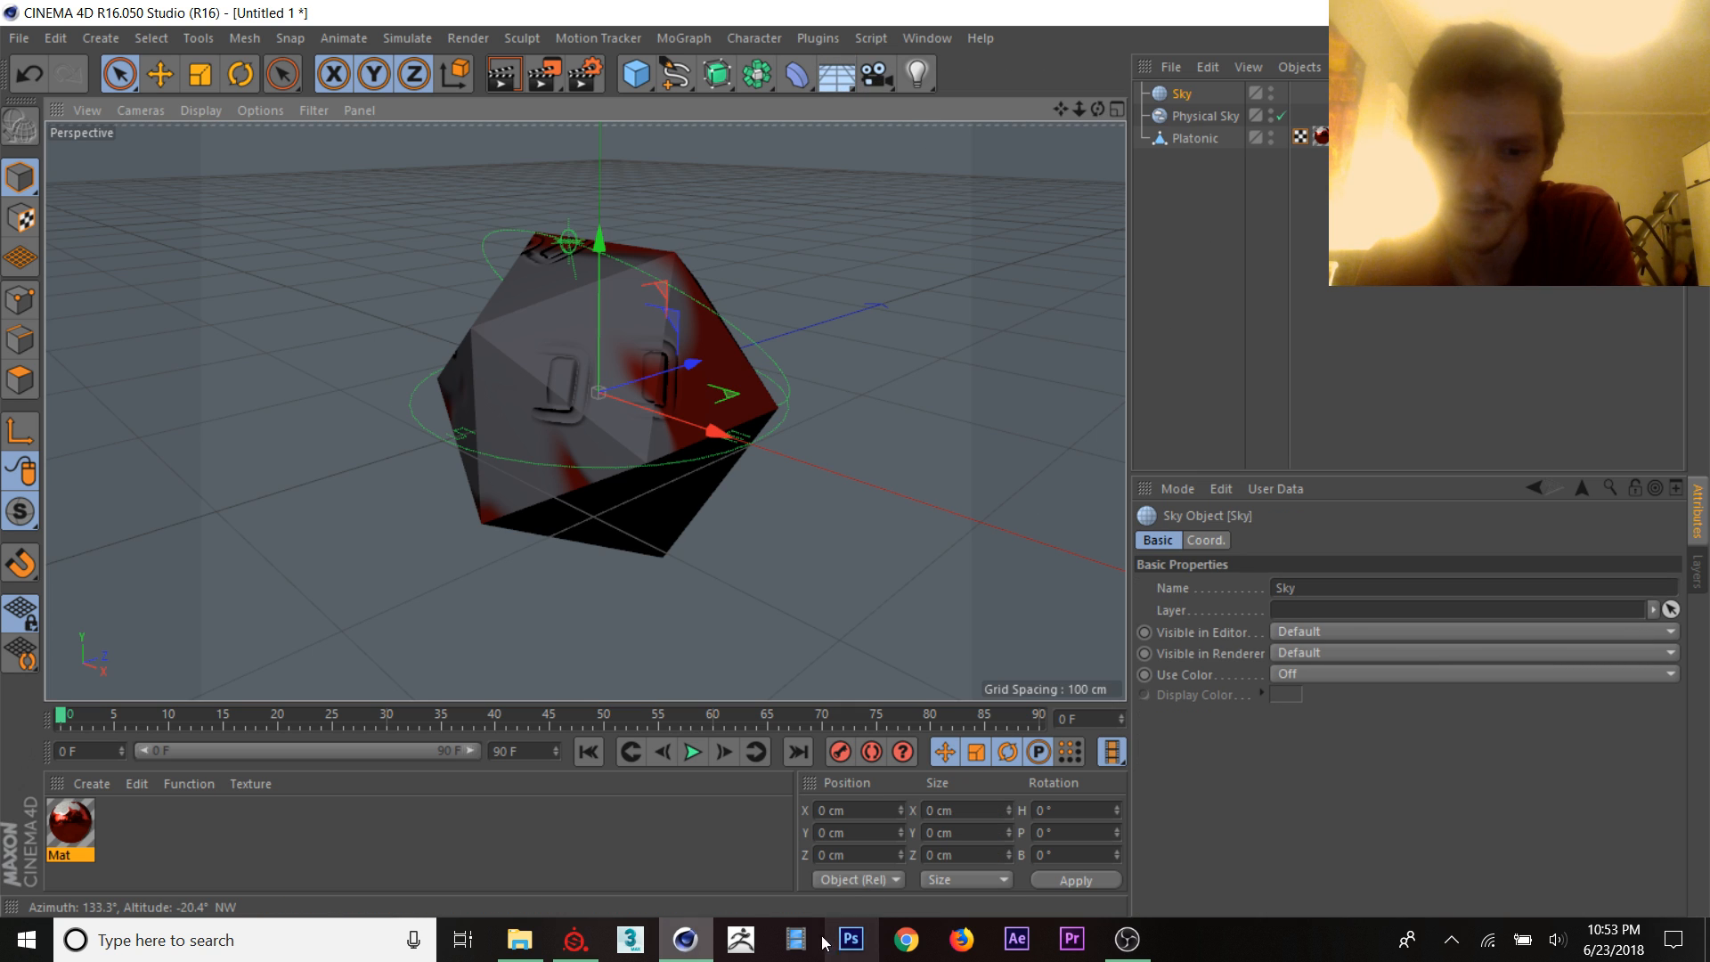
mouse_move(684, 939)
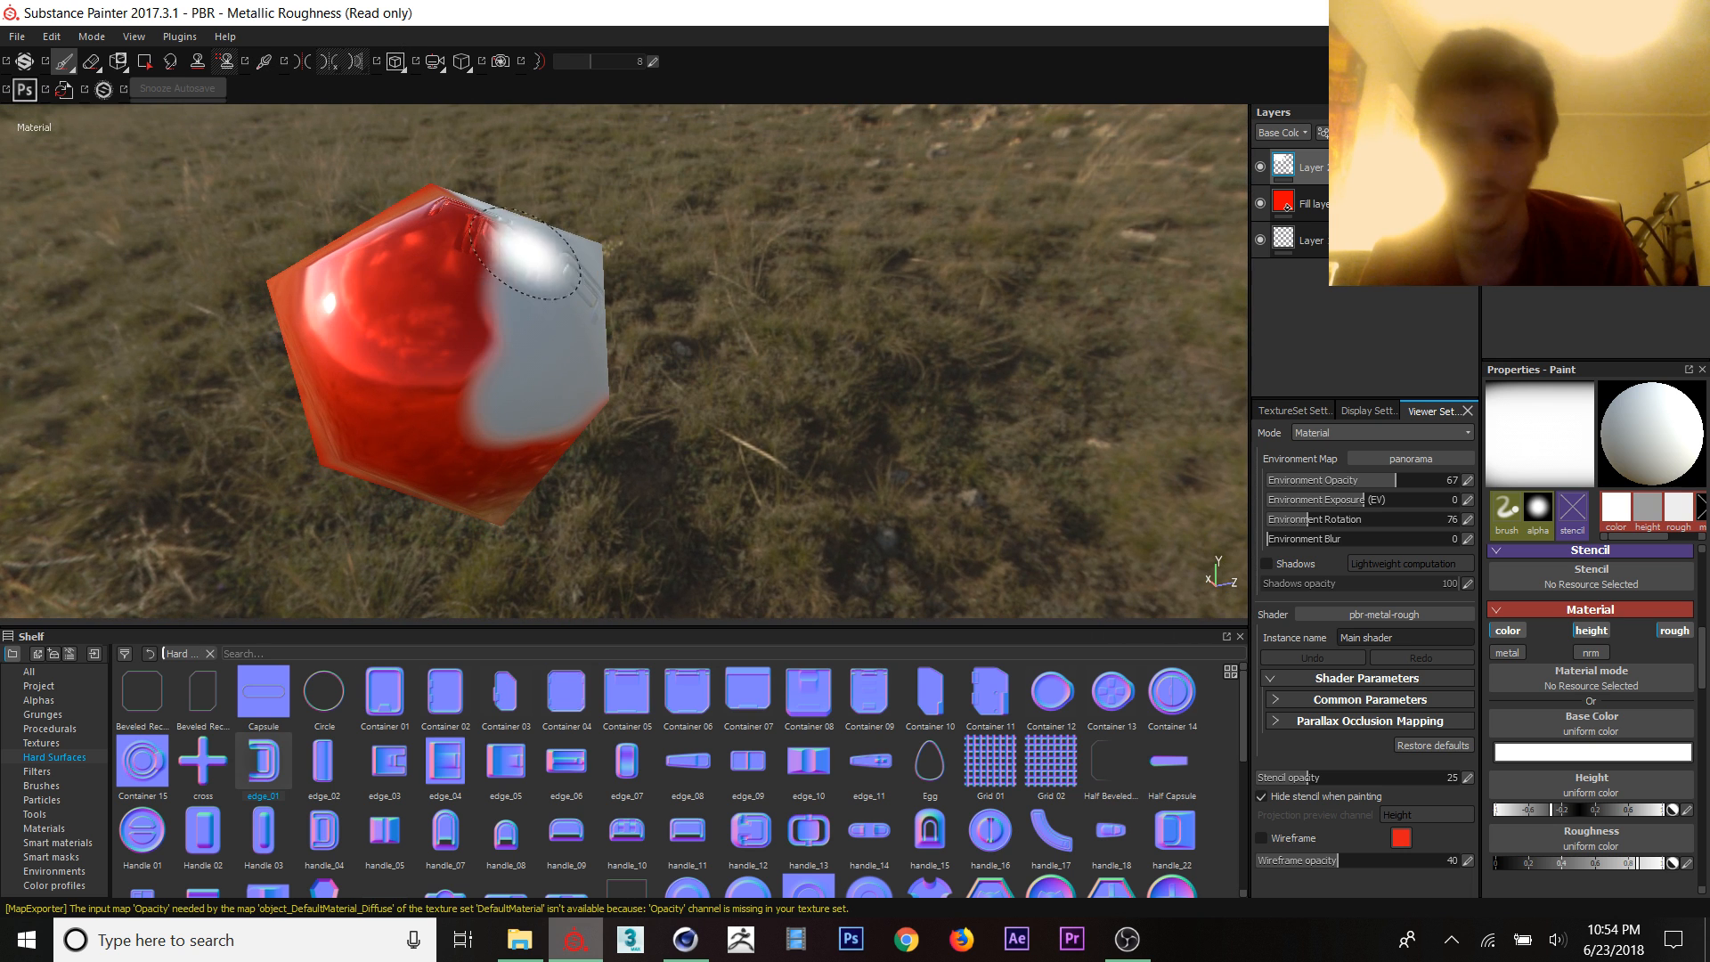
left_click(683, 939)
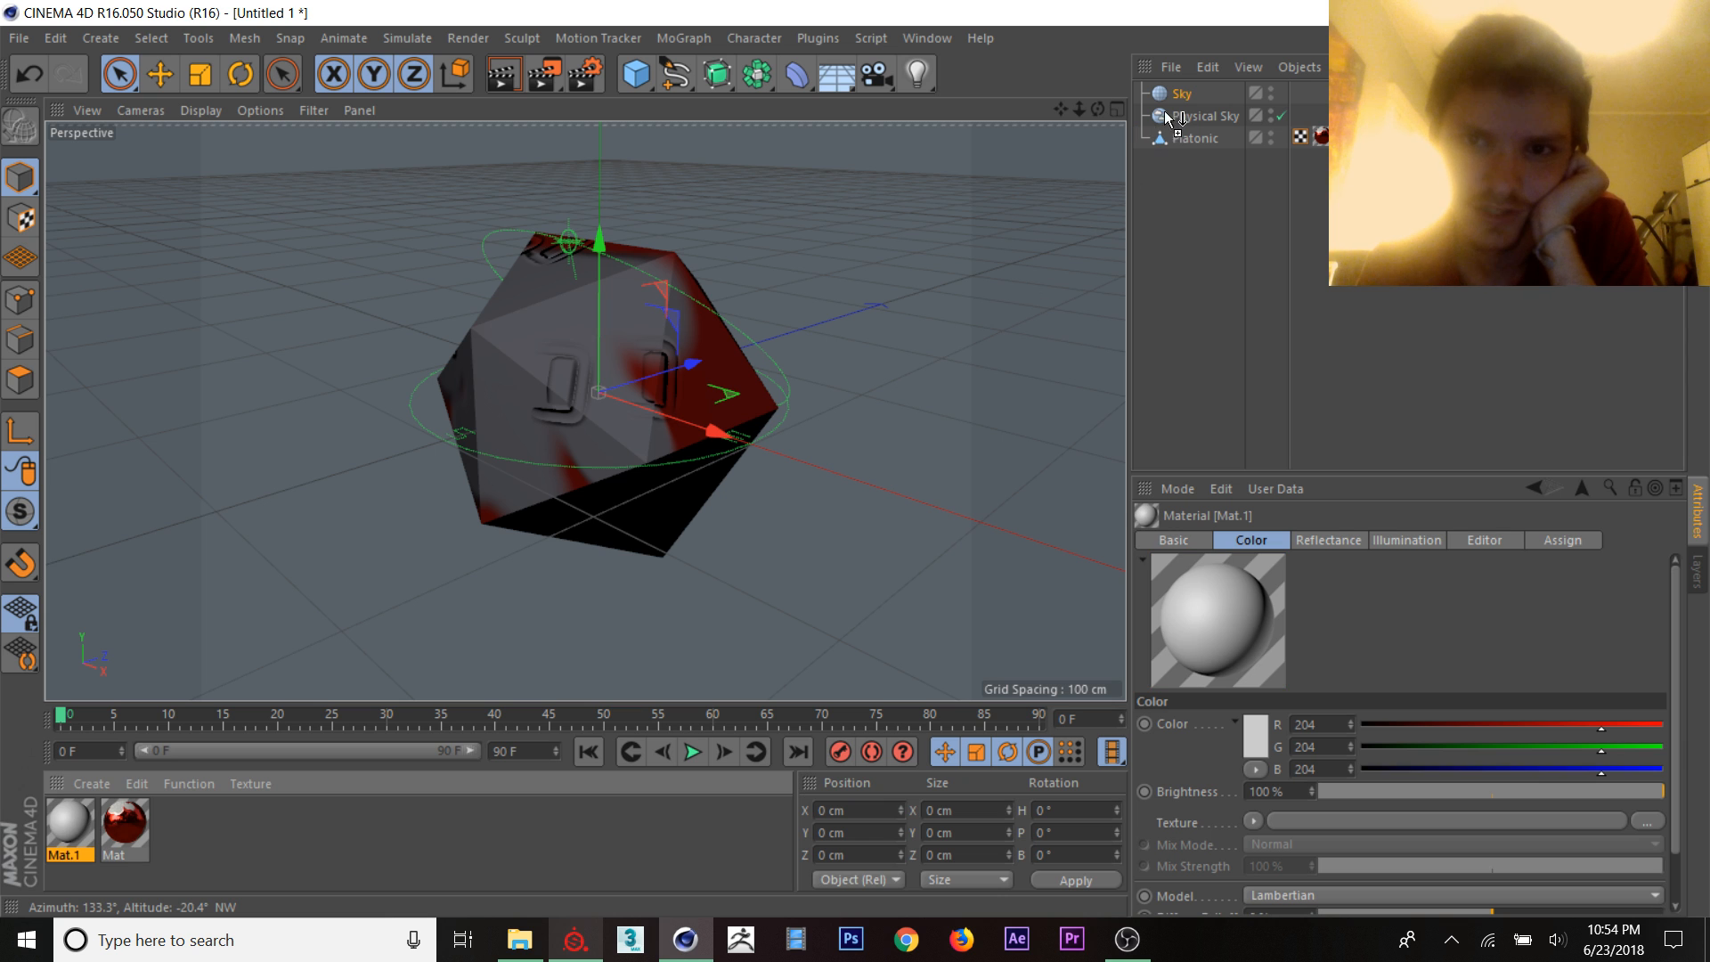
Step: Load spongebob.jpg as Mat.1's colour texture, copied into the project
double_click(70, 819)
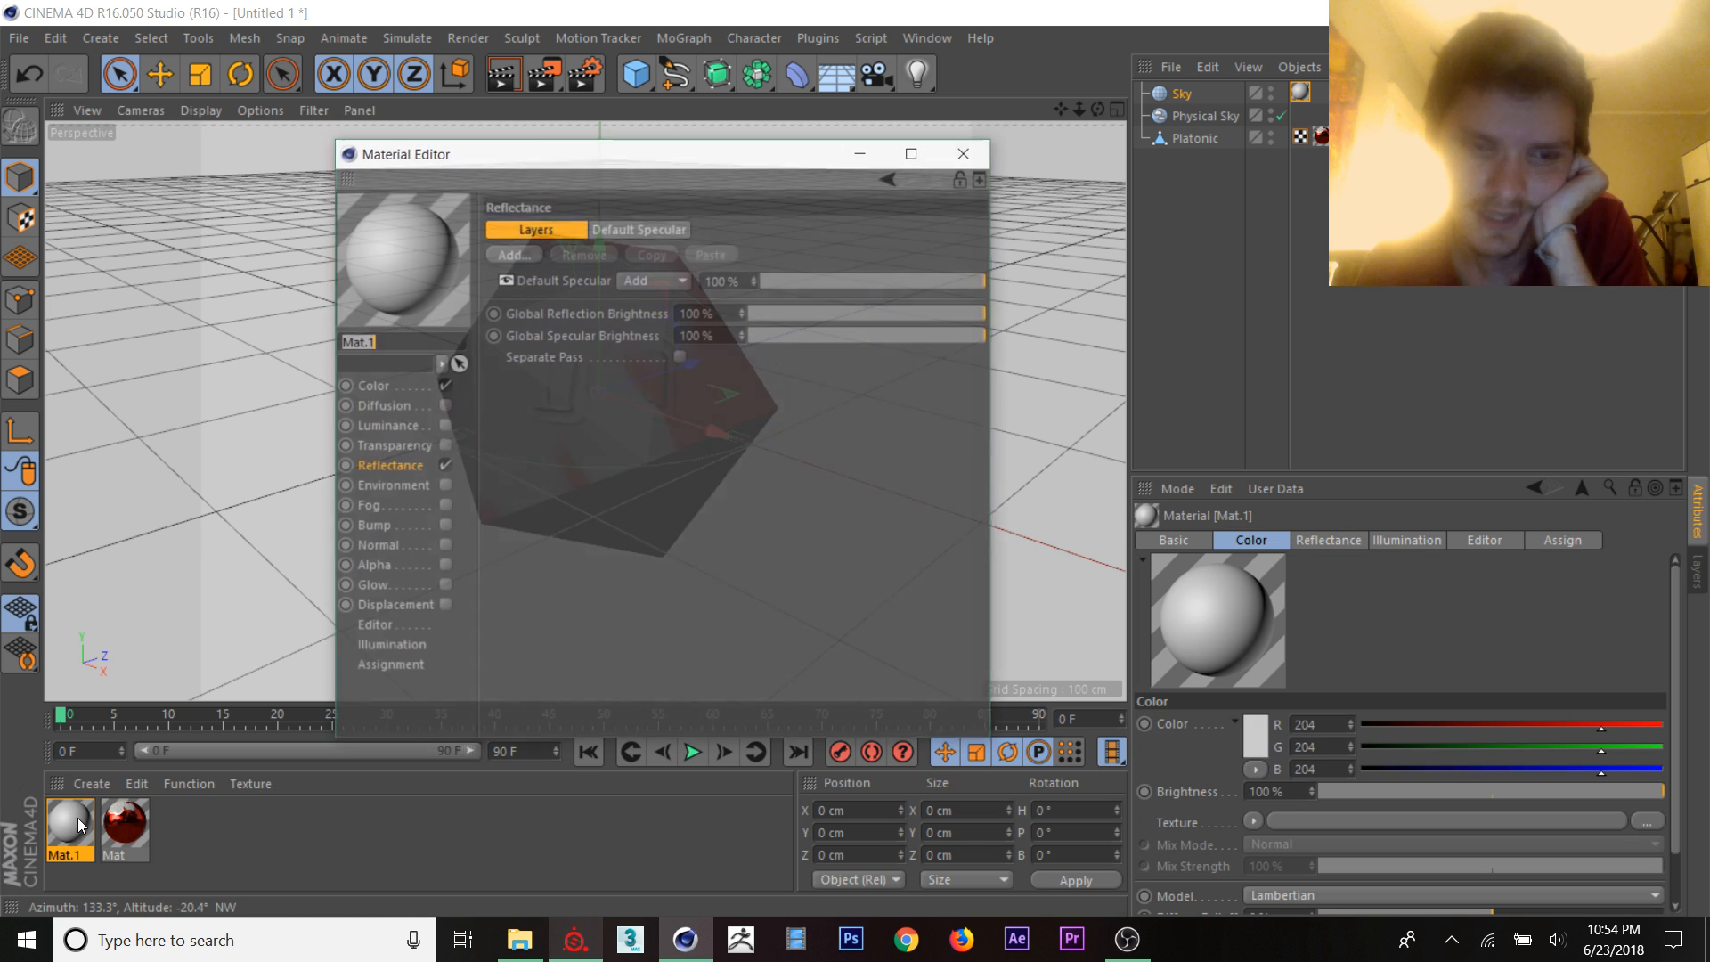
left_click(374, 384)
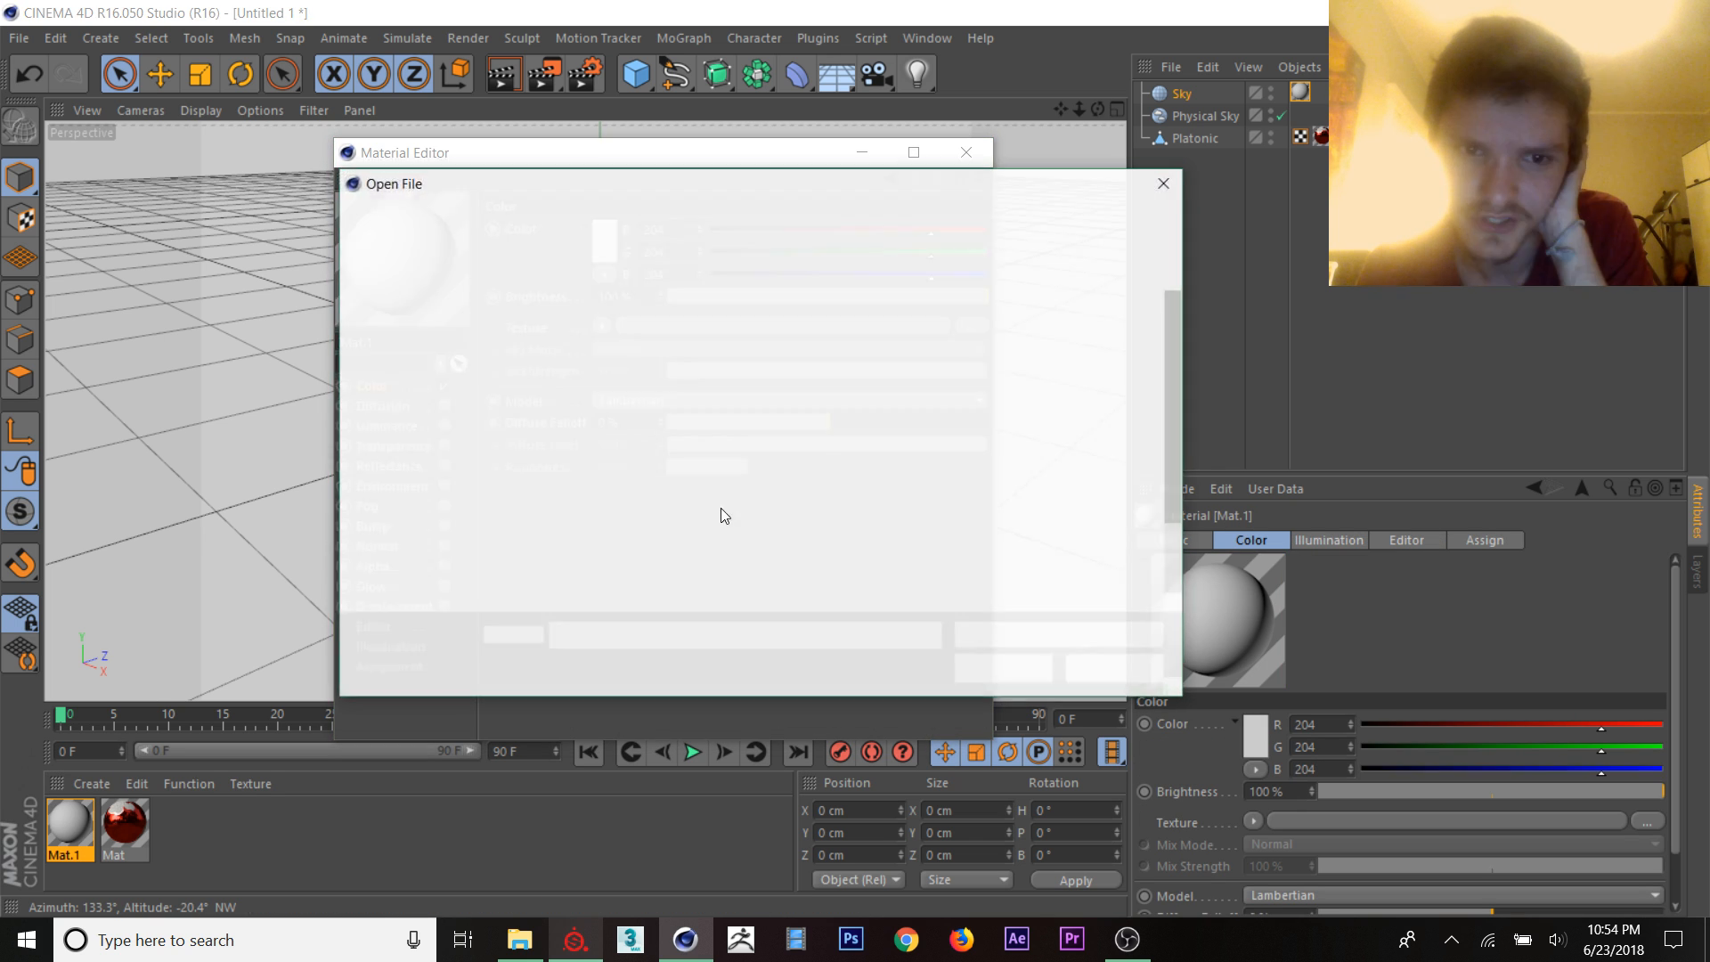
left_click(841, 530)
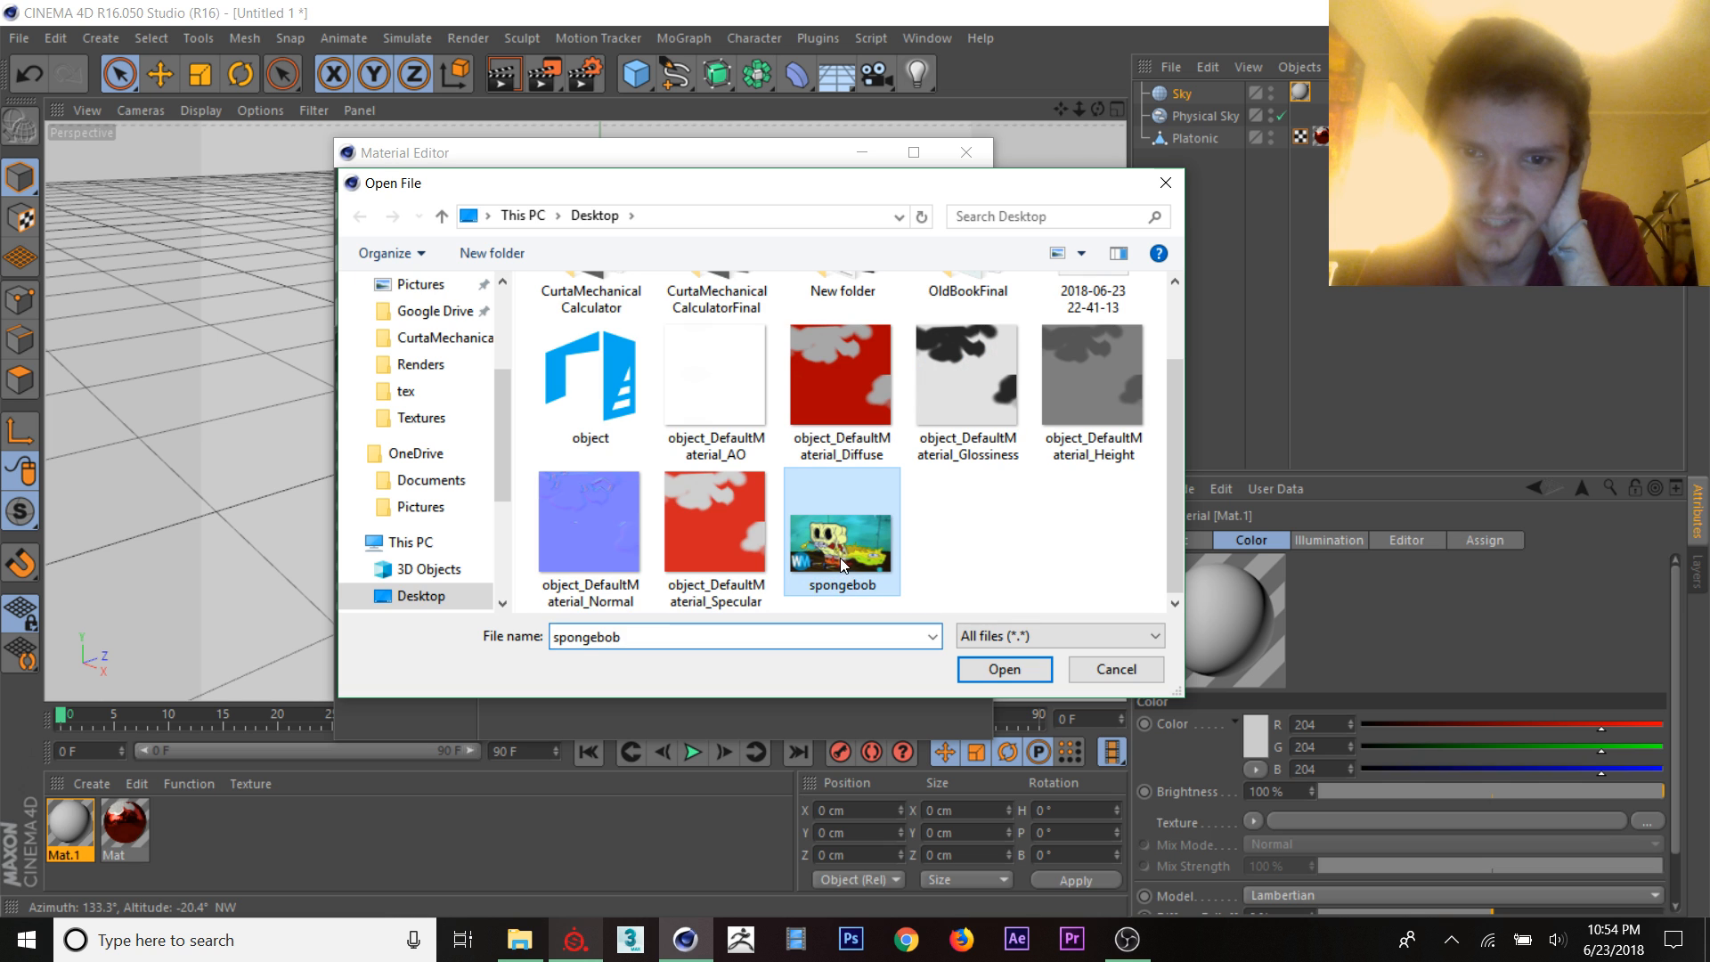
left_click(1003, 667)
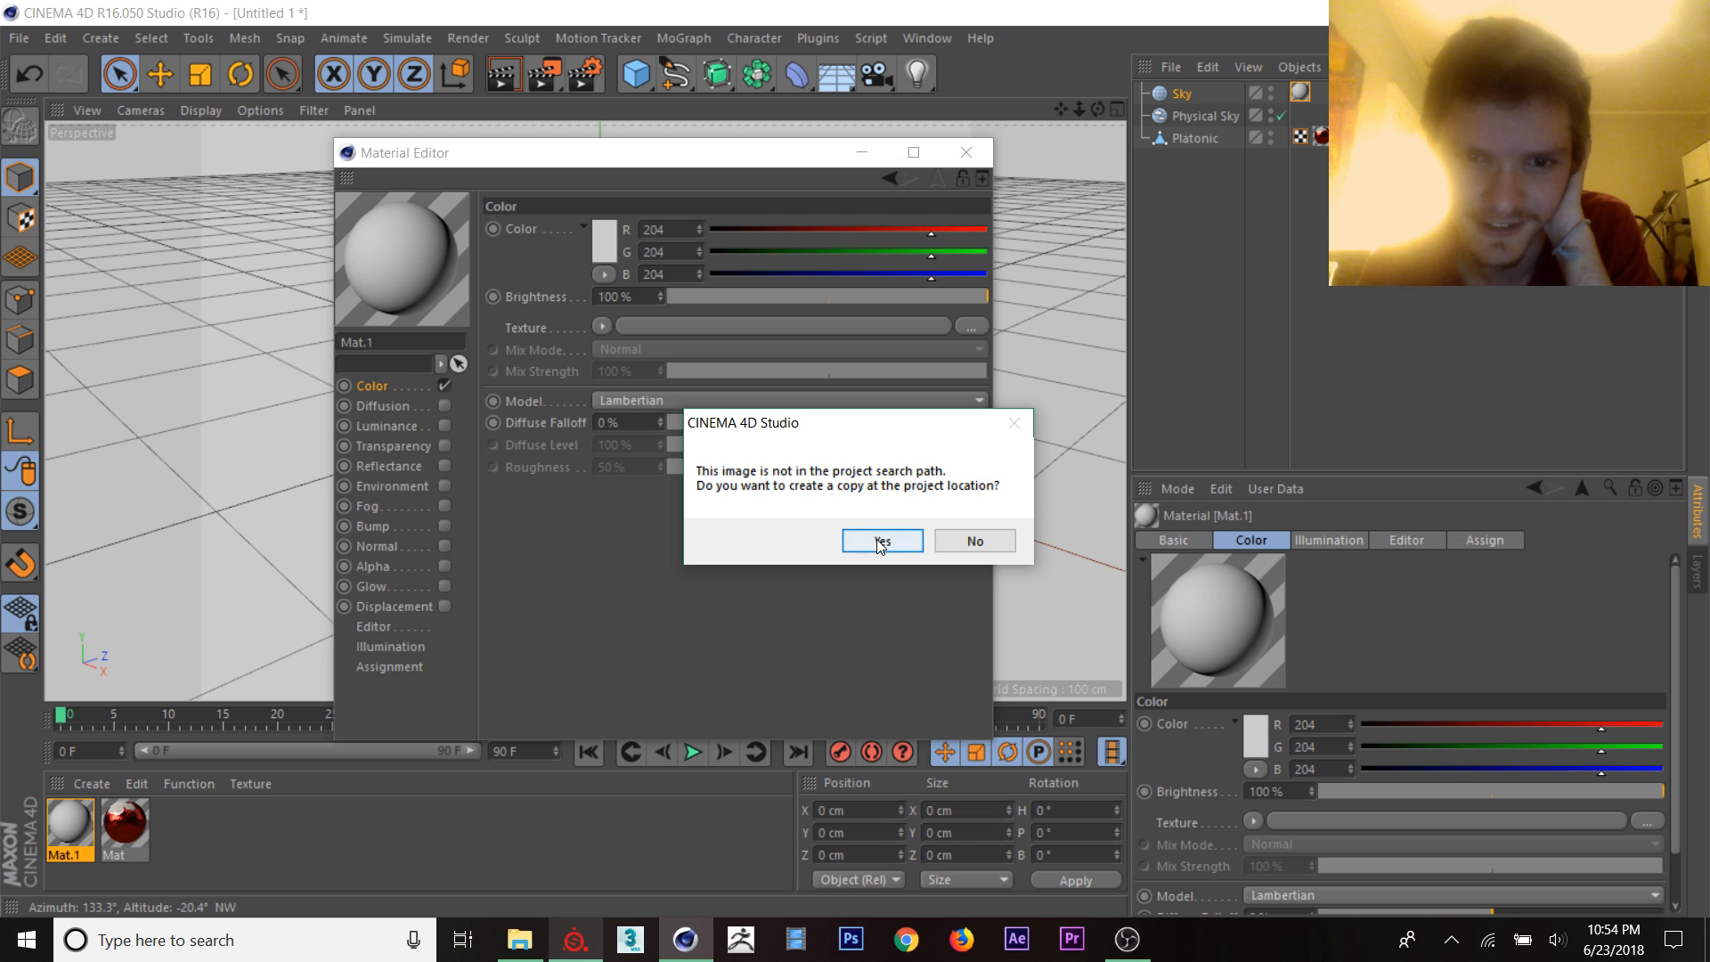
left_click(880, 541)
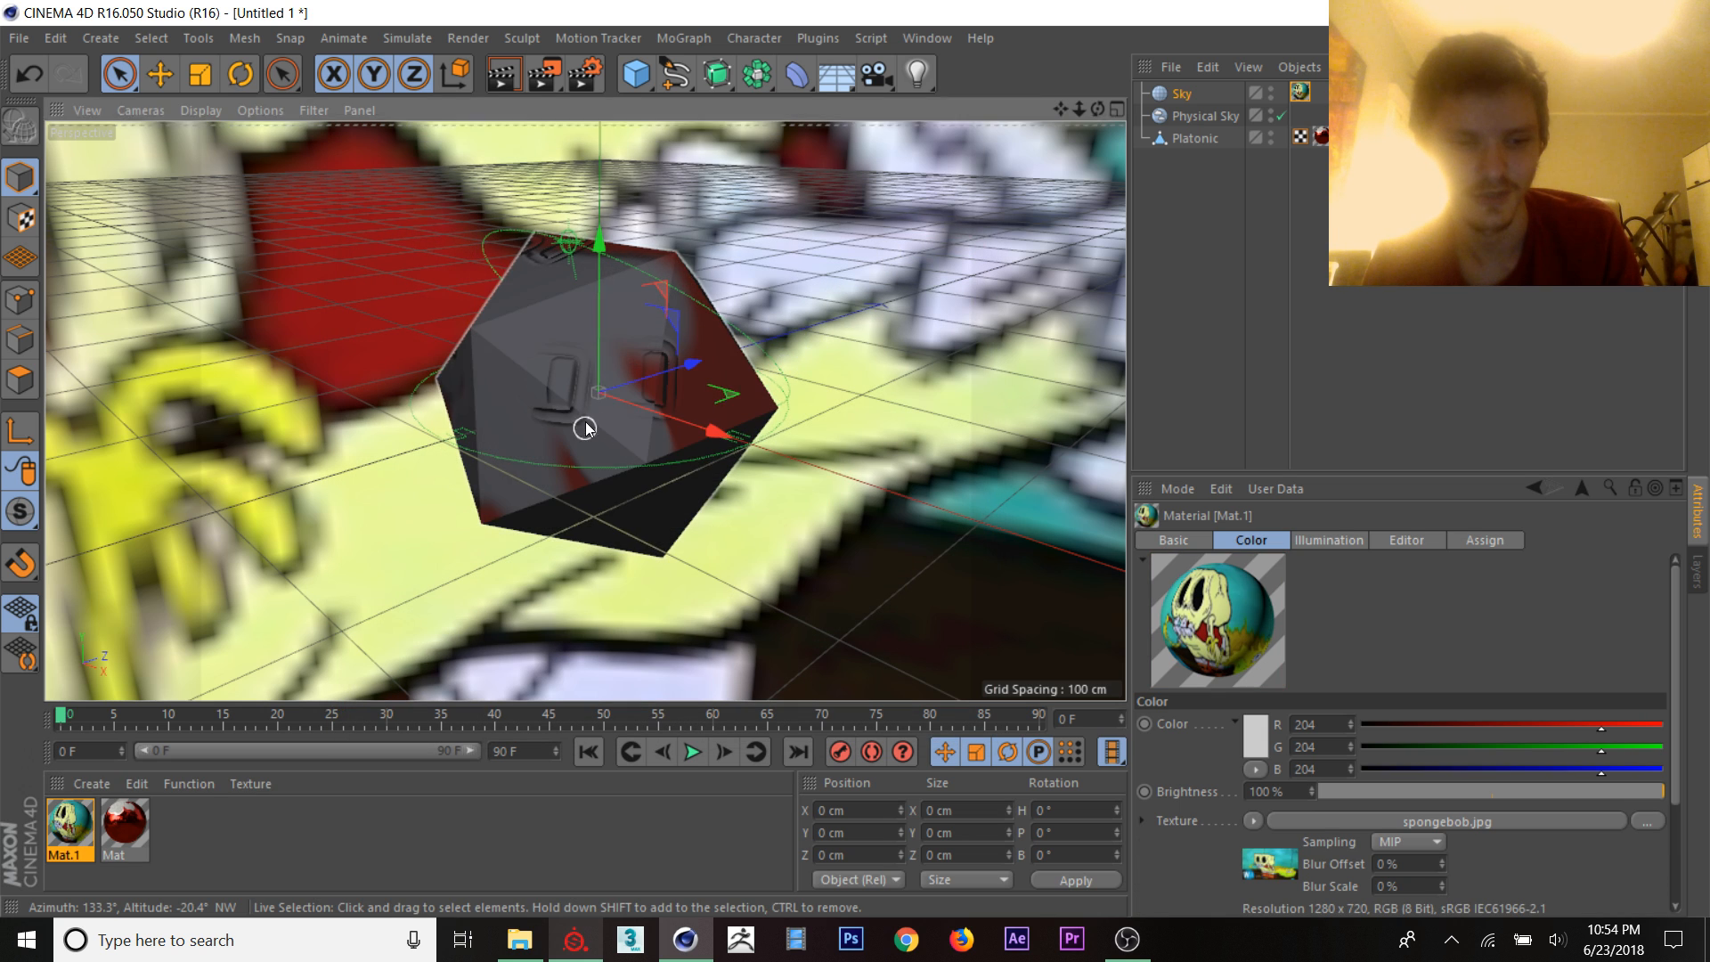
Step: Orbit around the solid and bring up tag options for the Physical Sky
left_click_drag(586, 429, 677, 409)
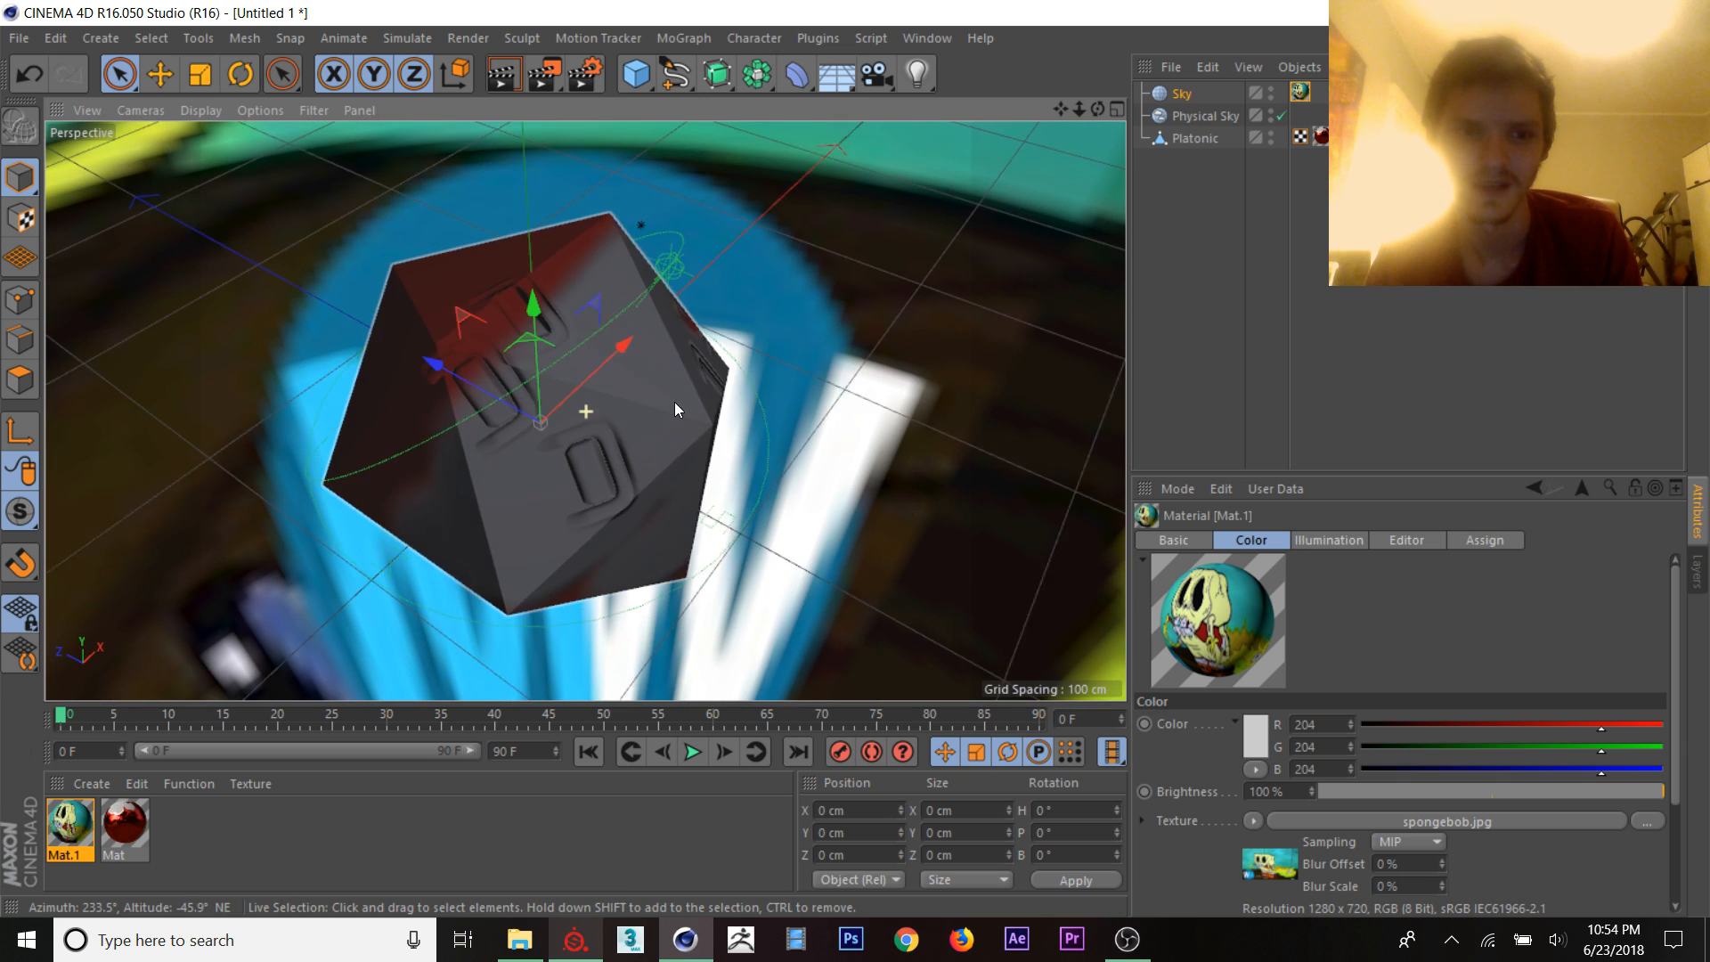
right_click(1183, 93)
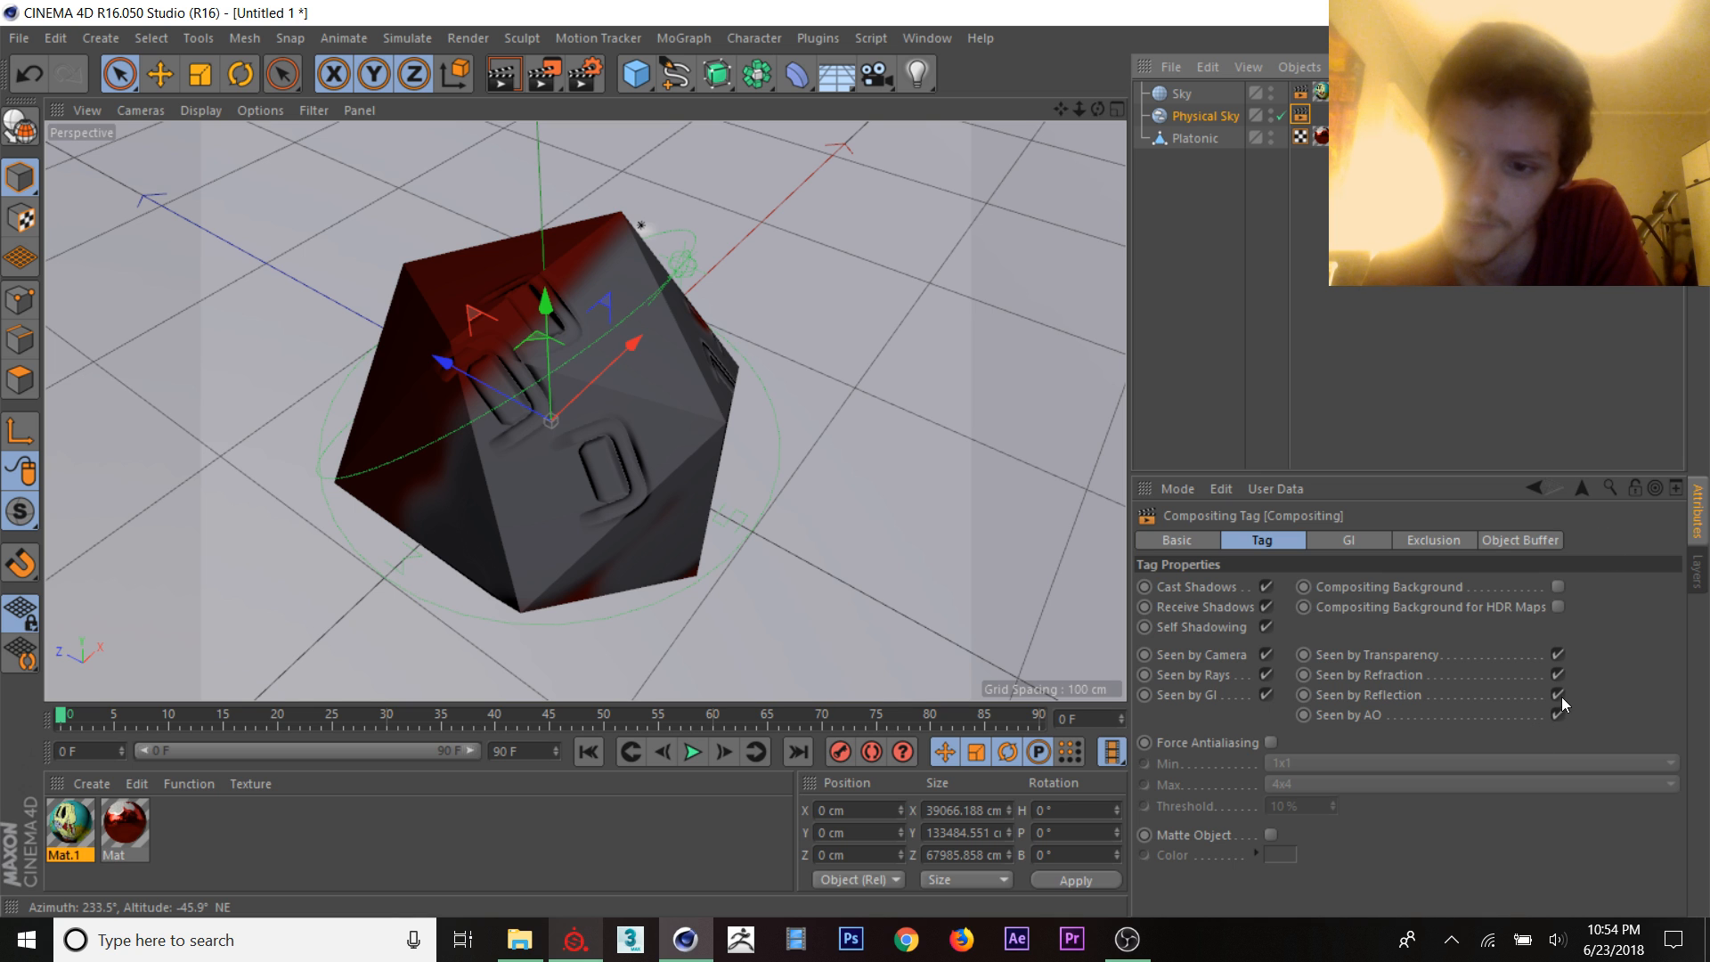
Step: Untick Seen by Reflection on the sky's Compositing tag and start an interactive render region over the solid
left_click(1558, 695)
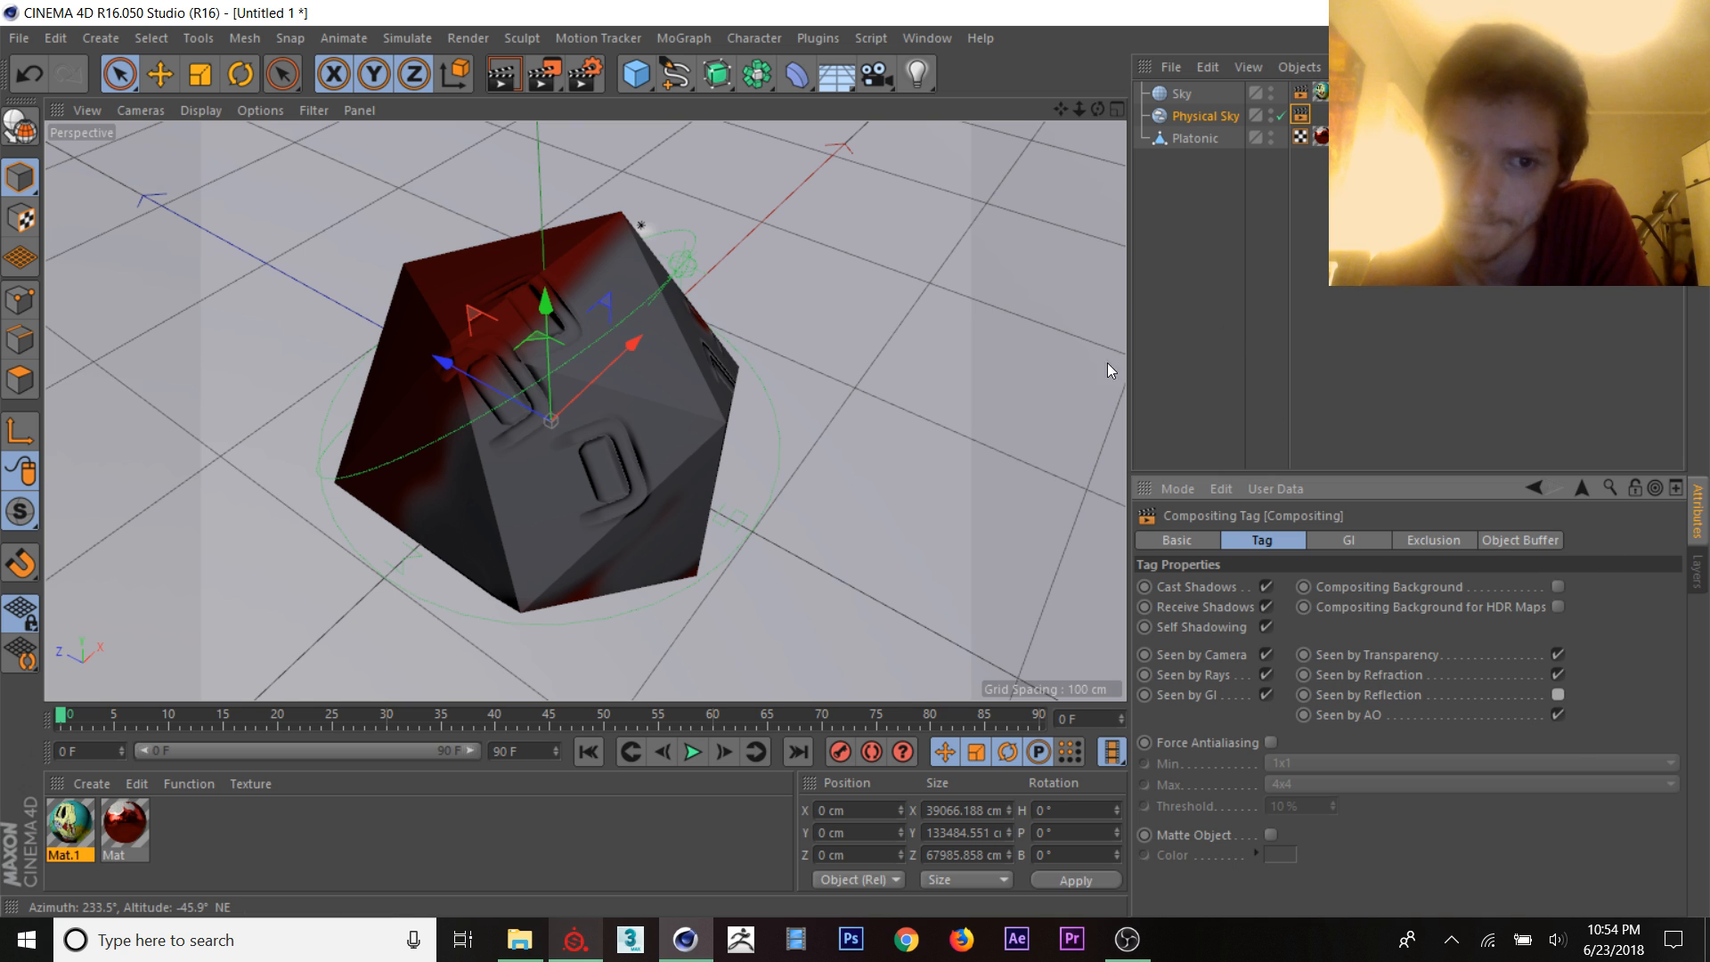
left_click(503, 75)
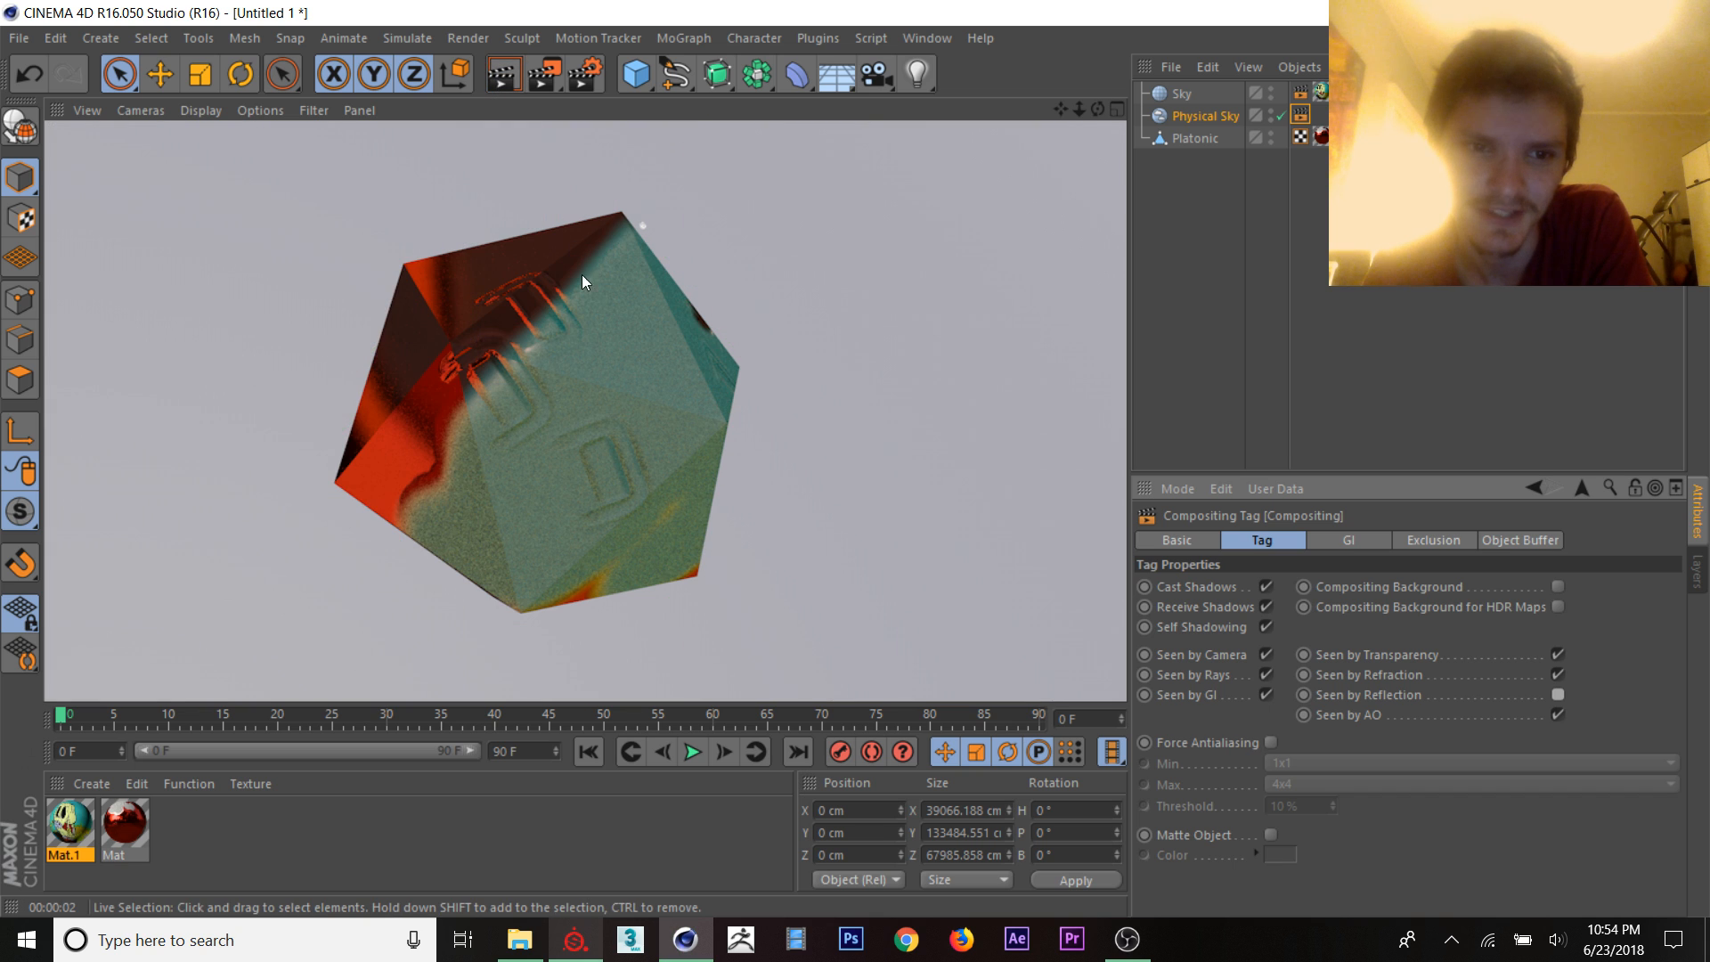
mouse_move(584, 347)
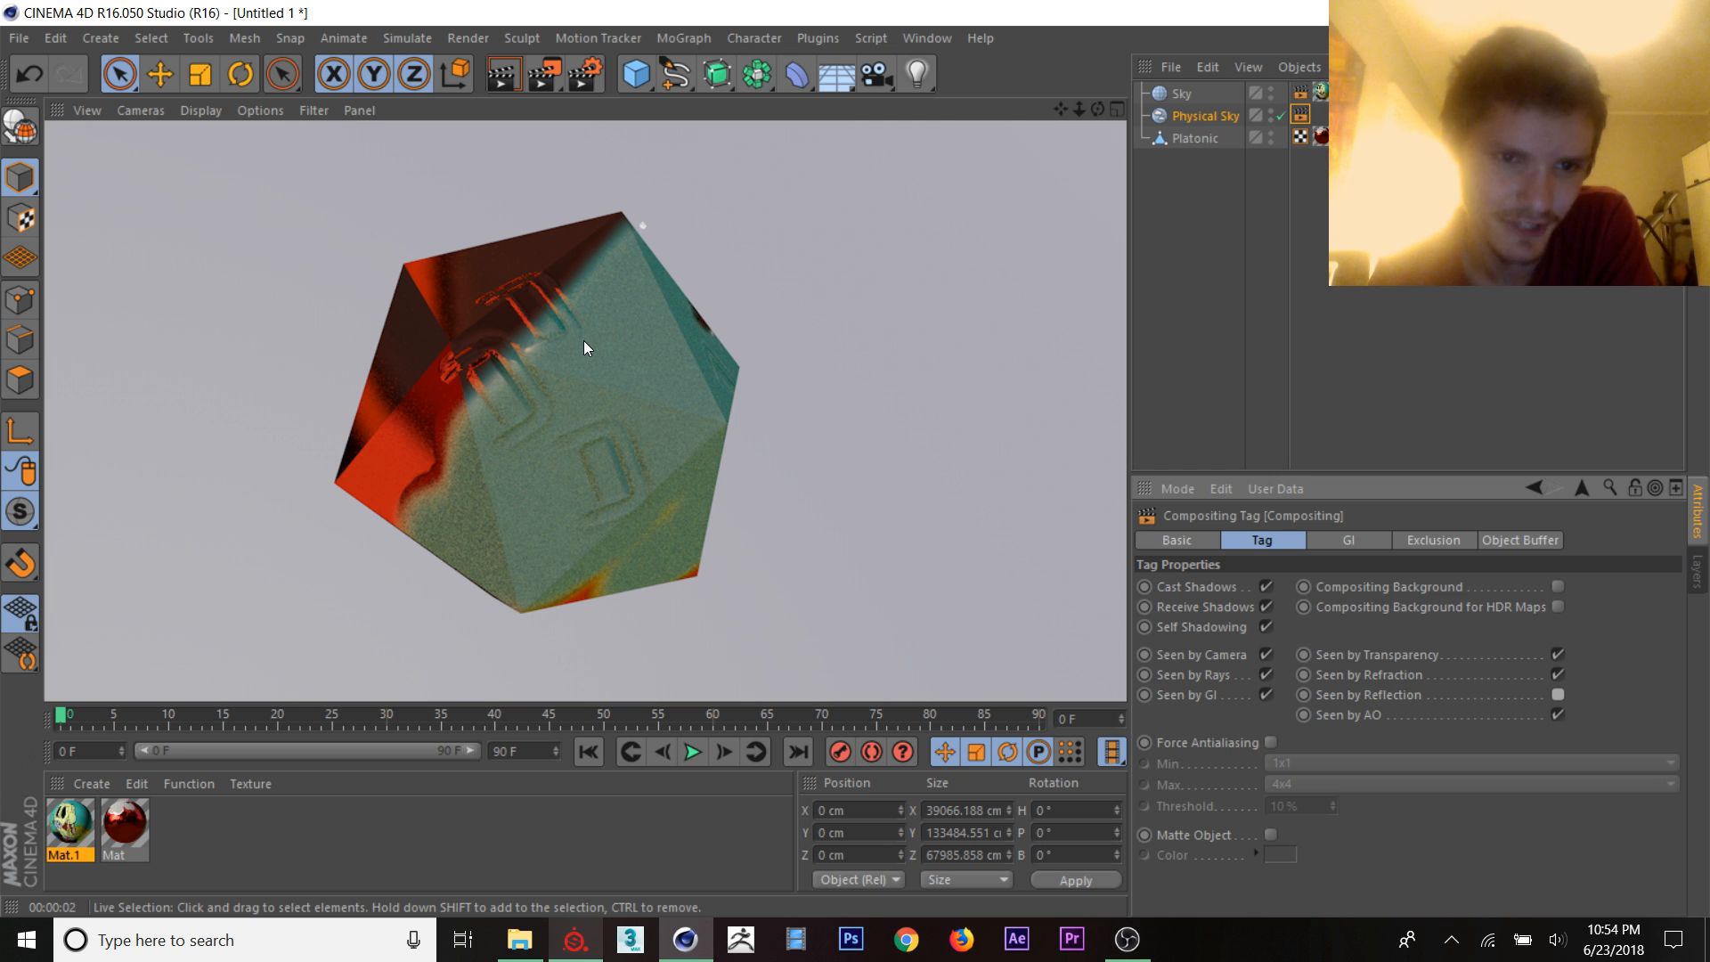
left_click_drag(584, 347, 608, 384)
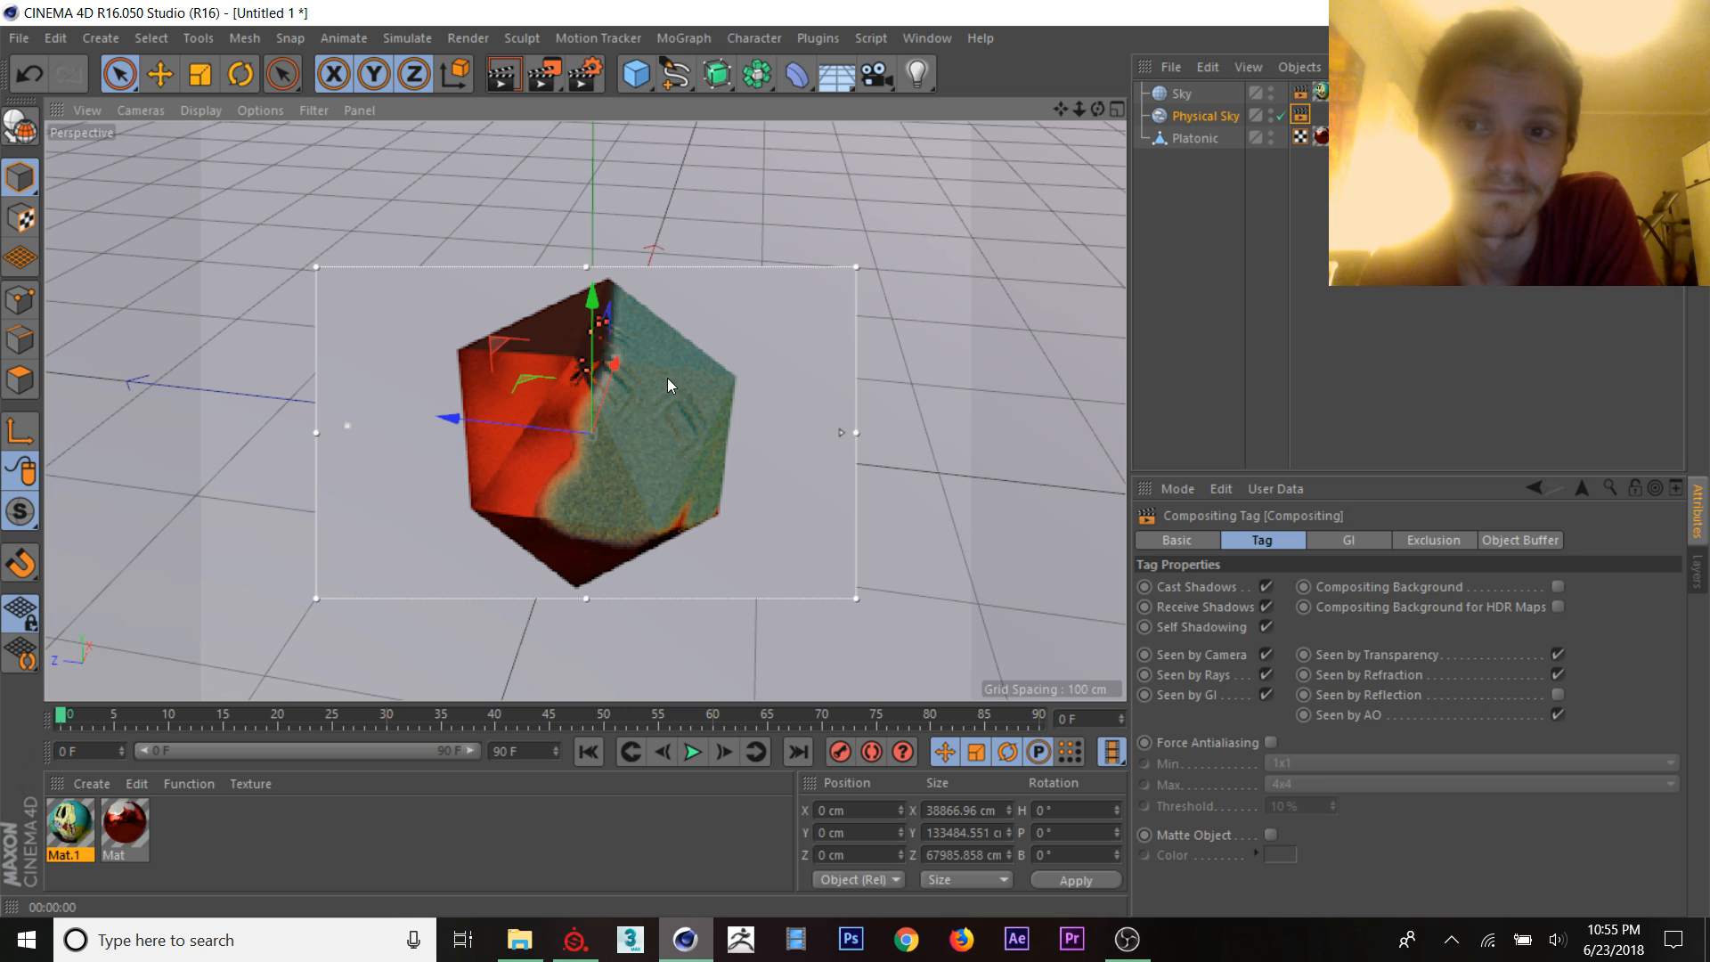
Step: In the red material's reflectance layers, blend Layer 2 at 49%
double_click(123, 828)
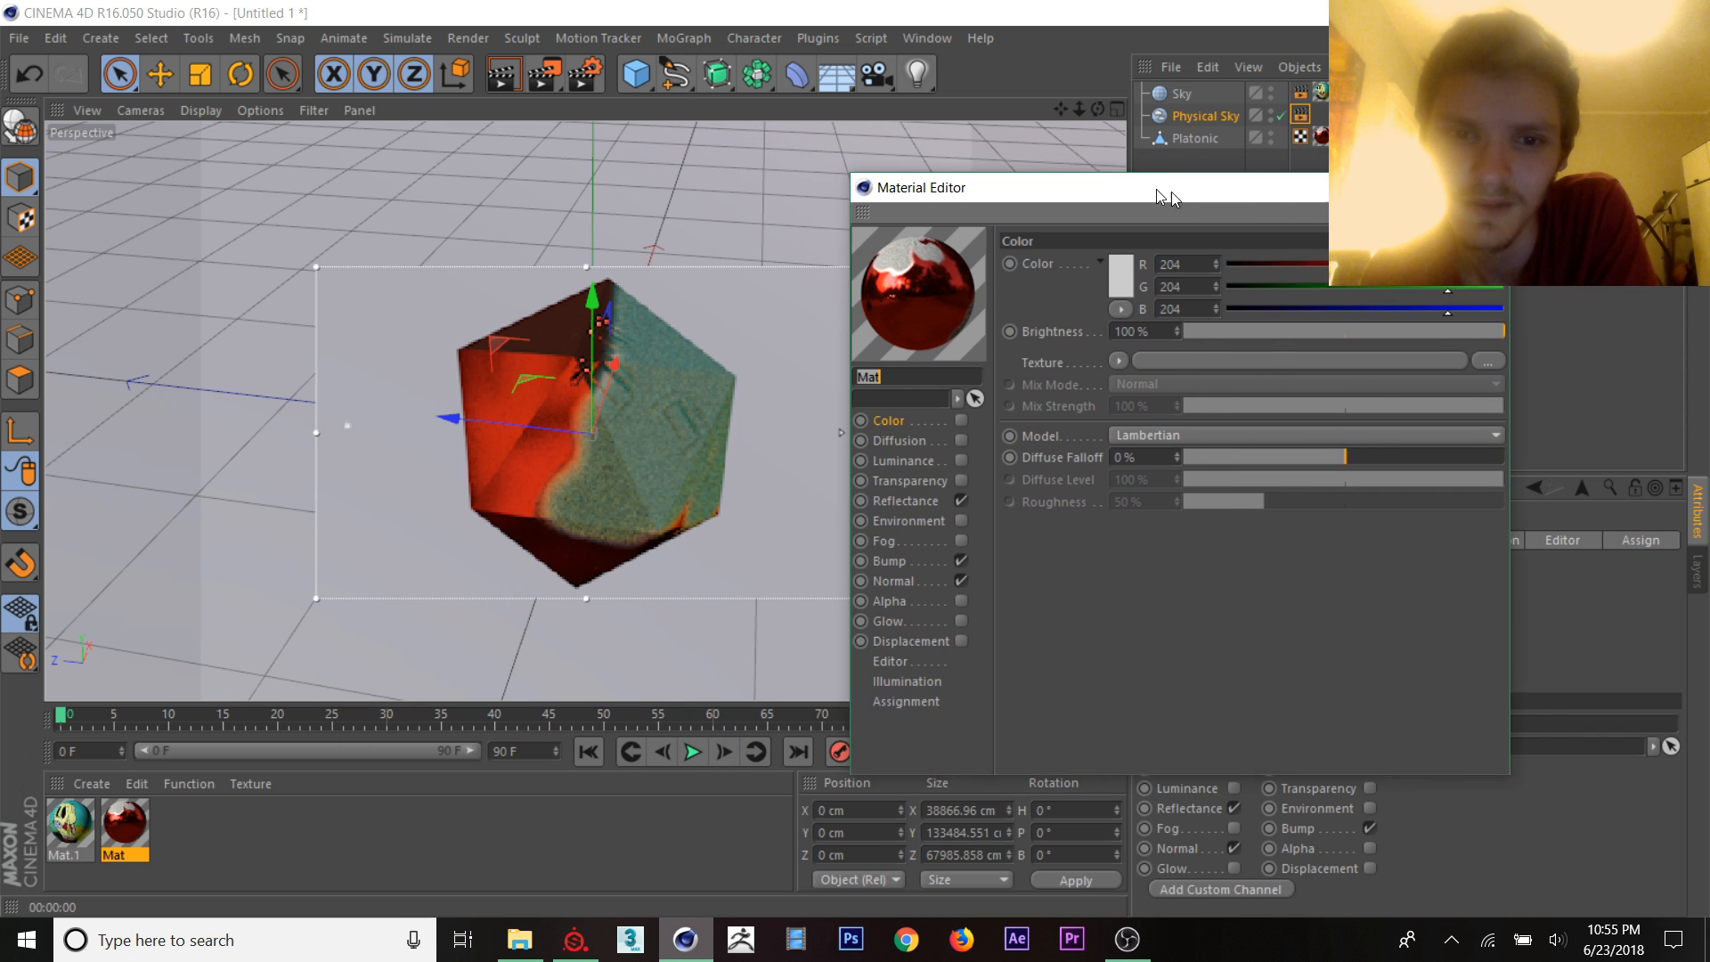
left_click(910, 499)
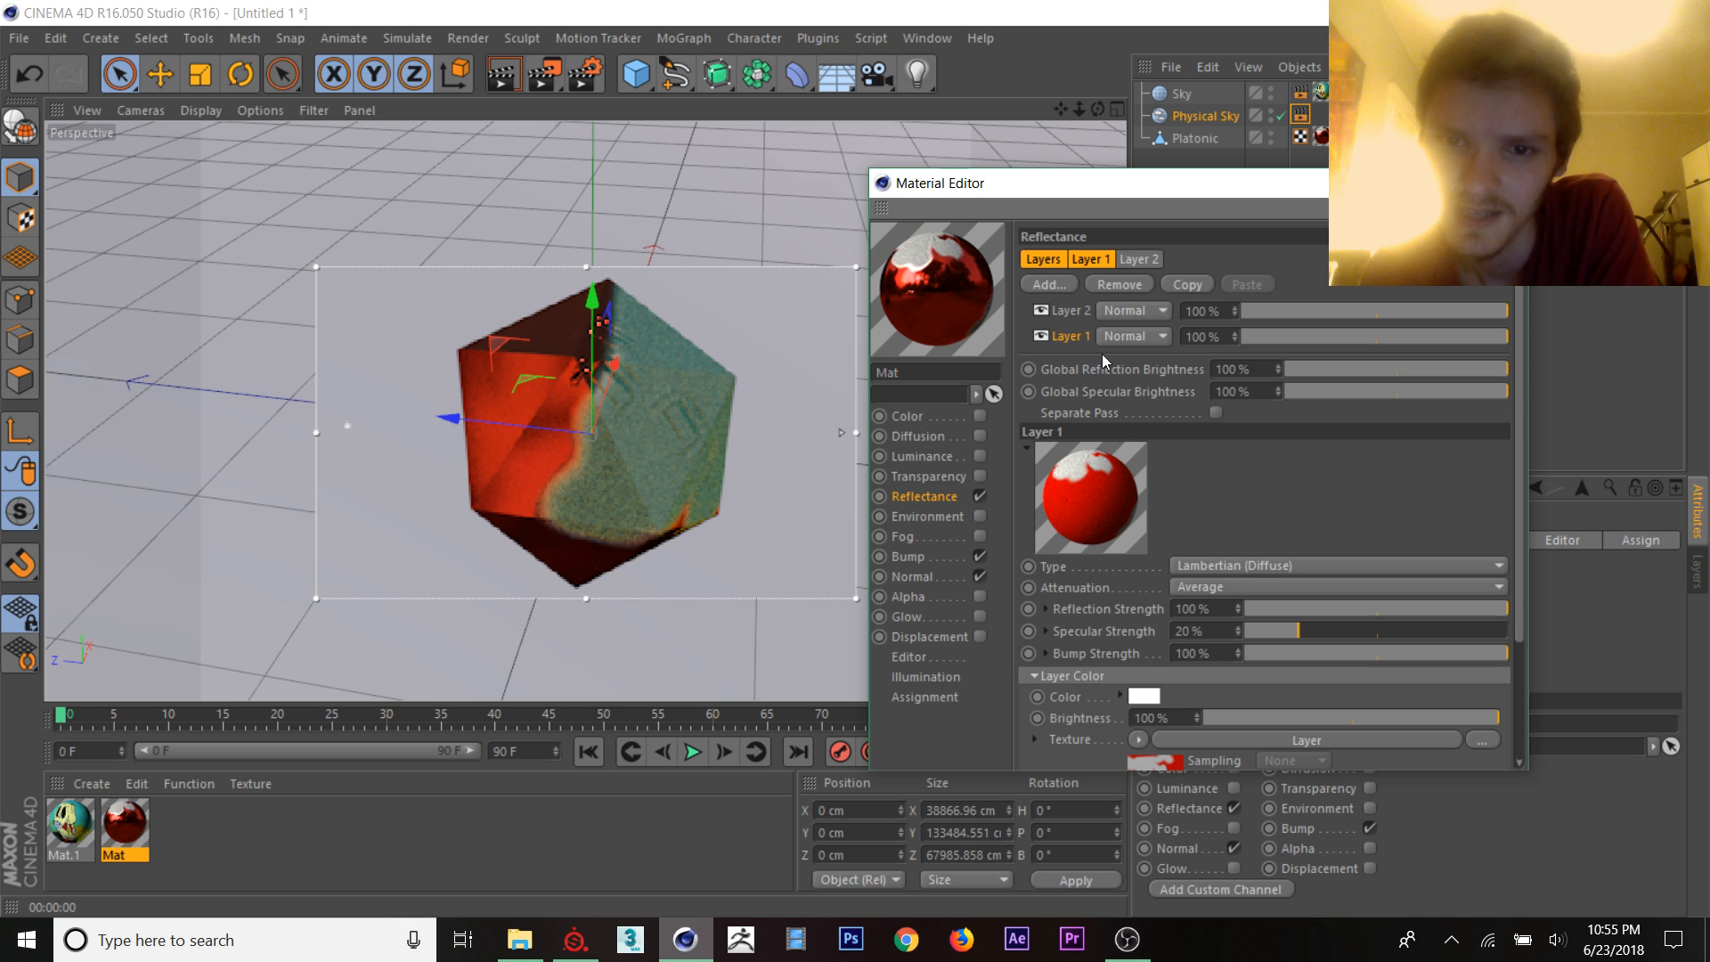
mouse_move(1377, 319)
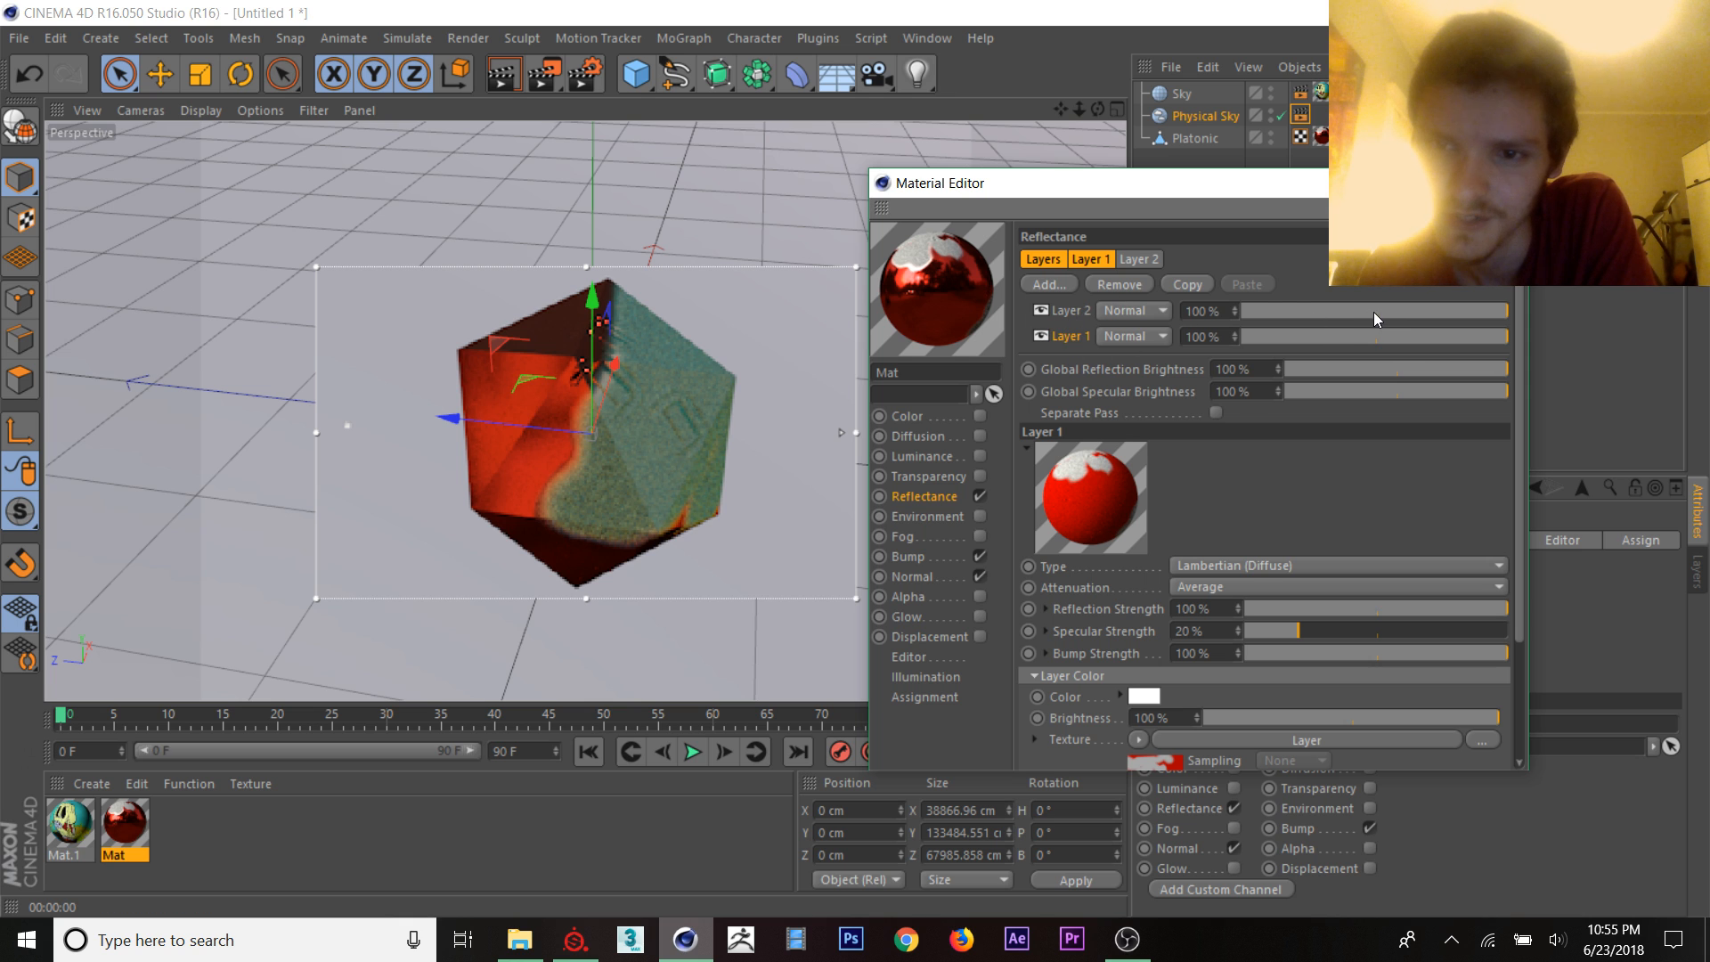
left_click_drag(1473, 310, 1324, 310)
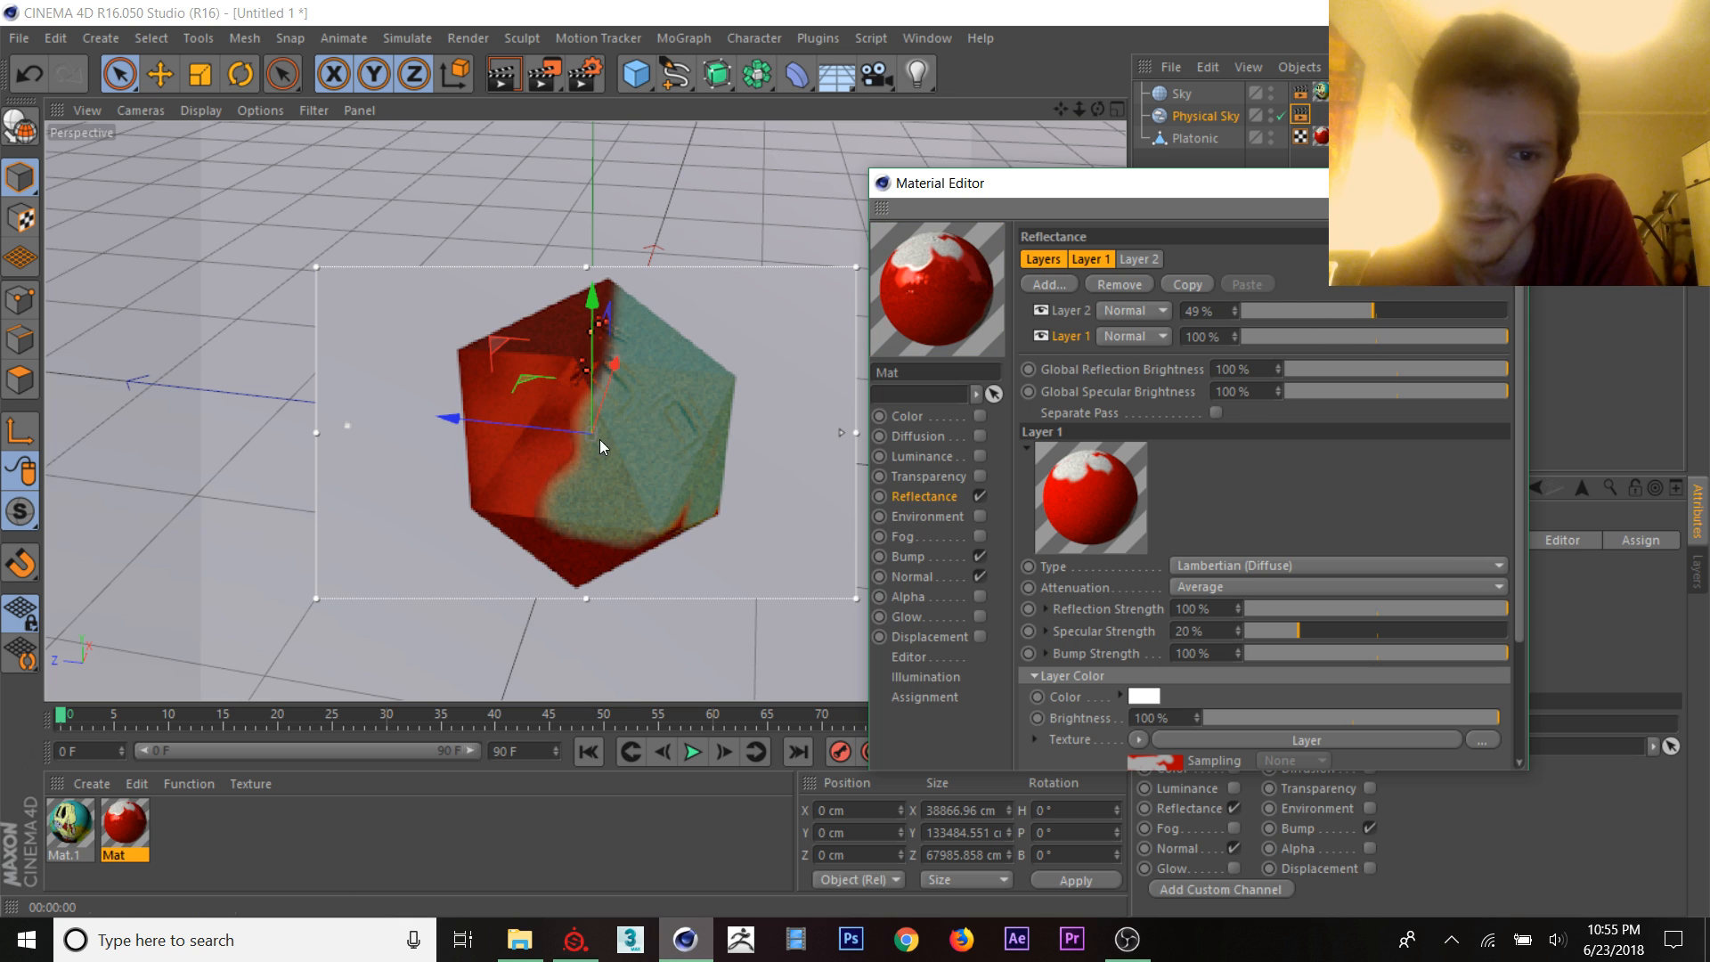
mouse_move(1188, 368)
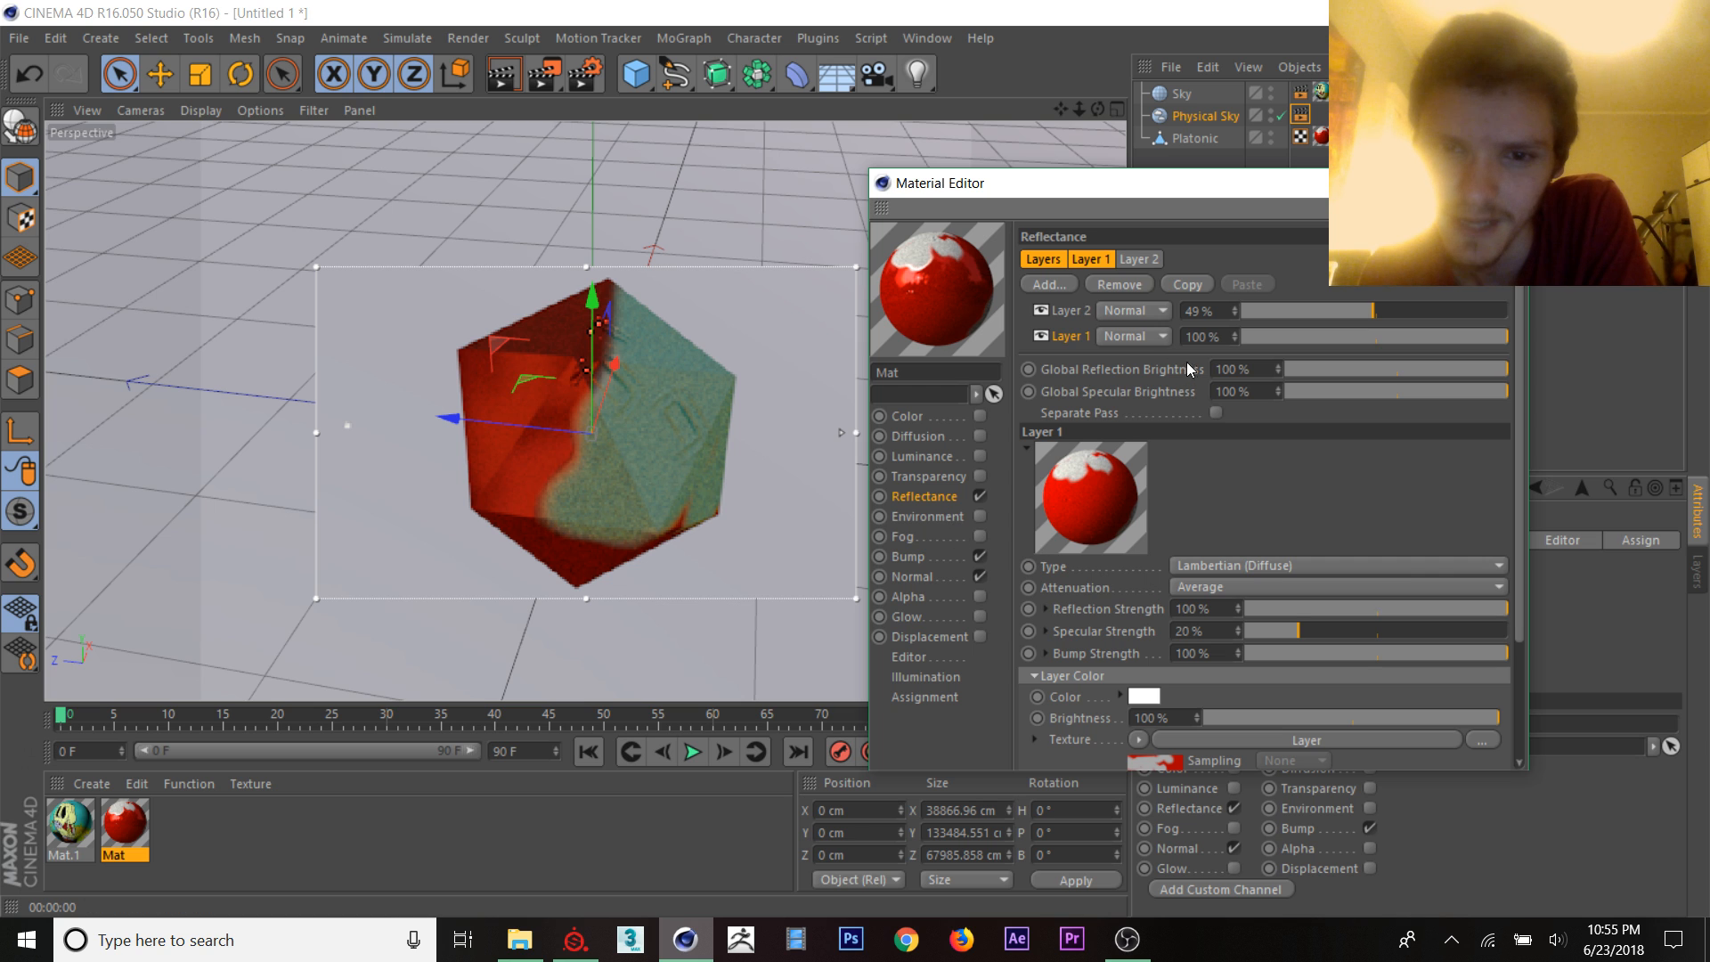
Step: Raise Layer 1 specular strength and lower Layer 2 reflection strength, checking against the Substance preview
left_click_drag(1294, 630, 1473, 637)
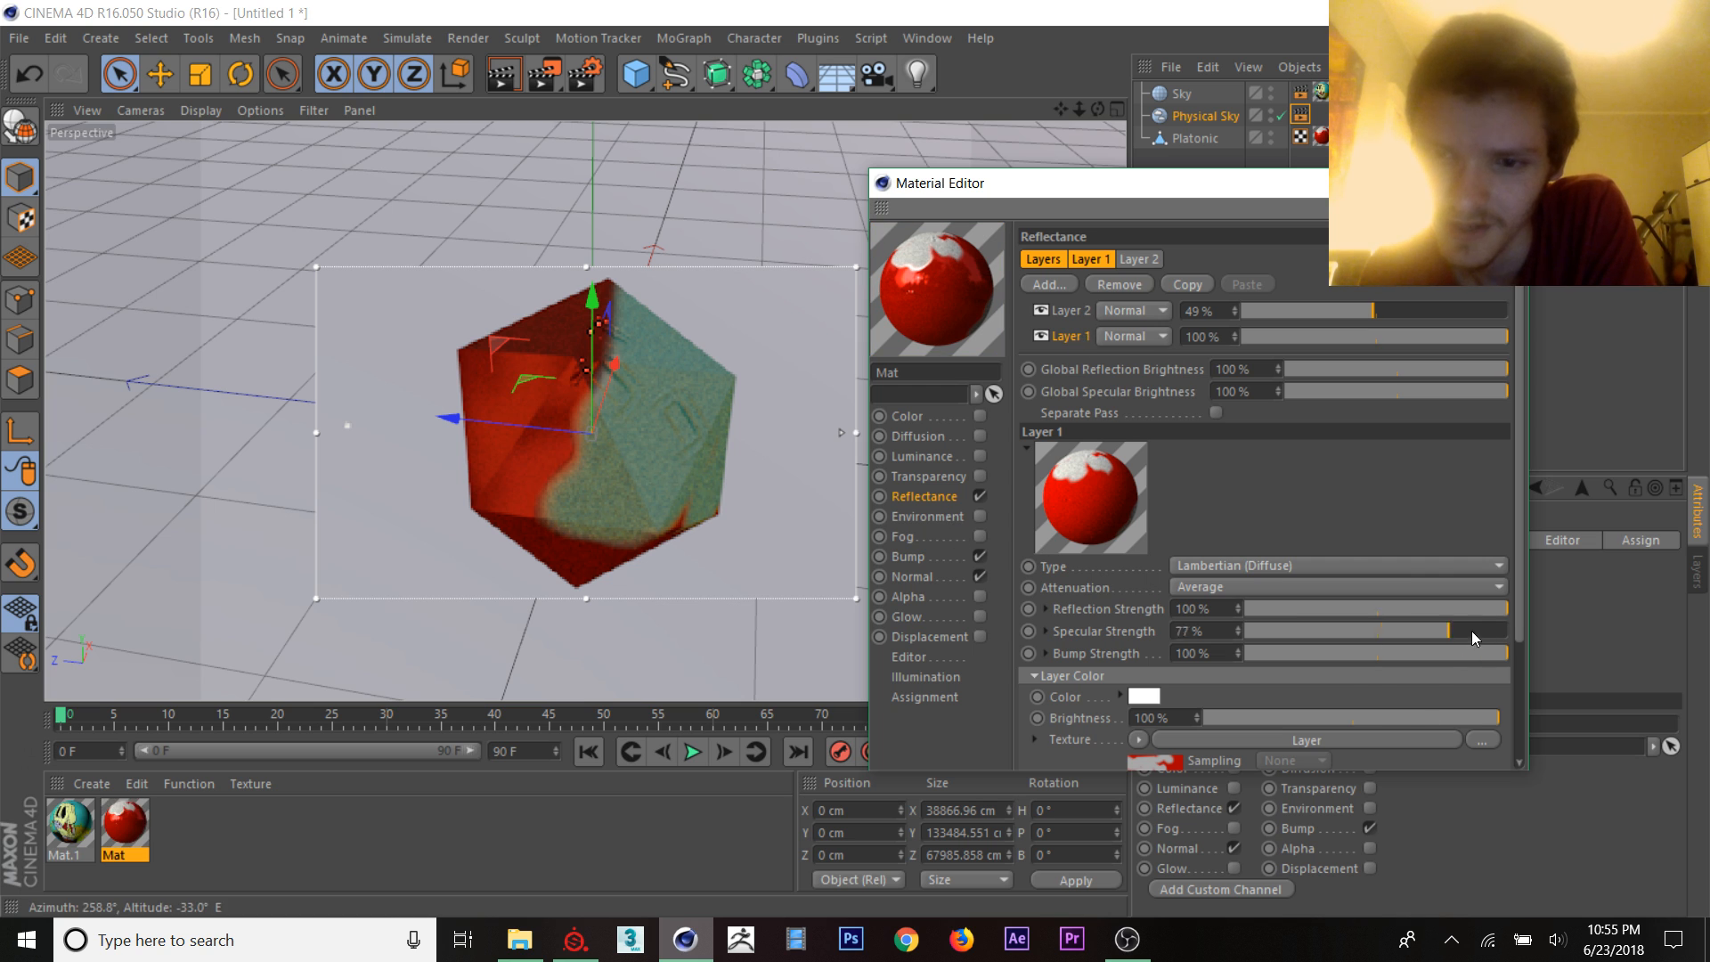
left_click_drag(1449, 630, 1489, 630)
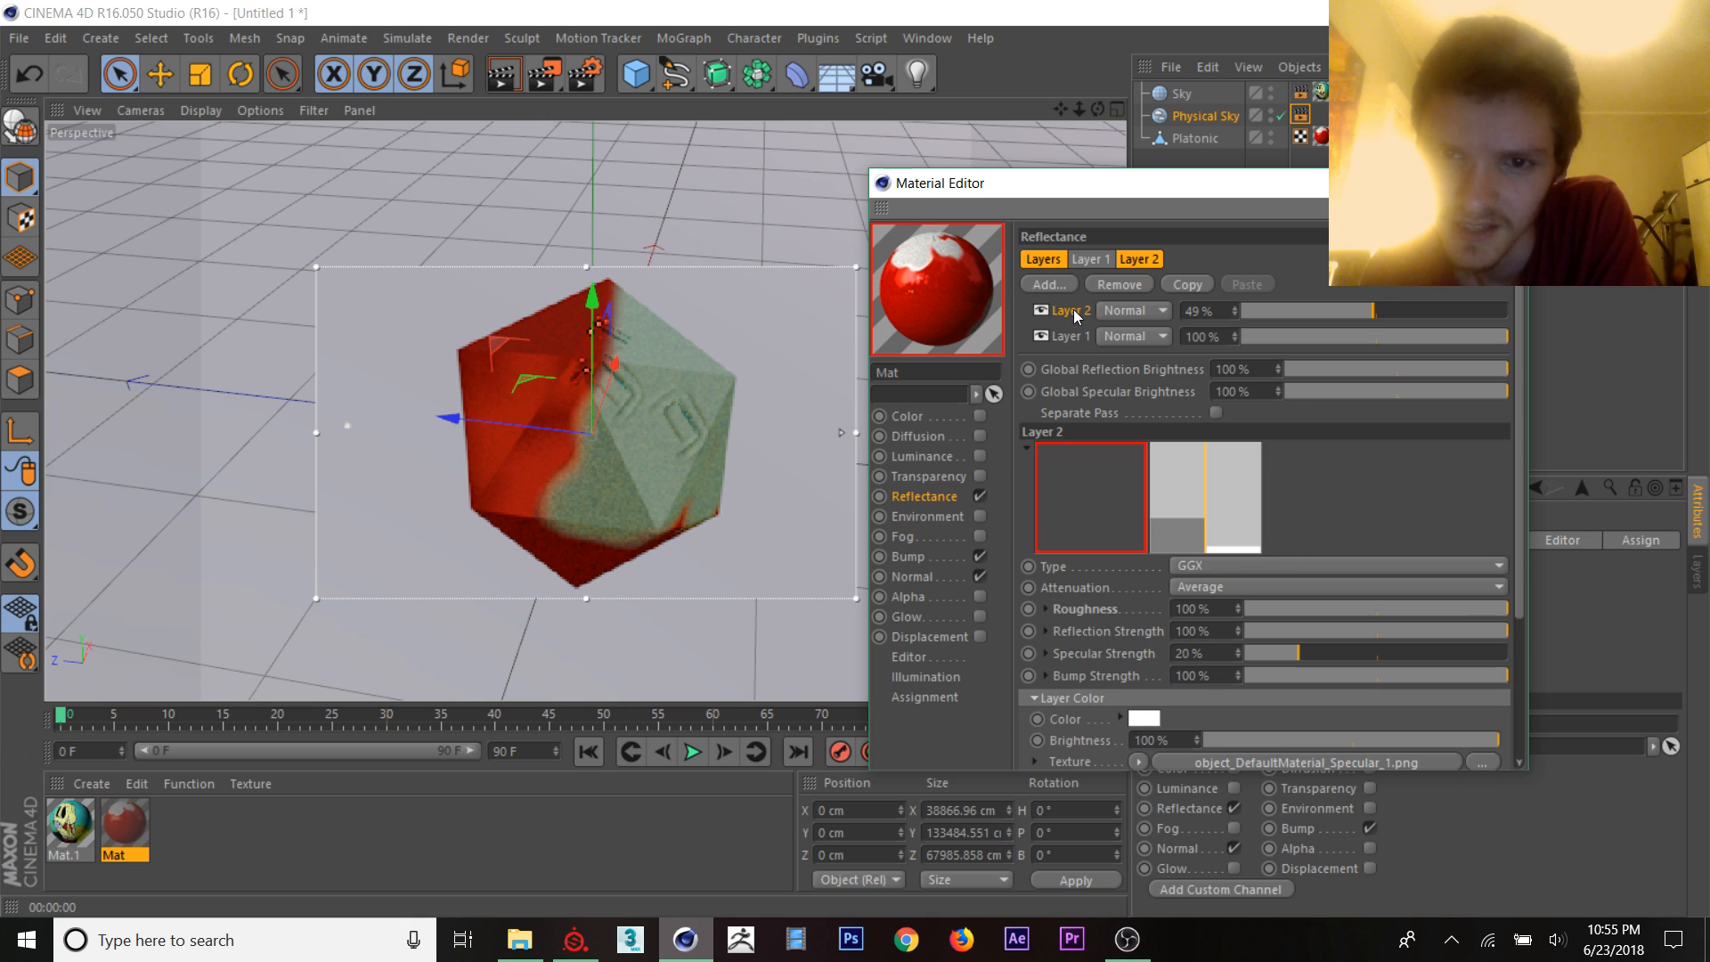
left_click_drag(1516, 630, 1358, 631)
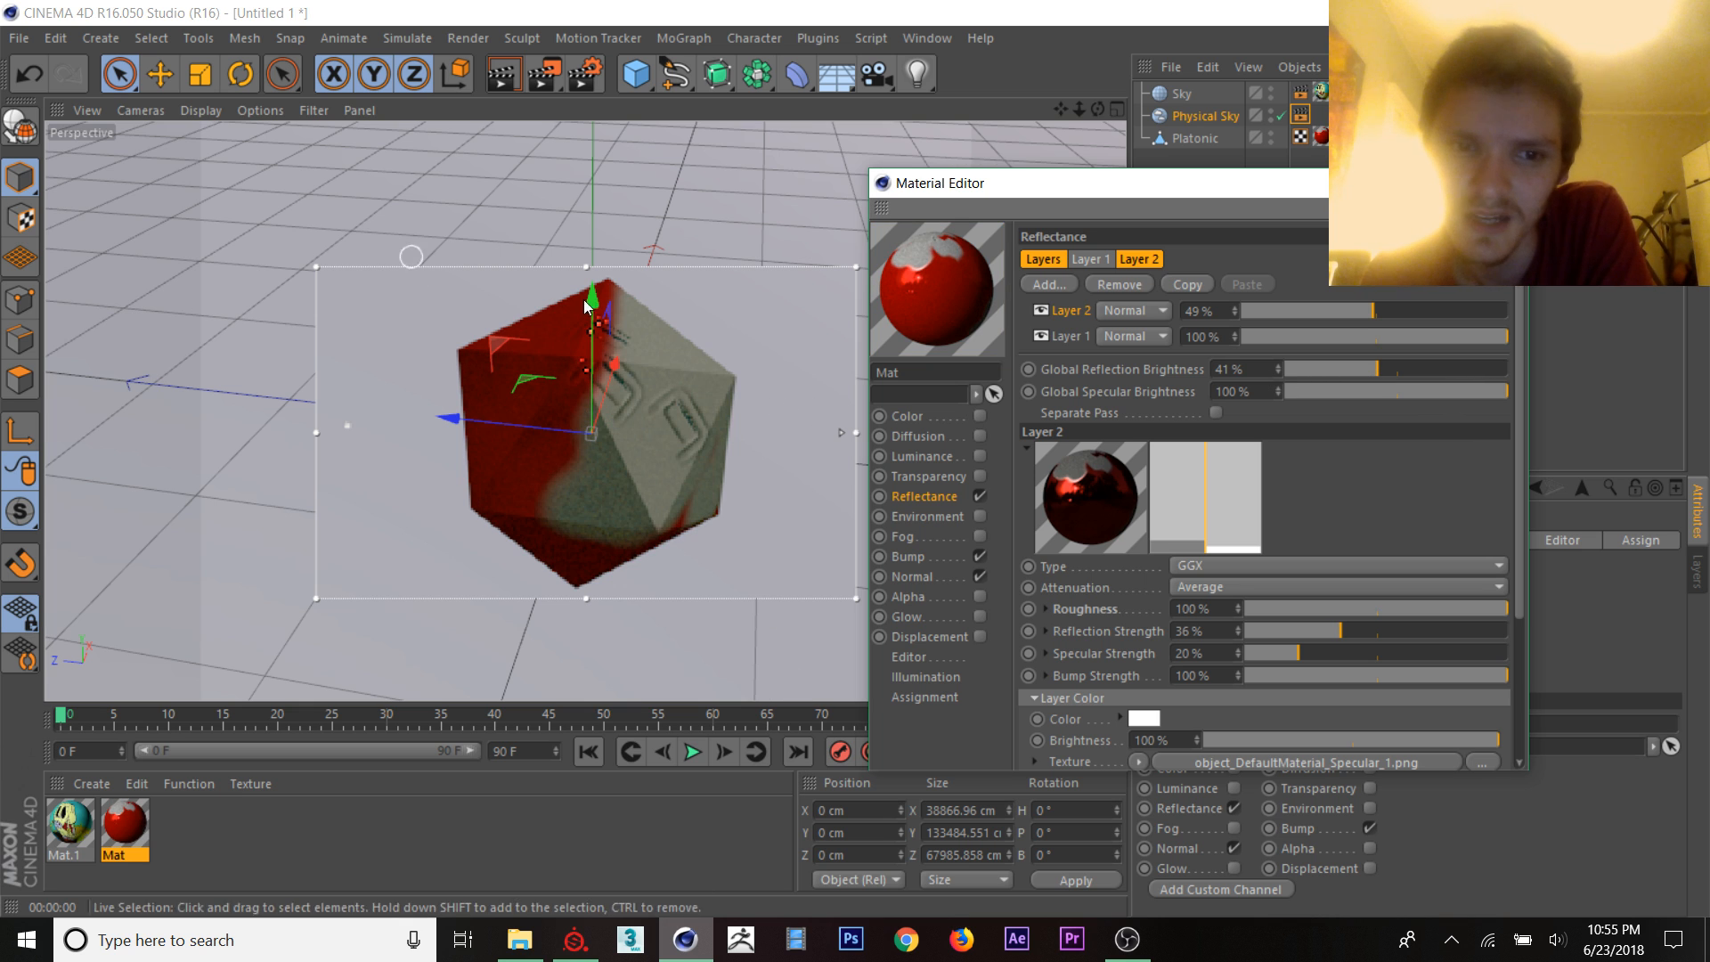
left_click(628, 938)
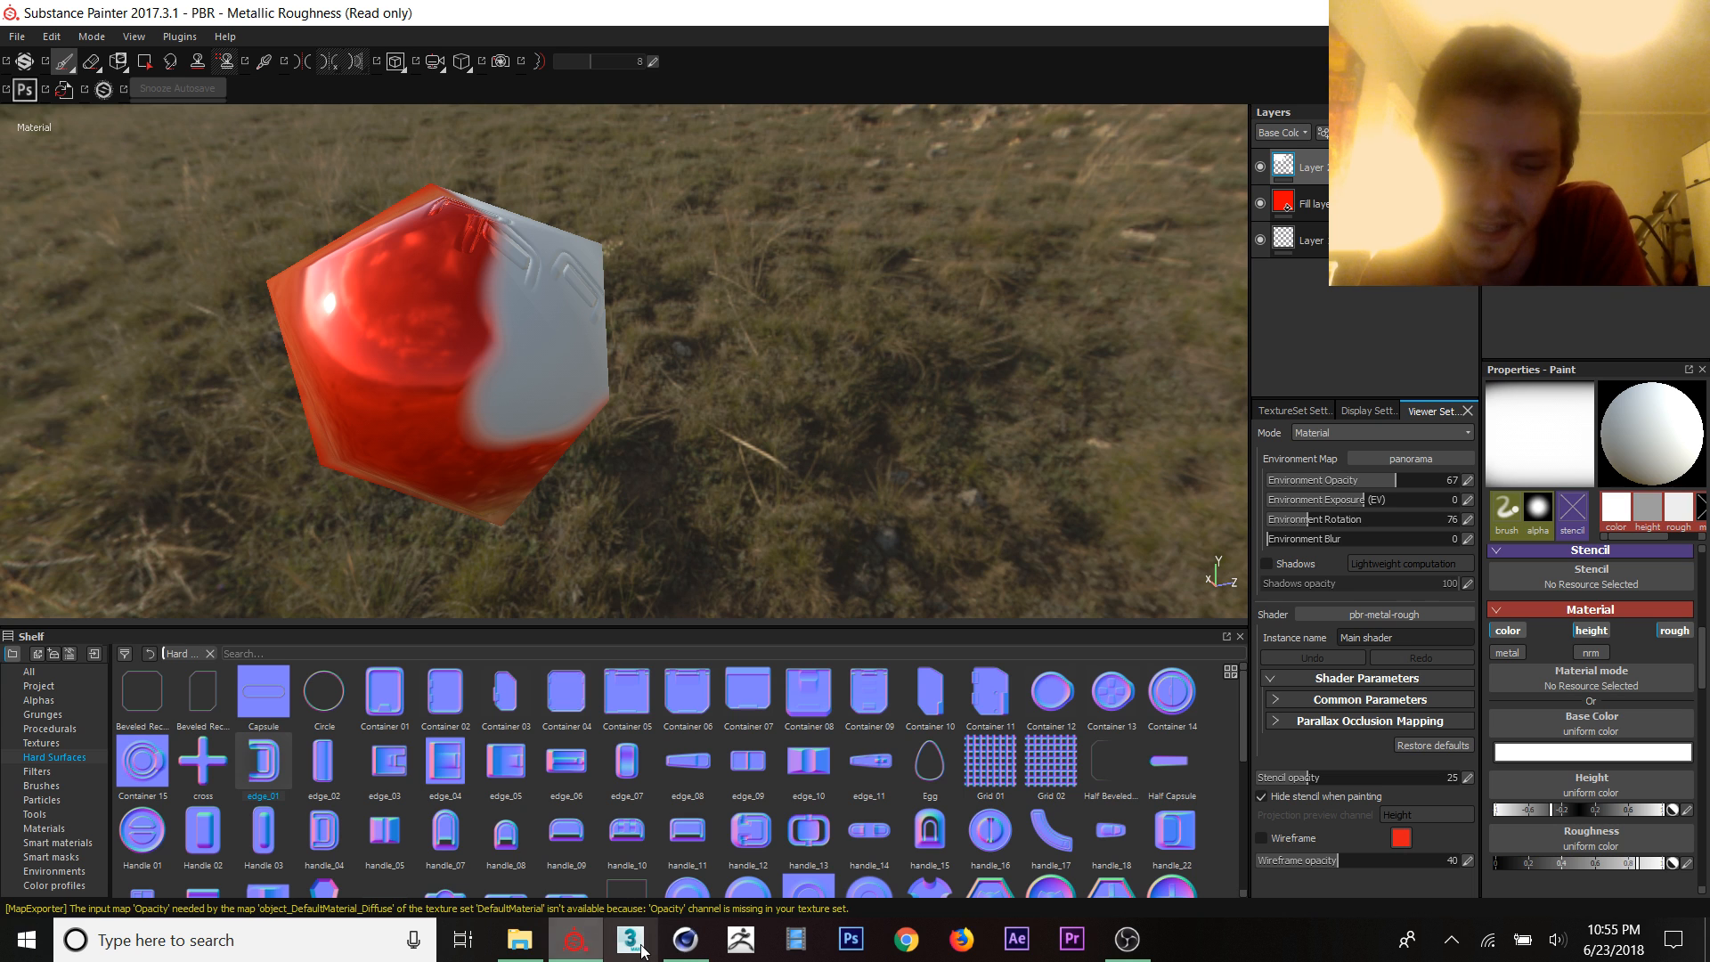
left_click(684, 939)
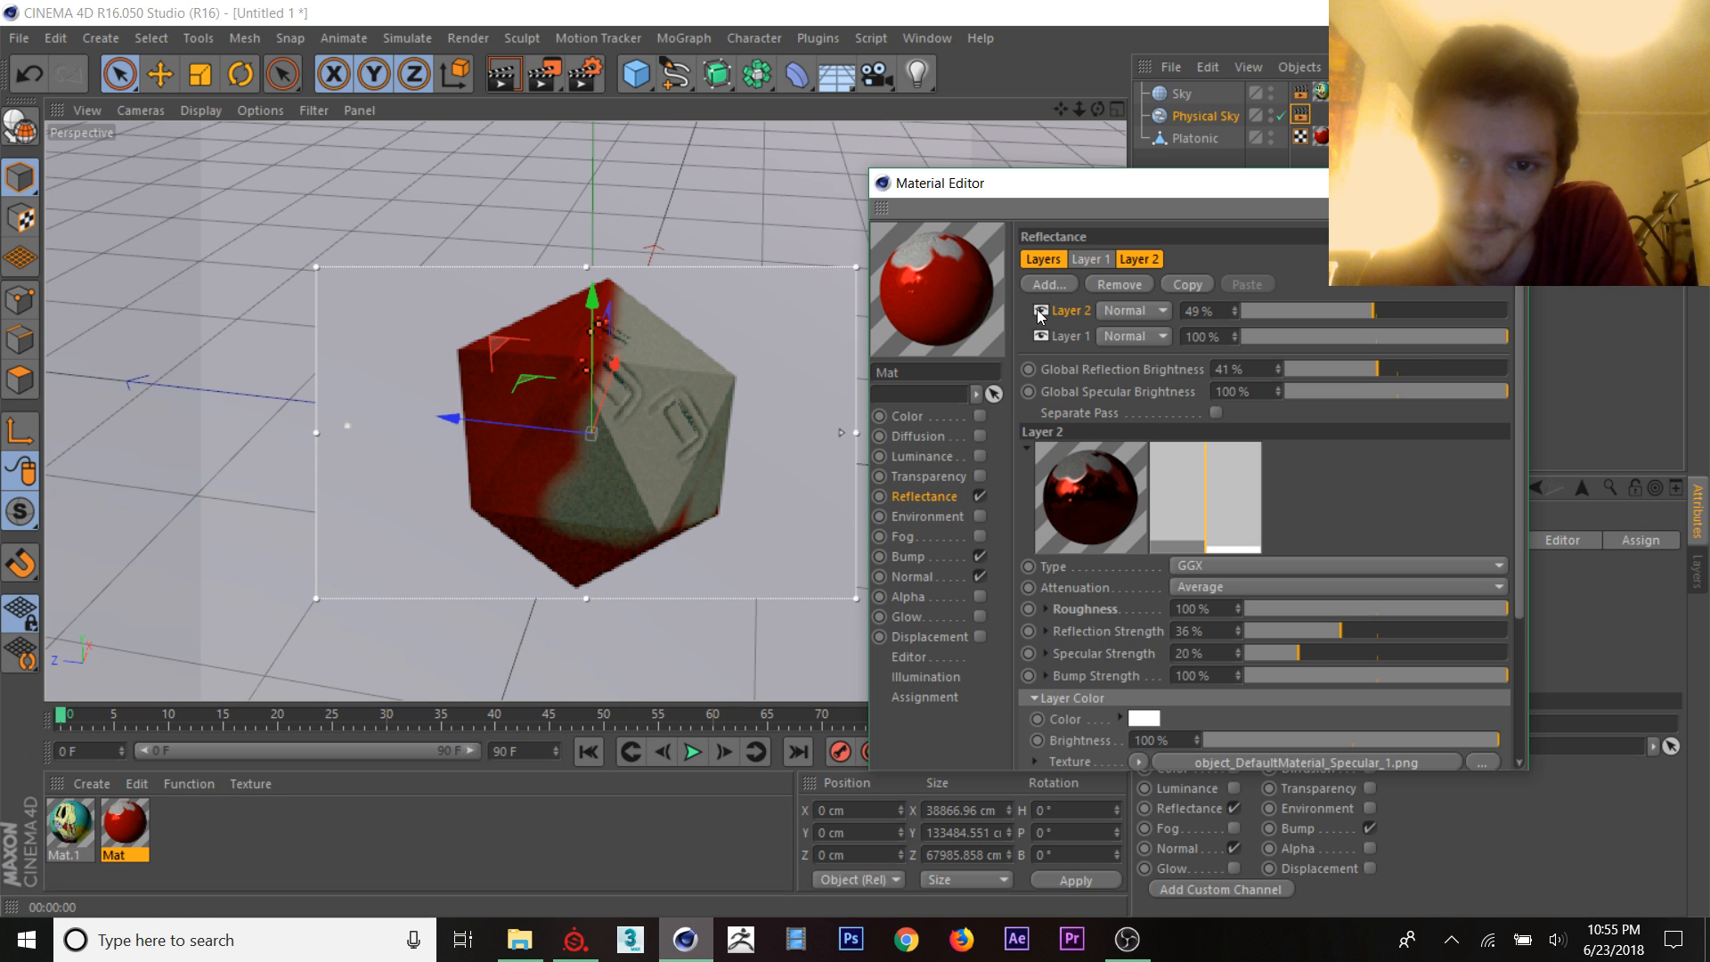
Step: Toggle Layer 2 visibility to compare, then bring up the render settings
left_click(1013, 310)
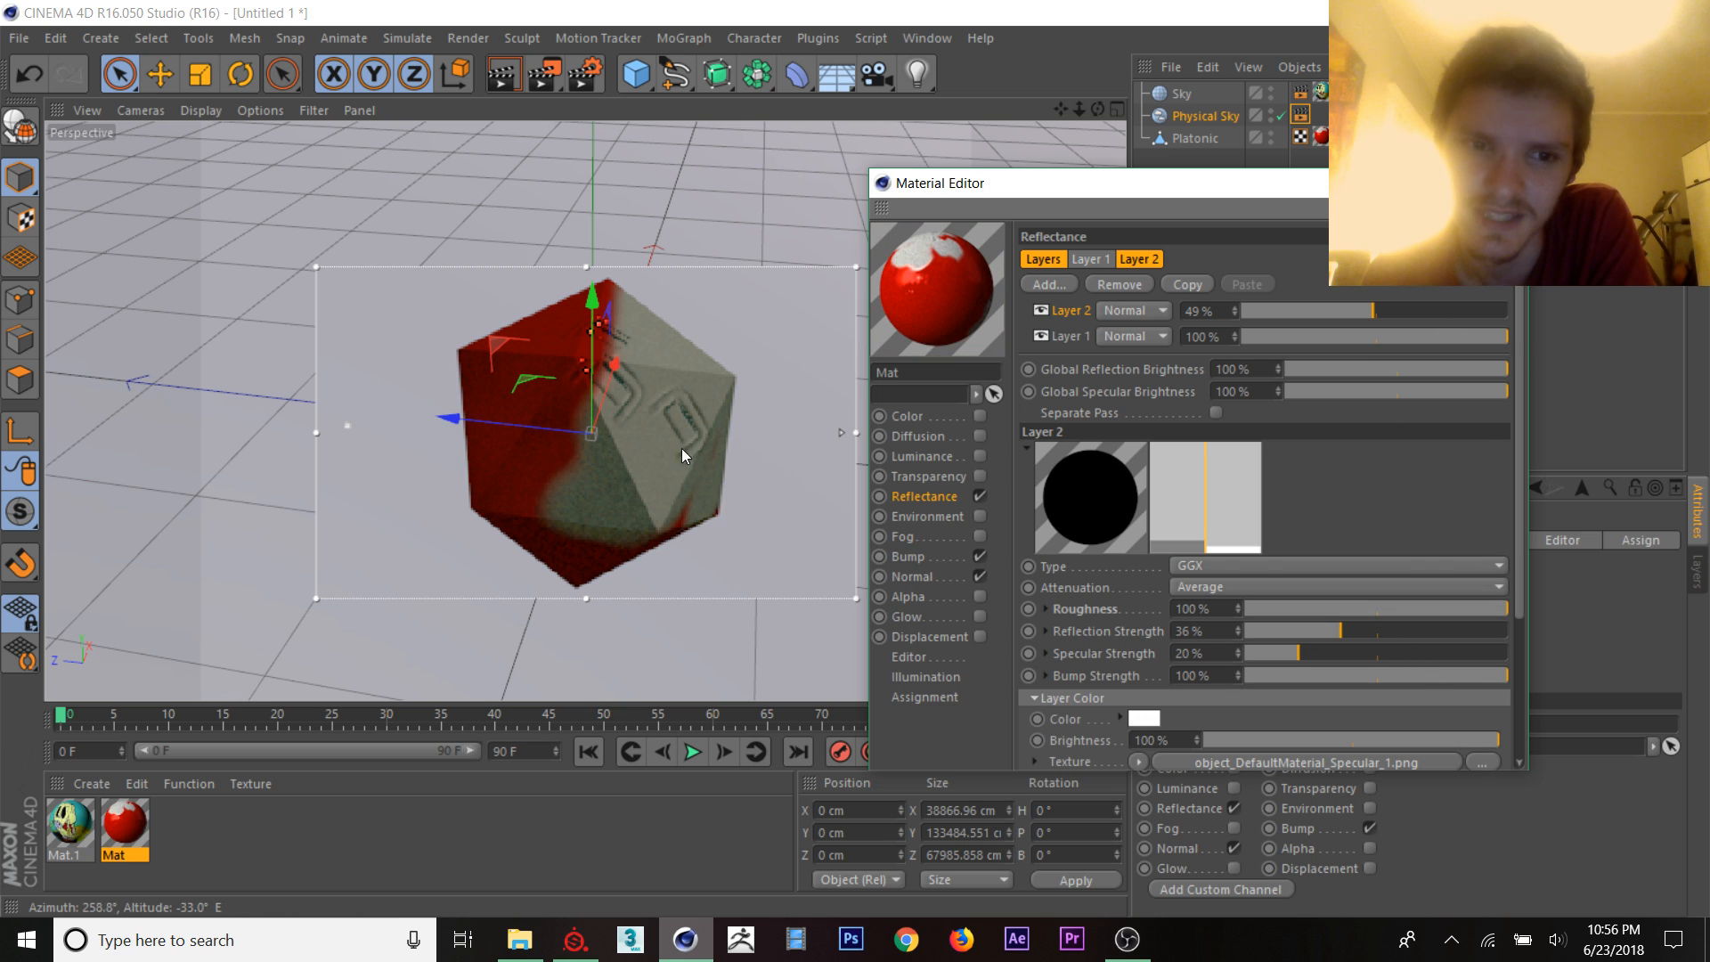
left_click(575, 938)
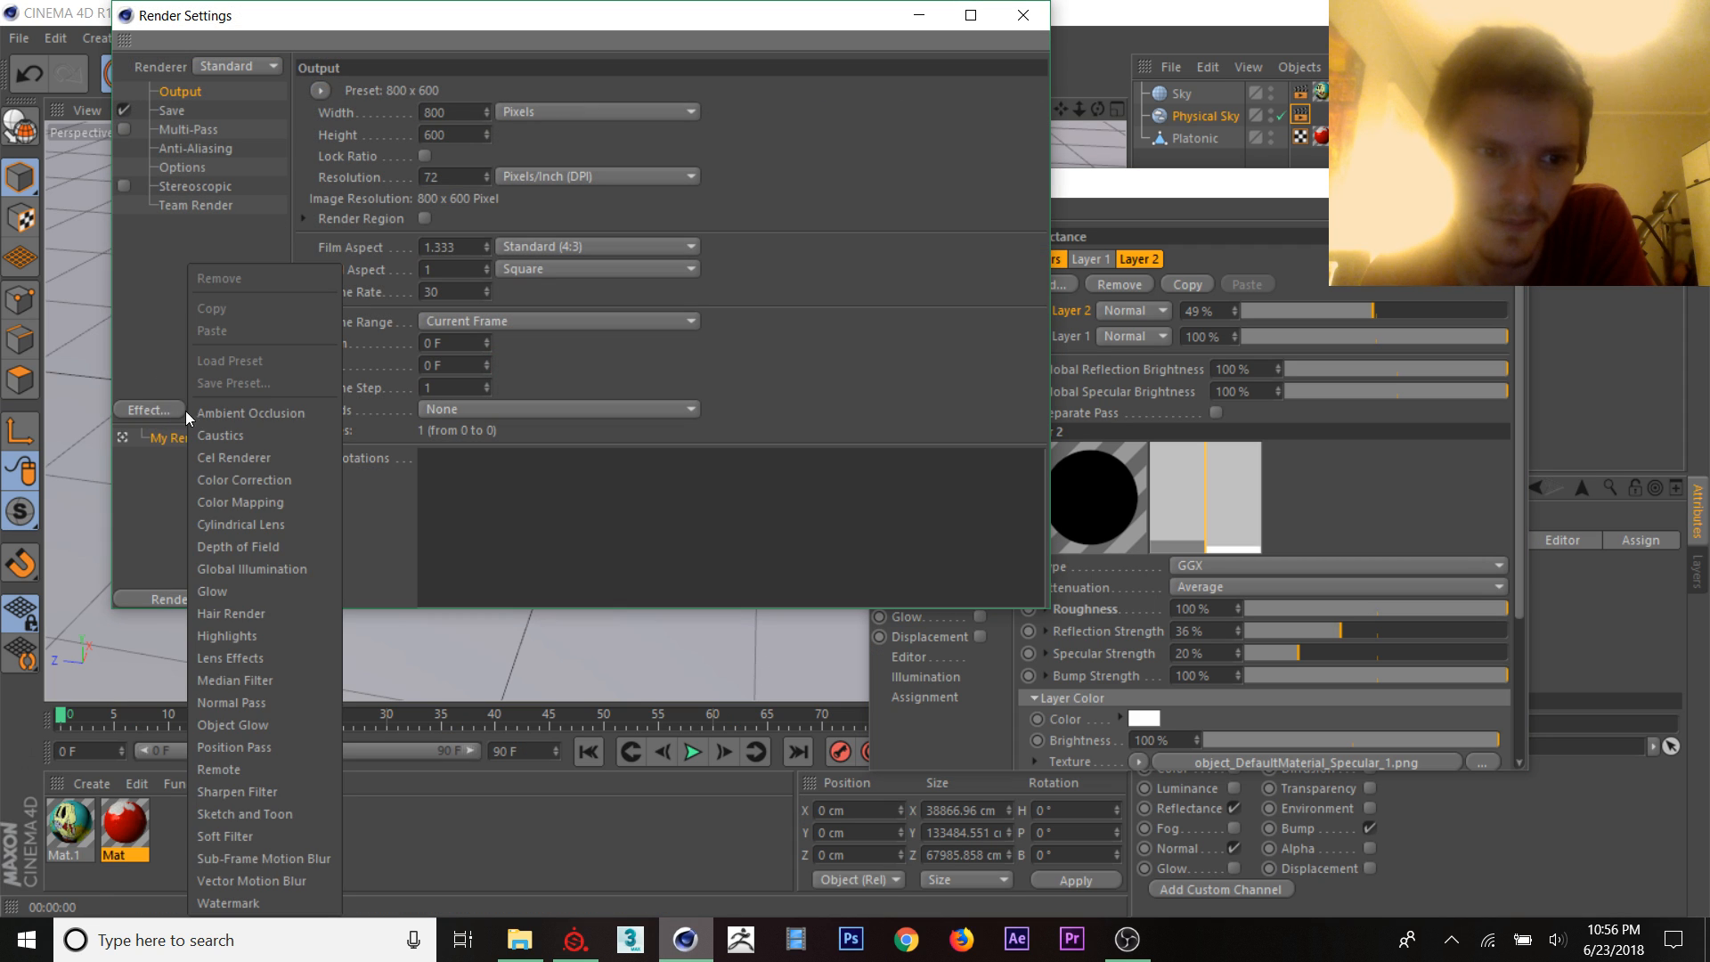
Step: Add Ambient Occlusion and Global Illumination post effects to the render
left_click(249, 412)
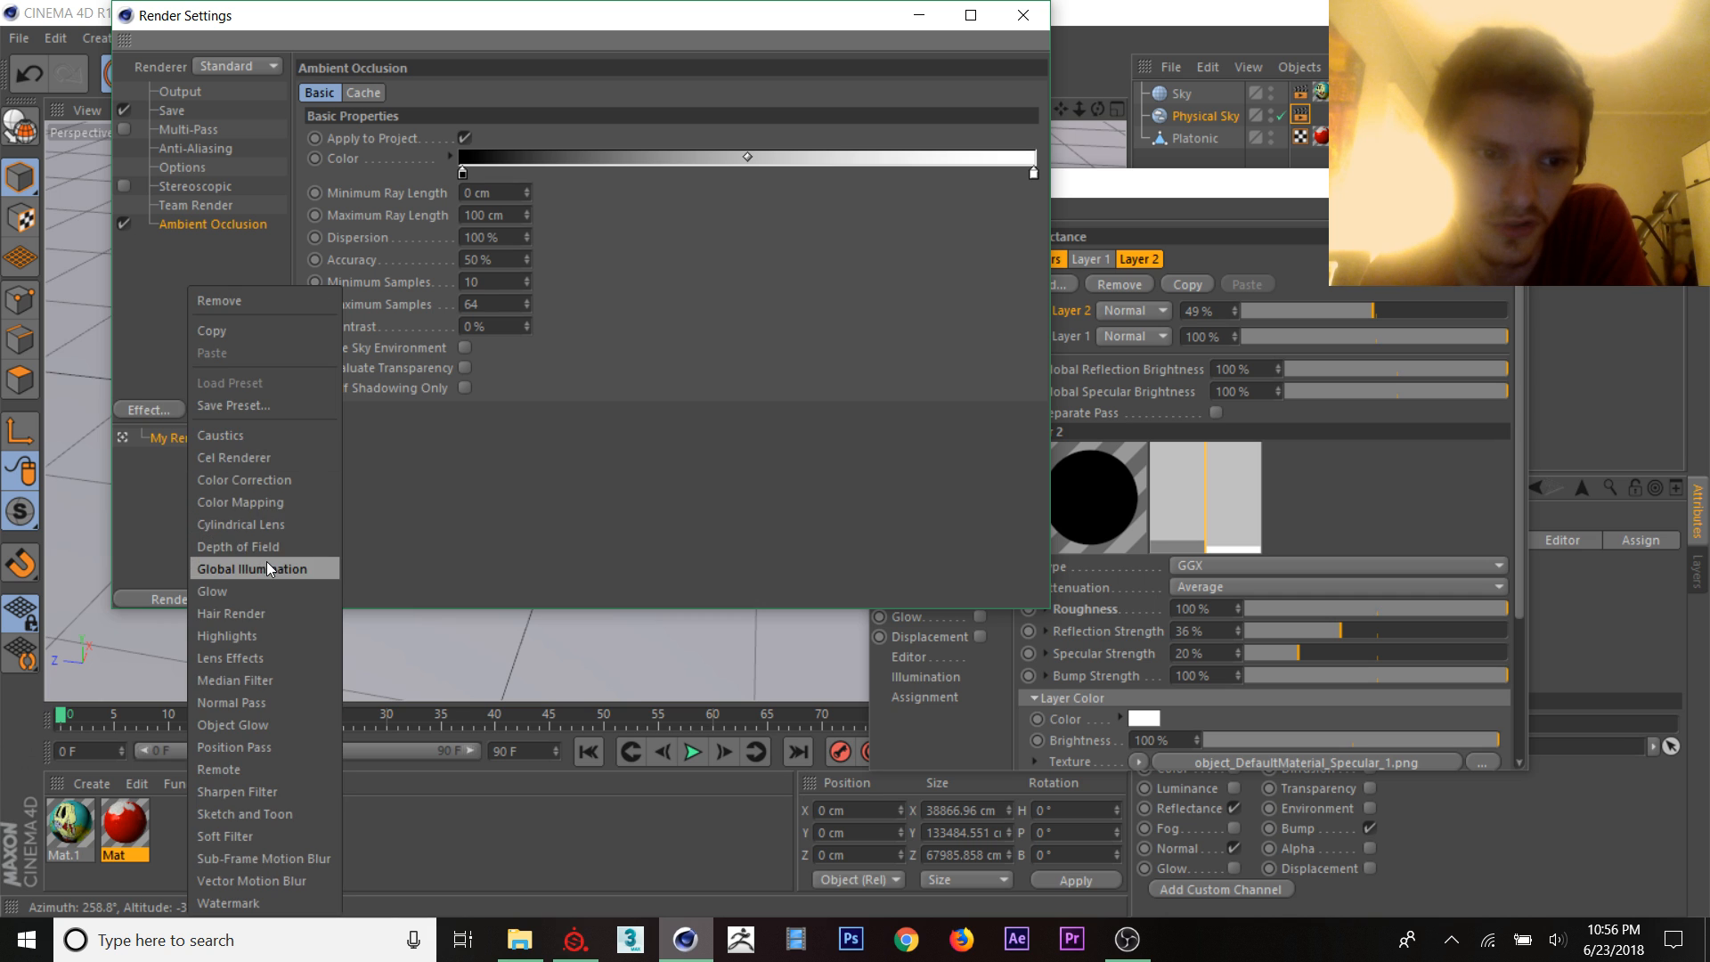
left_click(241, 568)
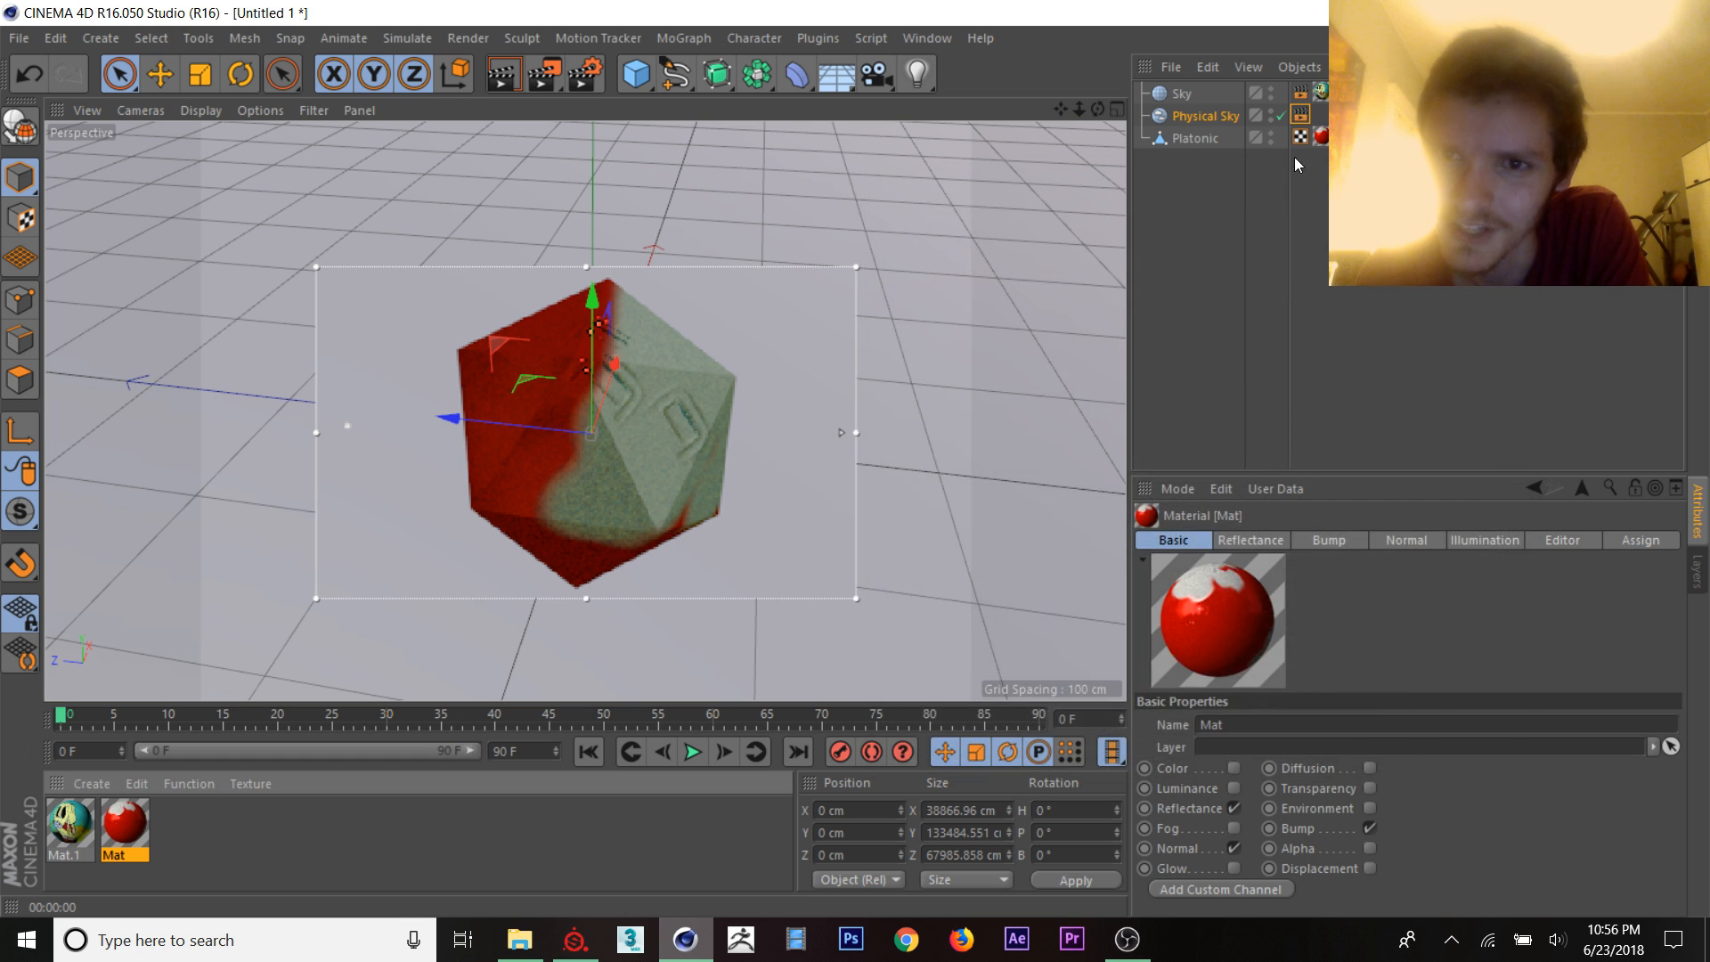
Step: Set the physical sky's sun intensity to 1000%, then return to the Mat material
left_click(1202, 116)
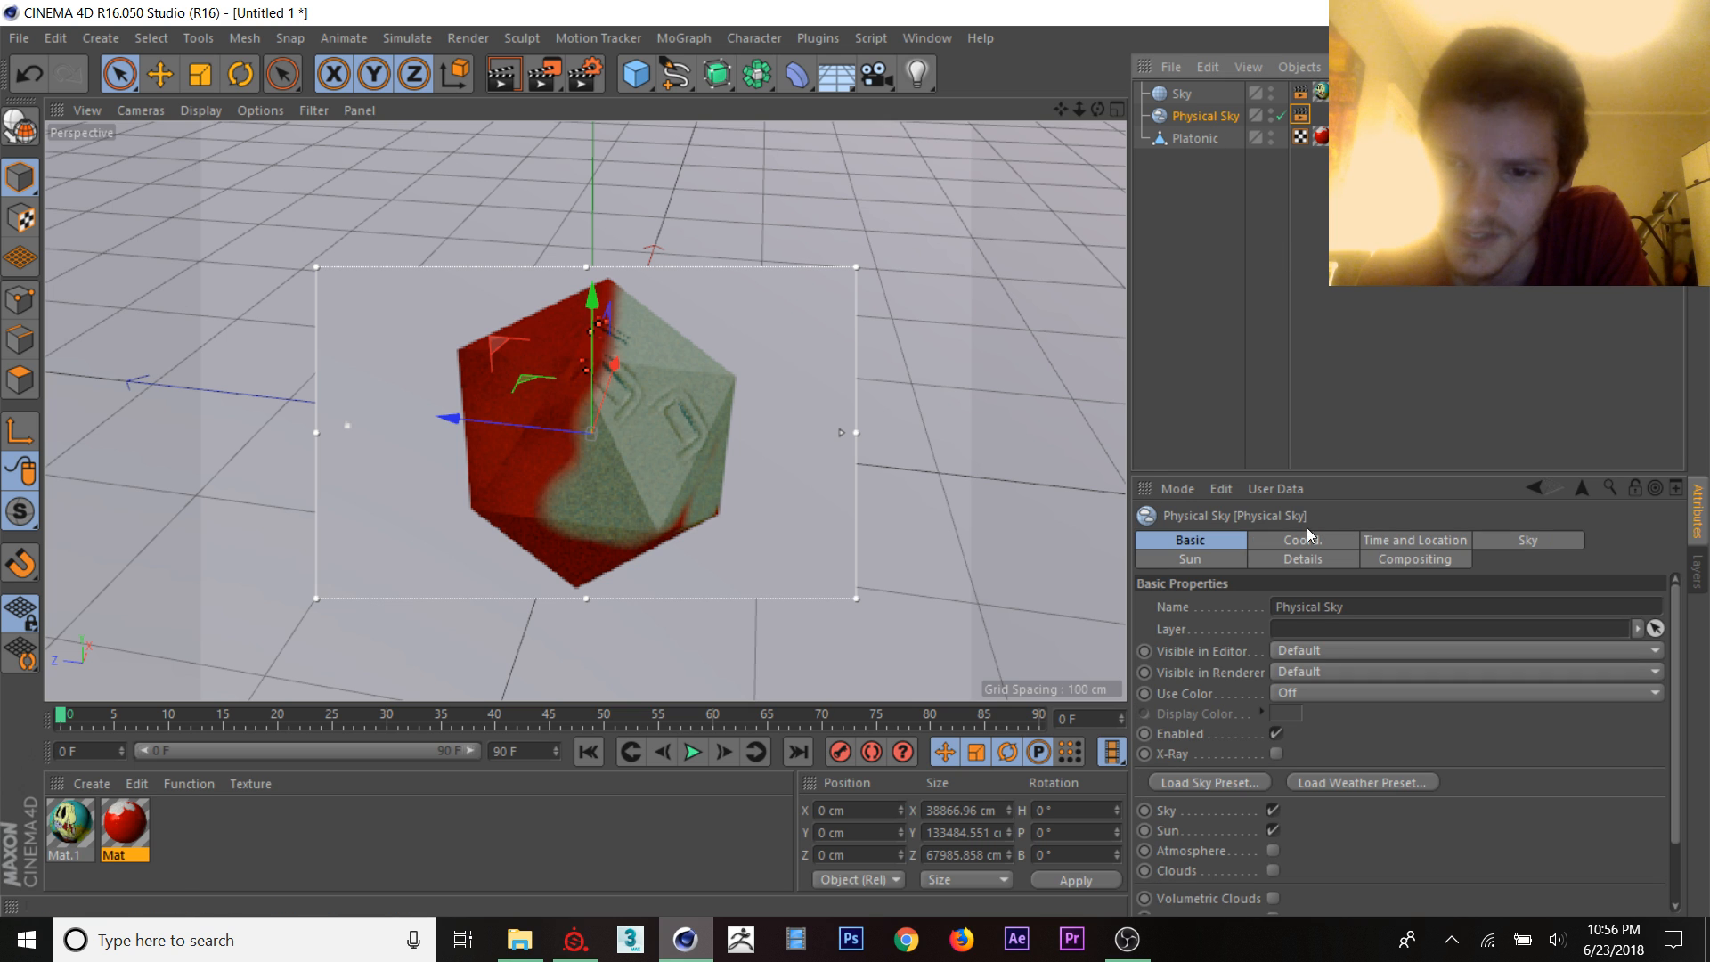
left_click(1190, 557)
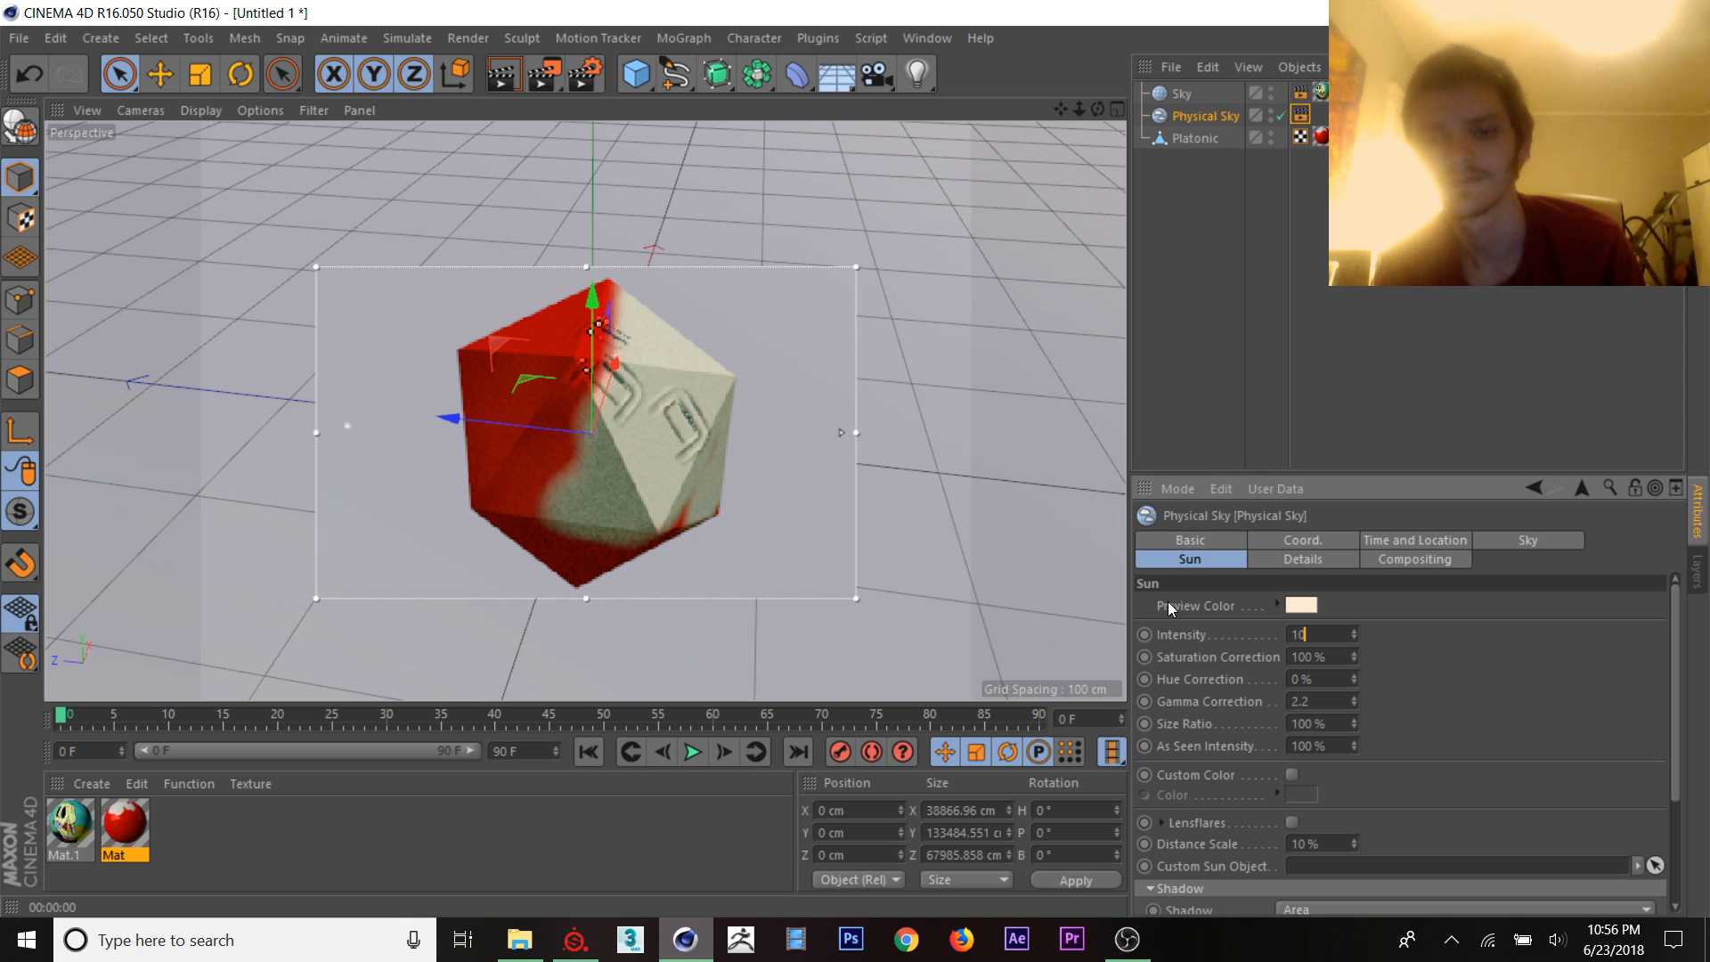
type("1000 %")
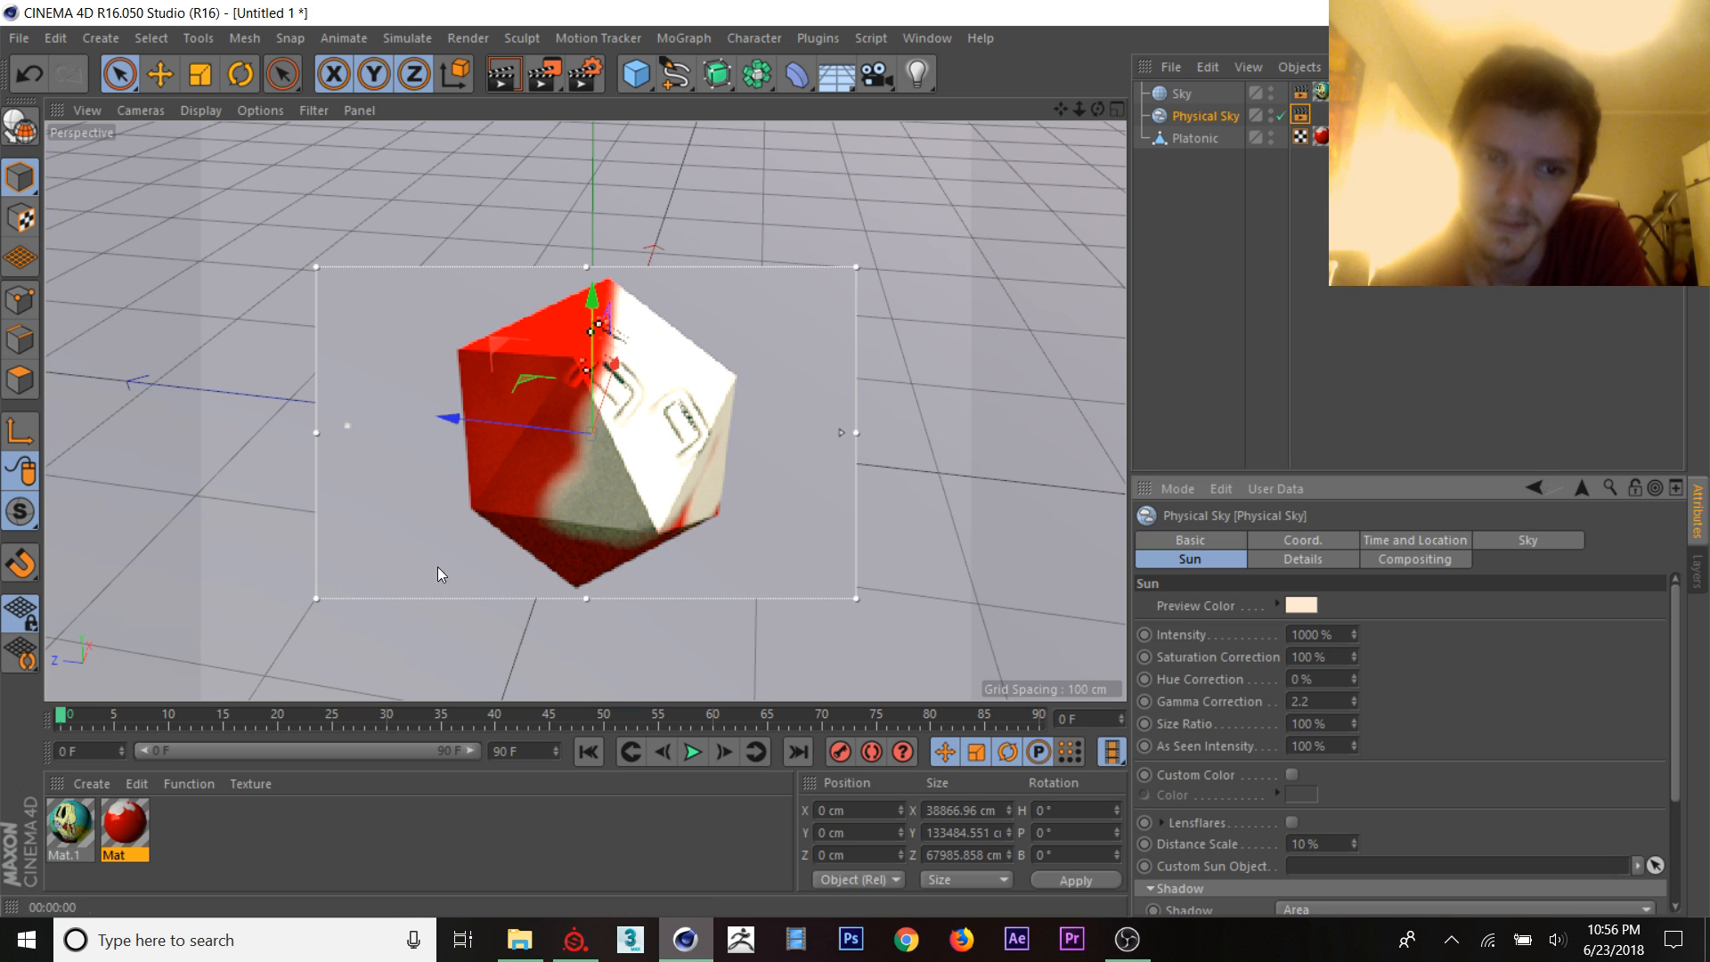
double_click(123, 822)
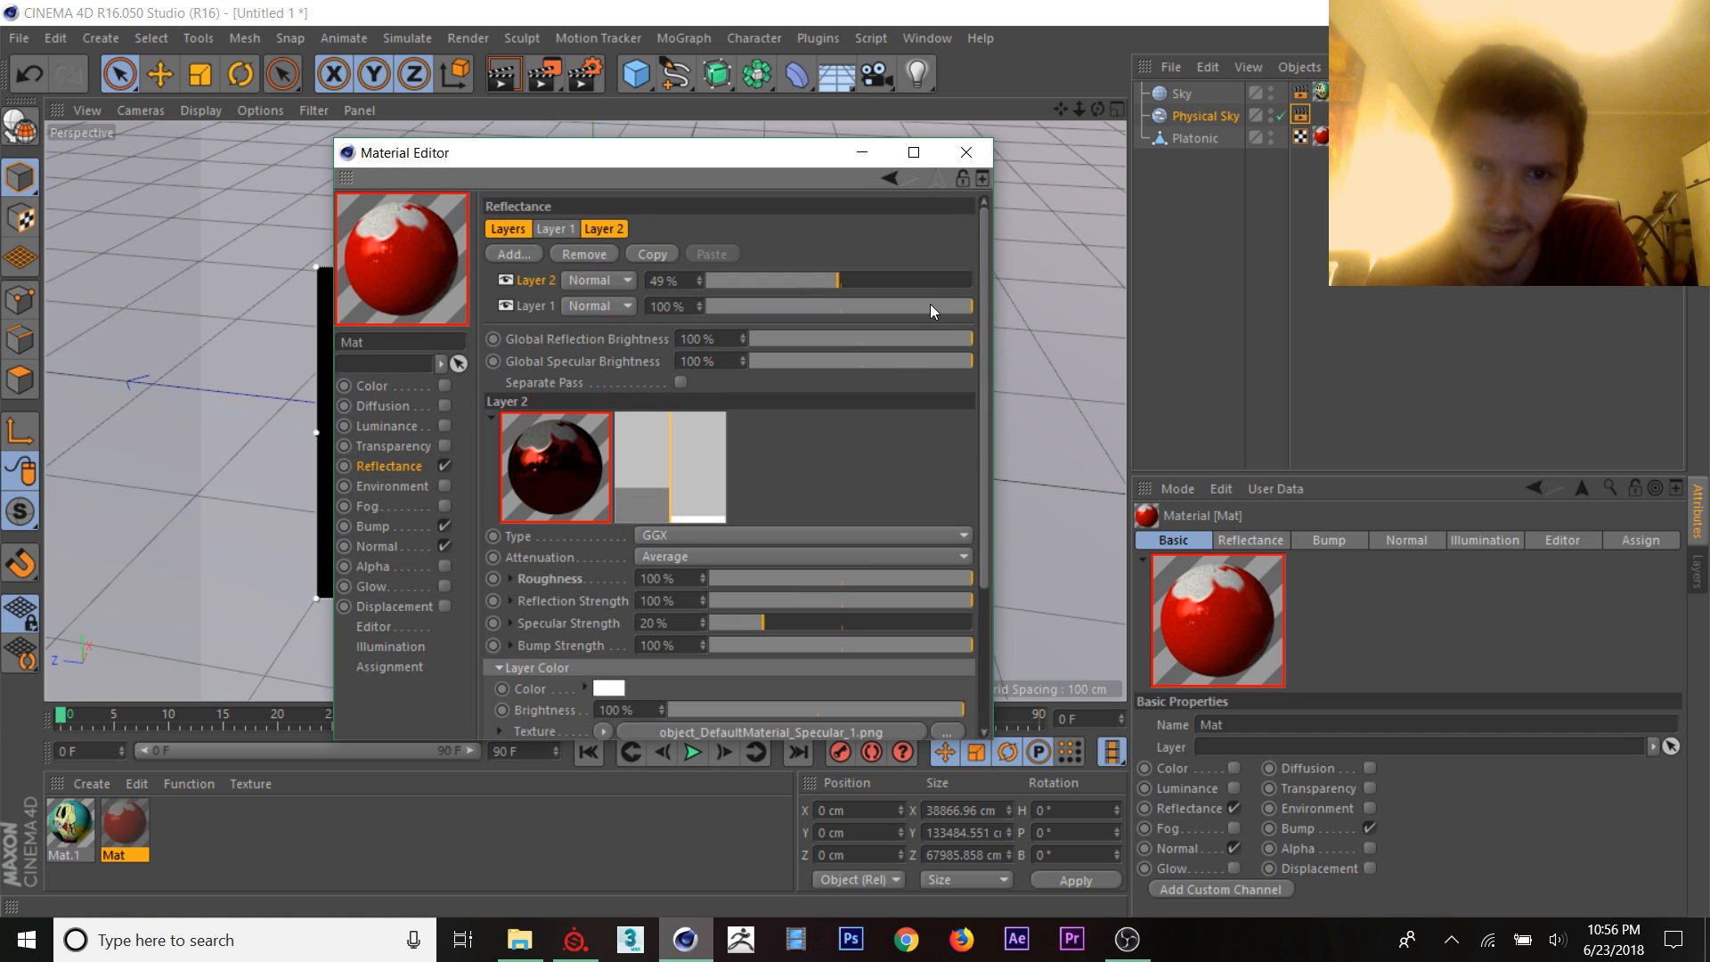
Step: Raise the Layer 2 reflectance slider to 80% and close the Material Editor
left_click_drag(837, 279, 924, 279)
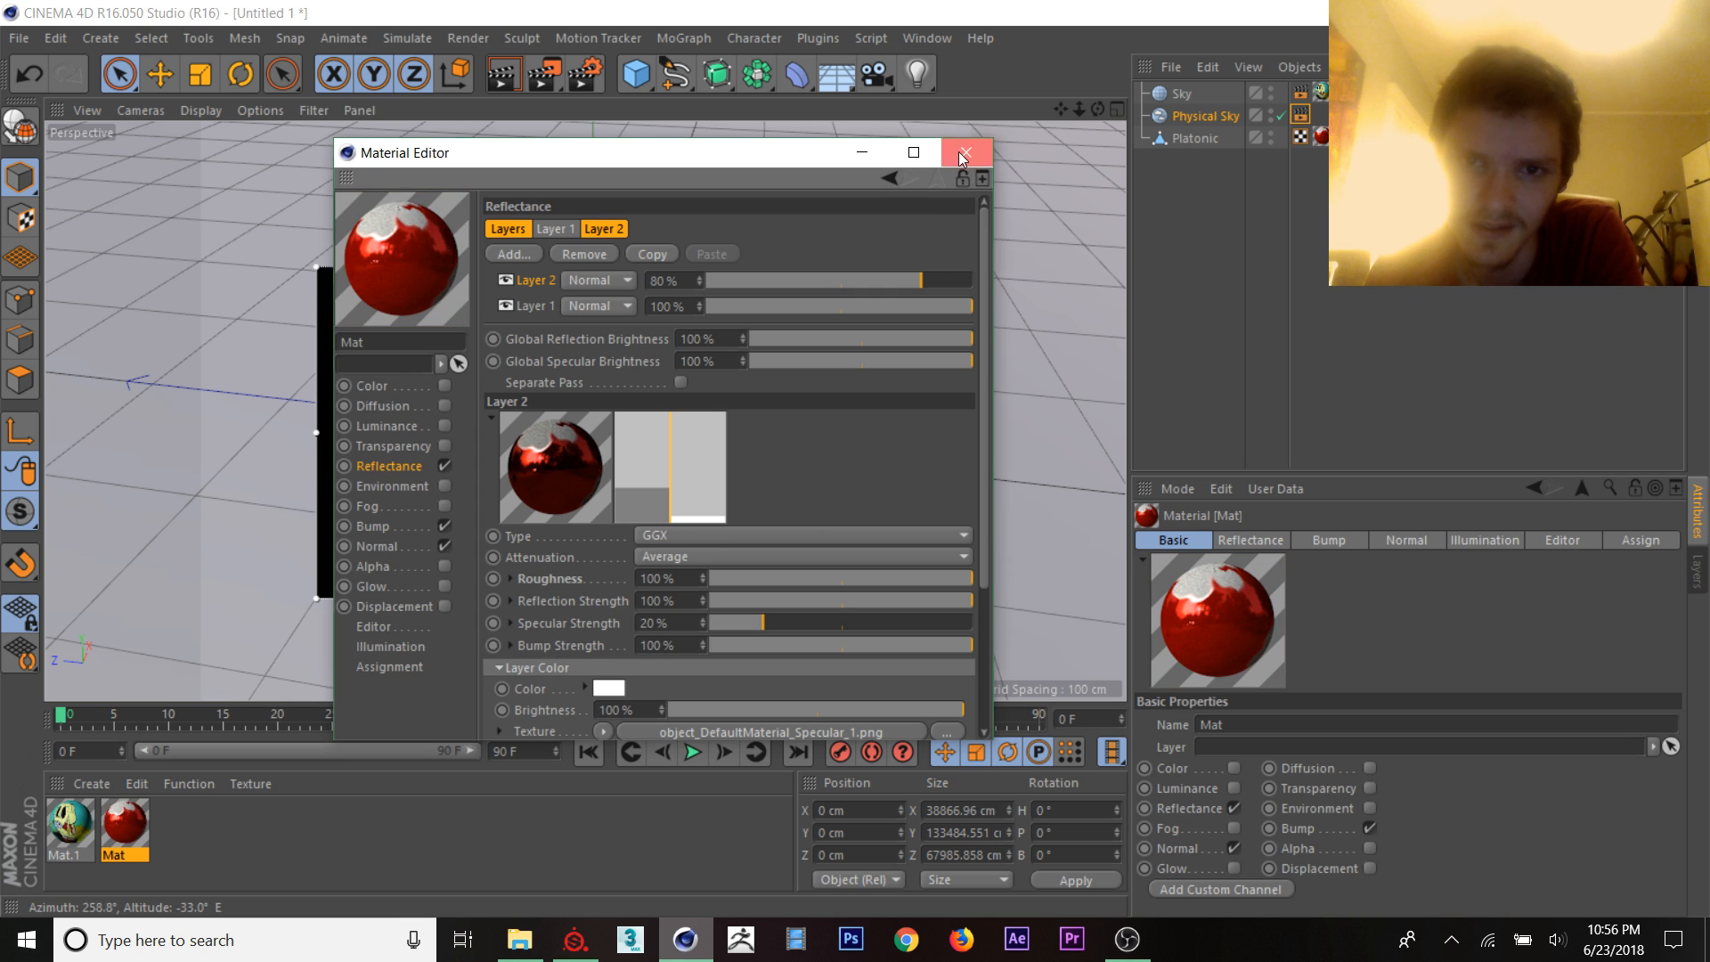
left_click(964, 153)
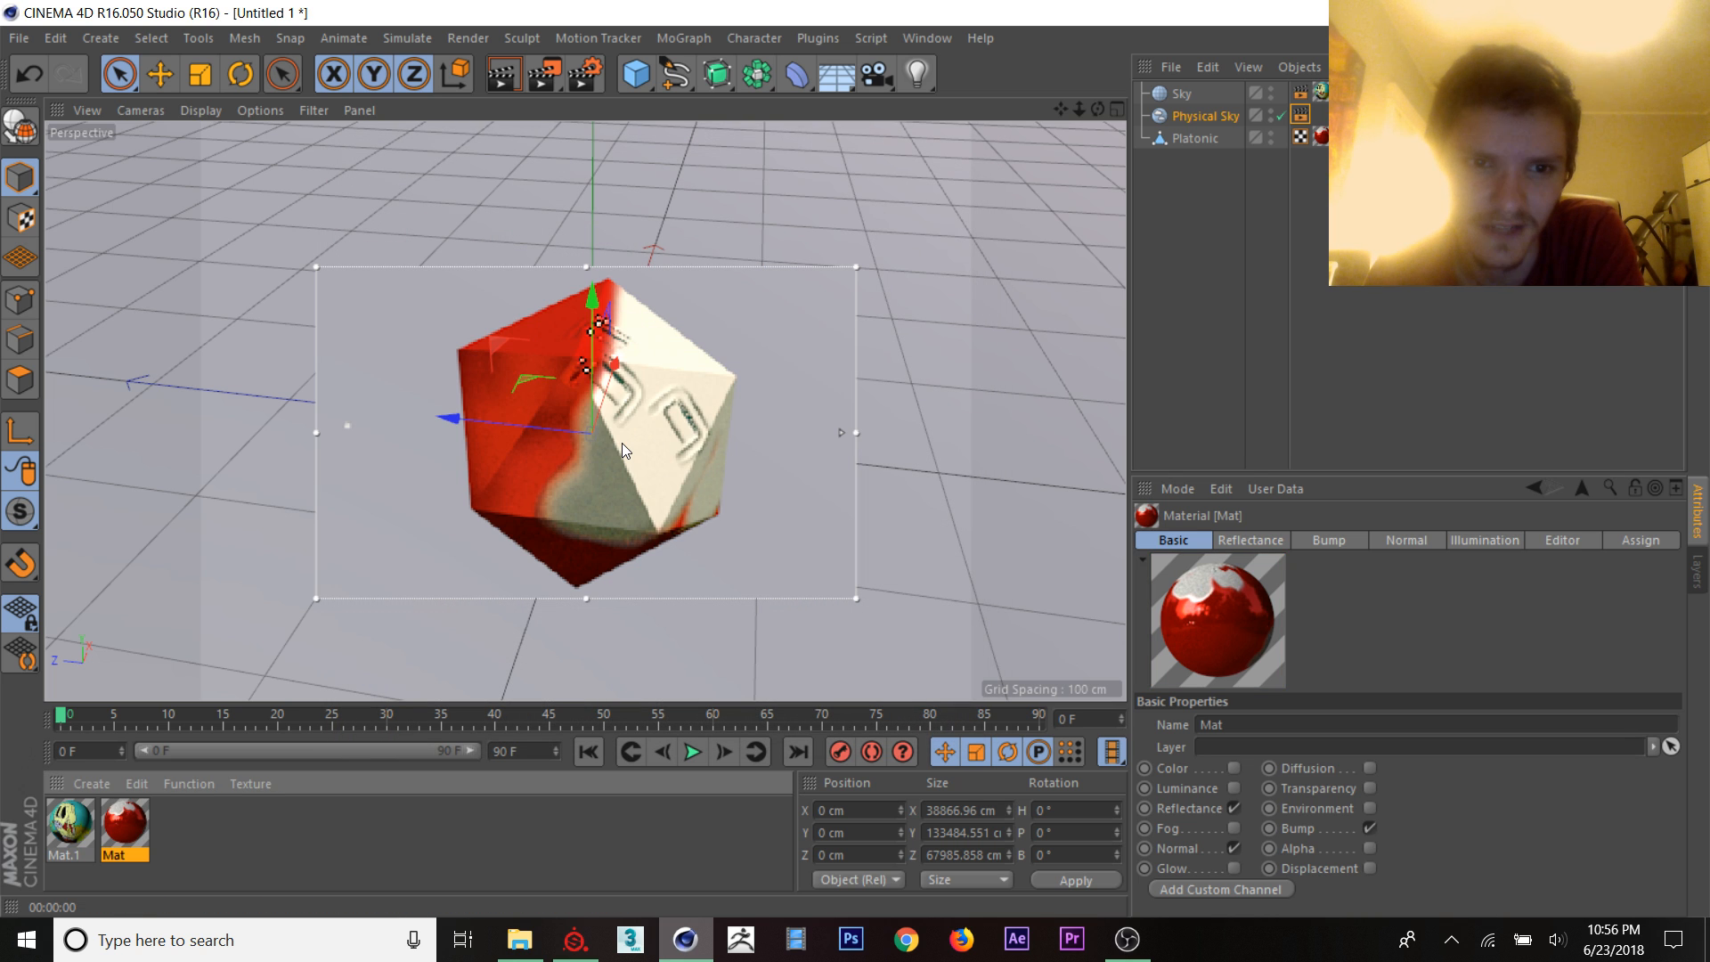
mouse_move(629, 456)
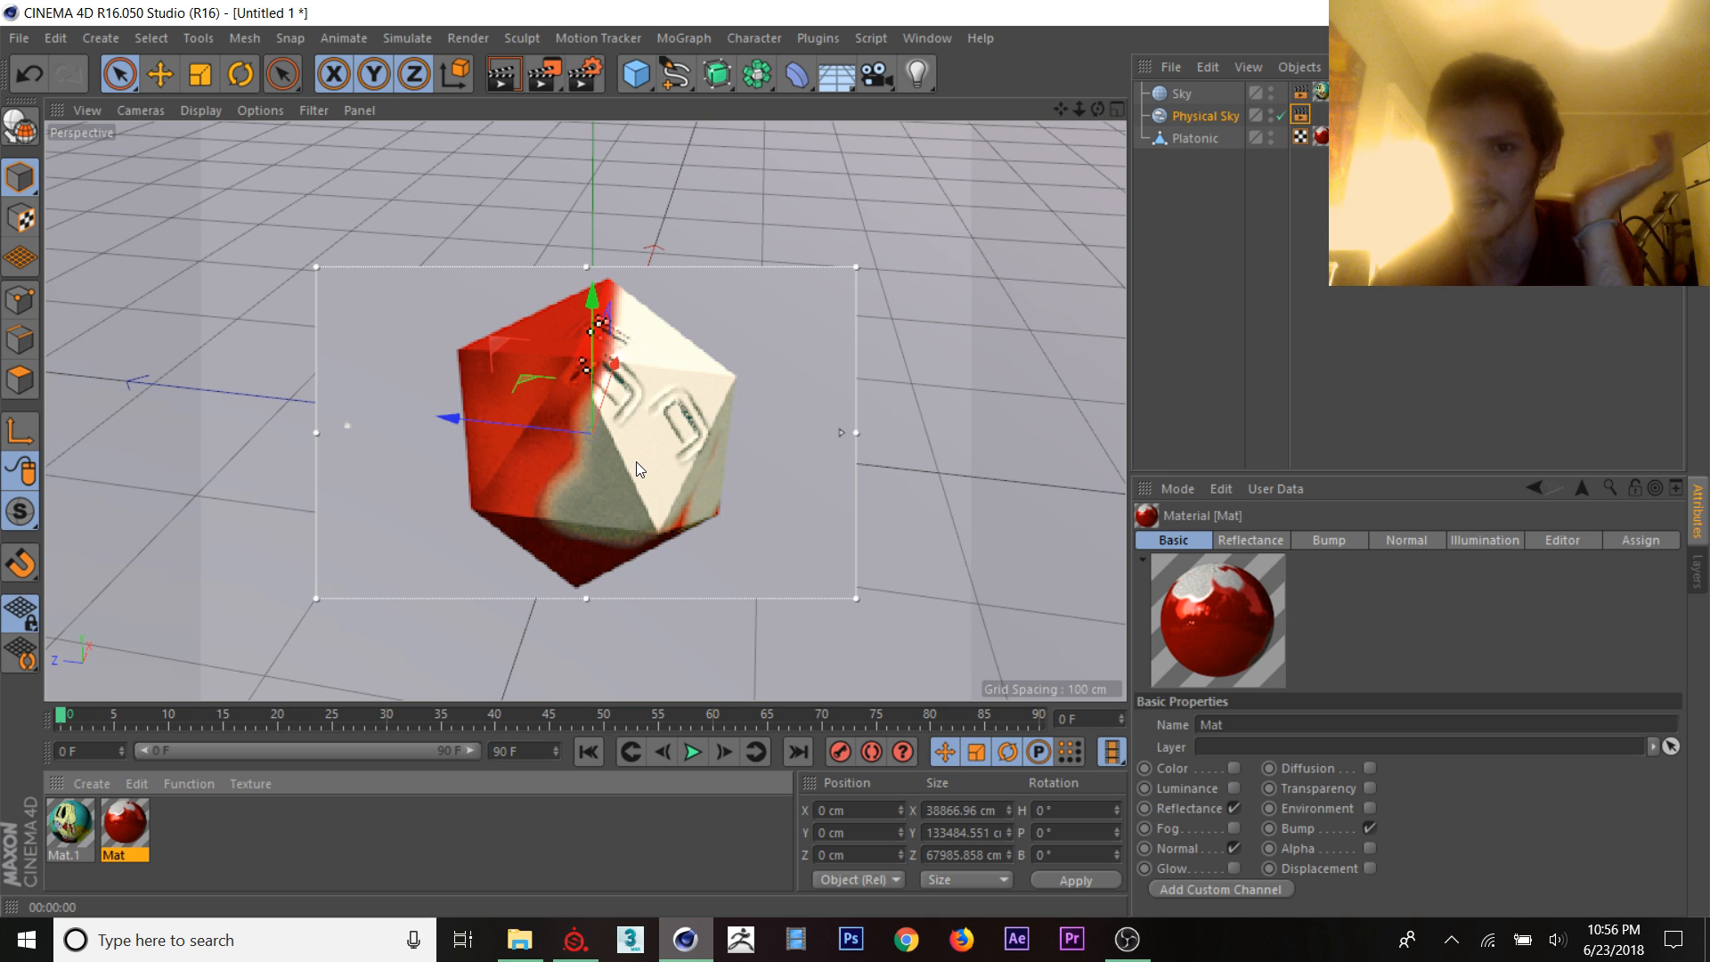
mouse_move(655, 509)
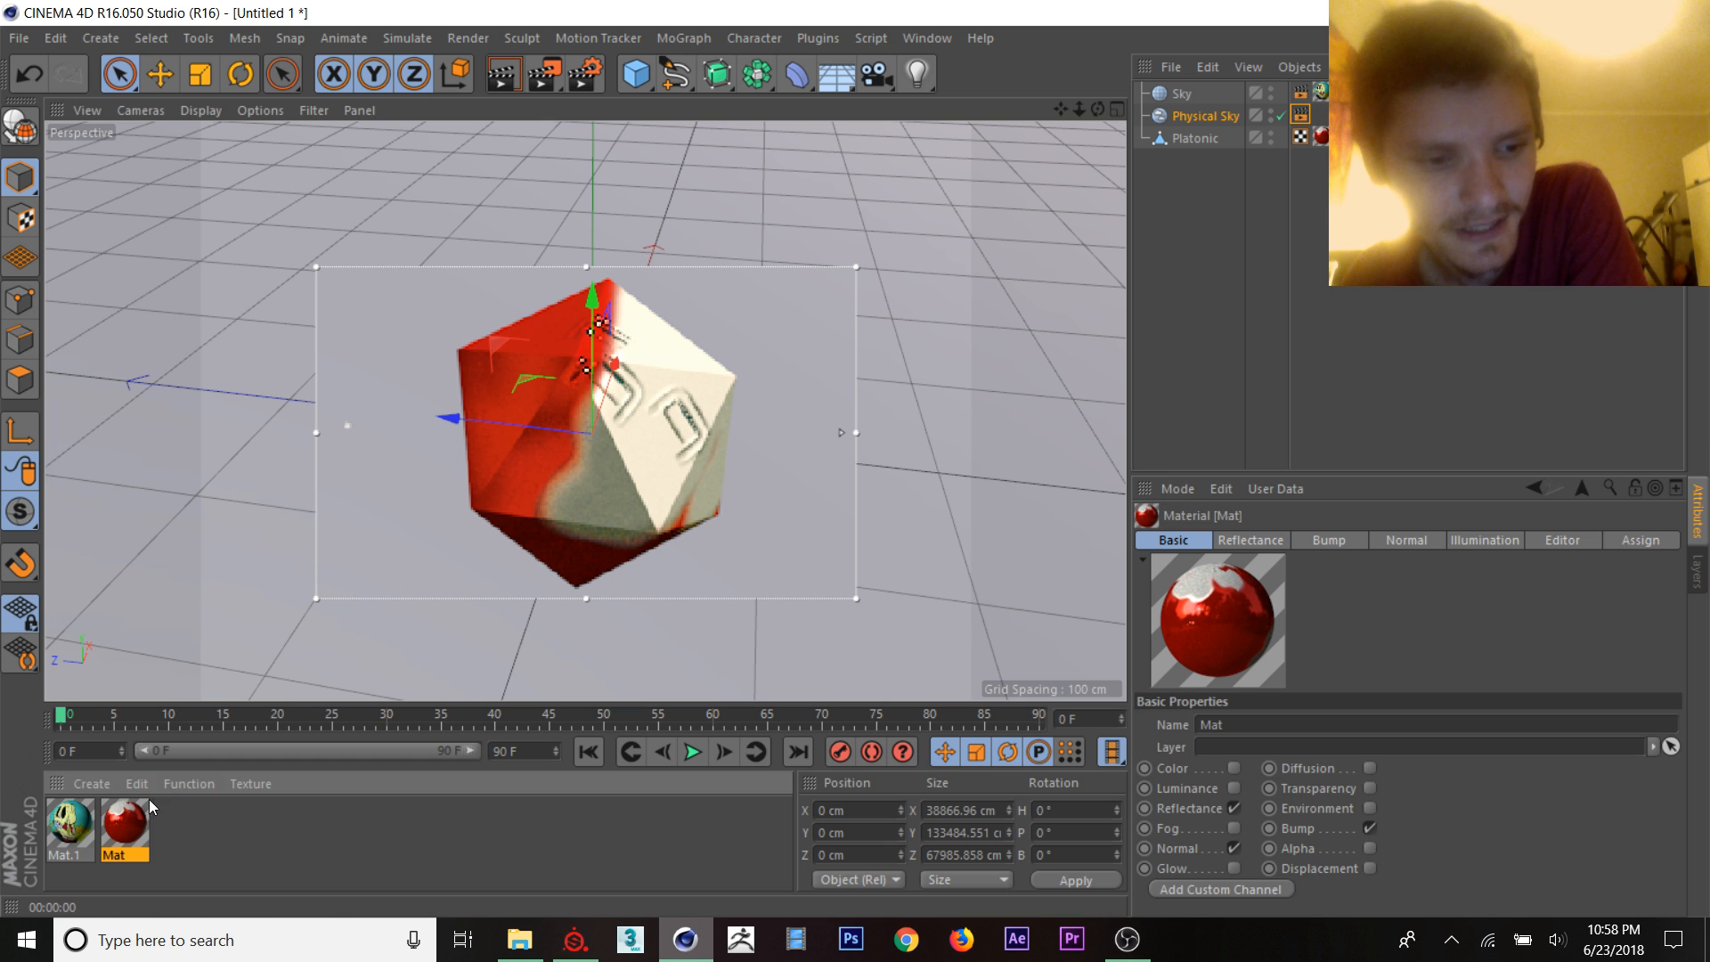
double_click(123, 825)
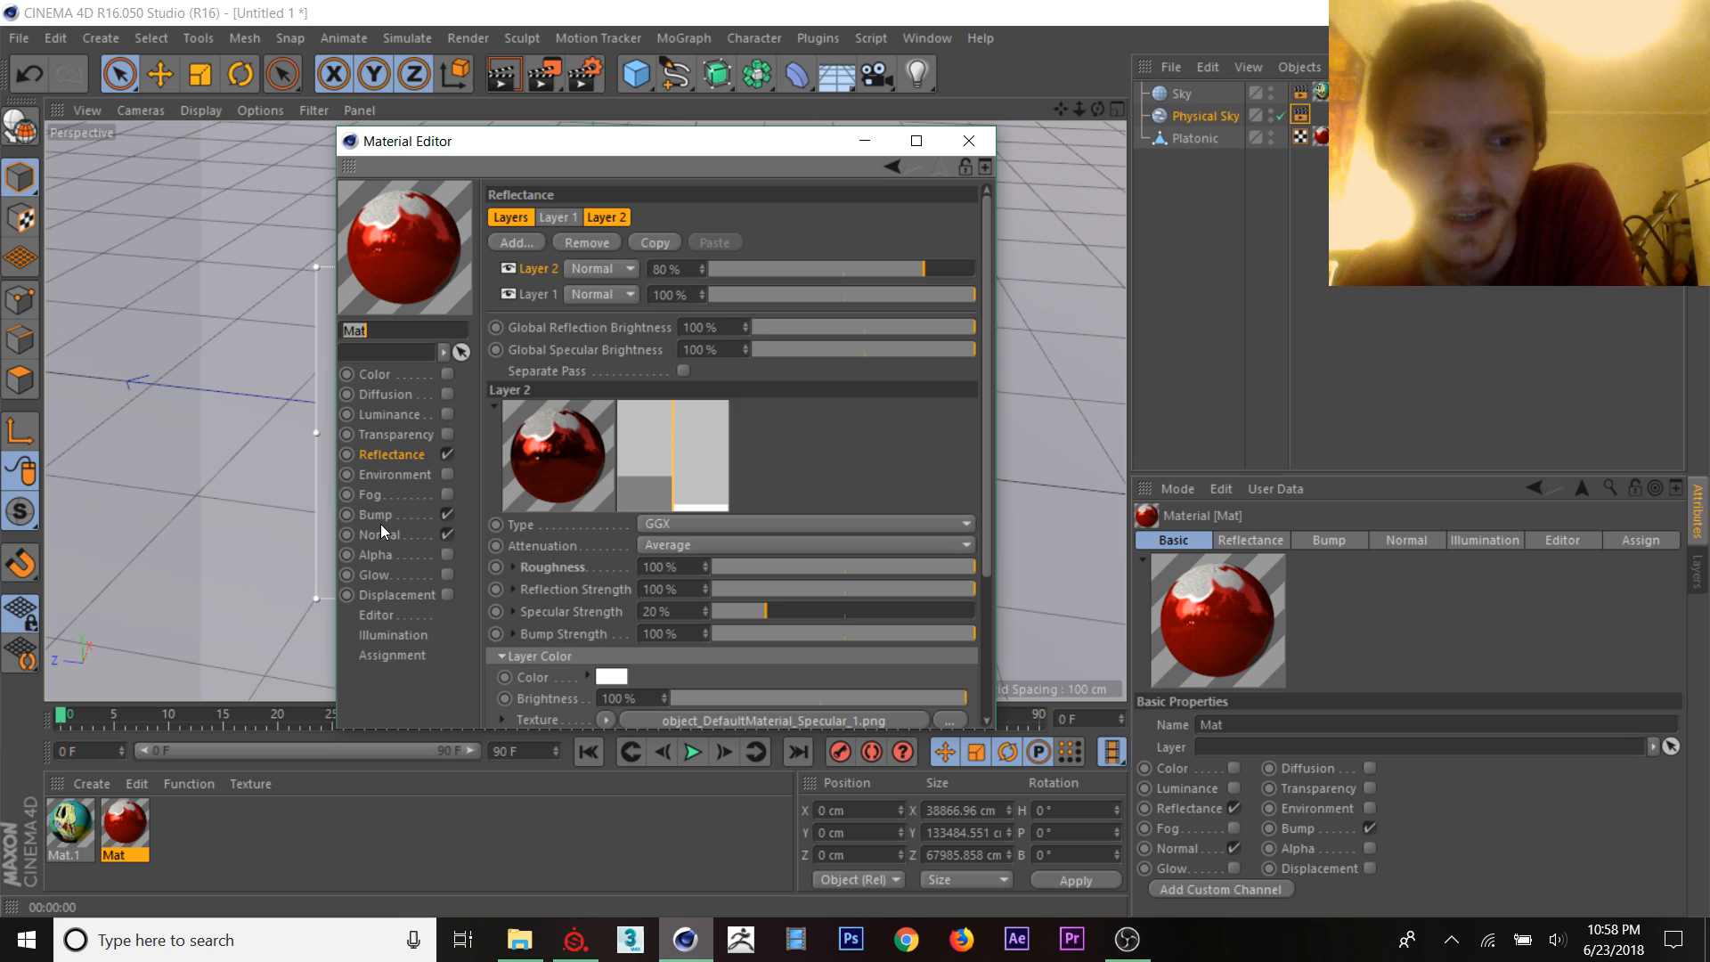
left_click(379, 534)
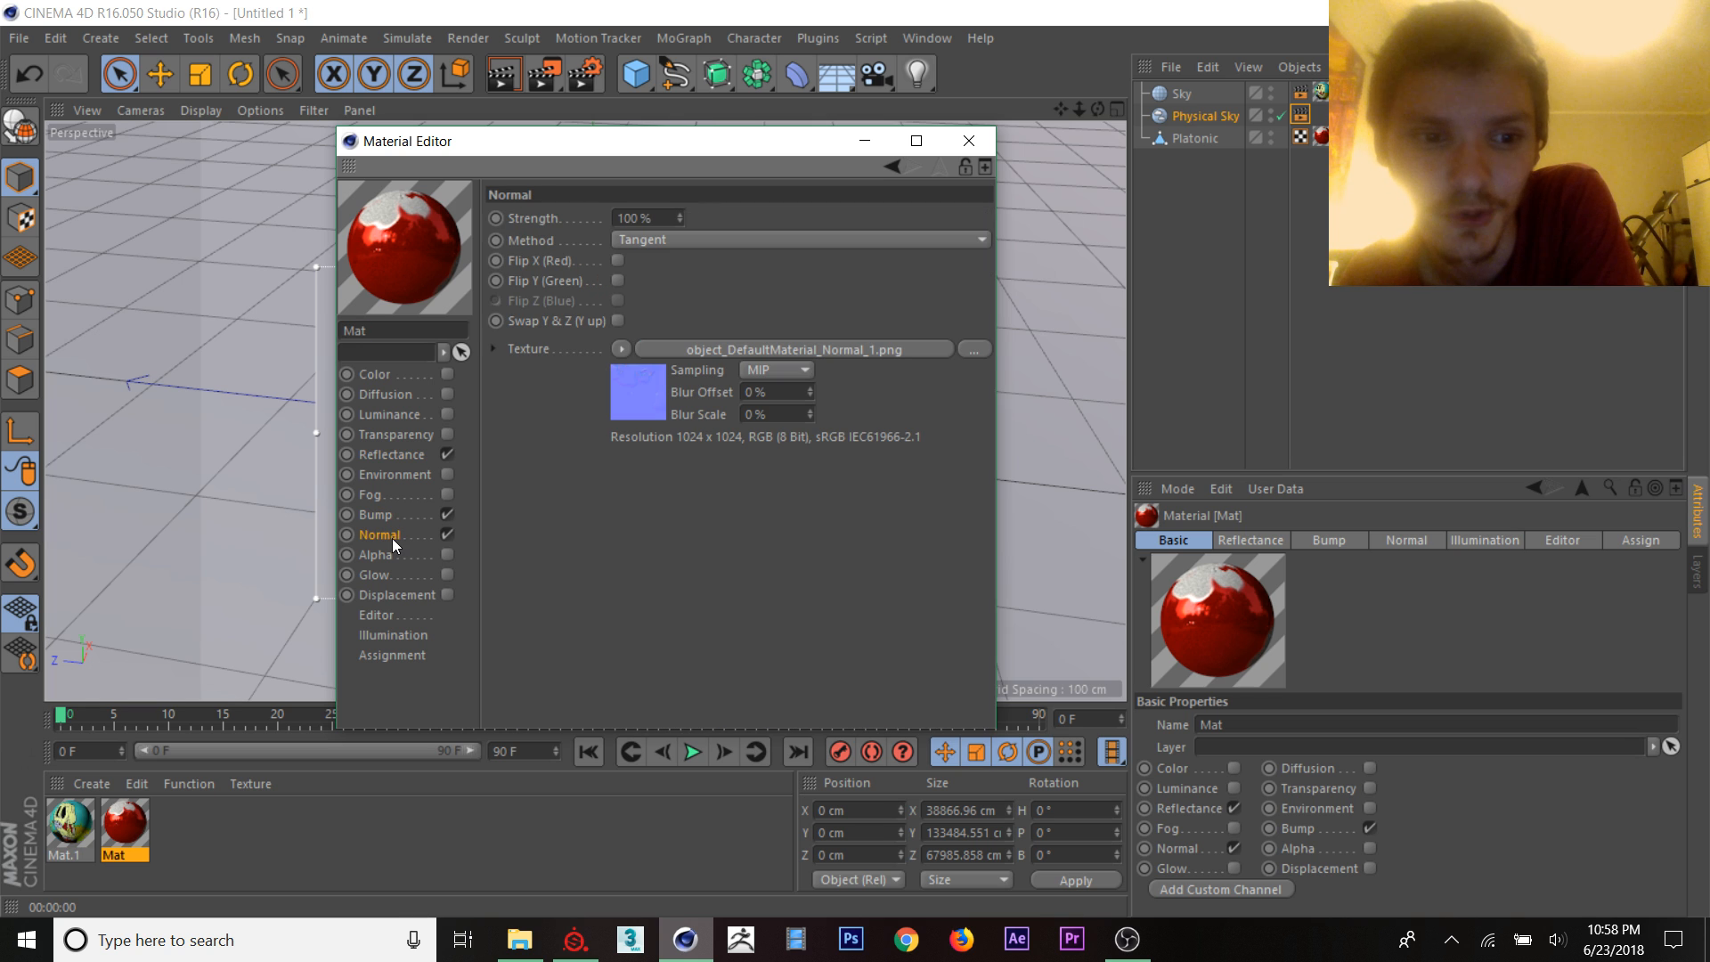
mouse_move(406, 466)
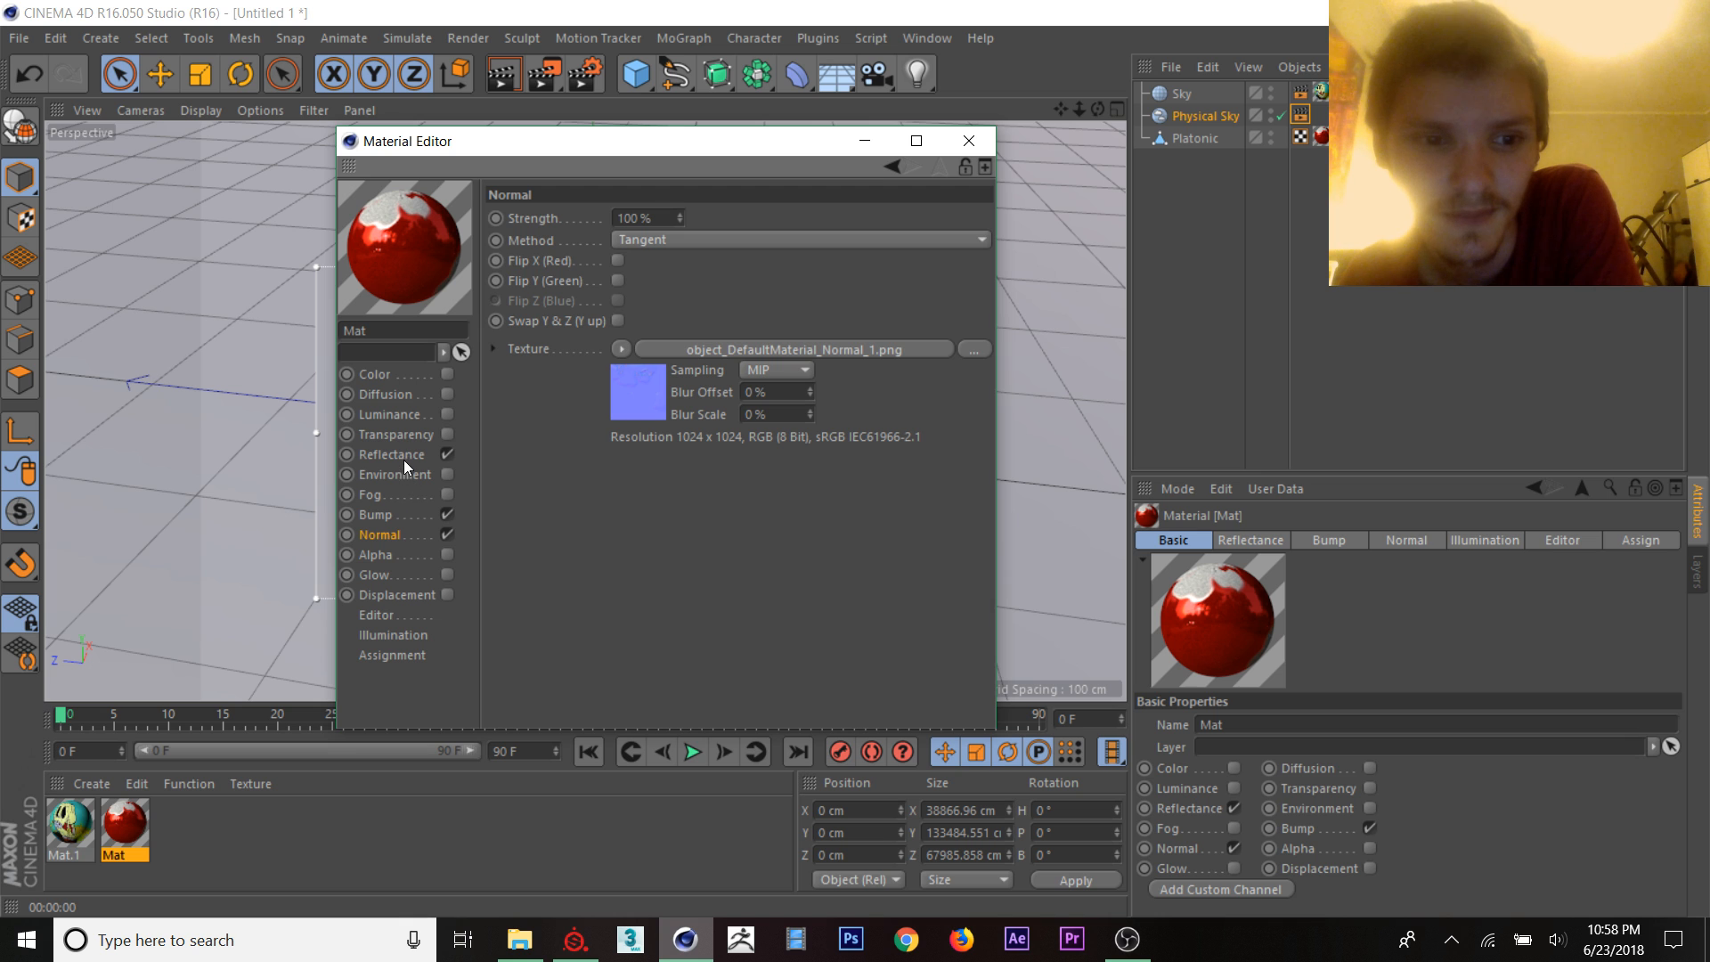
left_click(376, 373)
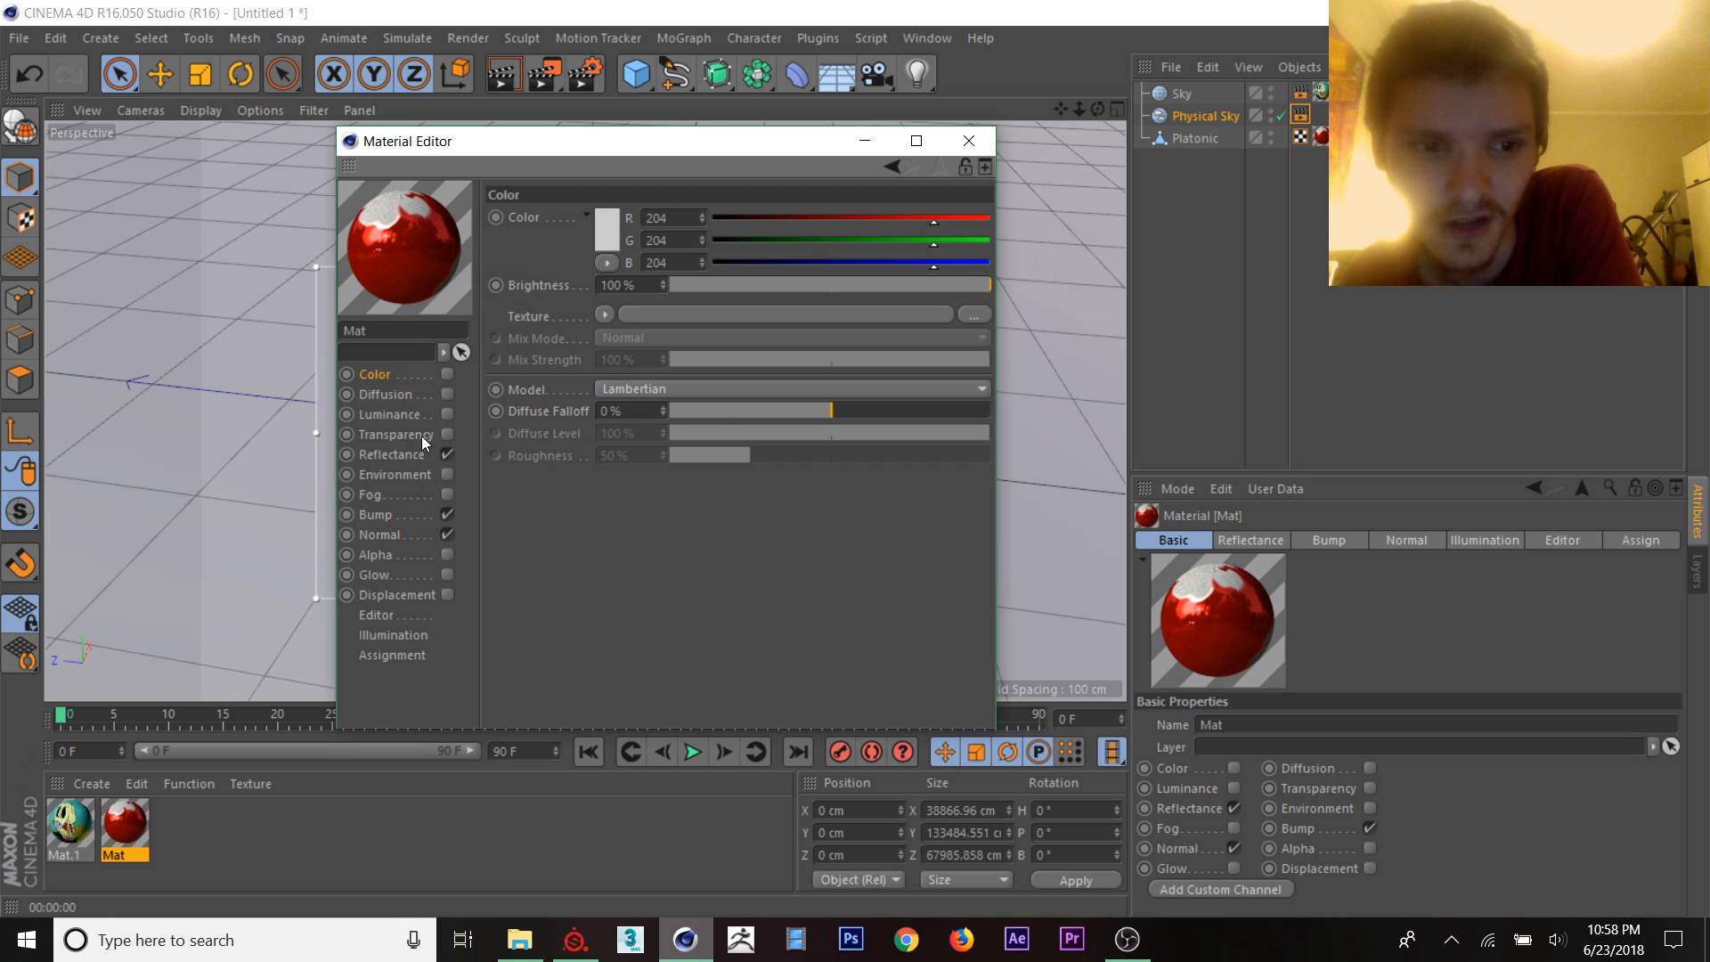
left_click(392, 454)
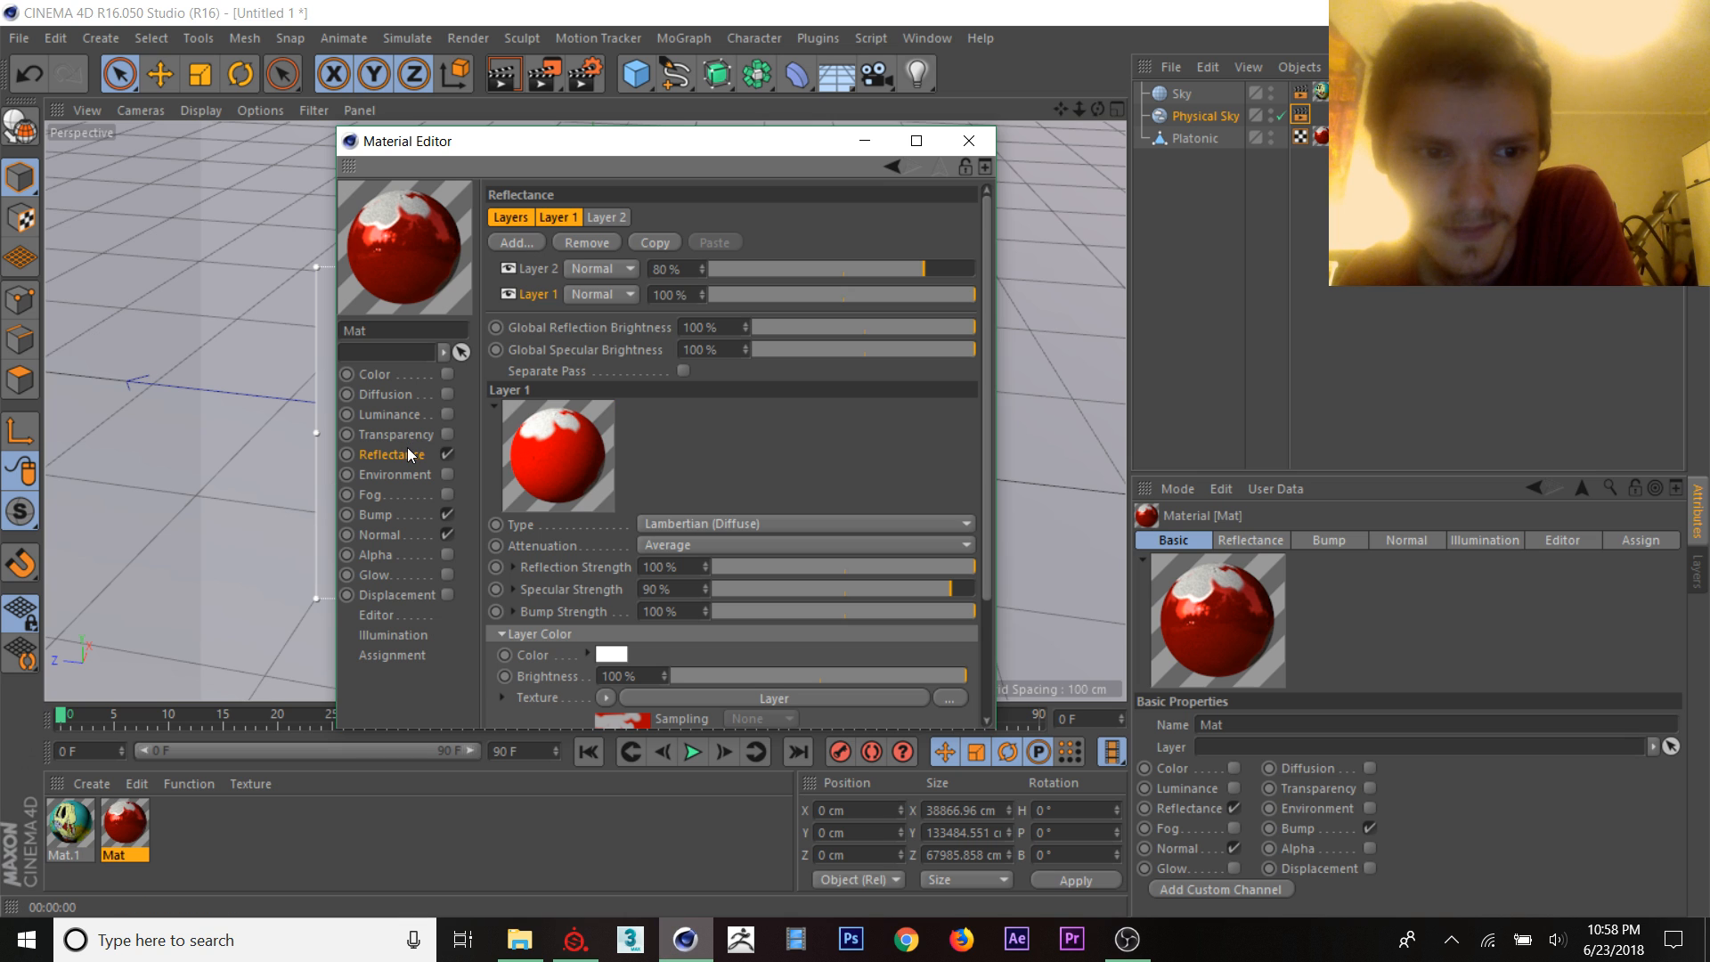
left_click(604, 218)
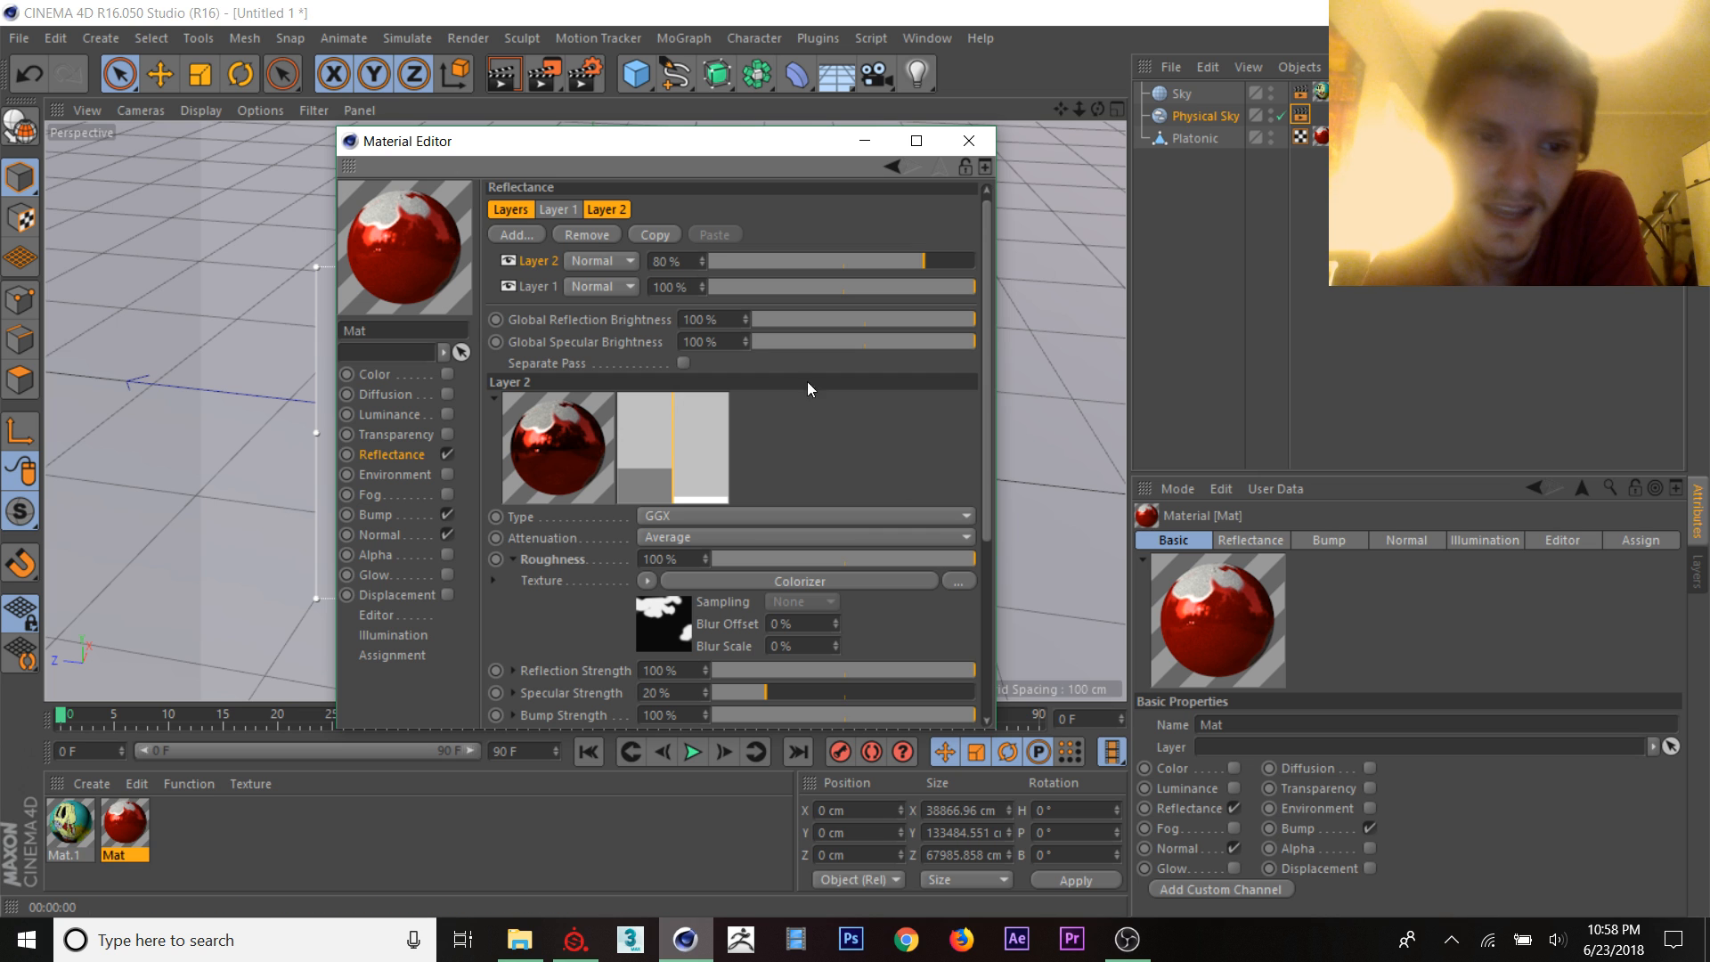
left_click(558, 208)
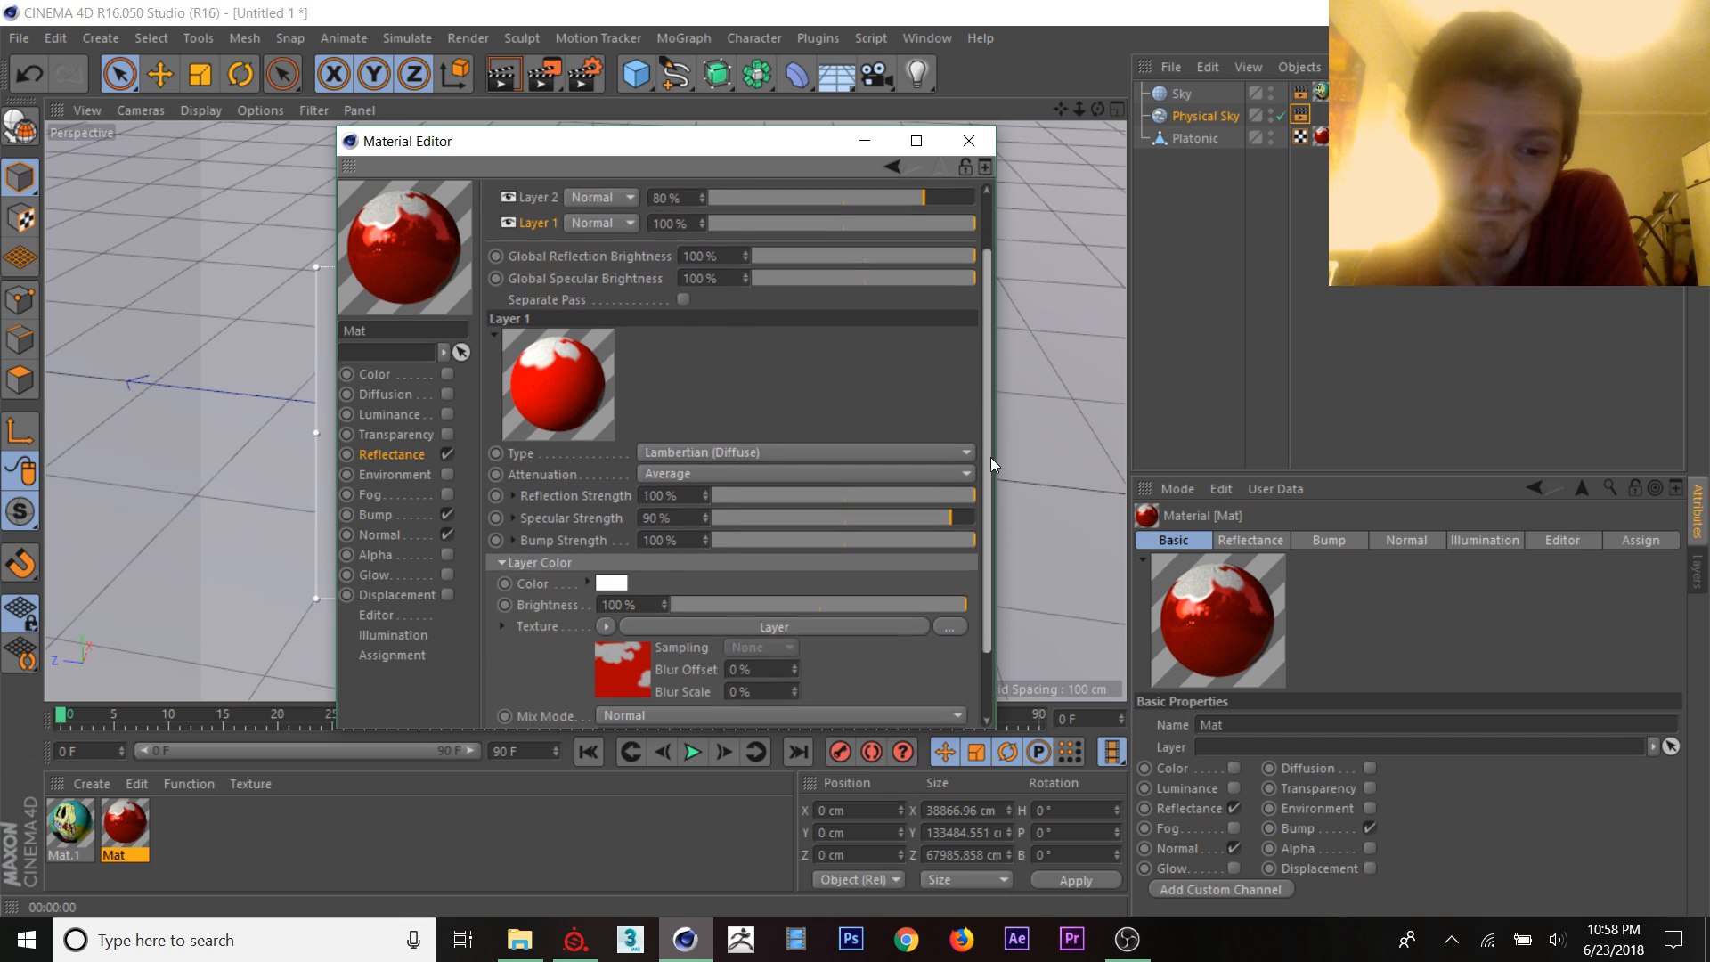
left_click(559, 188)
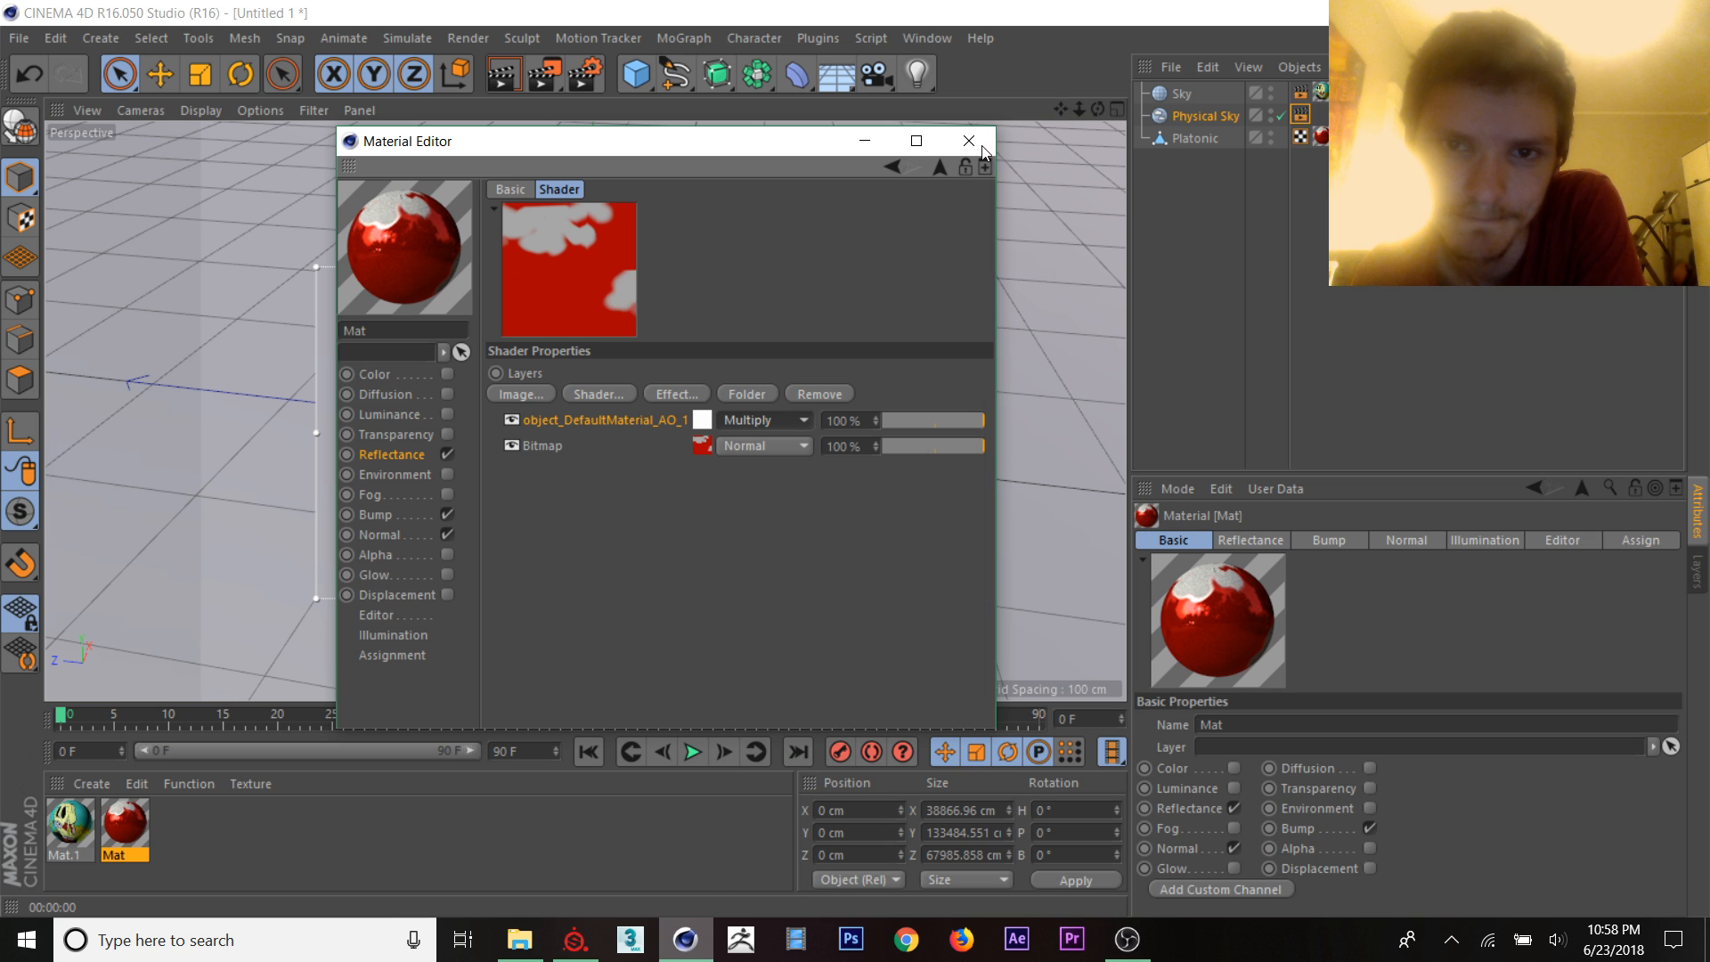
left_click(965, 140)
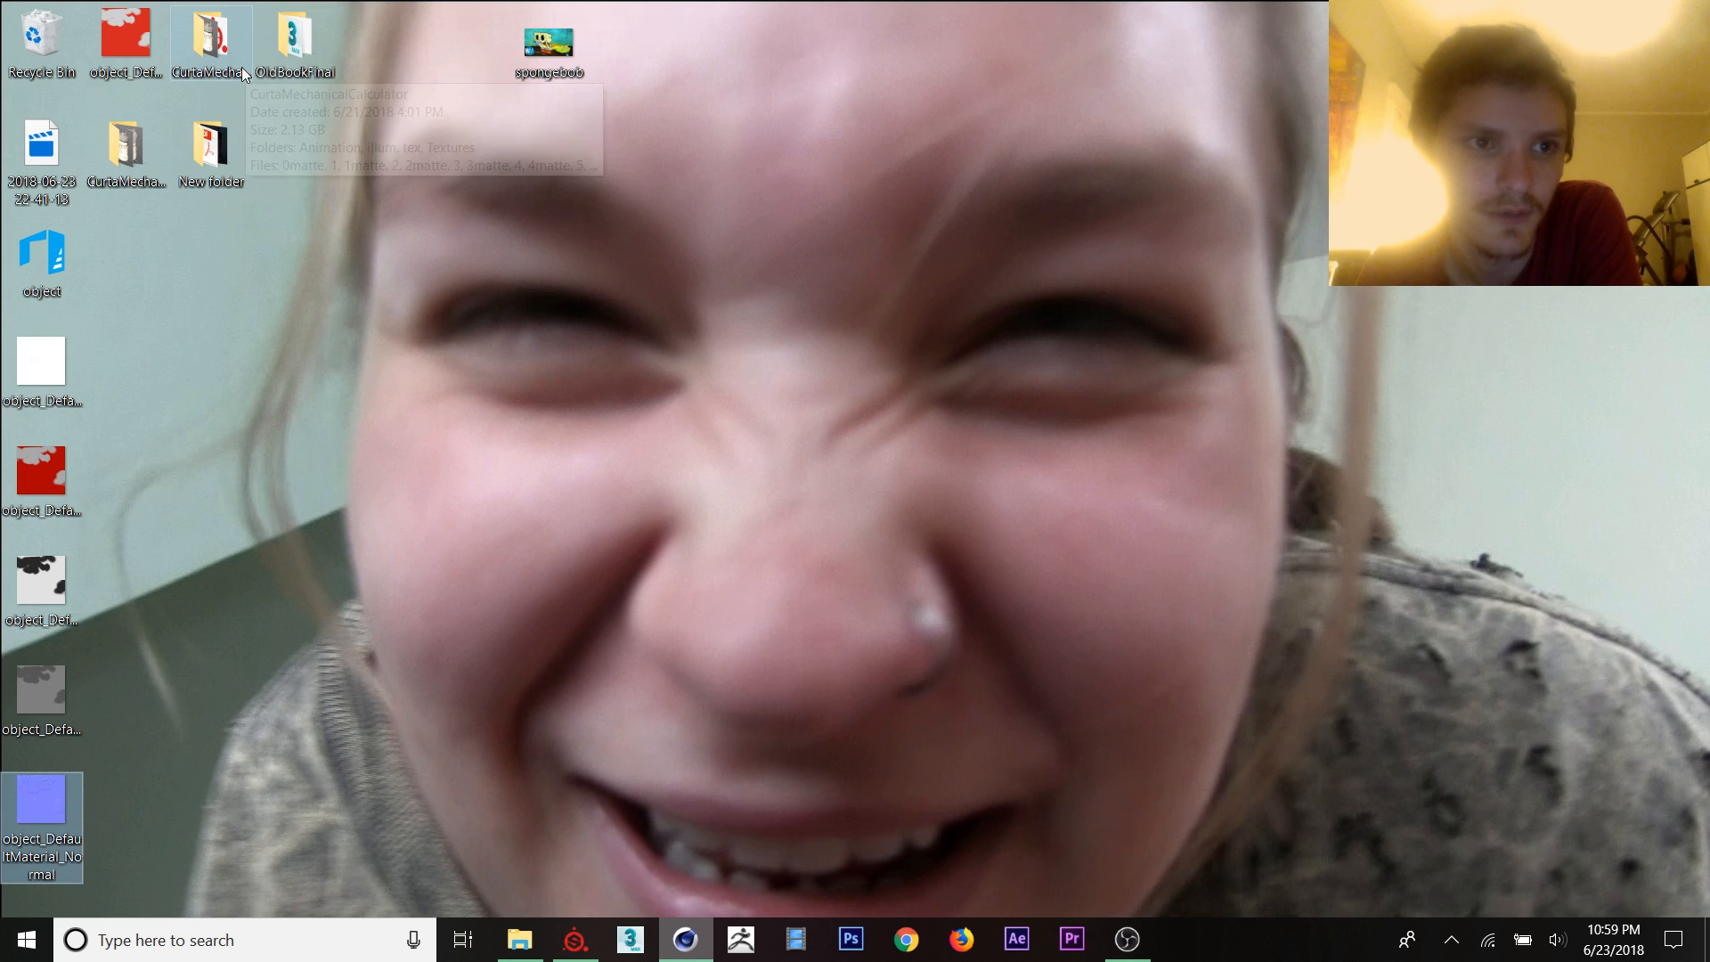
Step: From the desktop, reach CurtaMechanicalCalculatorFinal > Renders and move the window aside
double_click(210, 43)
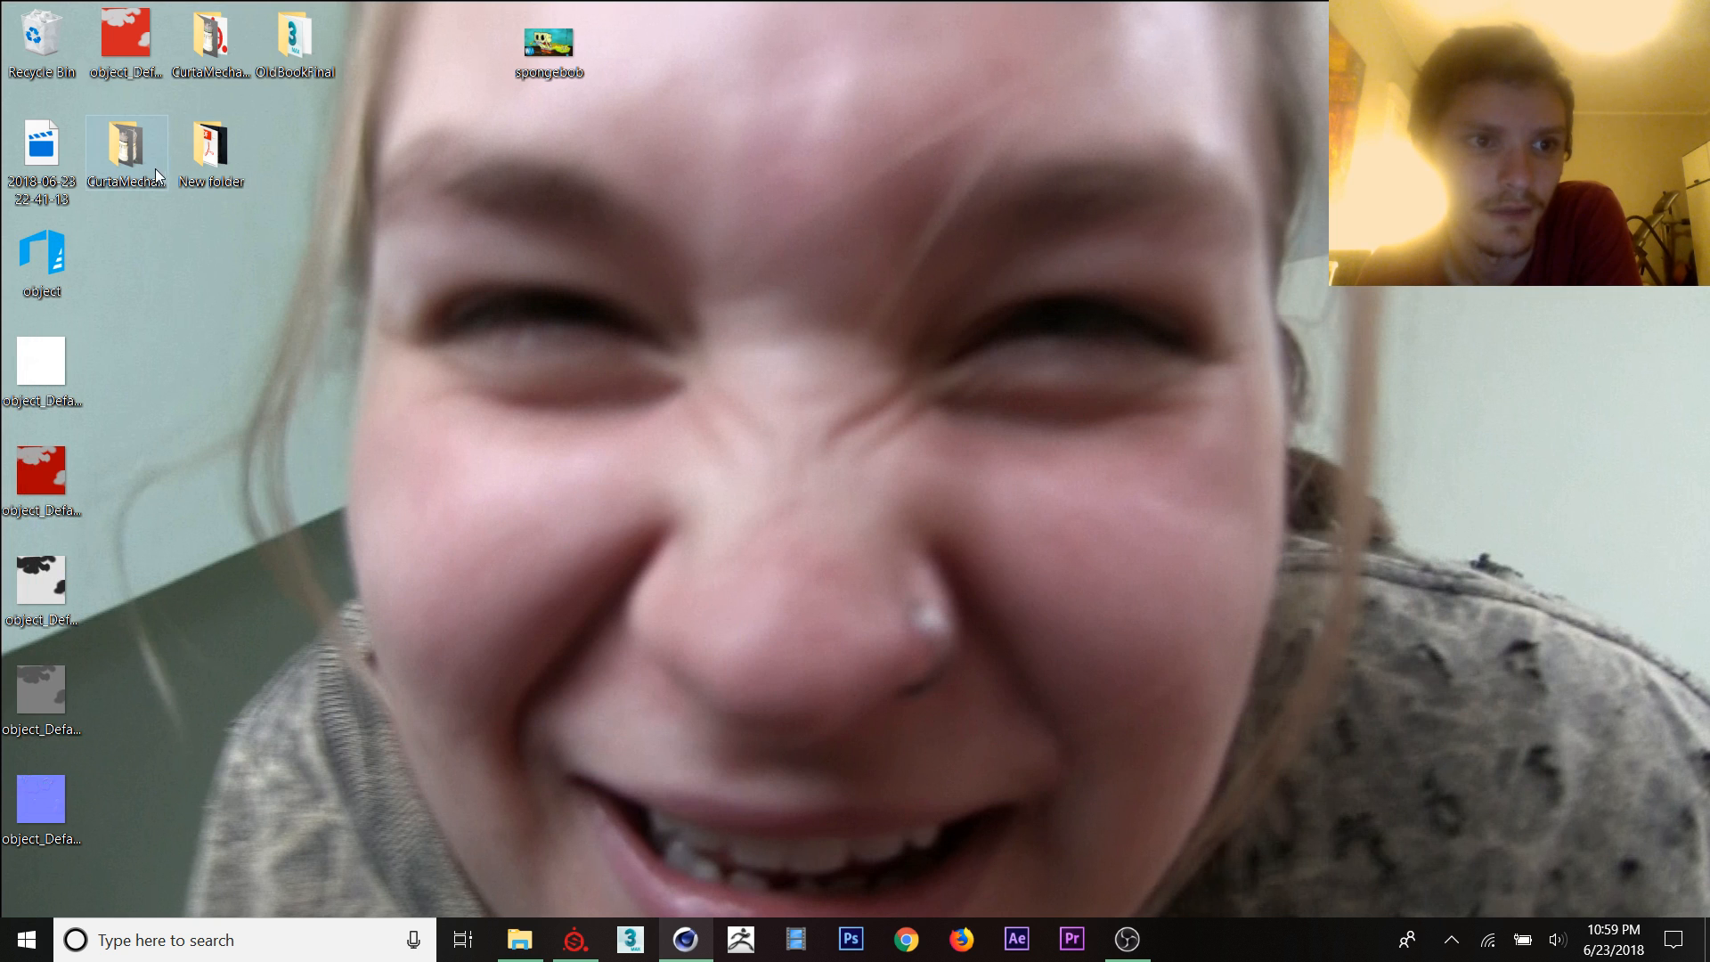
double_click(126, 147)
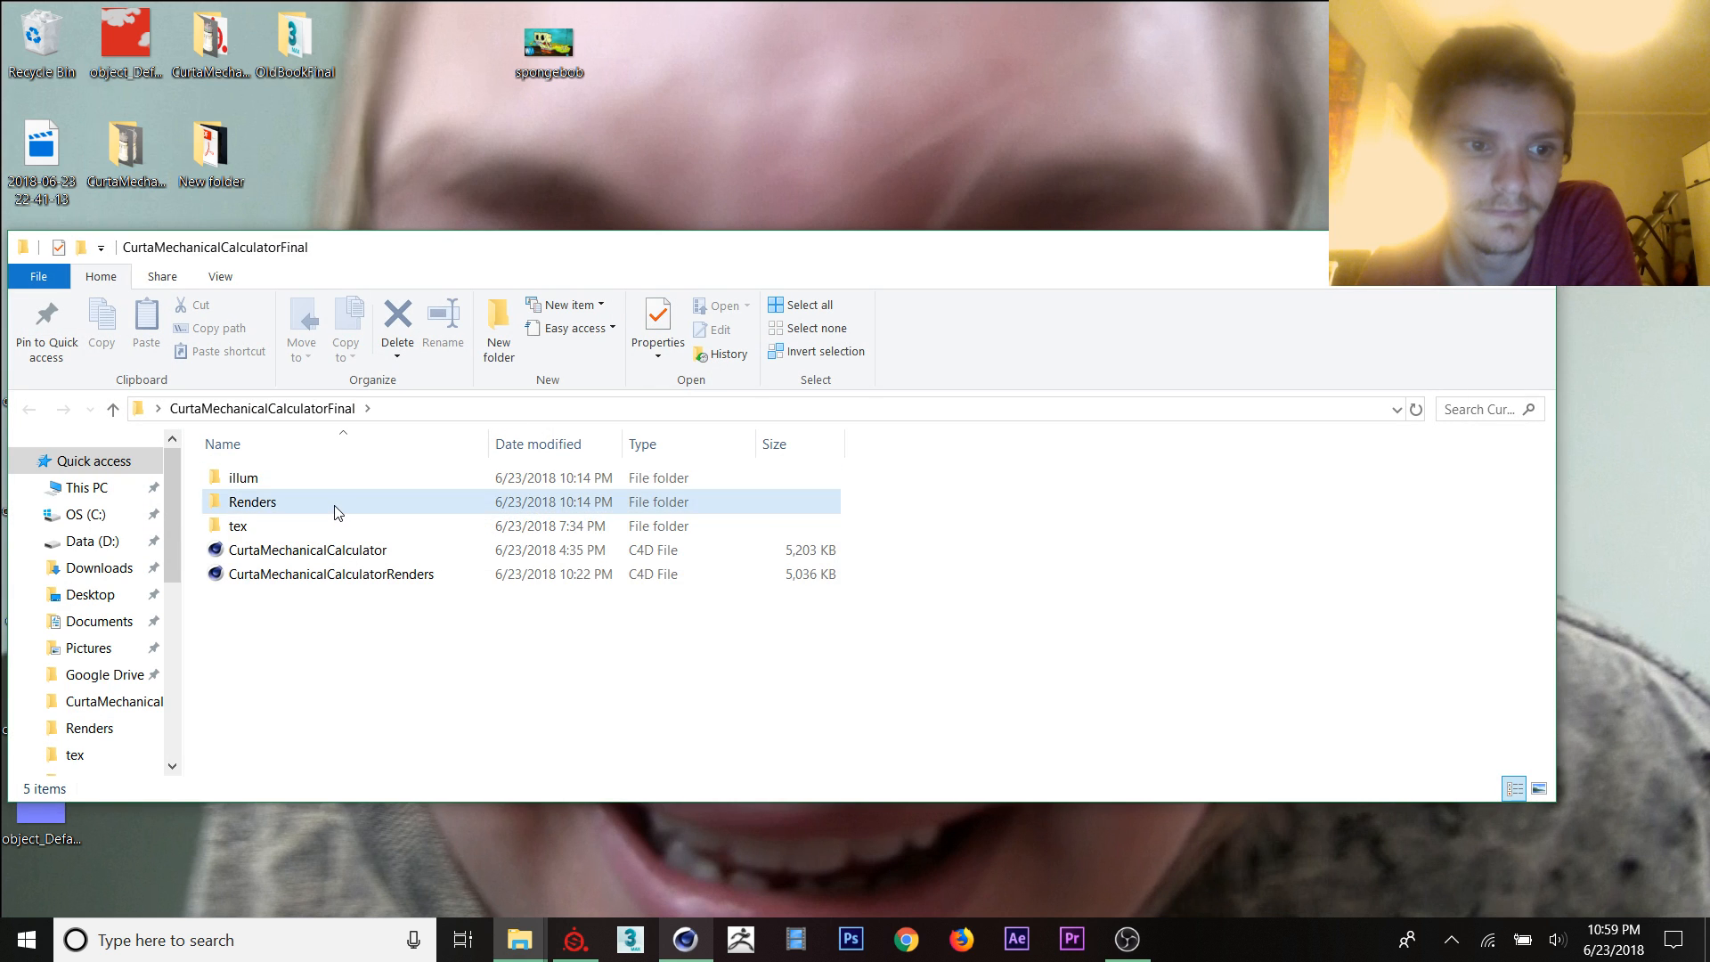
double_click(251, 500)
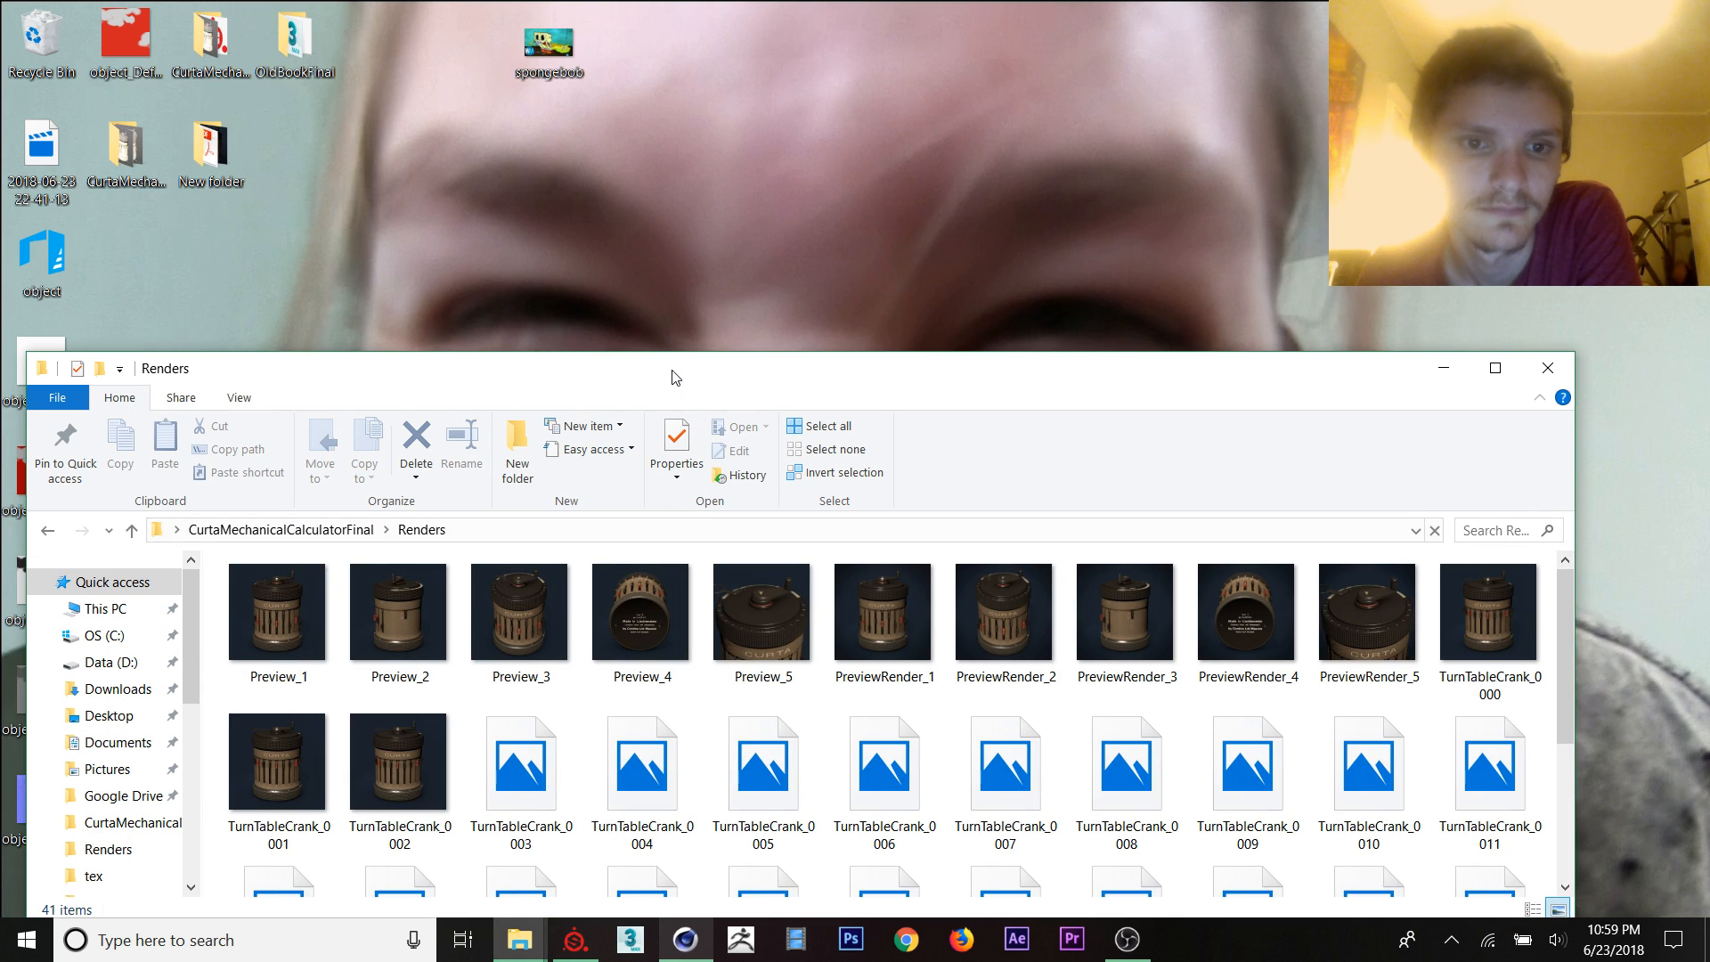
left_click(1493, 366)
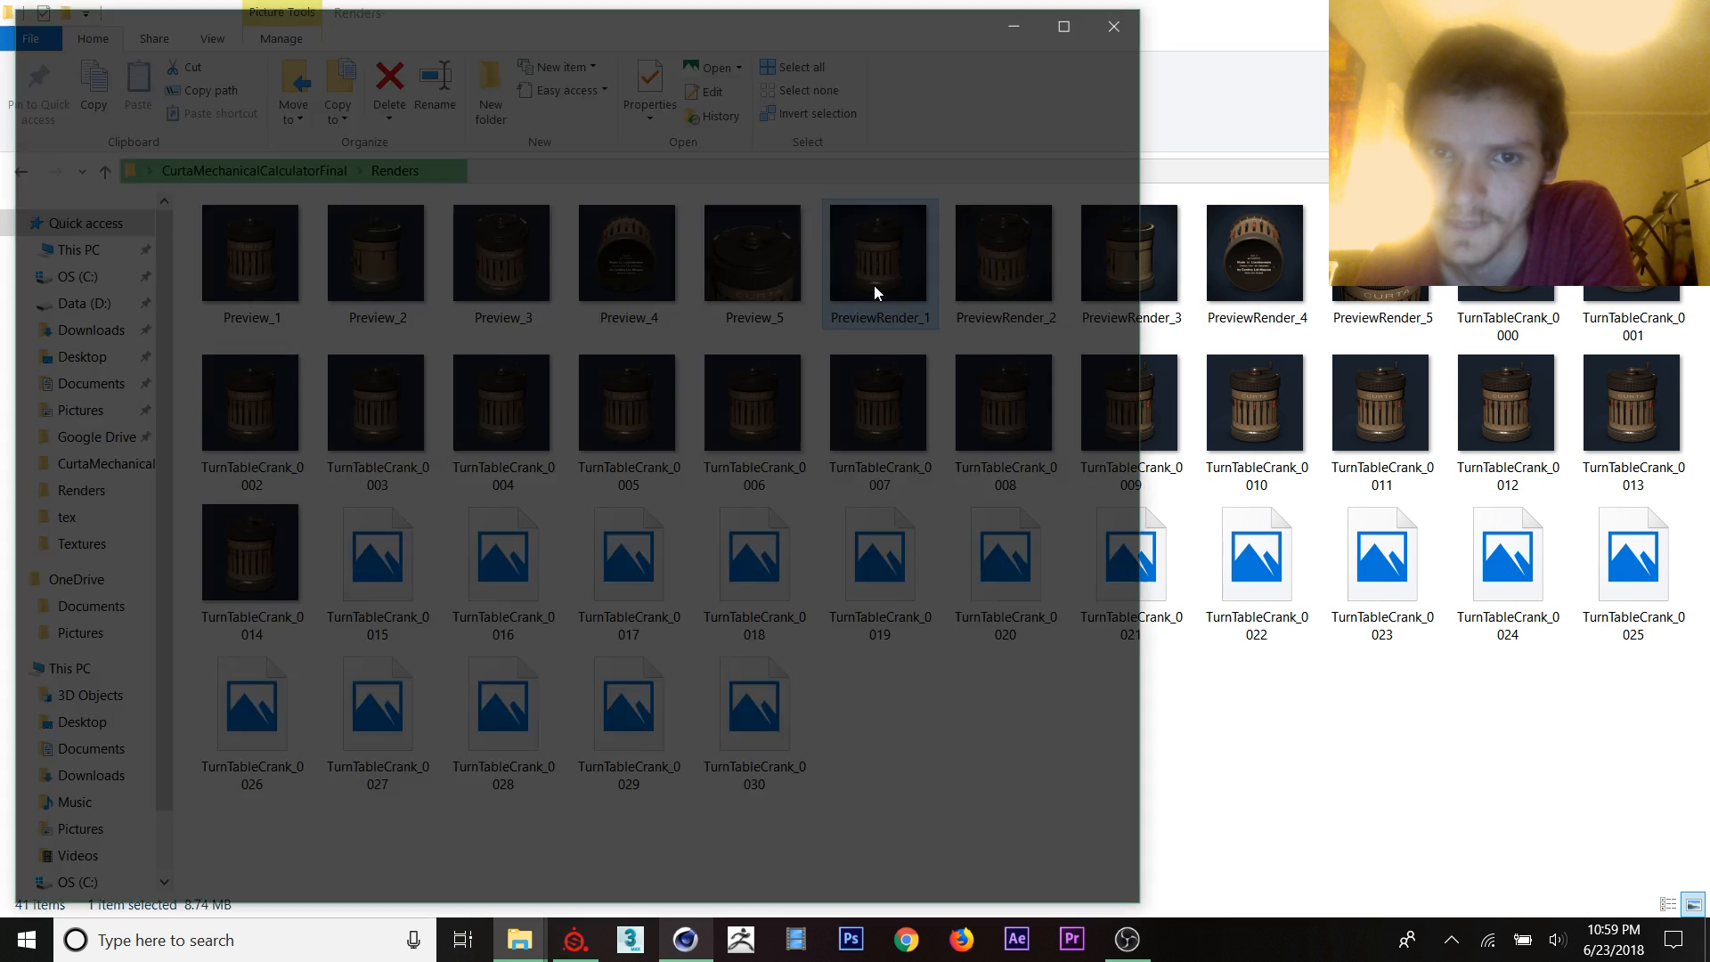
Step: View PreviewRender_1.png of the Curta calculator full size in Photos
double_click(878, 253)
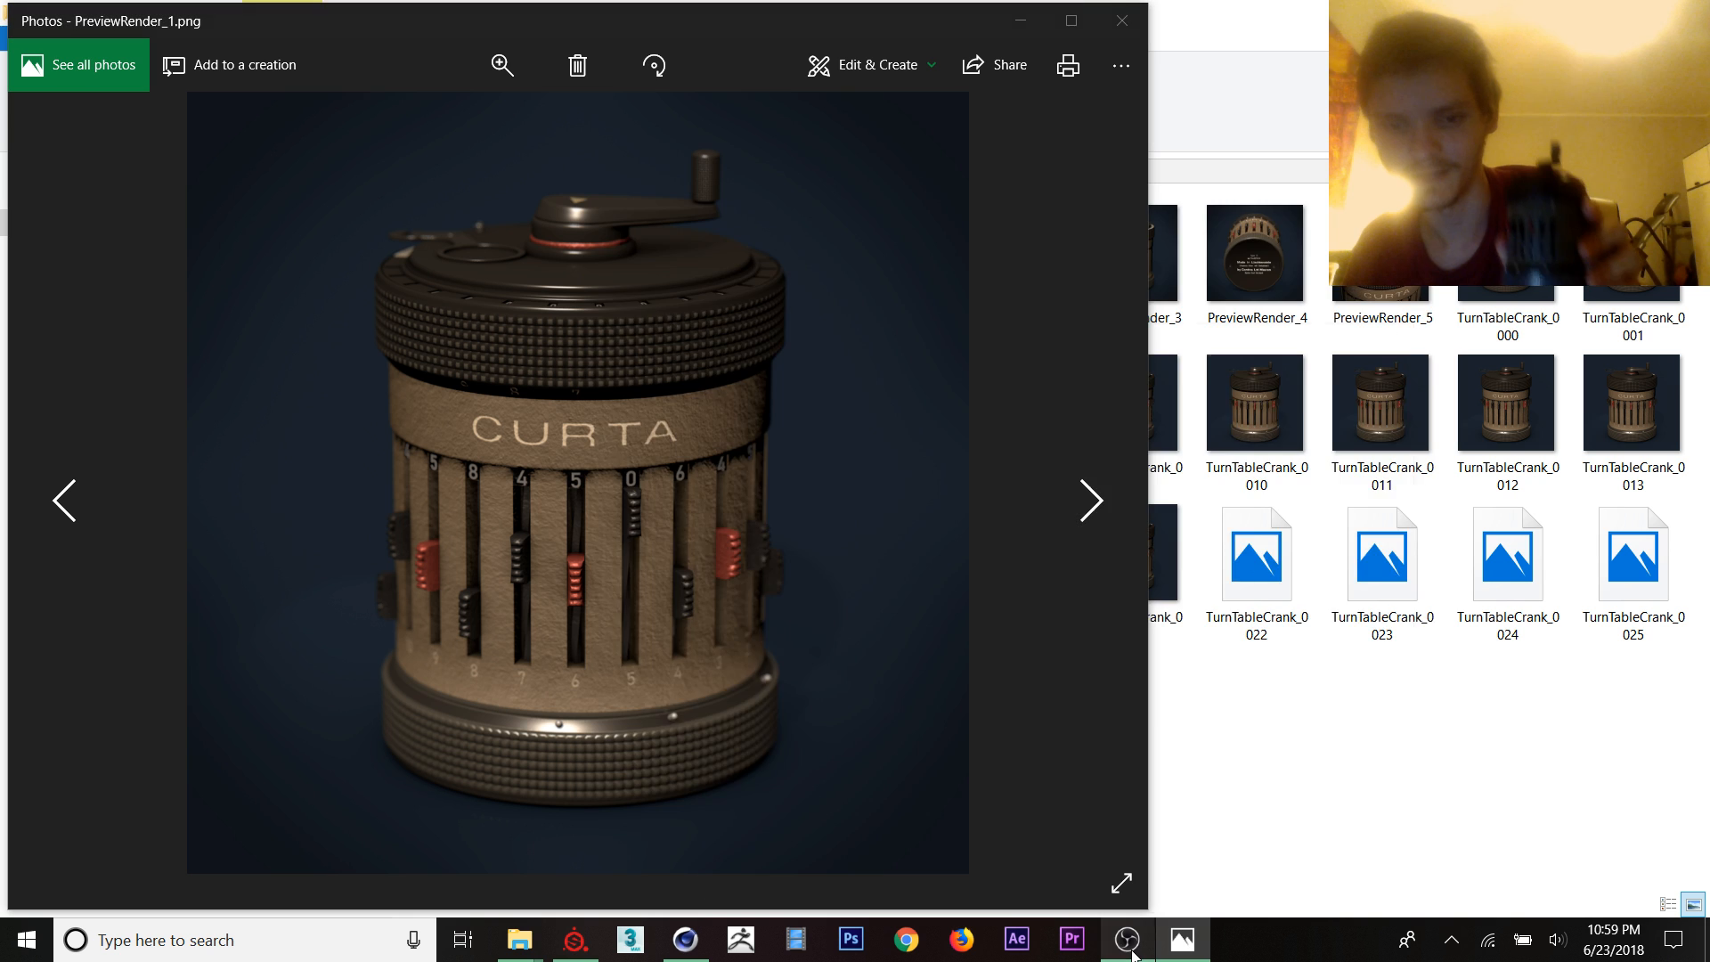
left_click(1128, 939)
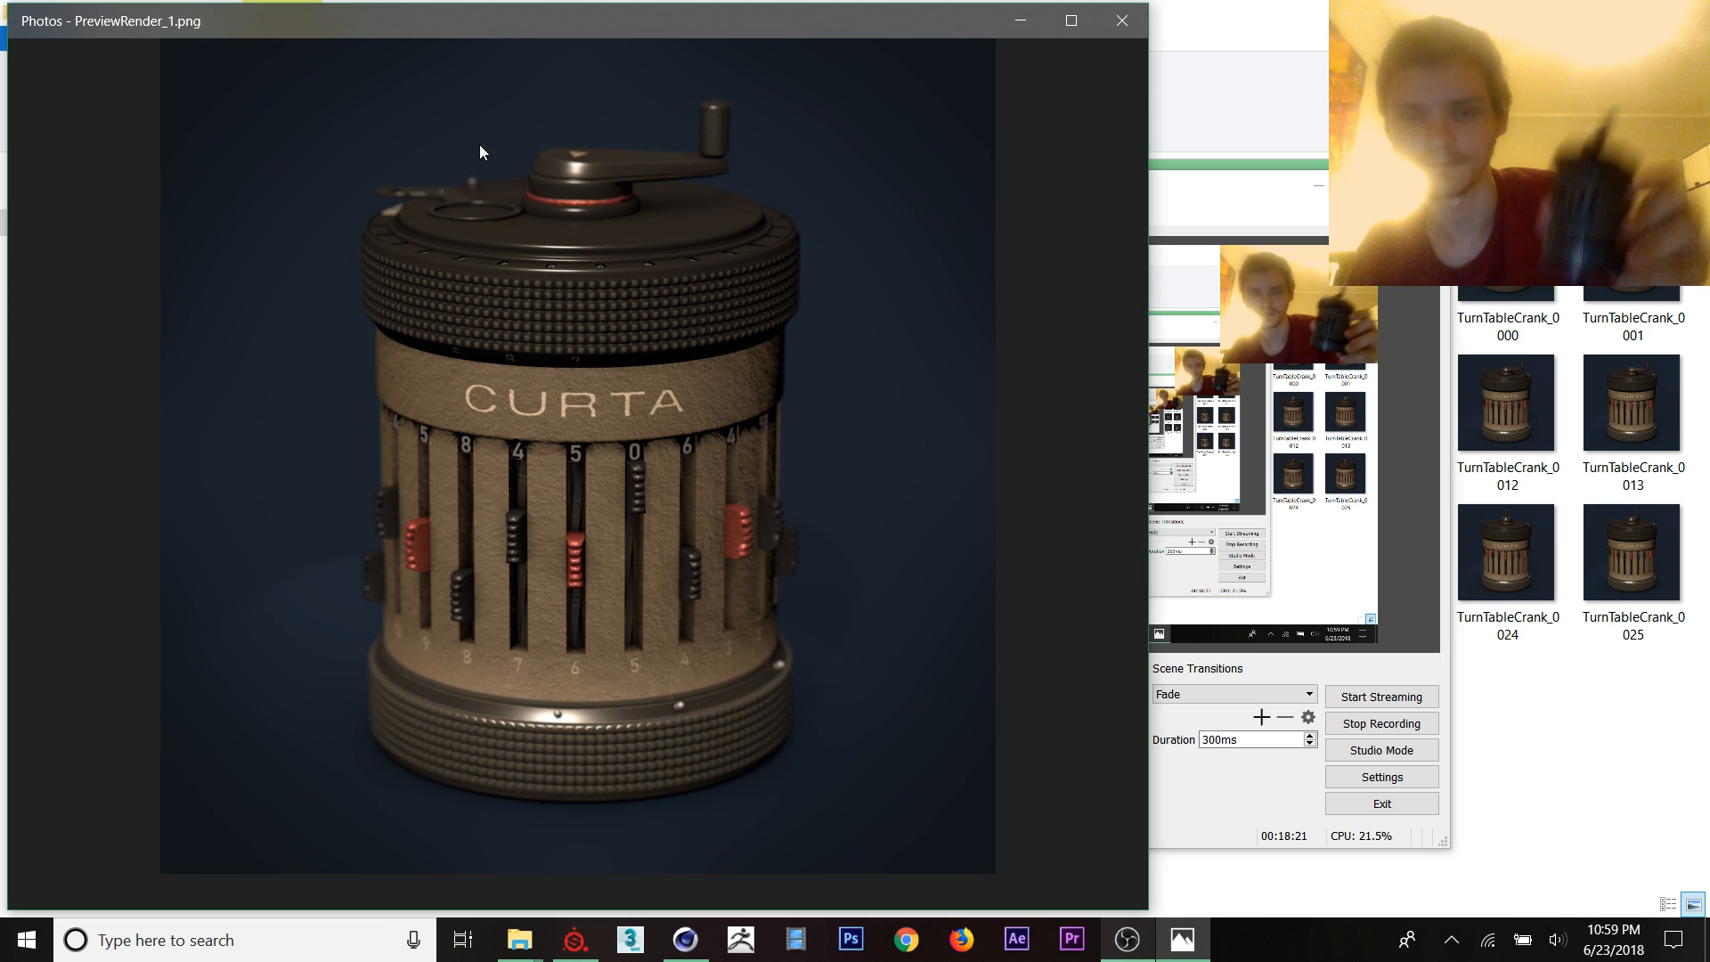
mouse_move(496, 208)
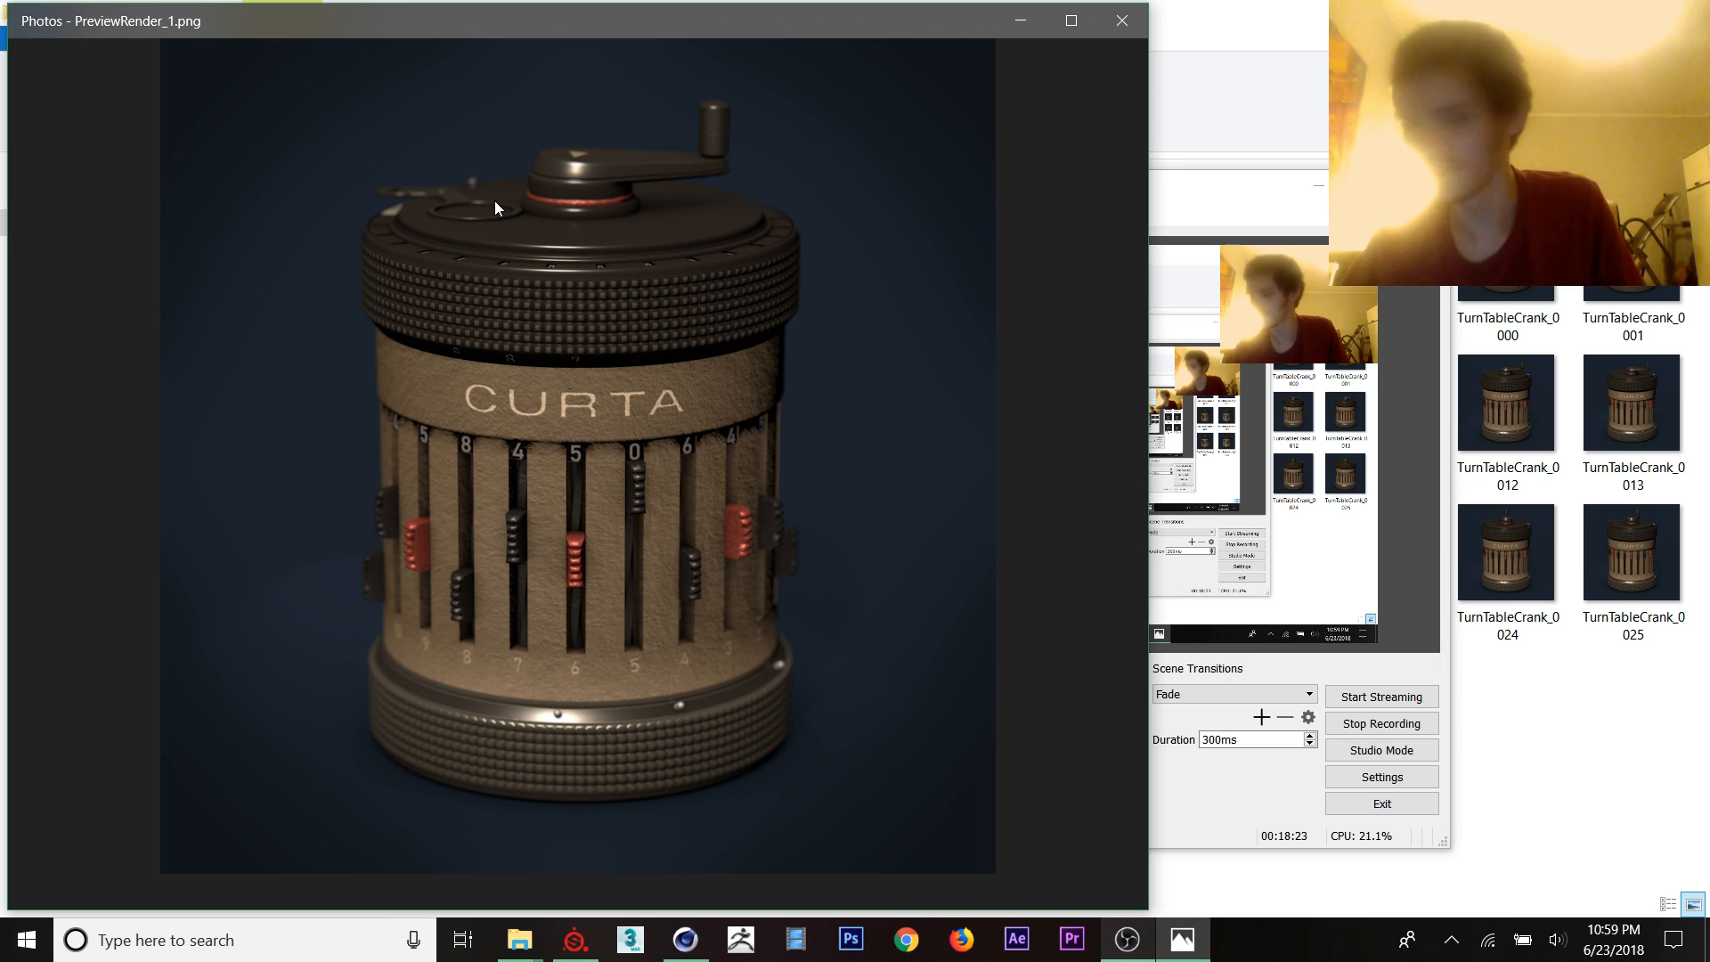